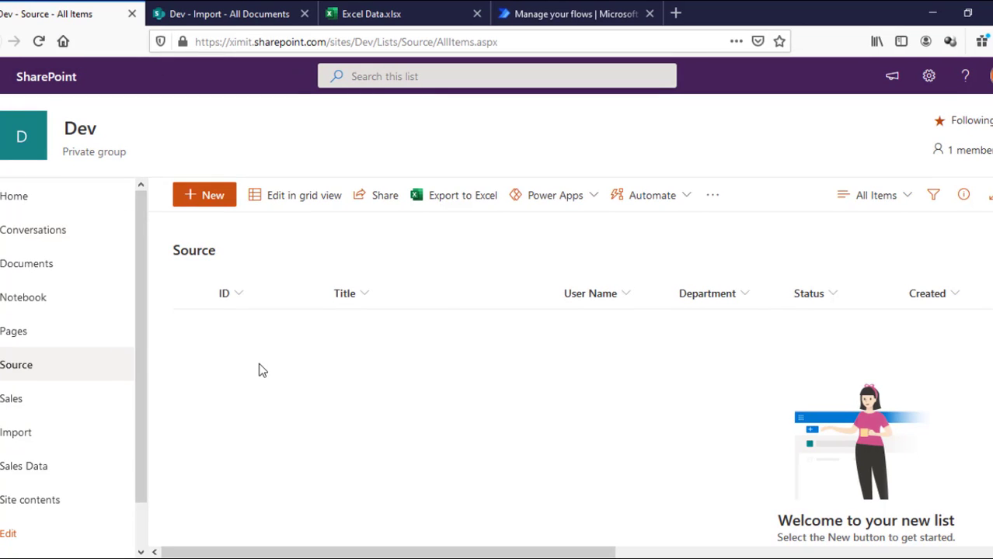
pyautogui.moveTo(639, 388)
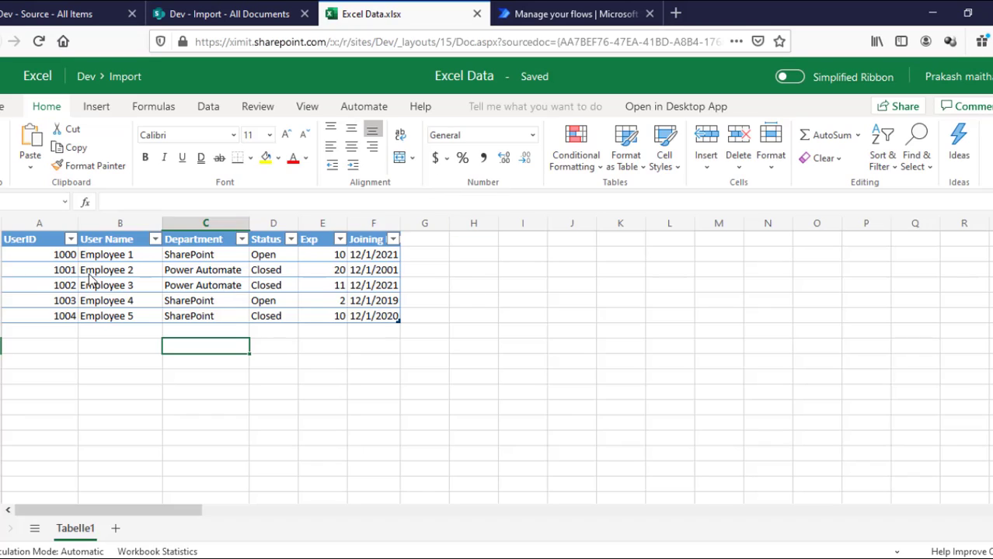
pyautogui.moveTo(389, 311)
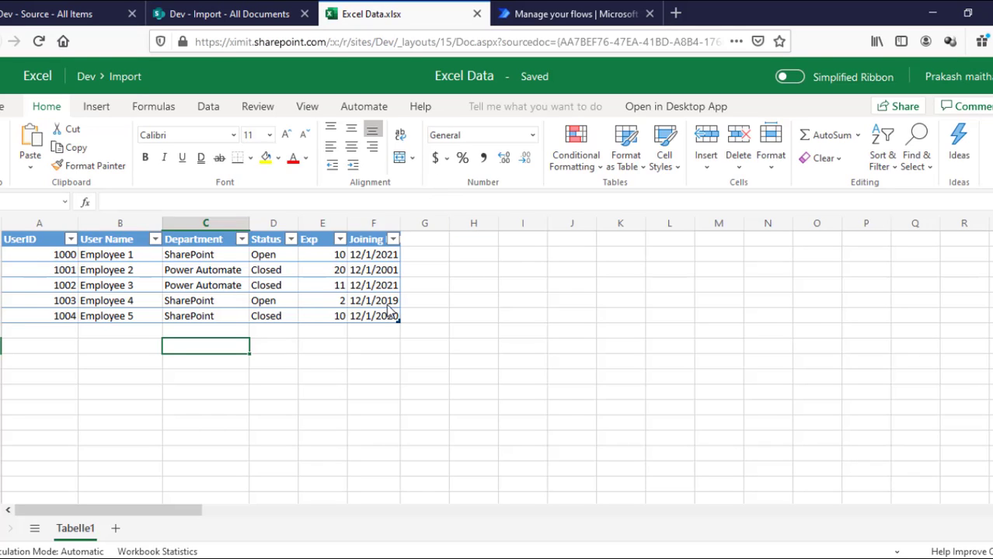
# Step: Review the employees' joining dates in Excel and the empty SharePoint Source list
pyautogui.click(373, 255)
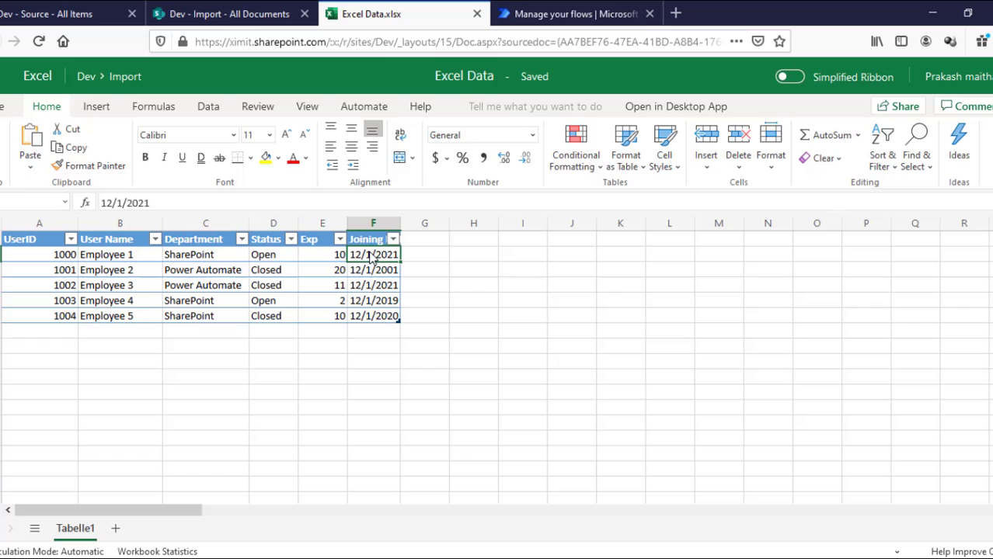
pyautogui.click(373, 302)
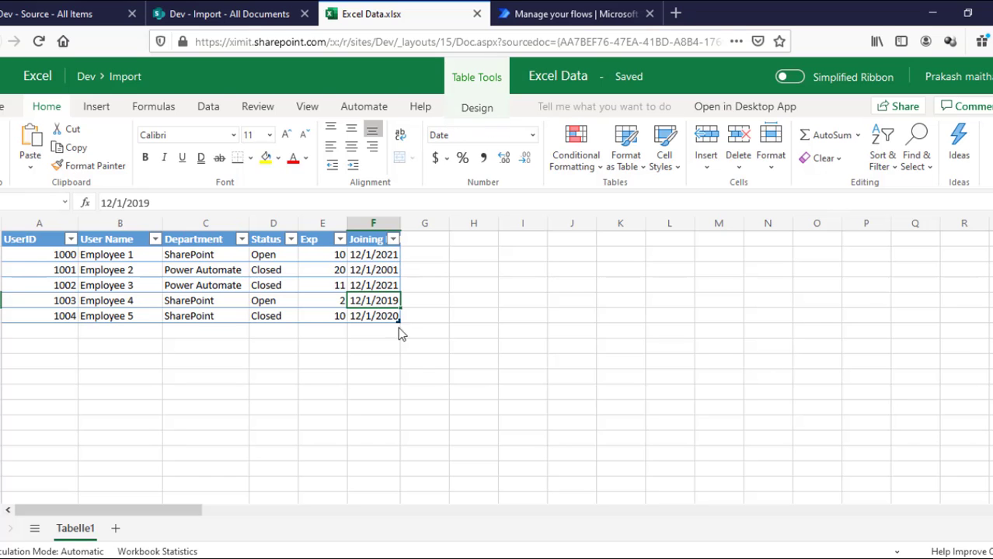
pyautogui.click(575, 13)
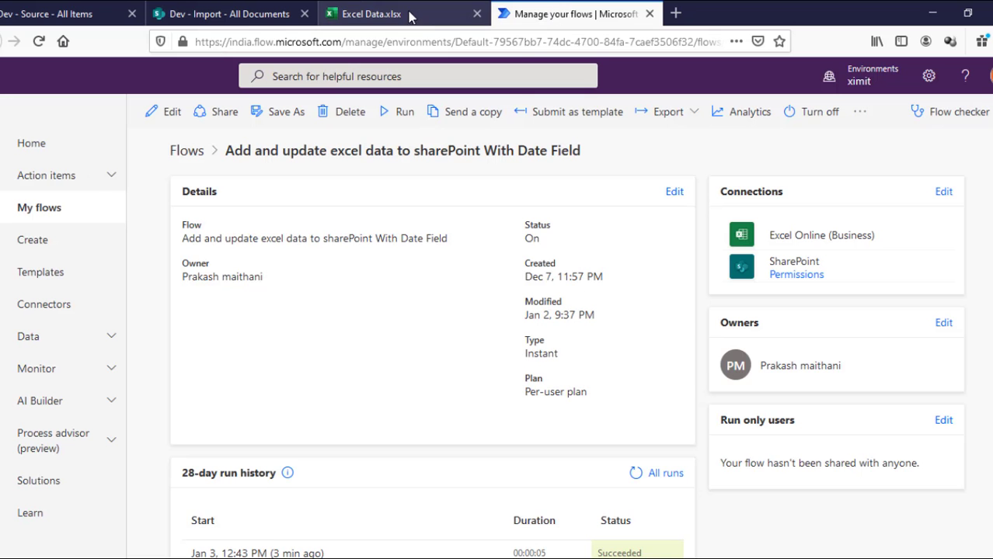
pyautogui.click(372, 14)
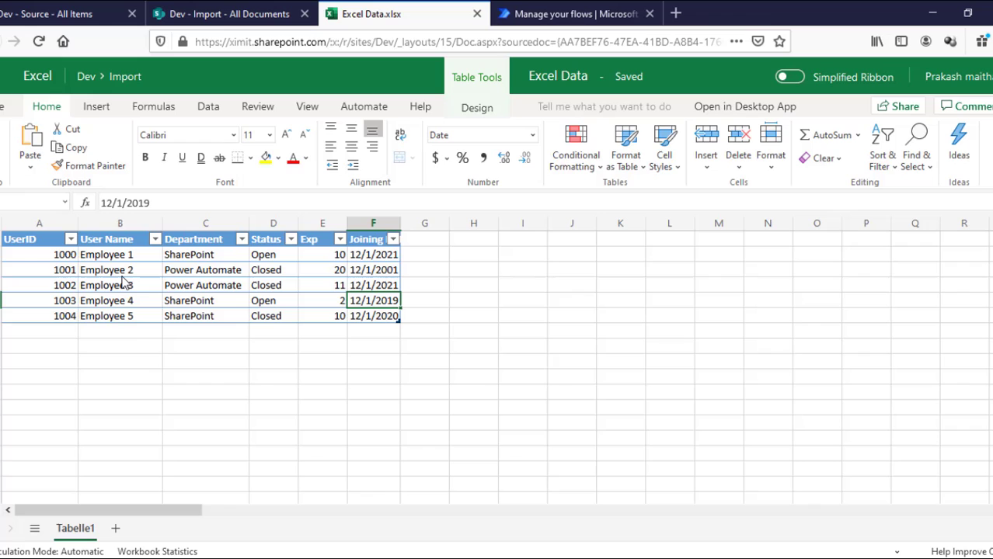
pyautogui.moveTo(193, 165)
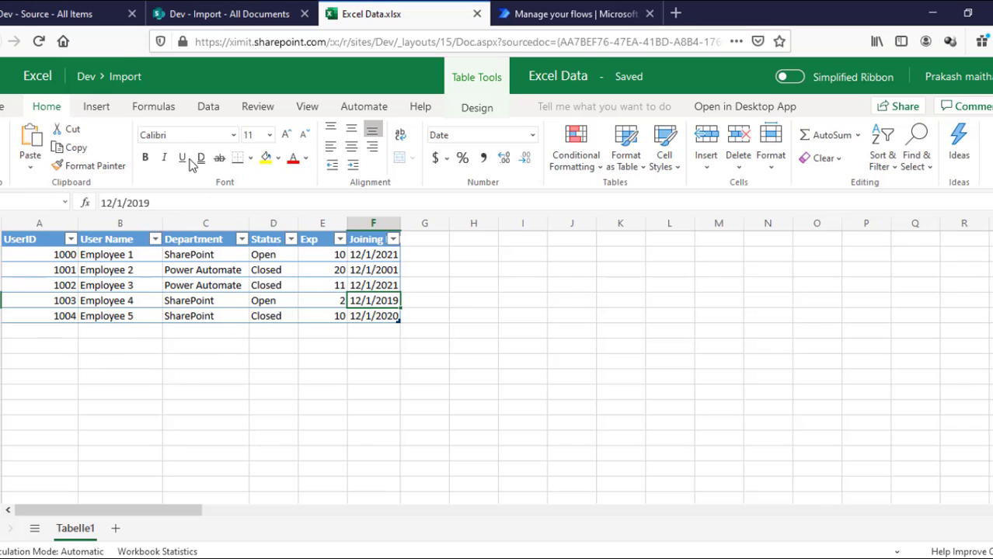
pyautogui.click(65, 12)
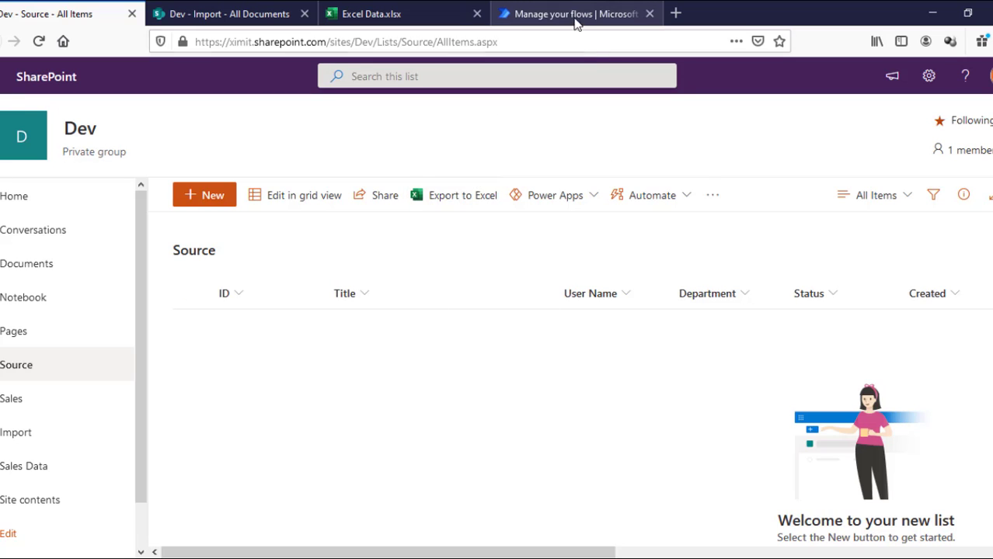
# Step: Run the flow manually, view the latest run's details, and return to the Source list
pyautogui.click(575, 14)
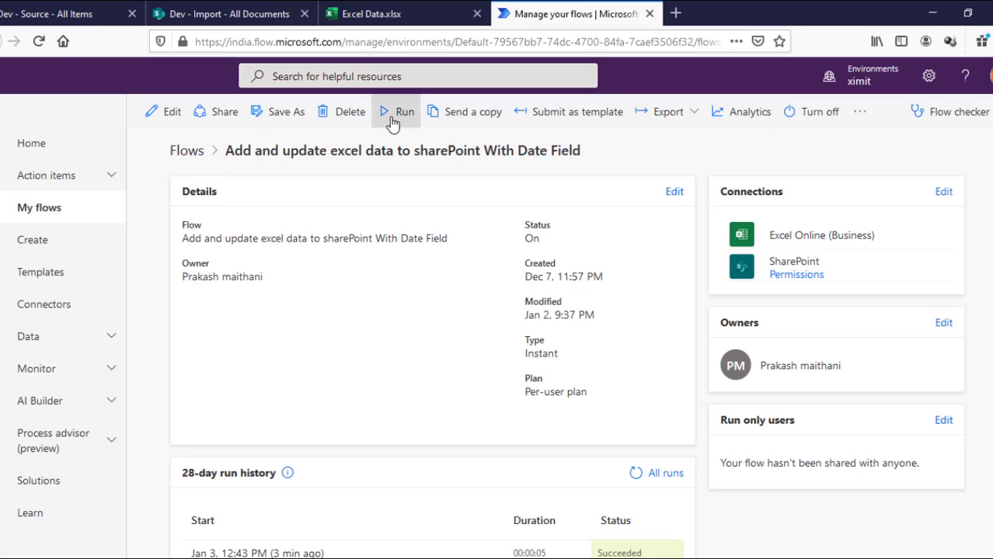
pyautogui.click(396, 112)
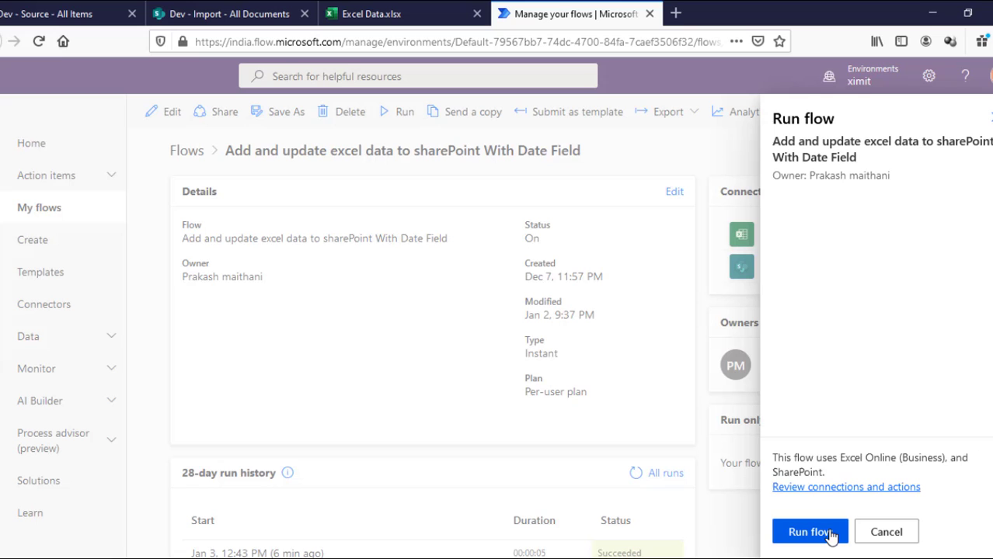
pyautogui.click(810, 532)
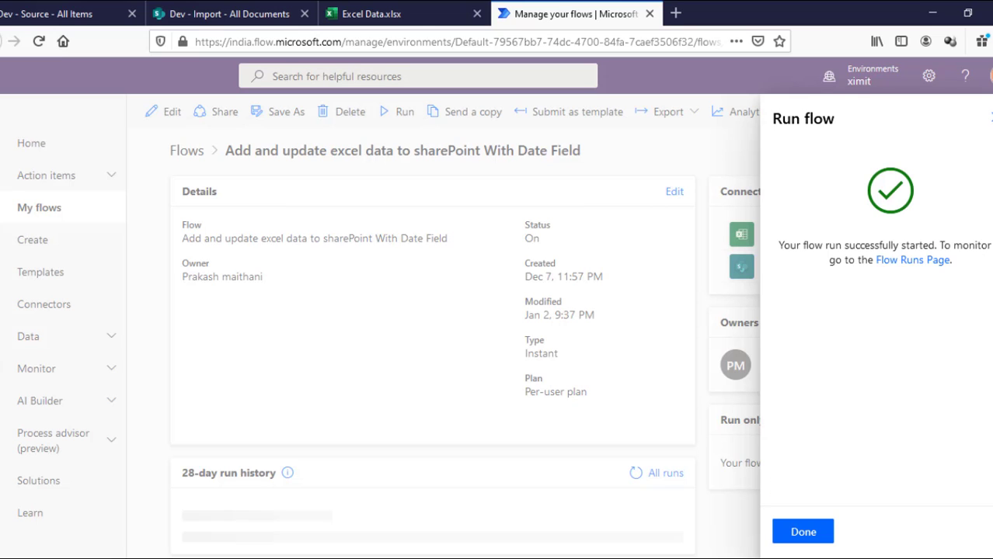
pyautogui.click(802, 531)
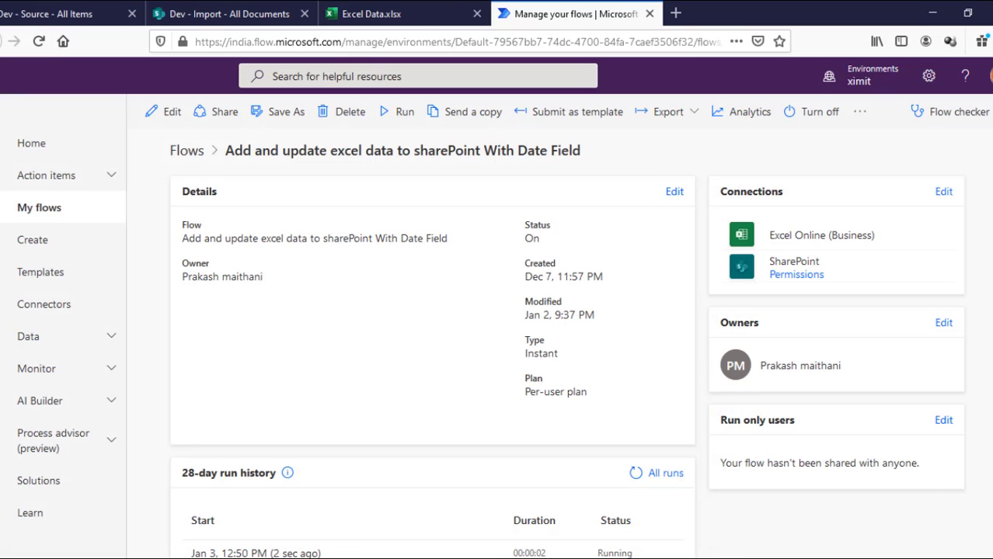
pyautogui.scroll(-3)
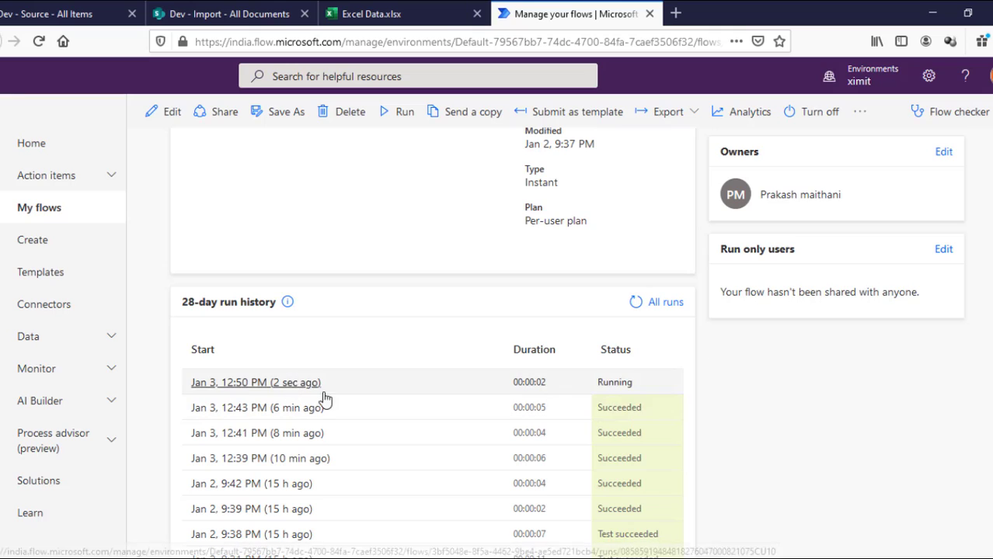
pyautogui.click(255, 383)
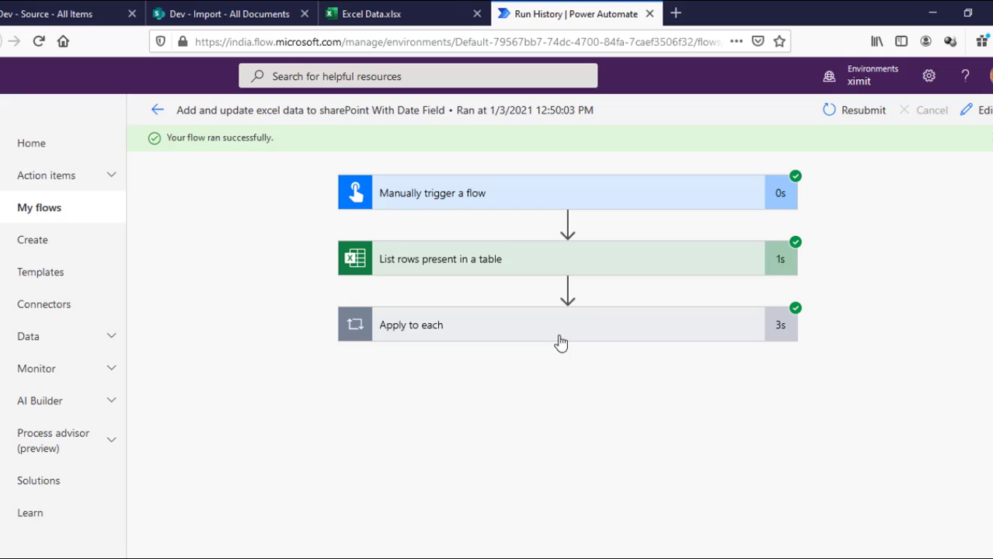
pyautogui.moveTo(217, 31)
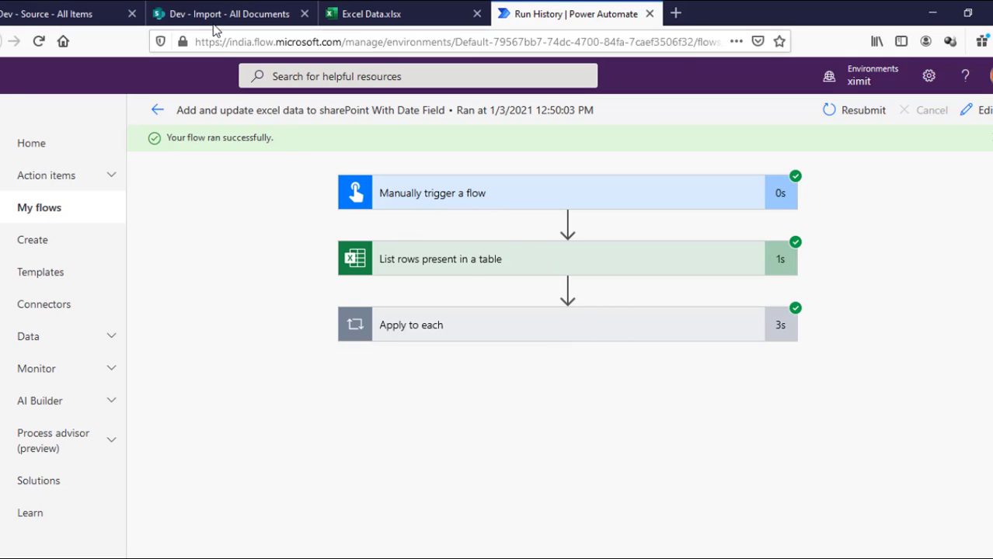
pyautogui.click(225, 13)
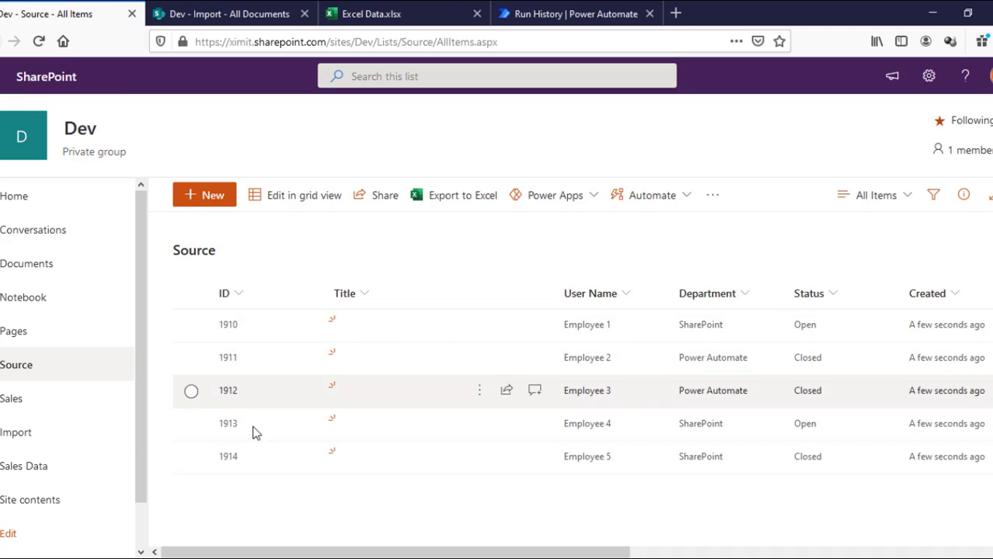
pyautogui.moveTo(280, 432)
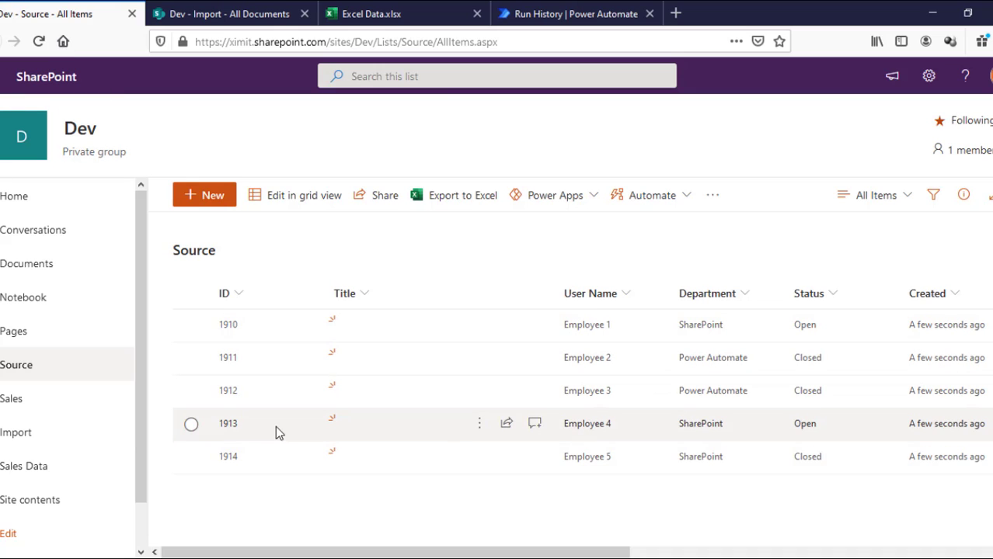
# Step: Switch back to the Excel Data workbook after checking the synced Source list
pyautogui.click(391, 12)
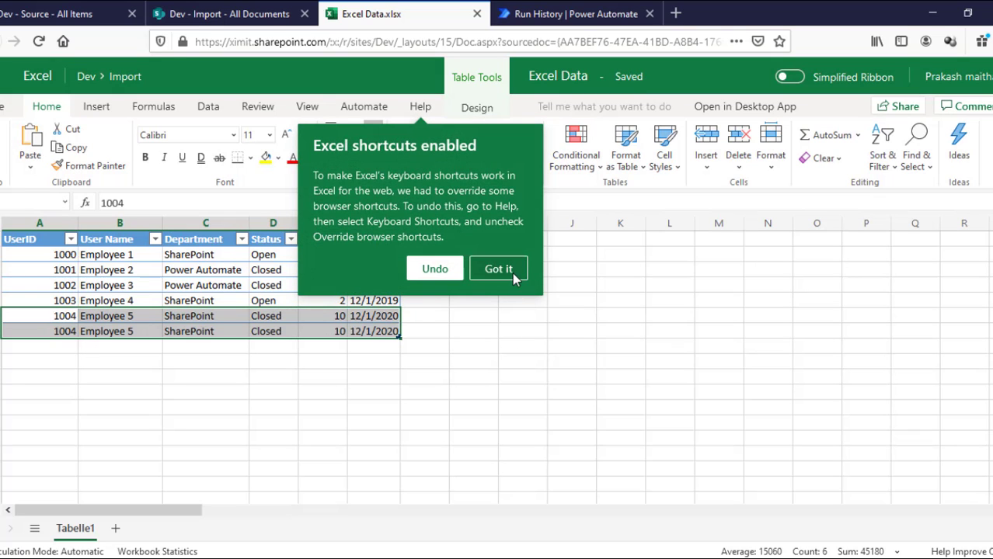
# Step: Edit the first row to Employee 11 with status Open and commit it
pyautogui.click(497, 267)
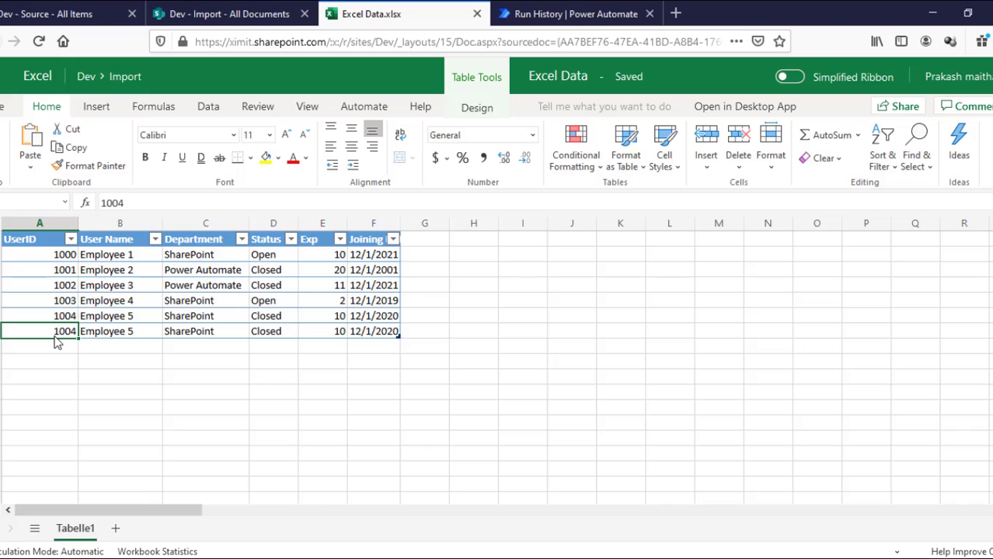
pyautogui.write('100')
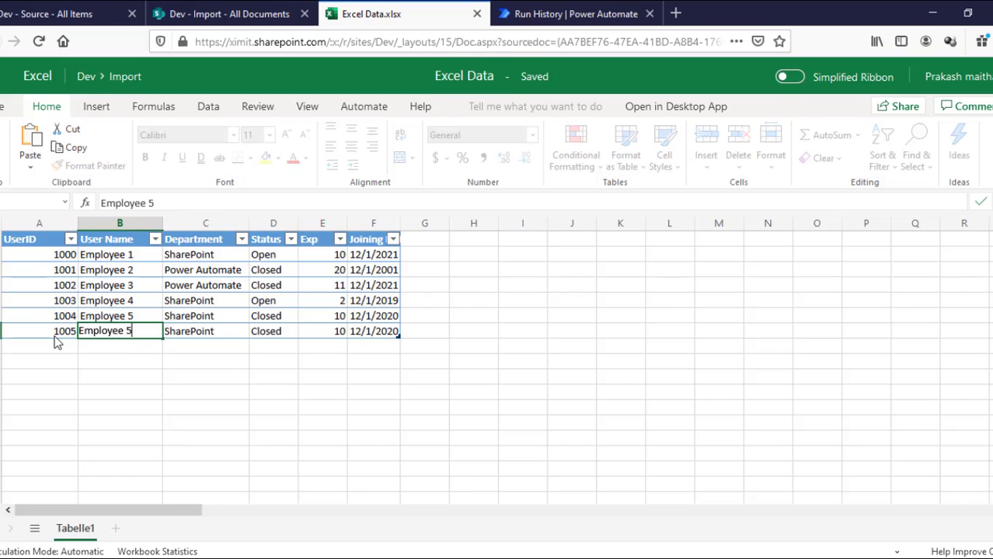
pyautogui.press('Backspace')
pyautogui.write('6')
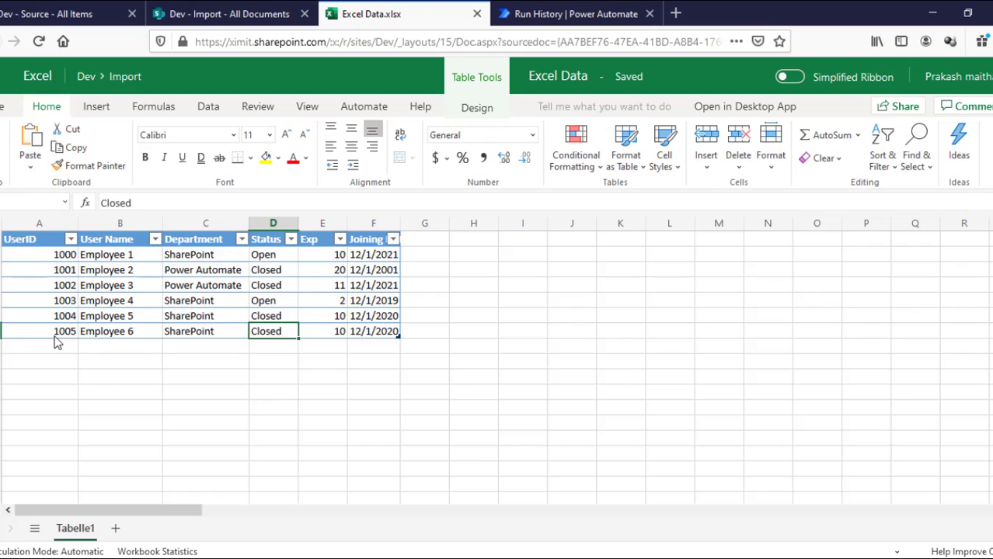
pyautogui.write('Open')
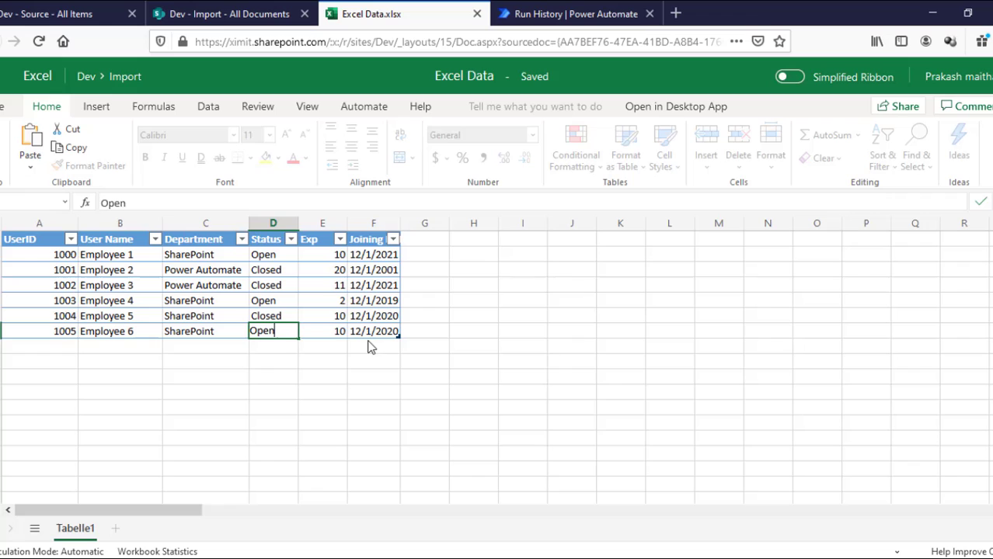
pyautogui.click(373, 331)
pyautogui.write('1')
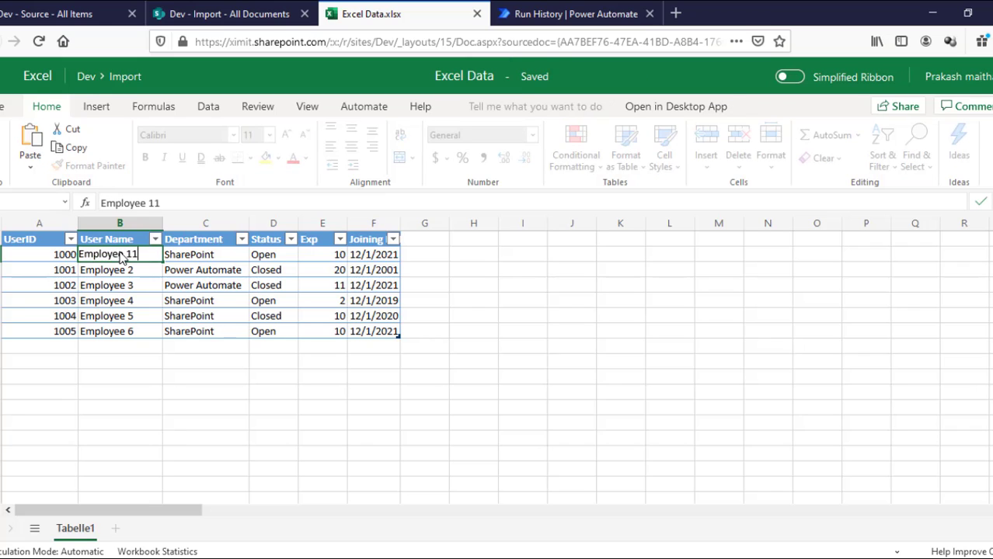
pyautogui.click(120, 271)
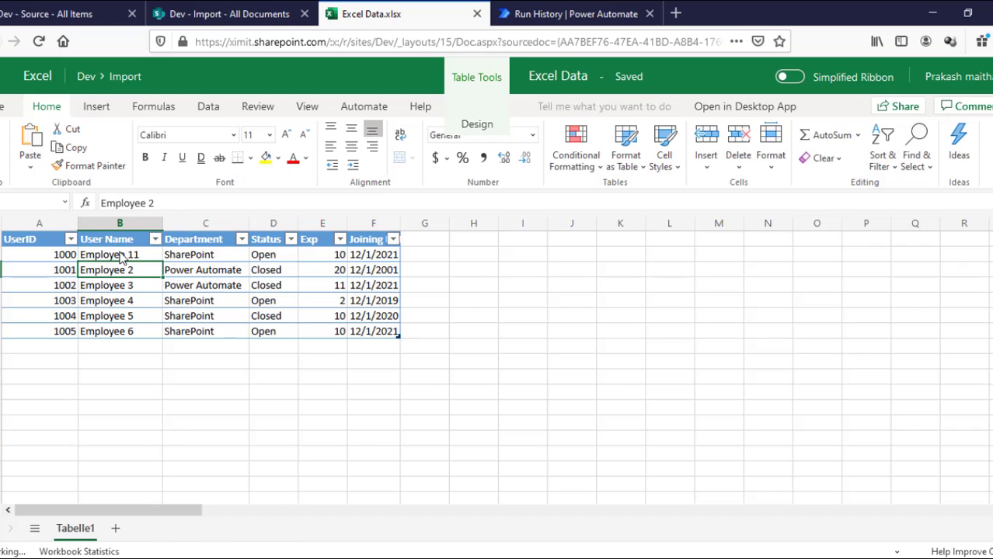
# Step: Adjust Employee 2/3 departments, status and experience 20, then return to the Import library
pyautogui.click(205, 270)
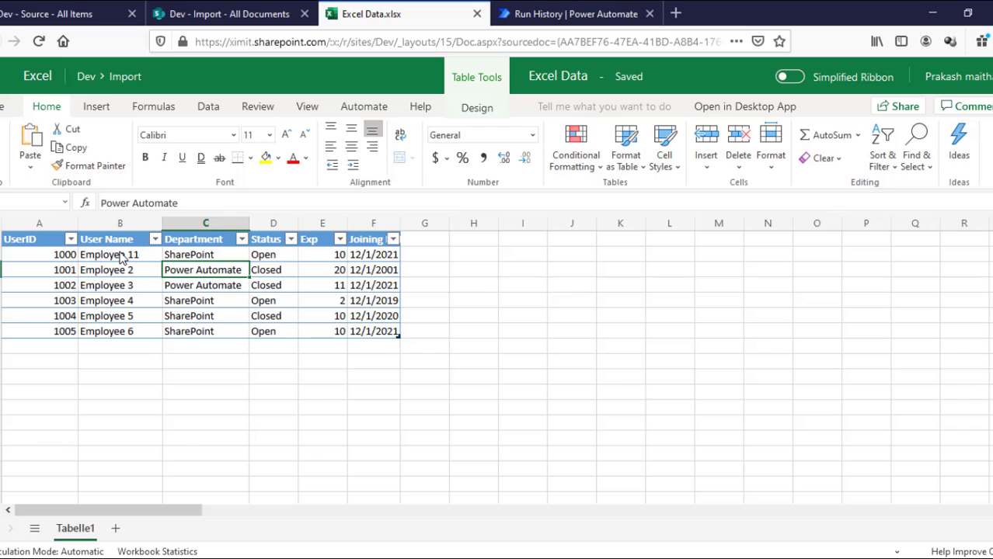
pyautogui.click(205, 286)
pyautogui.write('SharePoint')
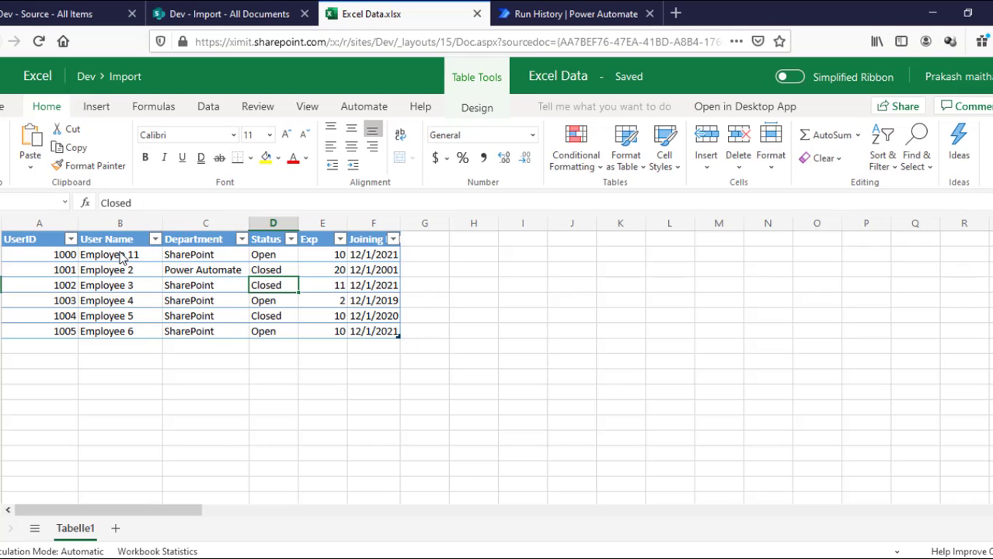
pyautogui.click(274, 270)
pyautogui.write('10')
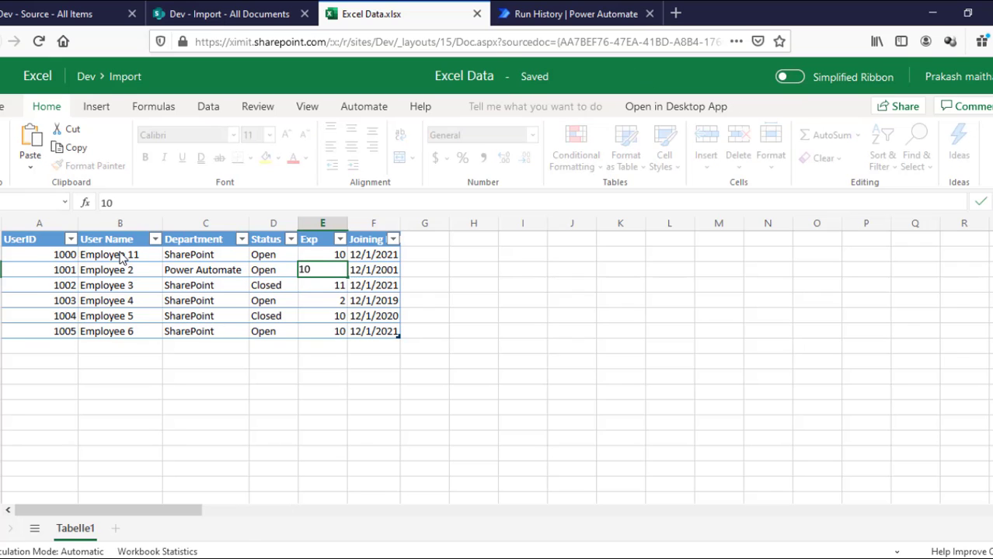
pyautogui.click(373, 270)
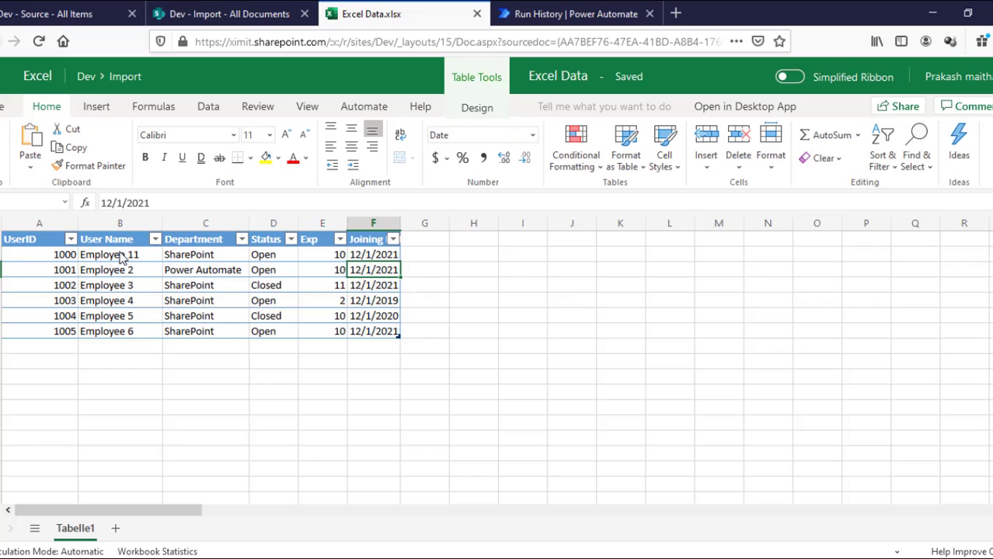
pyautogui.write('20')
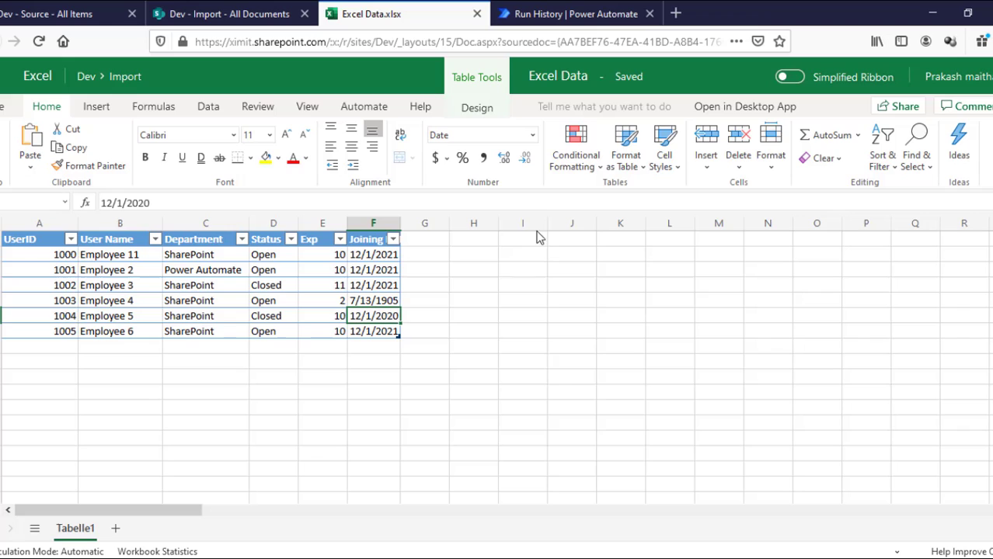
pyautogui.click(620, 378)
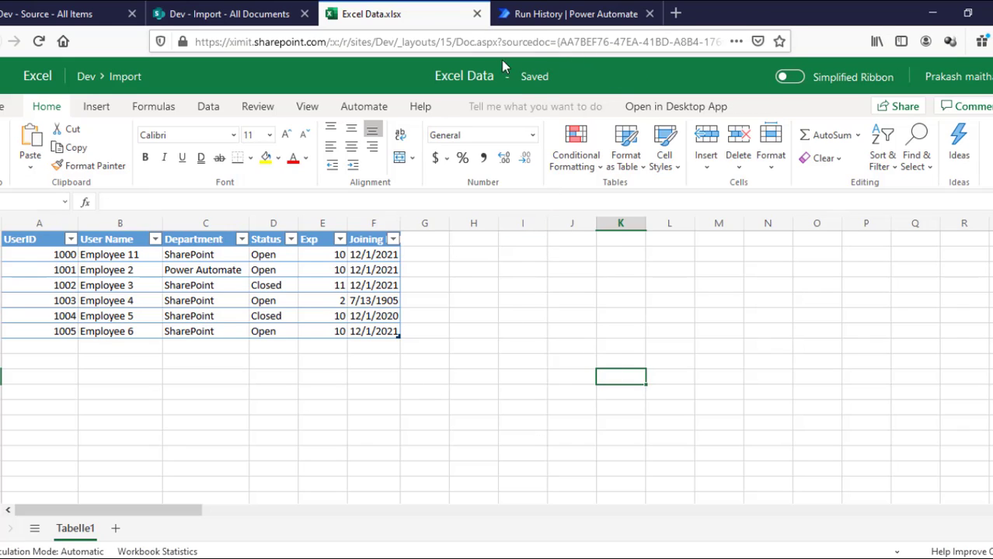
pyautogui.click(225, 13)
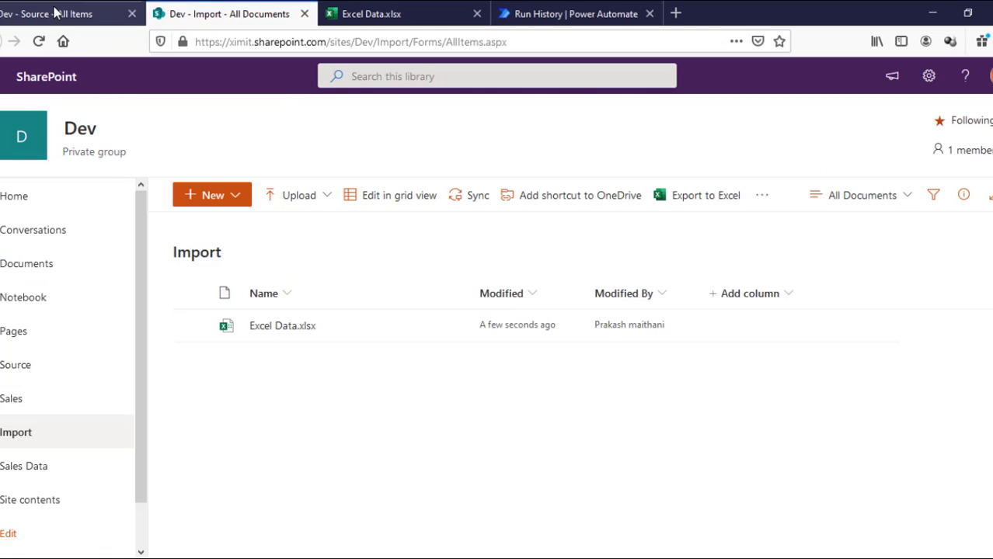
# Step: Run the flow manually again and view the newest run's details
pyautogui.click(15, 365)
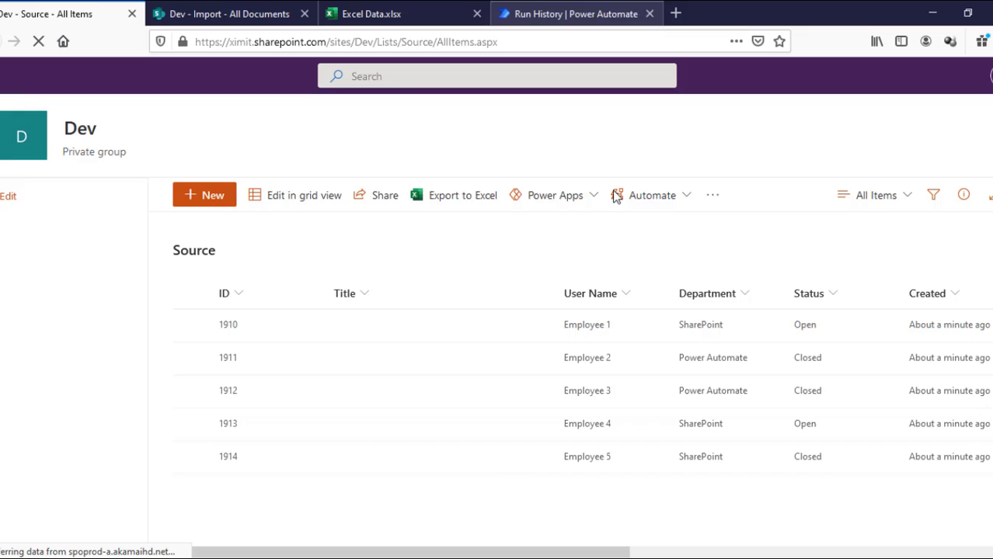
pyautogui.click(575, 13)
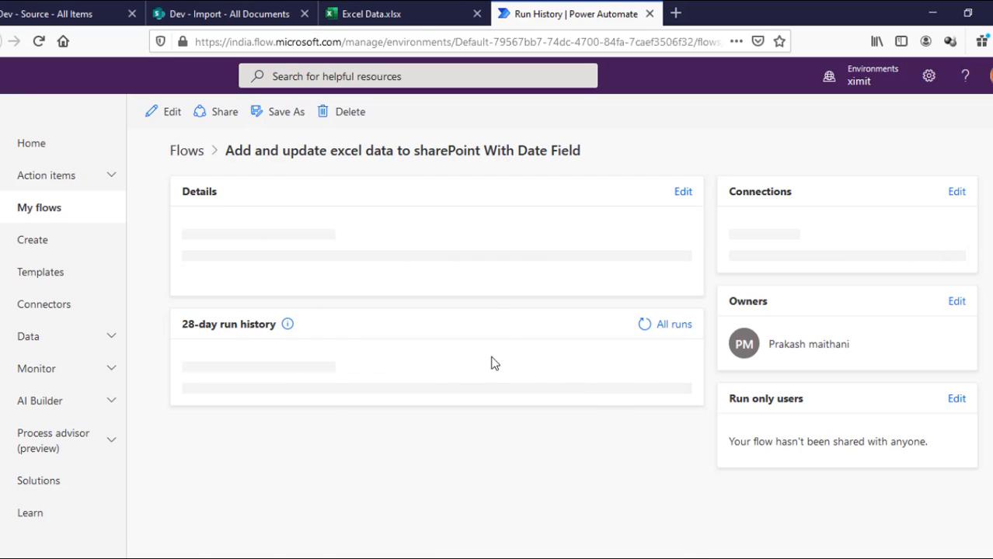
pyautogui.click(404, 112)
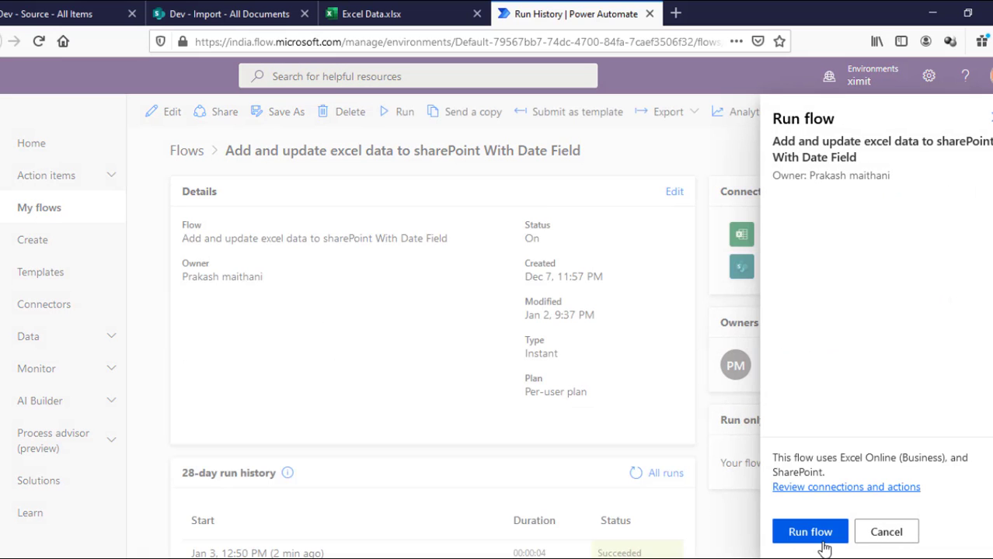
pyautogui.click(809, 531)
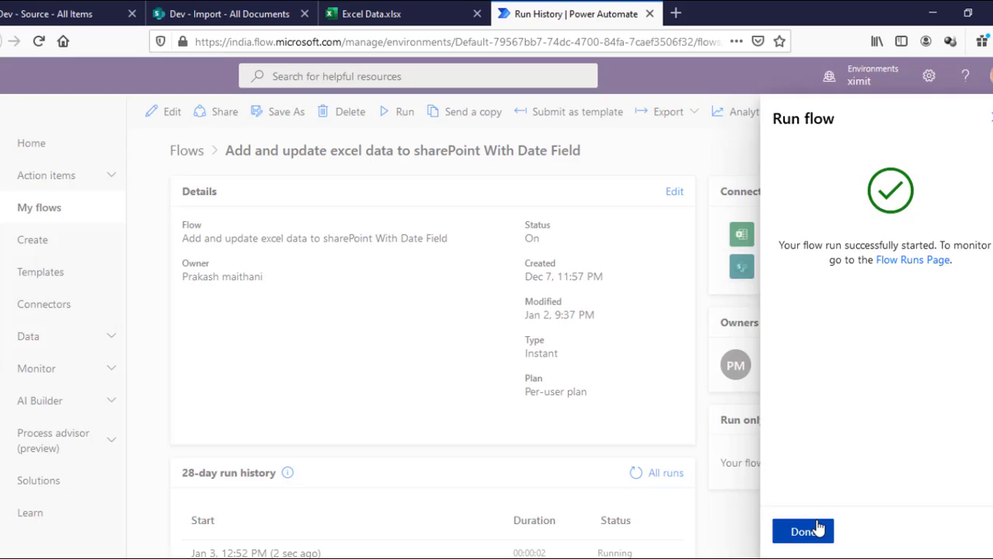
pyautogui.click(802, 531)
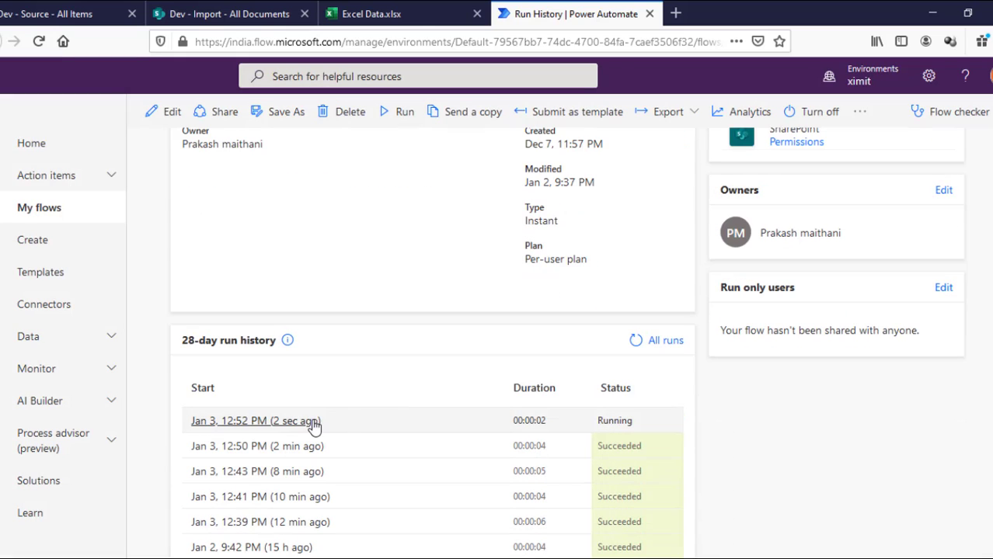
pyautogui.click(254, 420)
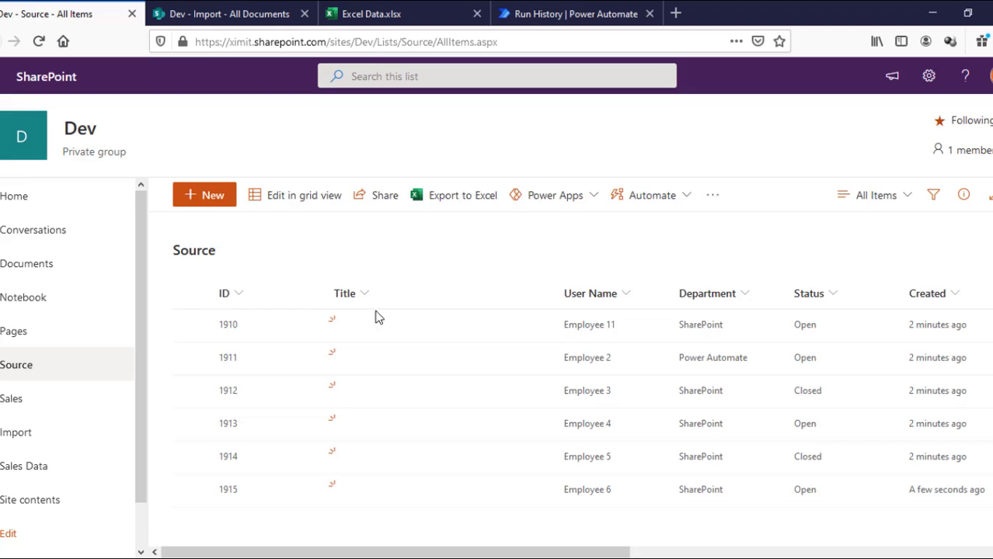
pyautogui.moveTo(464, 541)
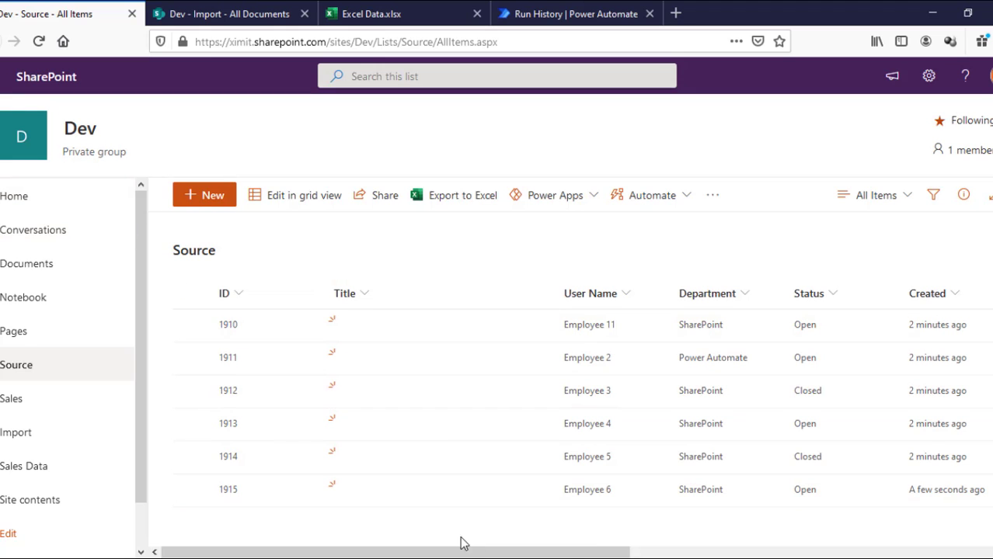
# Step: Review the Source list columns, then save the Employee 11 item's properties
pyautogui.hscroll(3)
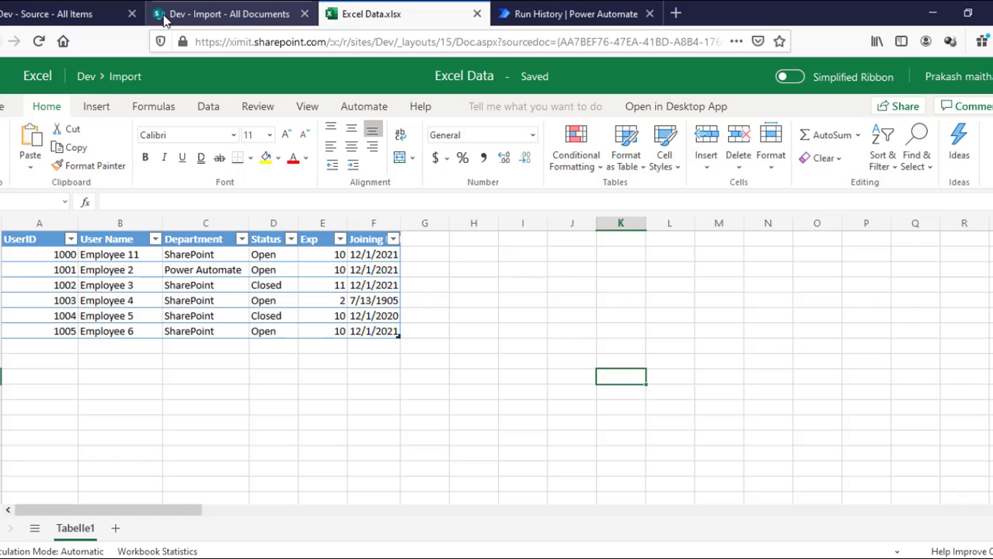
pyautogui.moveTo(214, 16)
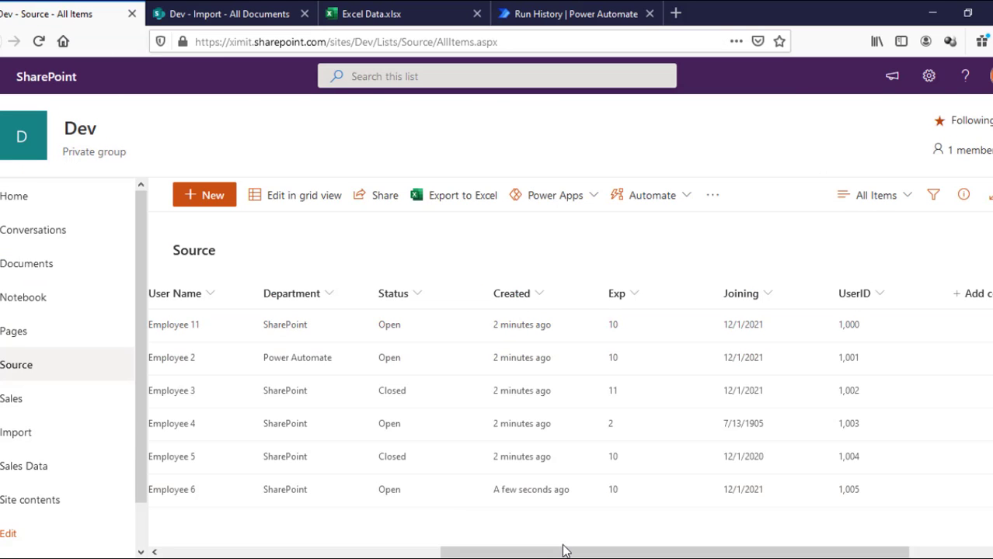
pyautogui.hscroll(3)
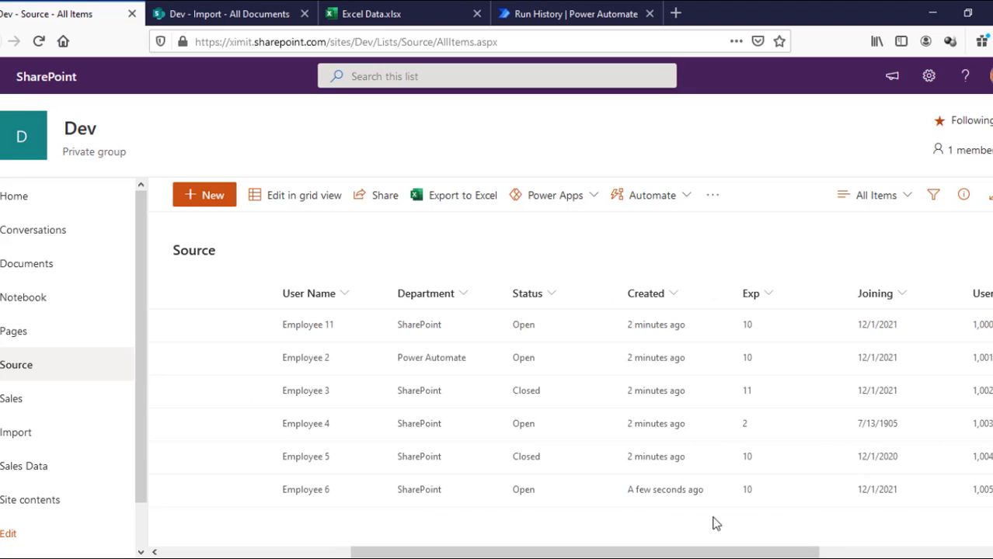
pyautogui.moveTo(491, 296)
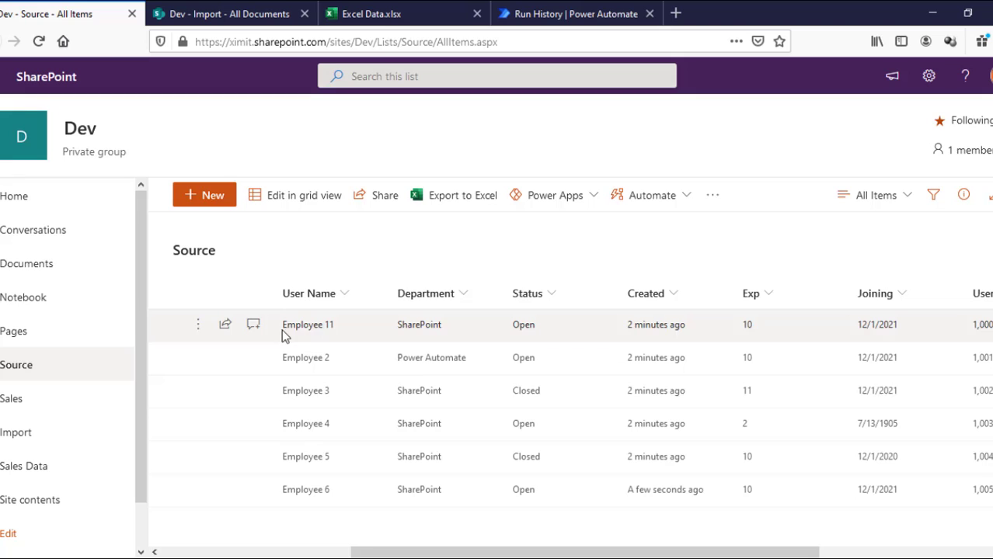
pyautogui.moveTo(347, 324)
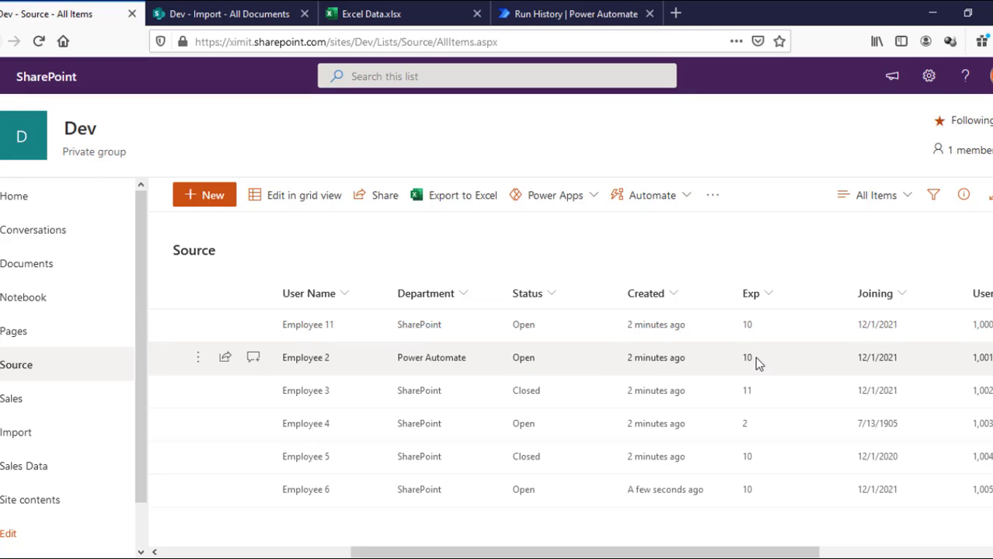
pyautogui.moveTo(886, 364)
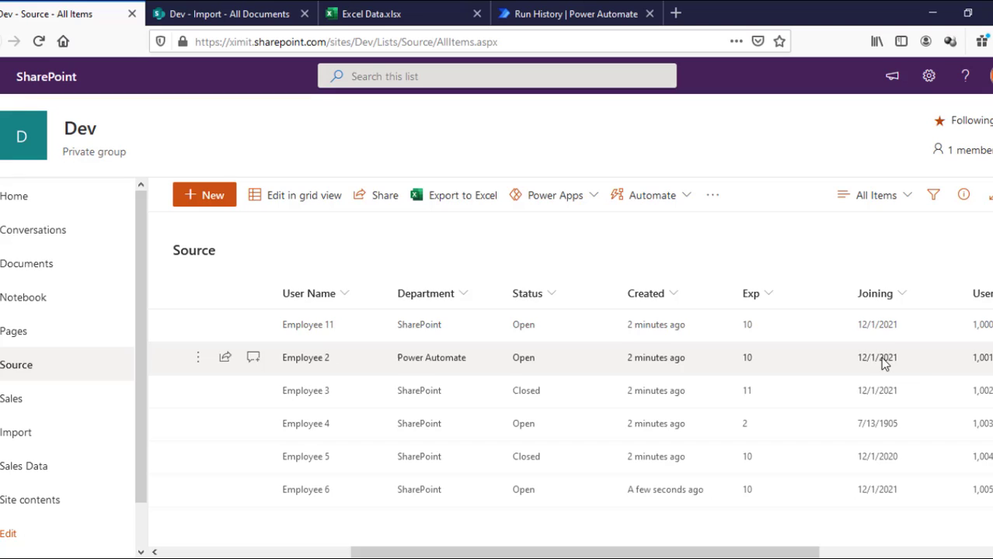
pyautogui.moveTo(882, 485)
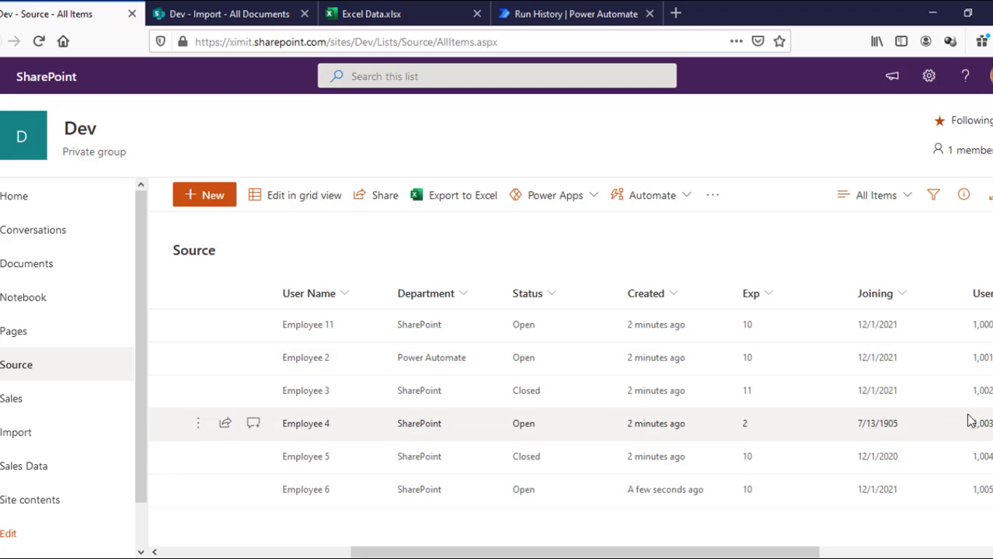
pyautogui.moveTo(347, 551)
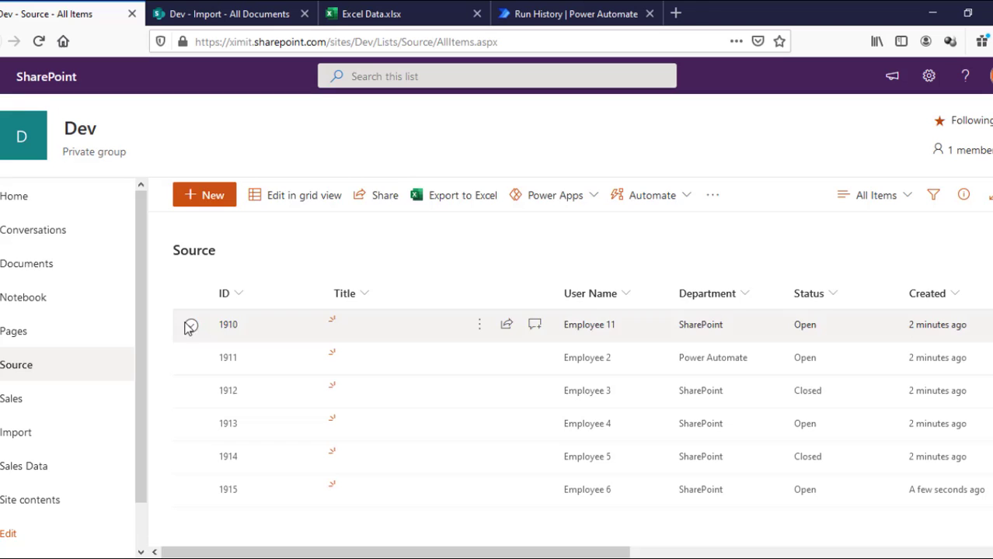
pyautogui.click(191, 325)
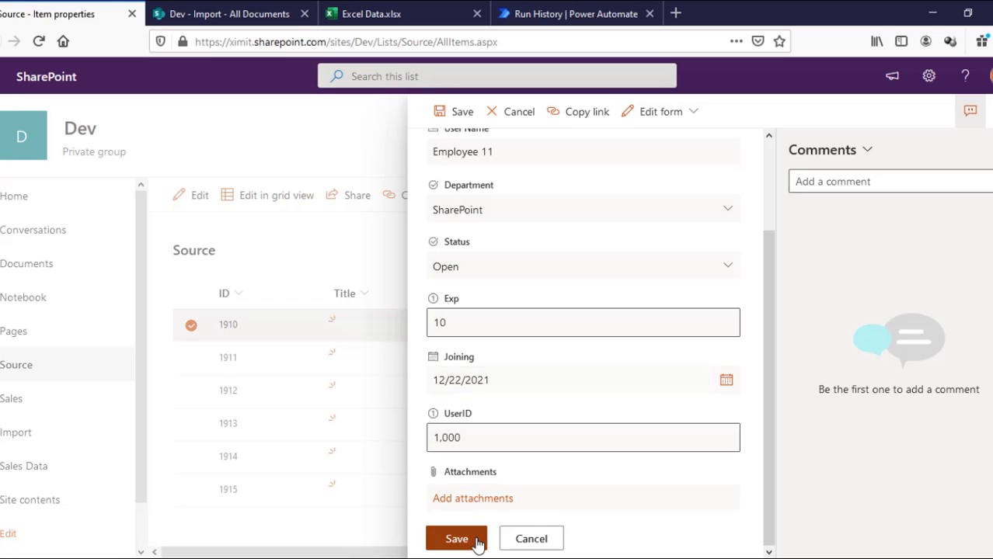
pyautogui.click(456, 538)
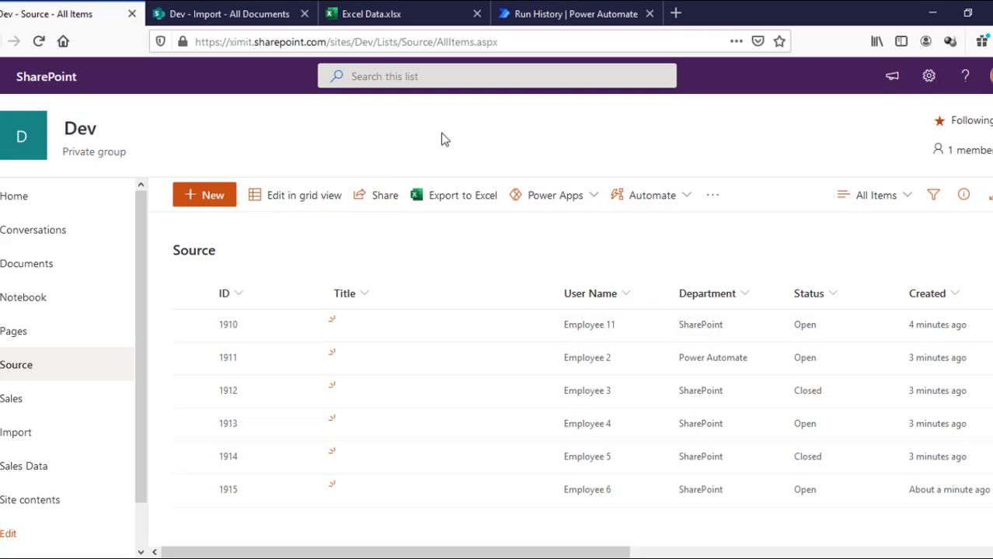
# Step: Review the latest run, then start creating a new scheduled cloud flow
pyautogui.click(575, 12)
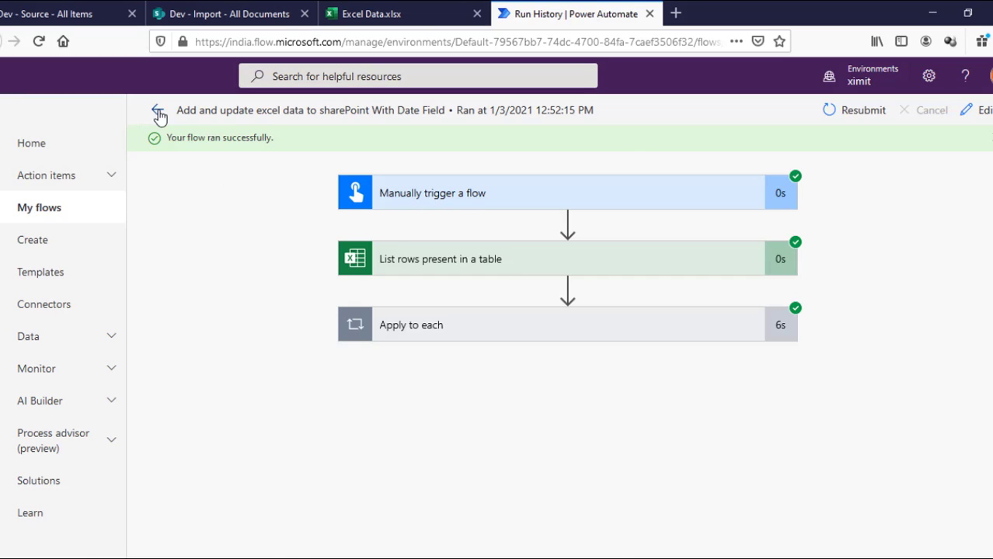
pyautogui.moveTo(159, 112)
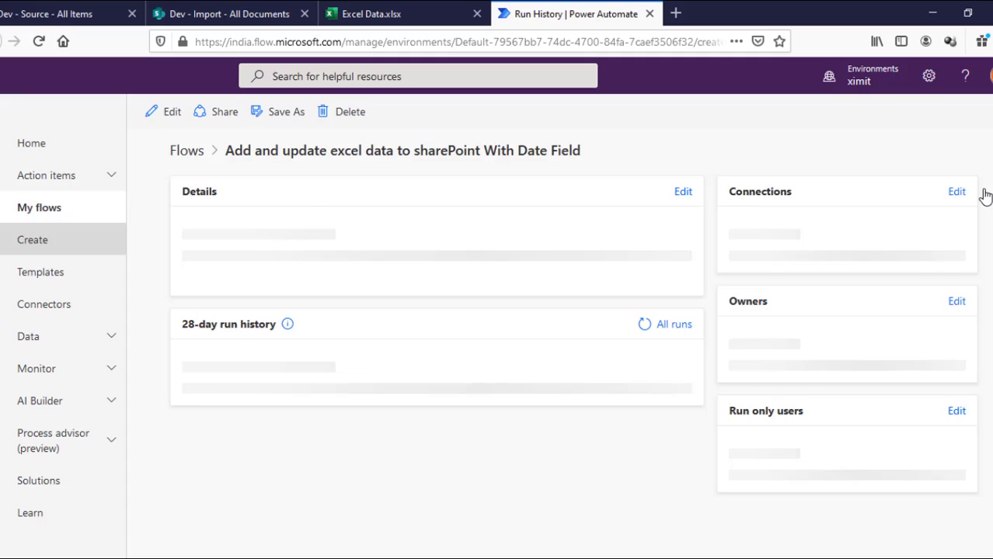
pyautogui.click(33, 239)
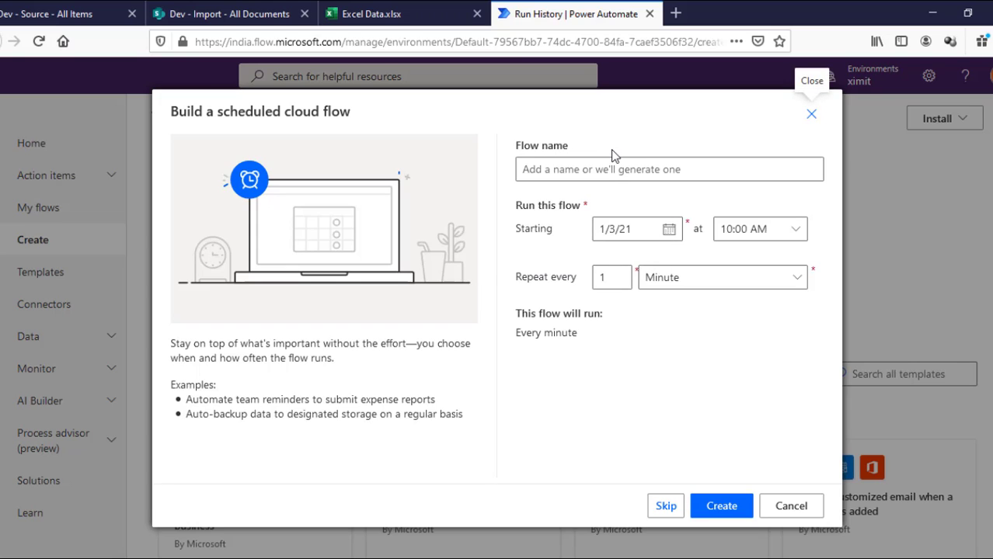
# Step: Set the recurrence to start at 6:00 AM and repeat every 30 minutes
pyautogui.click(754, 228)
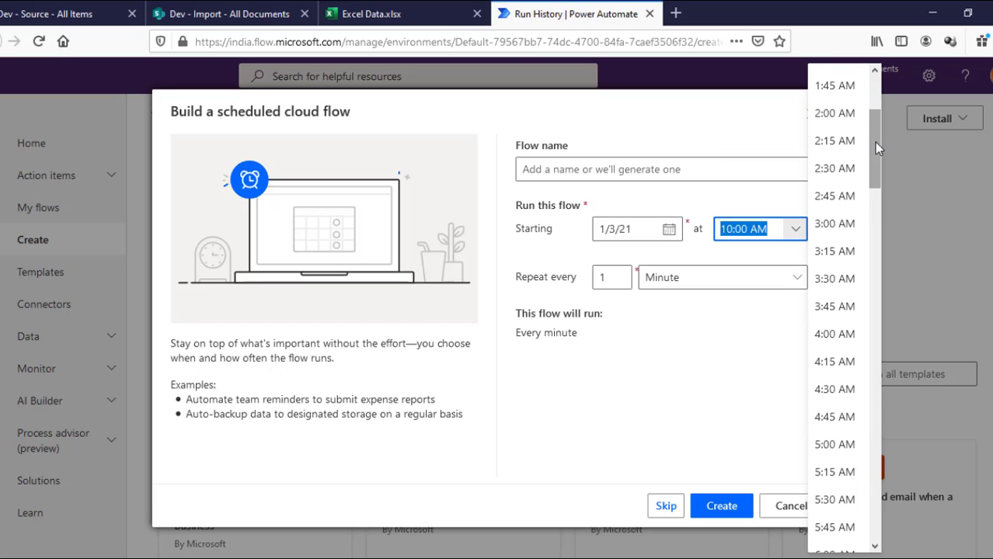
pyautogui.scroll(-3)
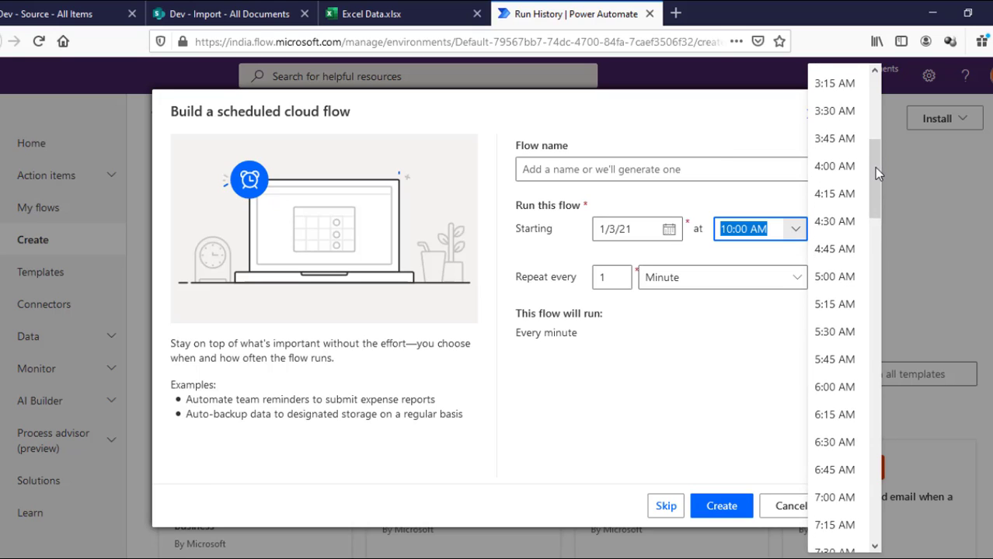
pyautogui.click(833, 387)
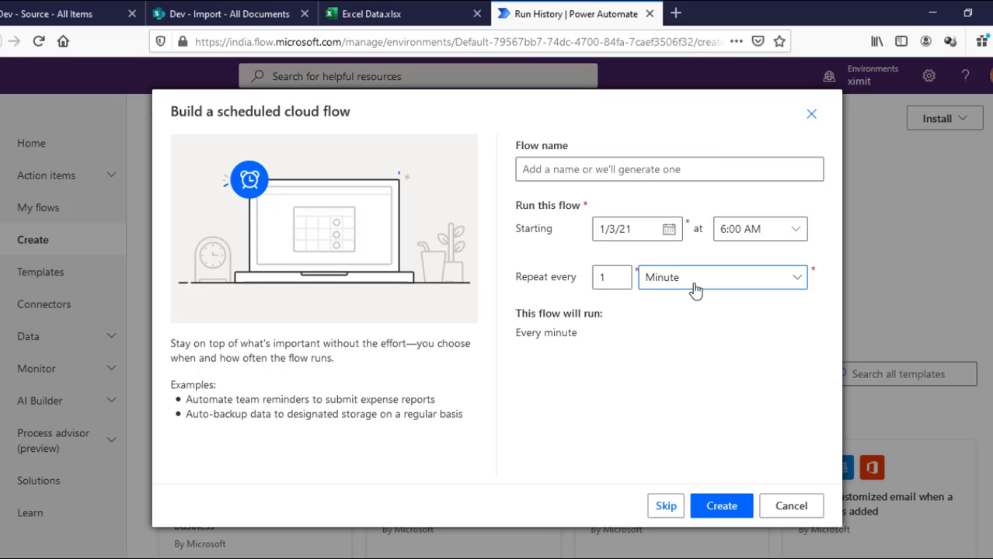
pyautogui.click(721, 277)
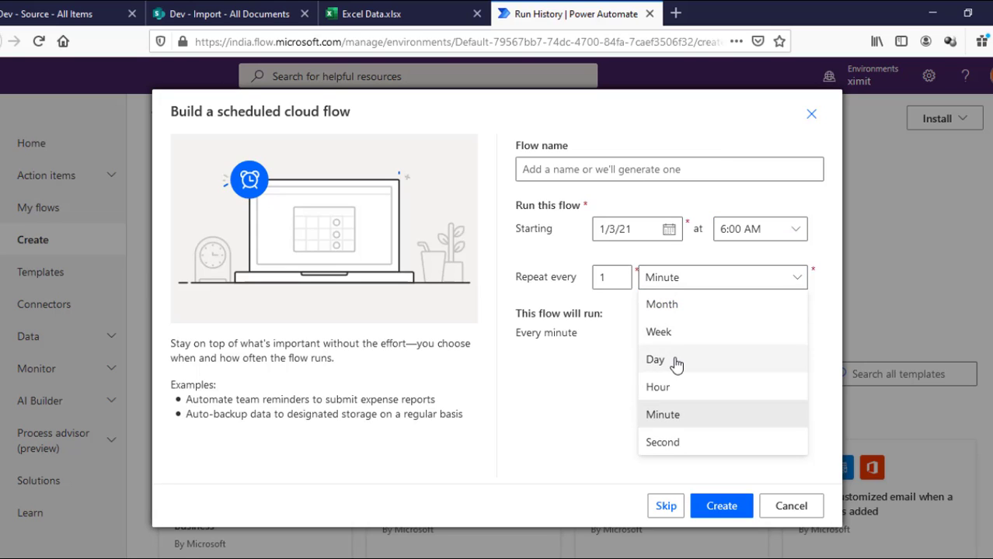
pyautogui.click(656, 359)
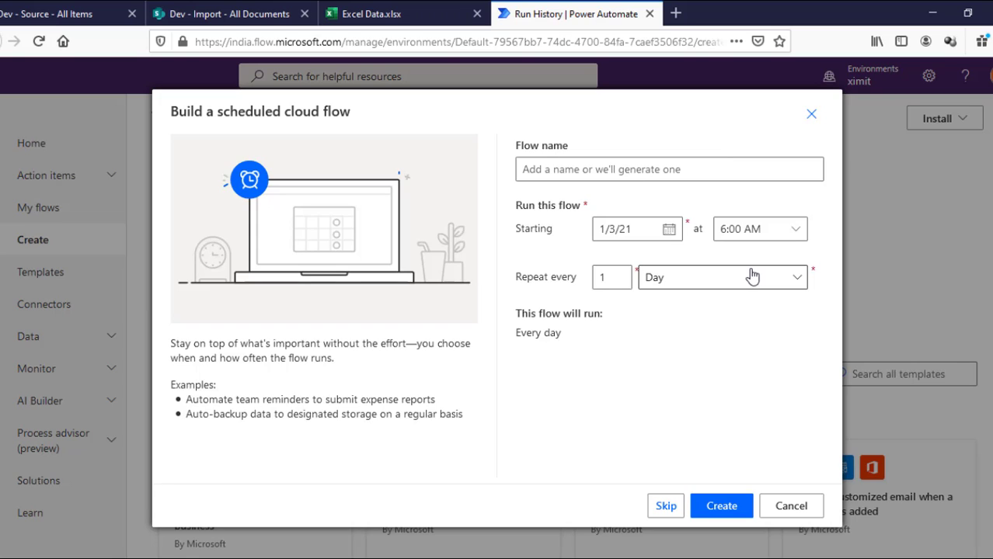
pyautogui.click(721, 276)
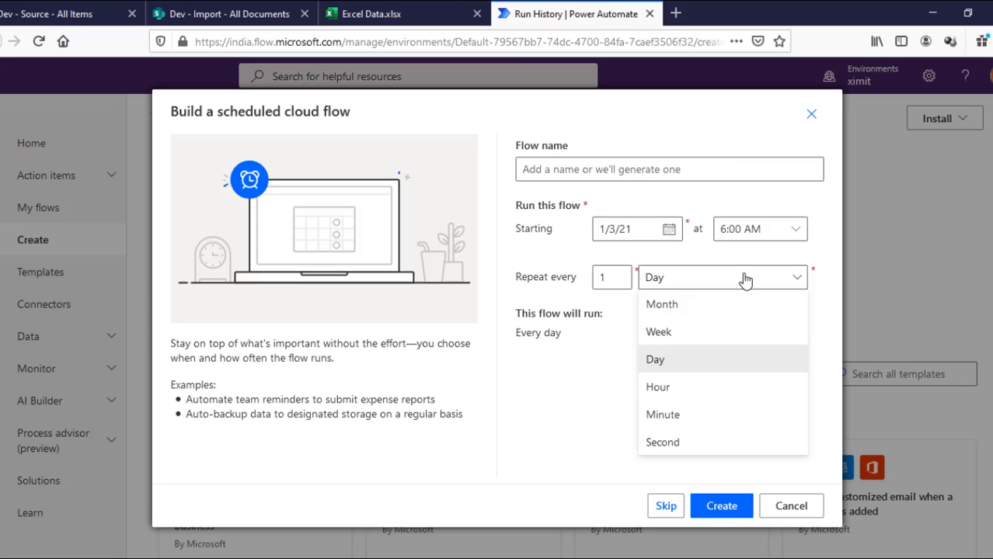
pyautogui.moveTo(672, 432)
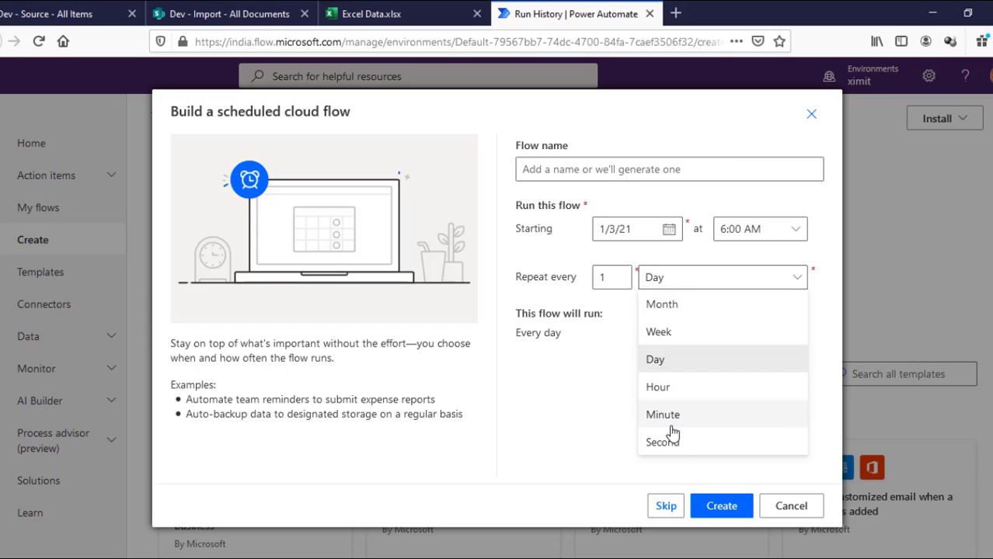
pyautogui.click(612, 276)
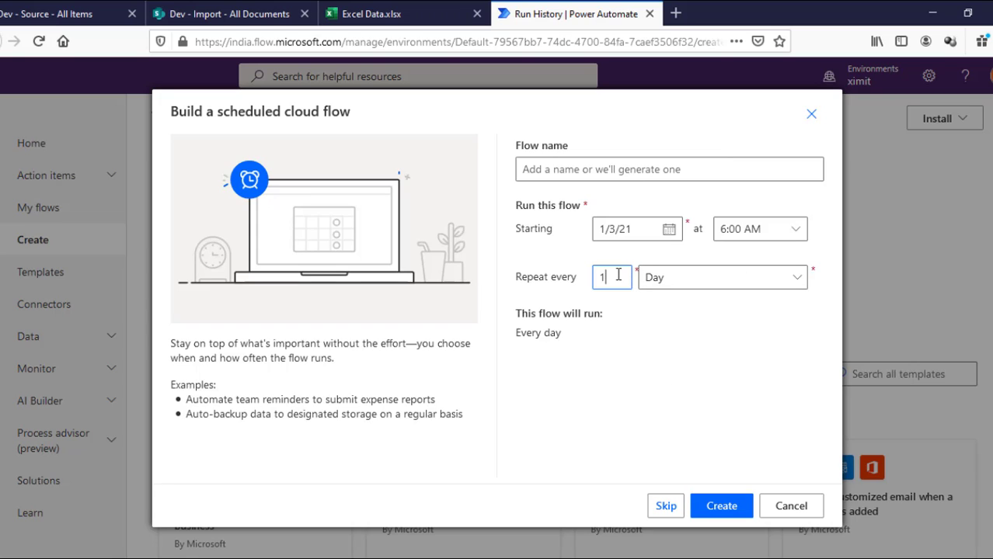
pyautogui.write('30')
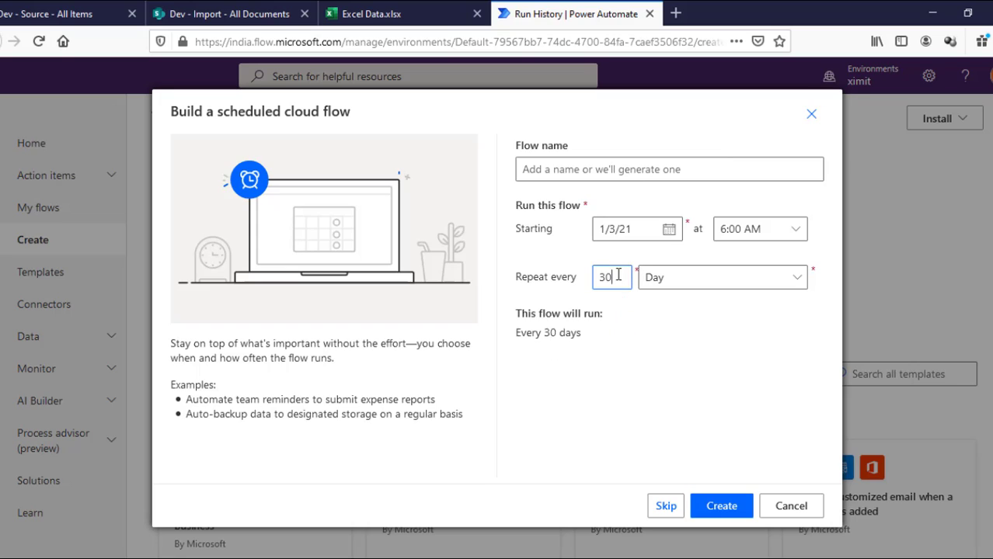
pyautogui.click(721, 276)
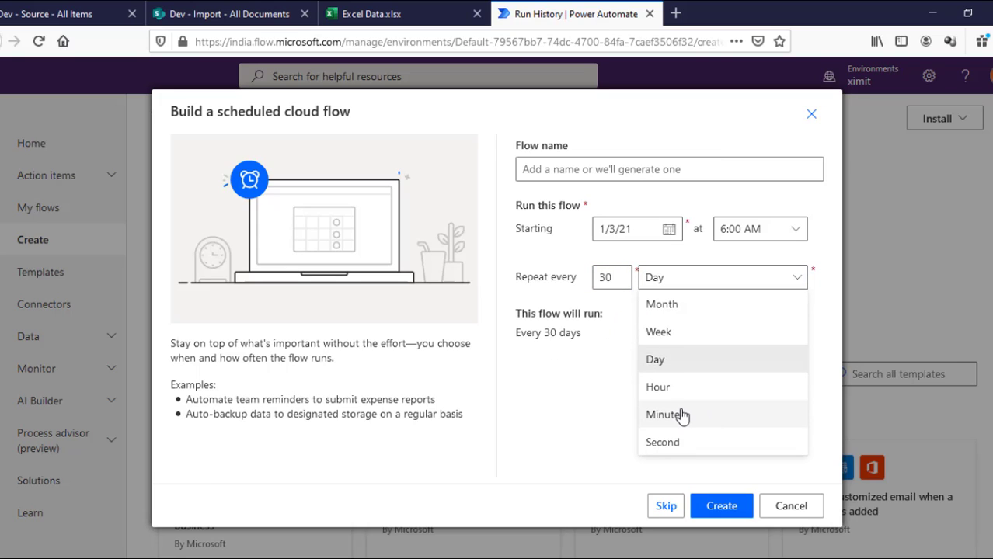
pyautogui.click(665, 413)
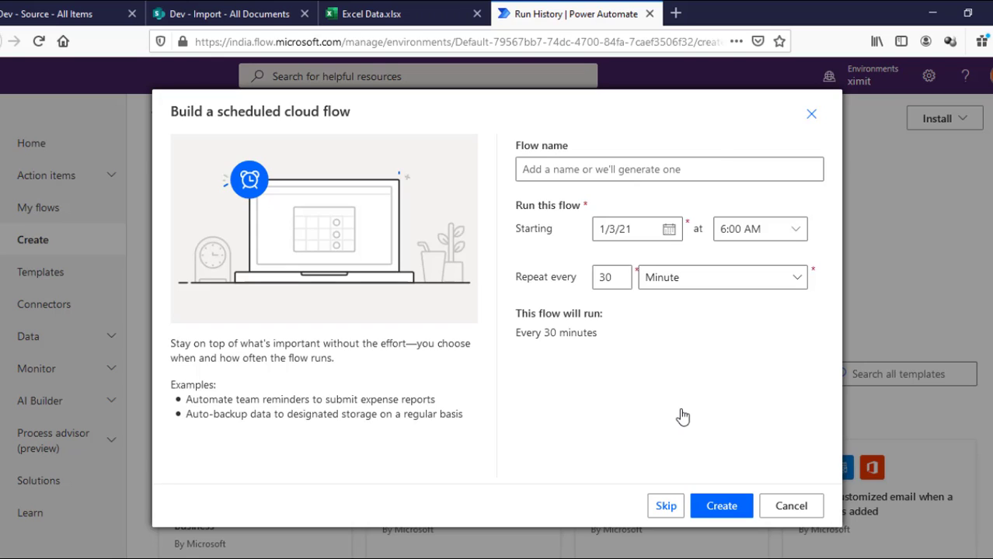
# Step: Name the flow 'Add and Update Excel Table to SharePoint With Date' and create it
pyautogui.write('Add and Update Excel Table to SharePoint With Date')
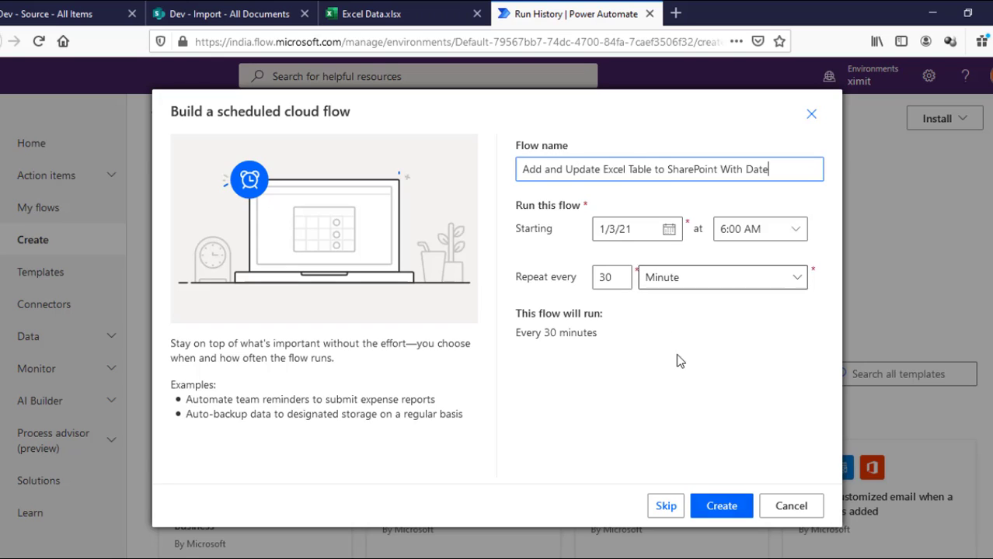
pyautogui.click(721, 507)
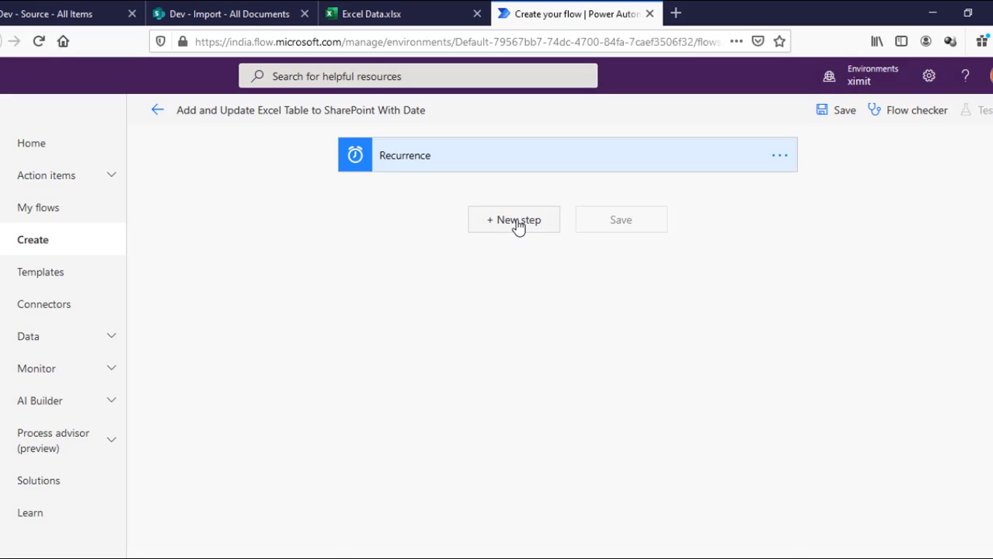
# Step: Add a new step after the trigger and review the Excel Data source table
pyautogui.click(513, 219)
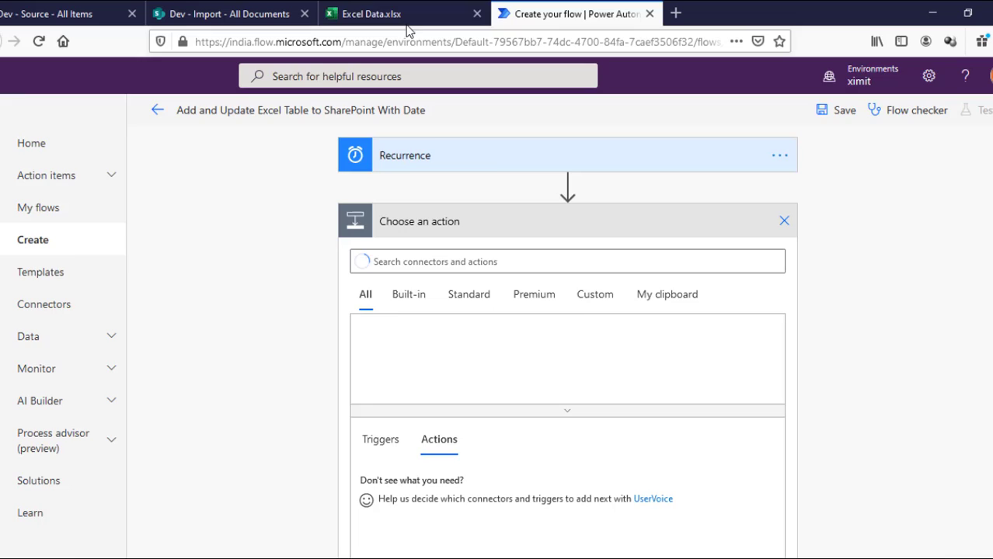
pyautogui.click(228, 13)
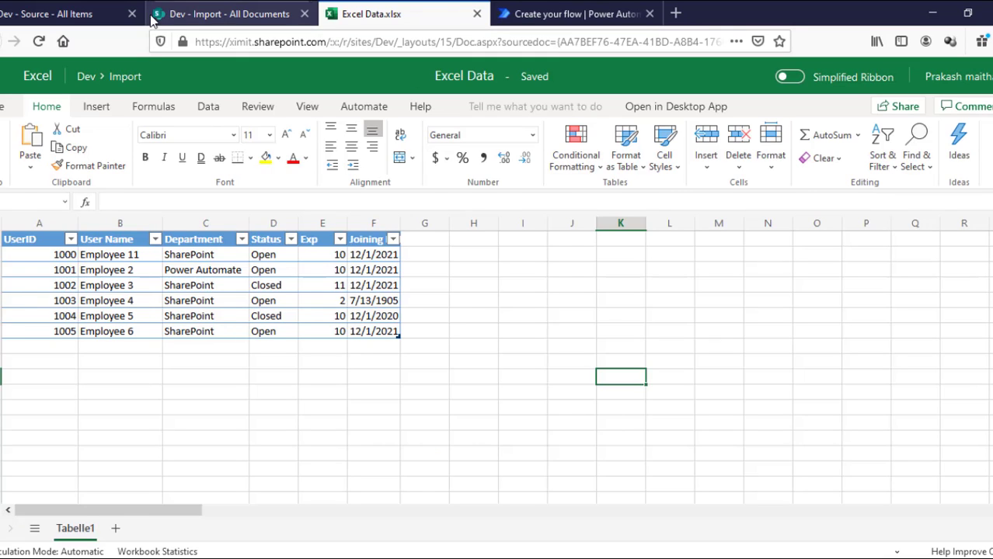
pyautogui.click(230, 13)
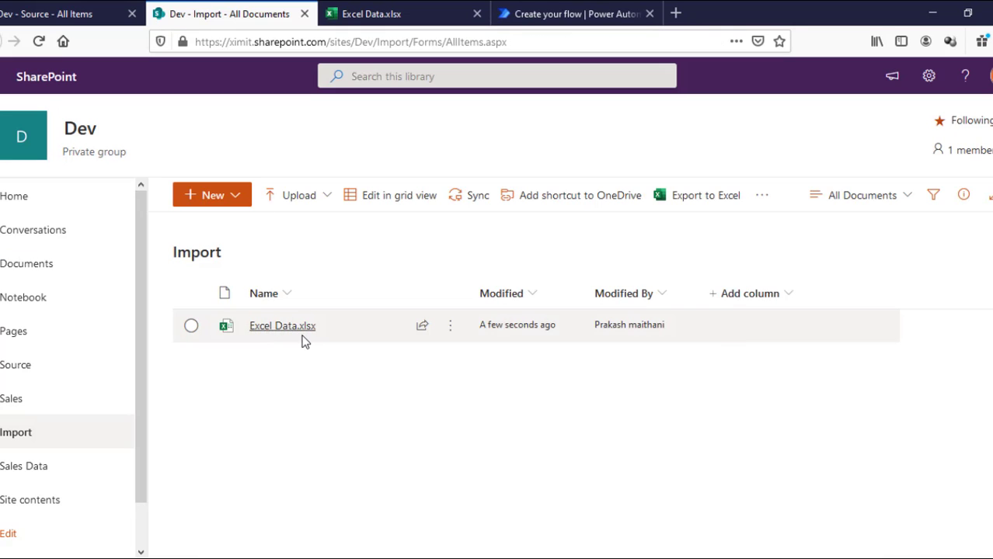
pyautogui.click(575, 12)
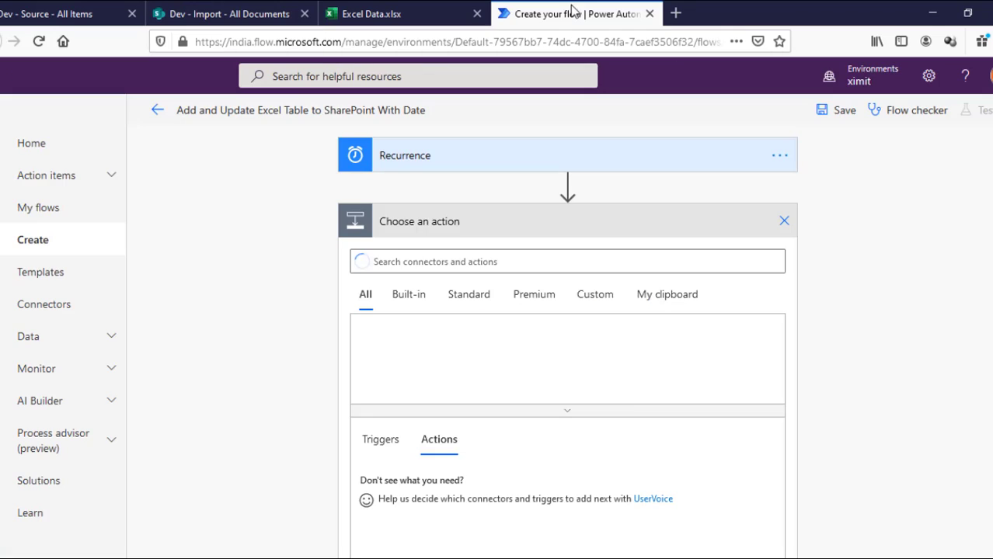
pyautogui.click(567, 261)
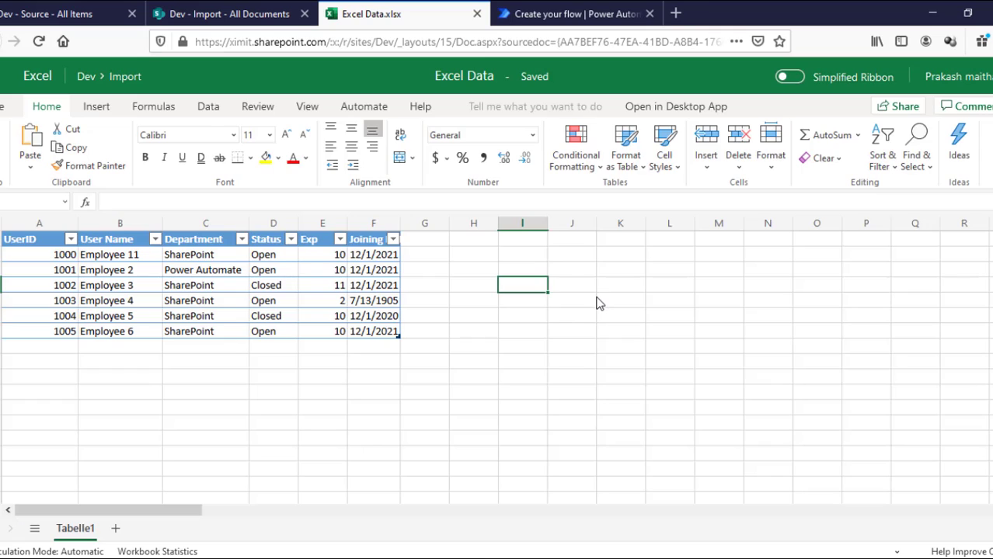
pyautogui.moveTo(34, 286)
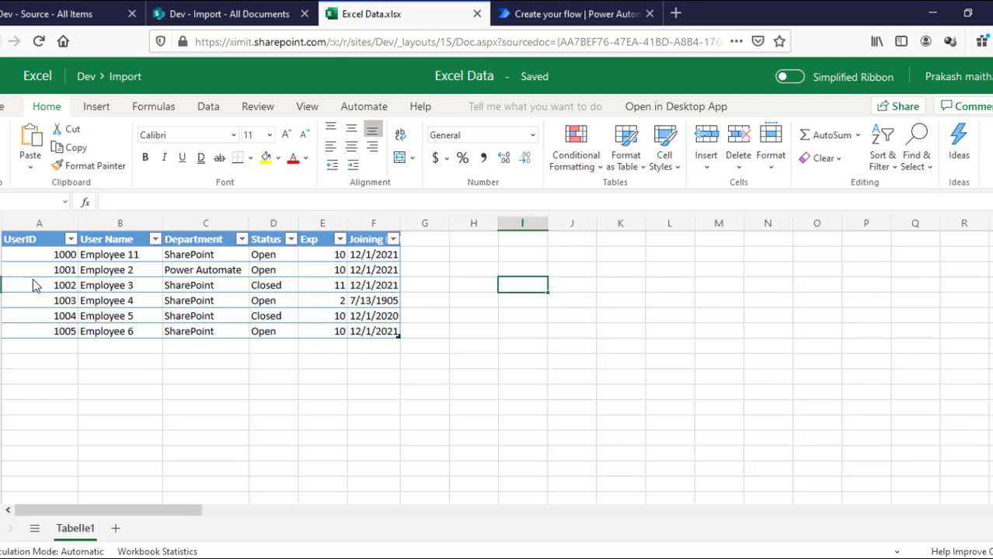
pyautogui.moveTo(99, 280)
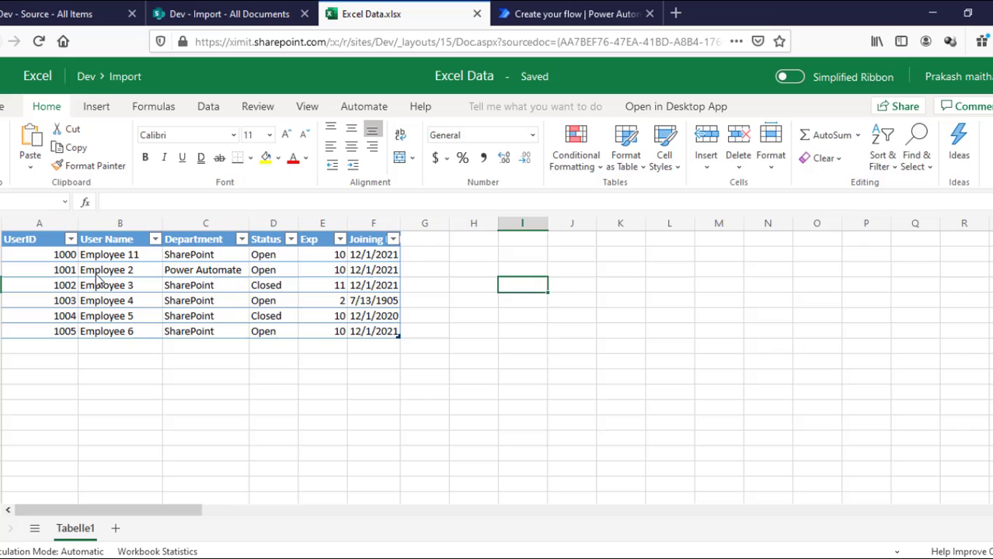
pyautogui.moveTo(185, 295)
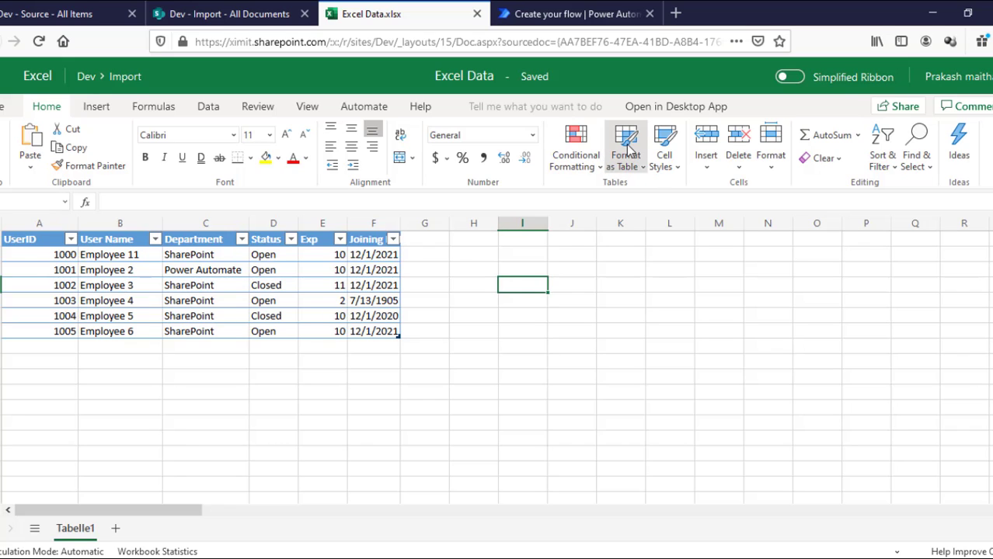
pyautogui.moveTo(163, 302)
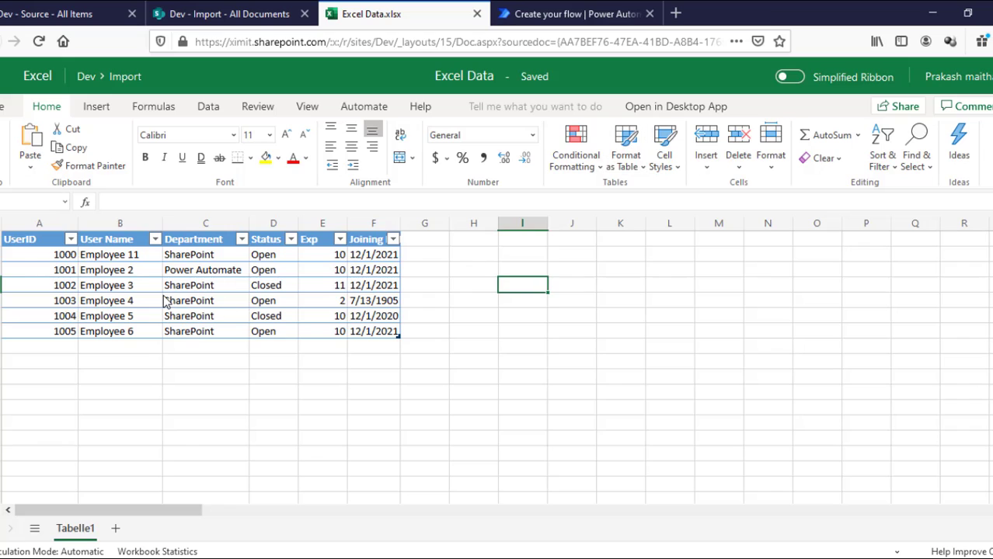
pyautogui.moveTo(173, 301)
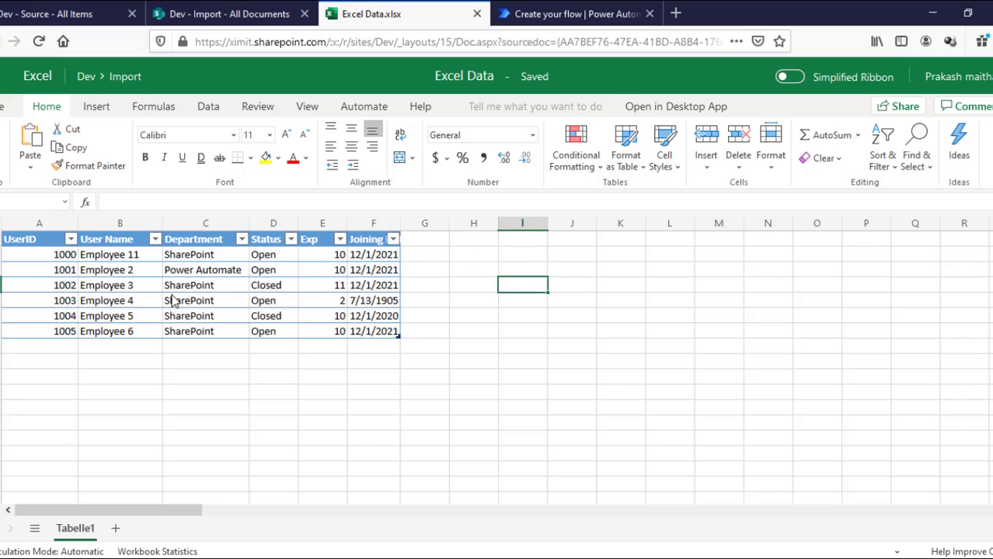
pyautogui.moveTo(575, 13)
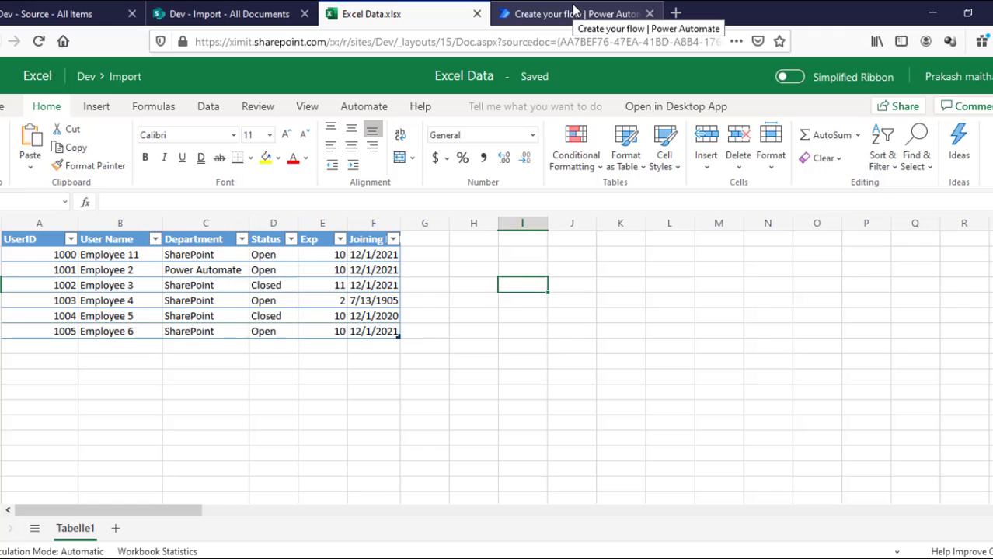
# Step: Point List rows at SharePoint Site - Dev, Import library, Excel Data.xlsx, Table1
pyautogui.click(575, 12)
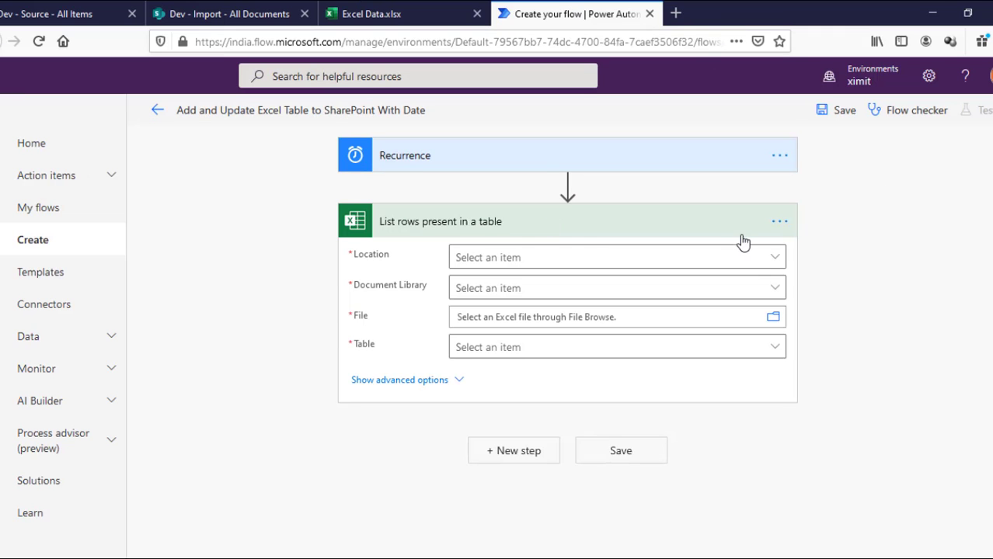
pyautogui.click(615, 258)
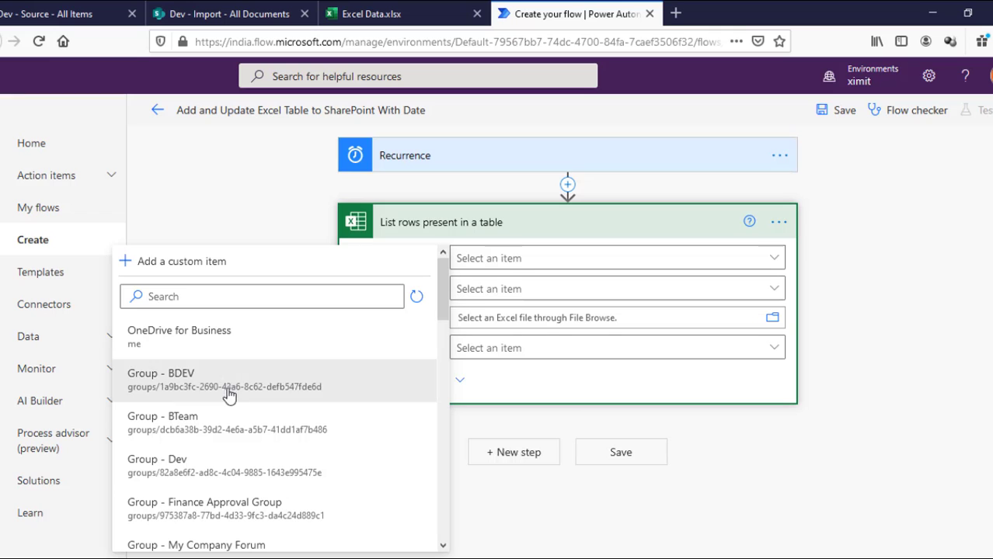
pyautogui.moveTo(215, 466)
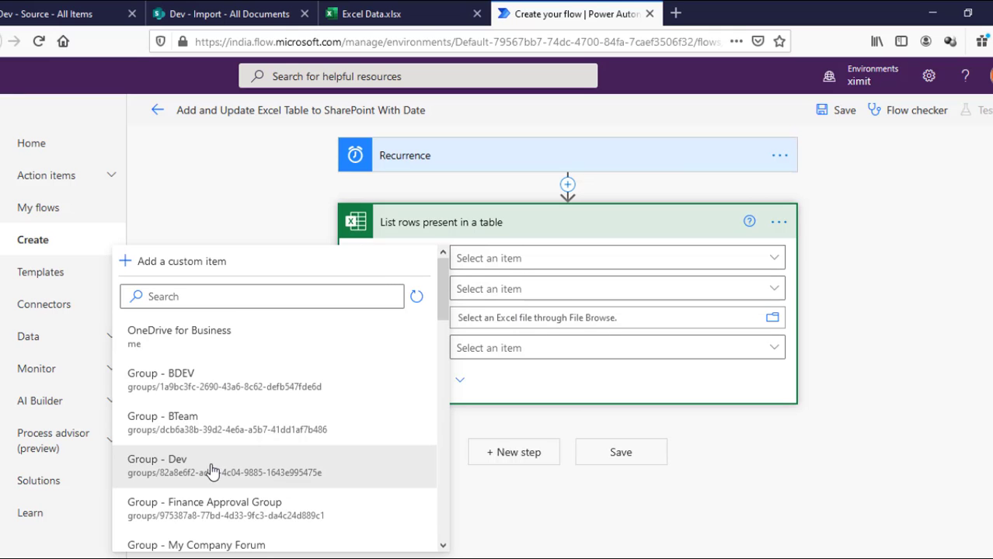
pyautogui.write('dev')
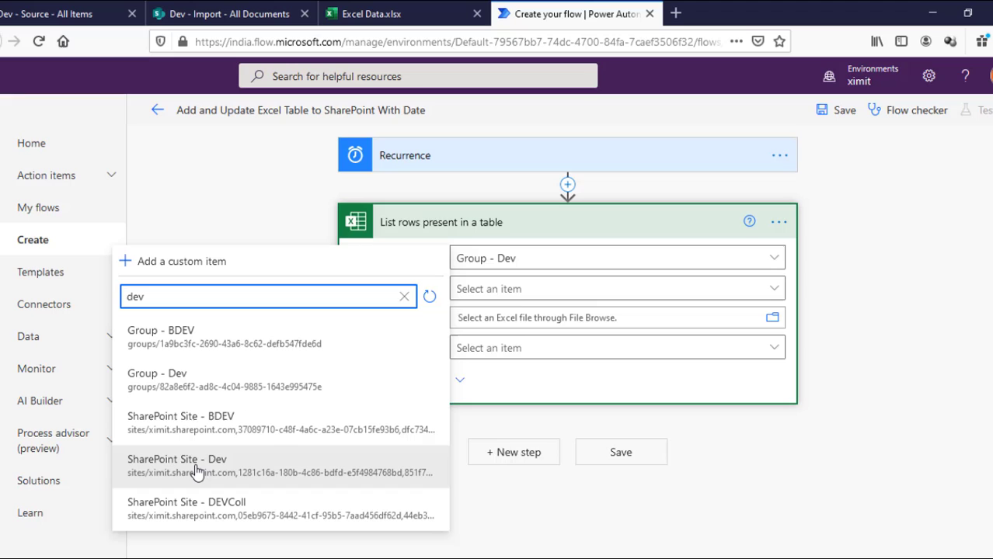
pyautogui.click(177, 464)
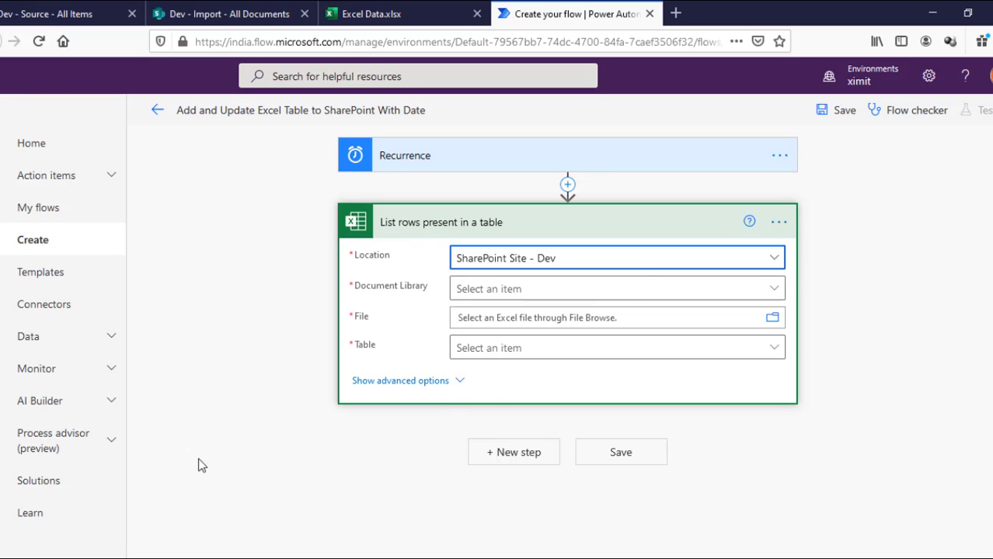
pyautogui.click(617, 287)
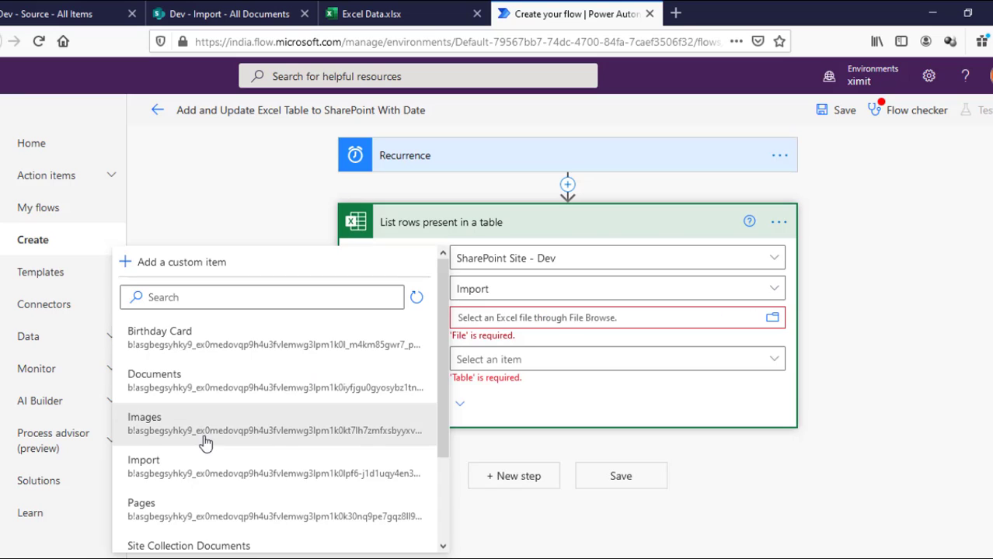
pyautogui.click(143, 466)
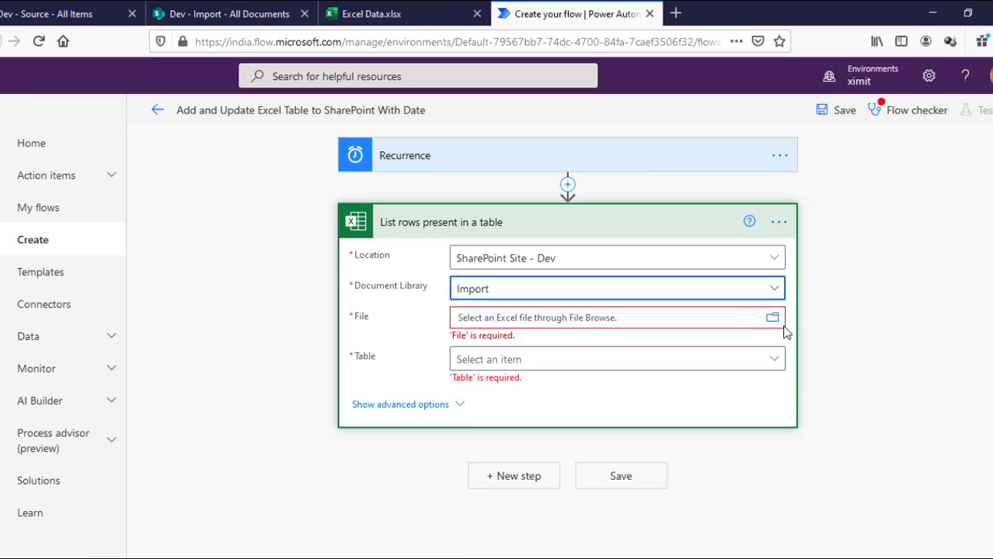
pyautogui.click(772, 317)
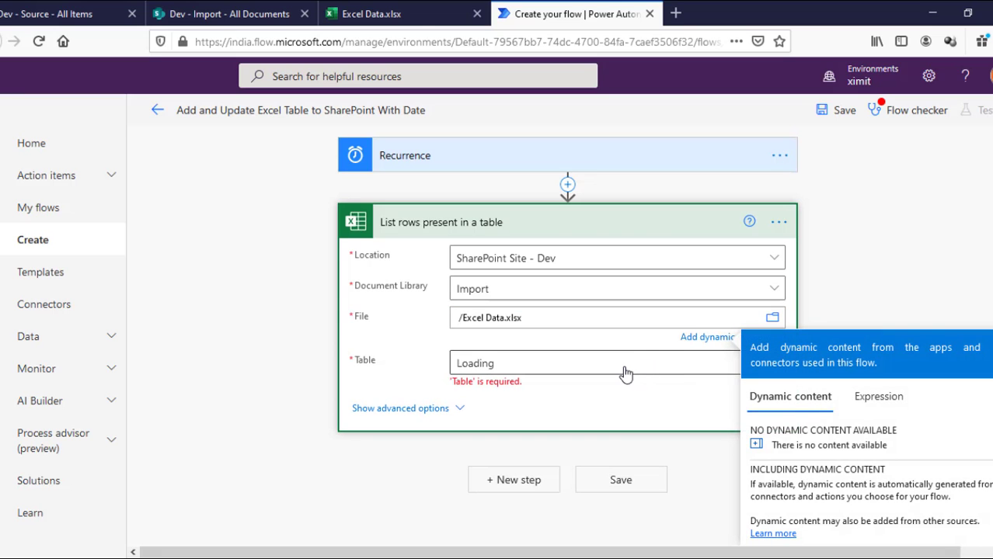
pyautogui.click(615, 364)
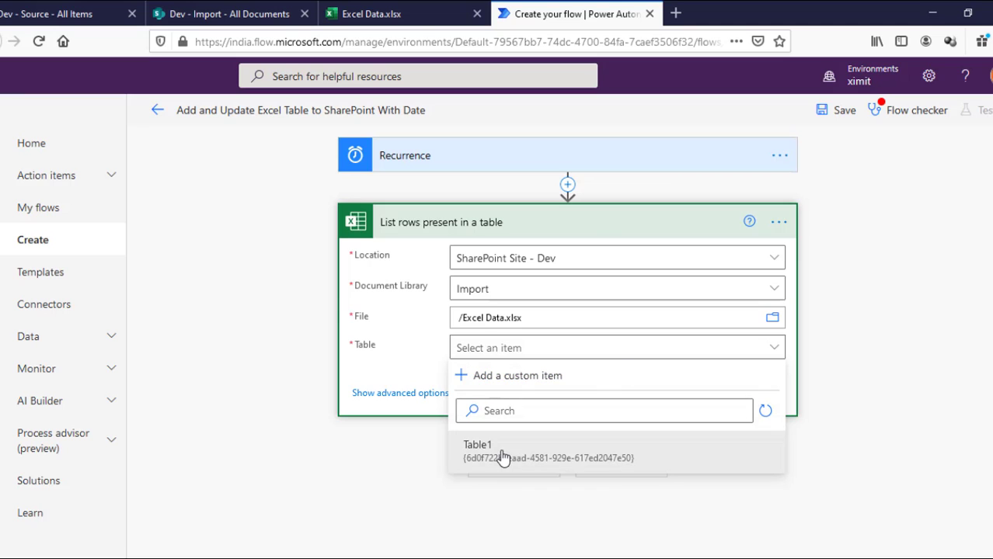
pyautogui.click(477, 444)
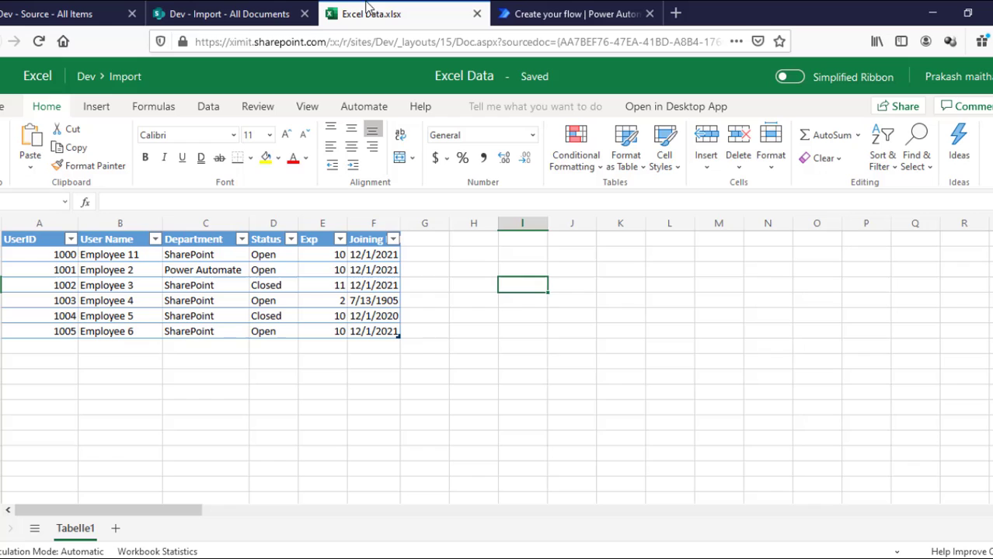
pyautogui.moveTo(157, 287)
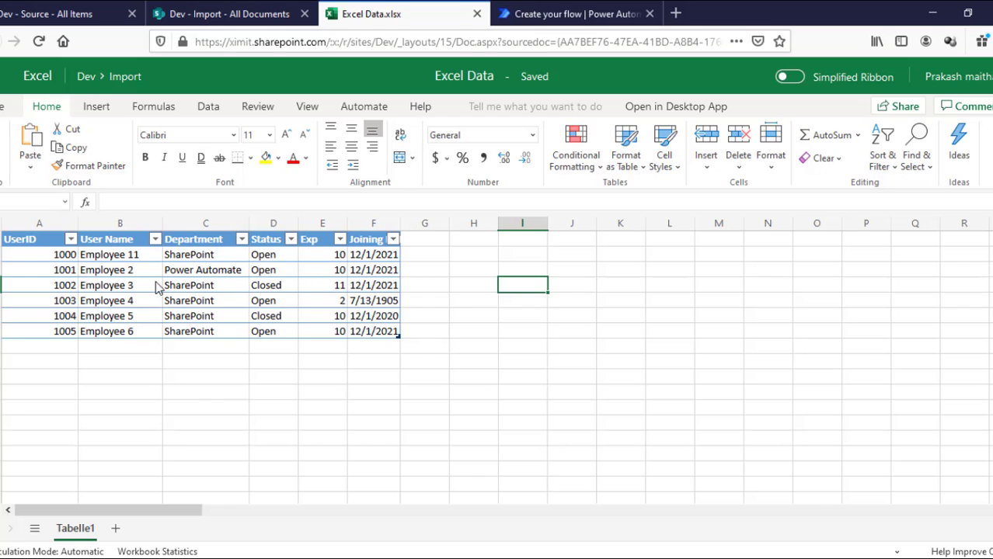
# Step: Return to the flow designer showing Recurrence and List rows steps
pyautogui.click(575, 12)
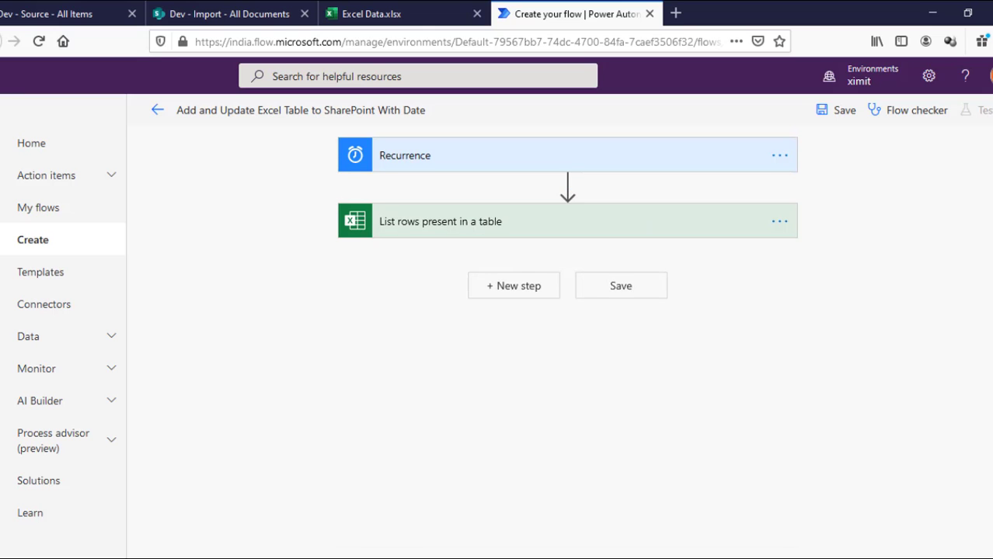
# Step: Add an Apply to each loop over the List rows value output and start adding an action inside it
pyautogui.click(513, 286)
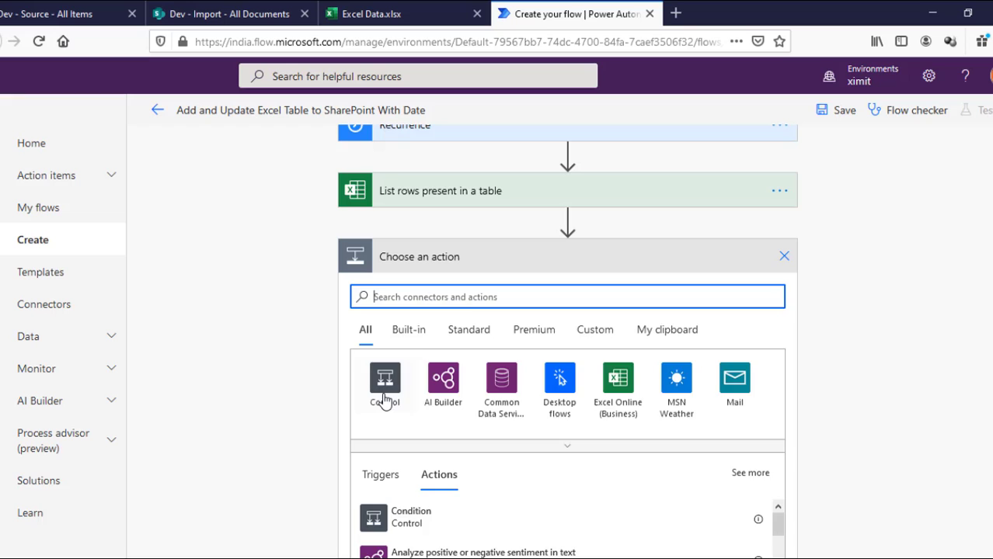
pyautogui.click(385, 385)
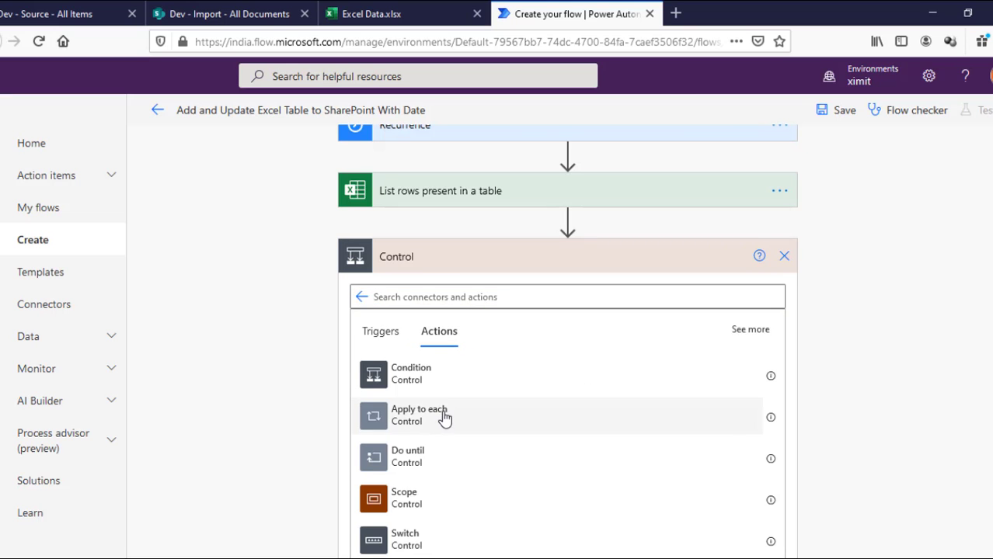
pyautogui.click(419, 415)
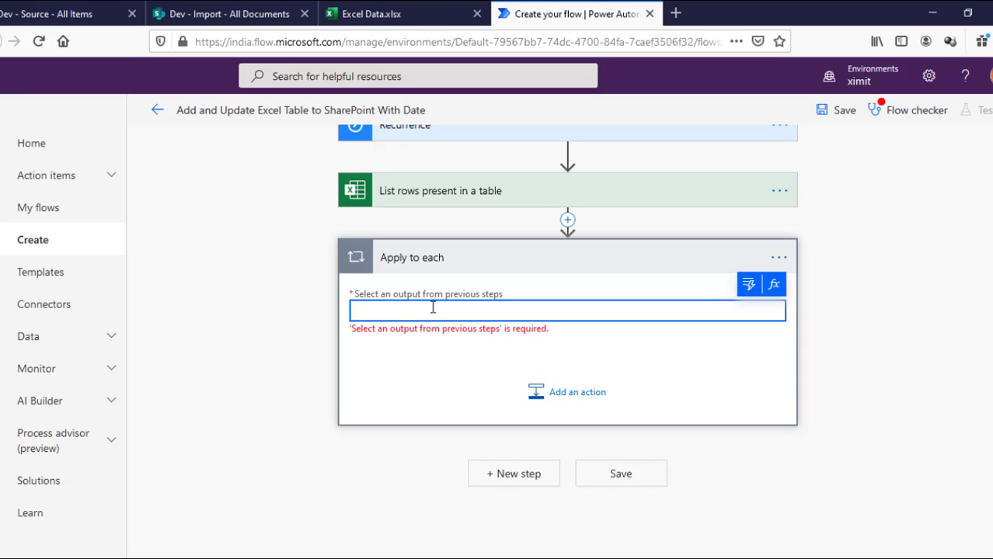
pyautogui.click(747, 283)
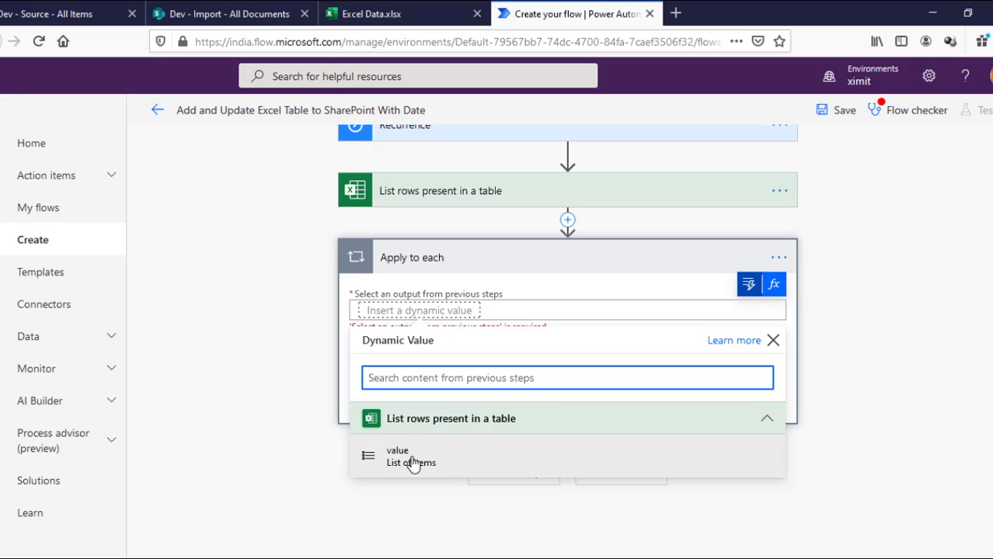
pyautogui.click(398, 457)
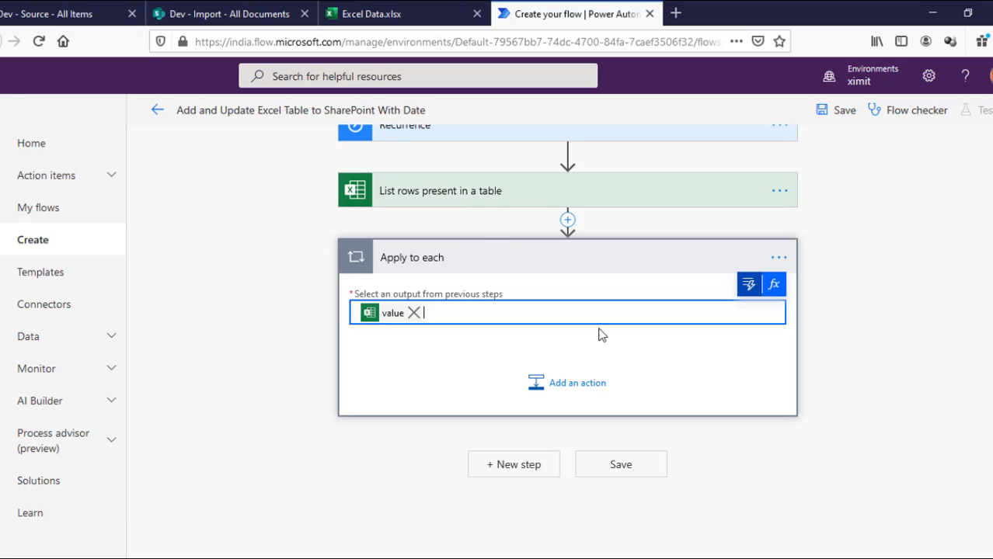
pyautogui.click(576, 383)
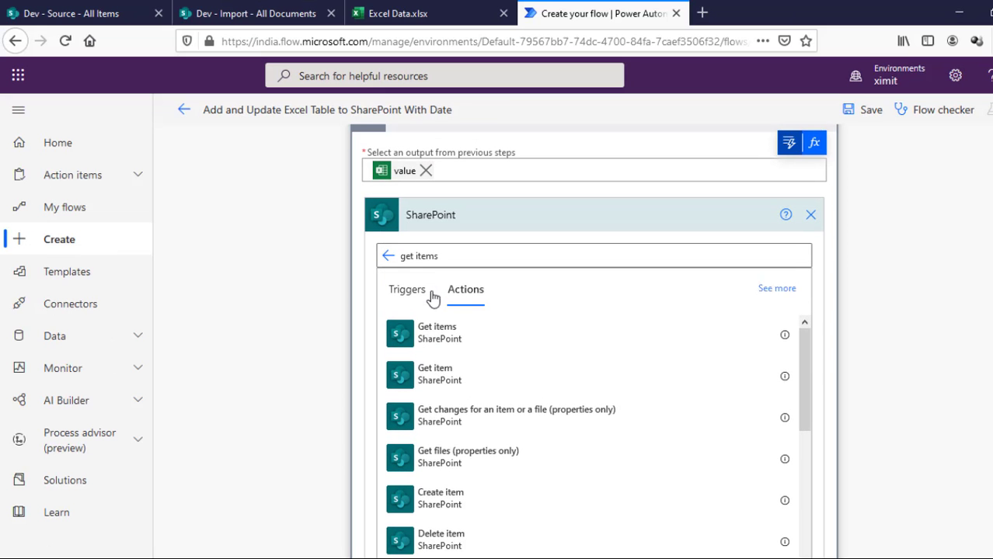
pyautogui.moveTo(668, 332)
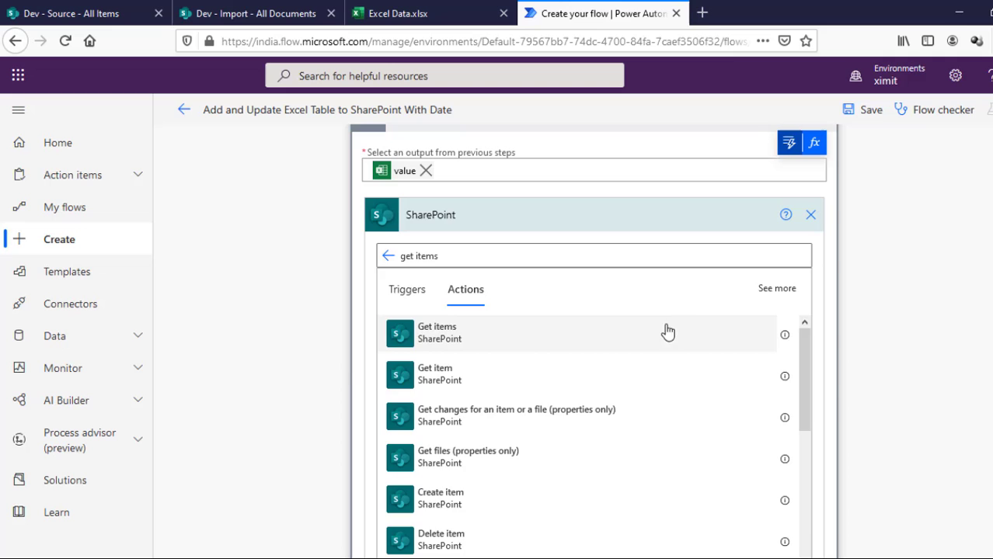
# Step: Add a SharePoint Get items action with Site Address set to Dev
pyautogui.click(436, 333)
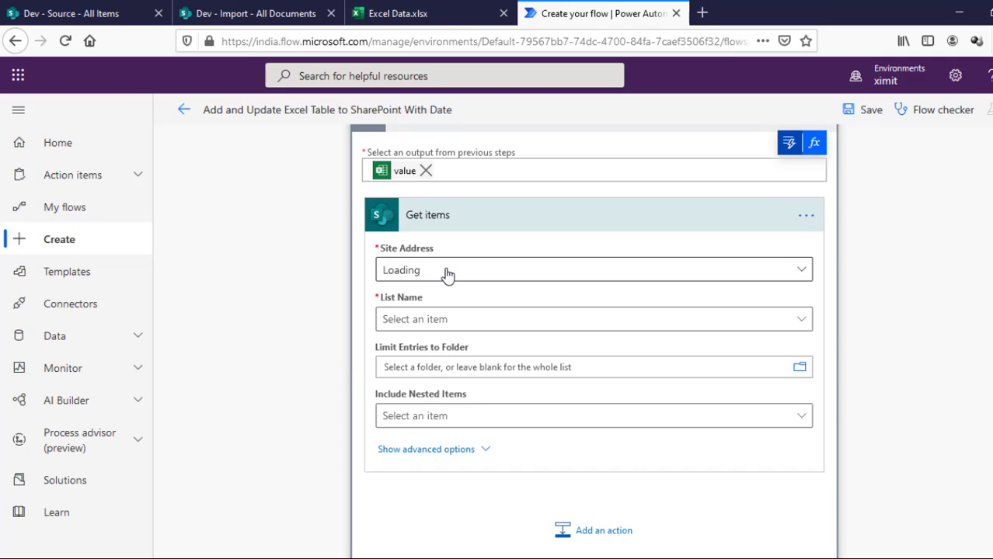
pyautogui.click(593, 270)
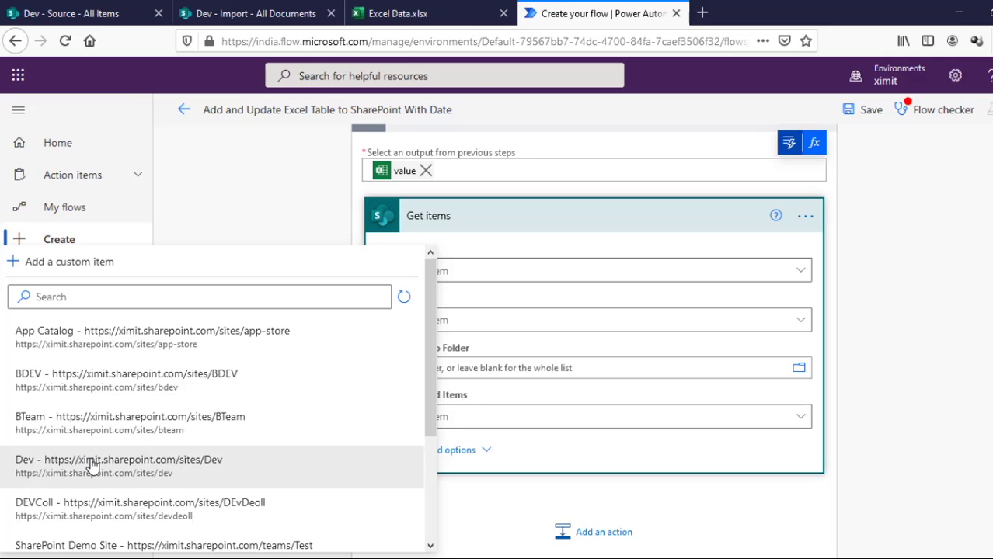
pyautogui.click(119, 460)
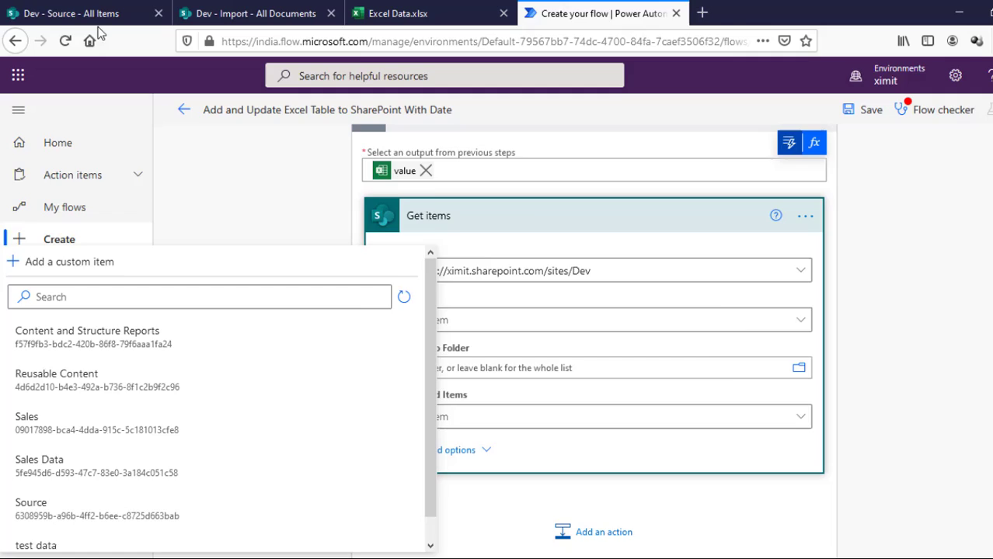
pyautogui.click(77, 13)
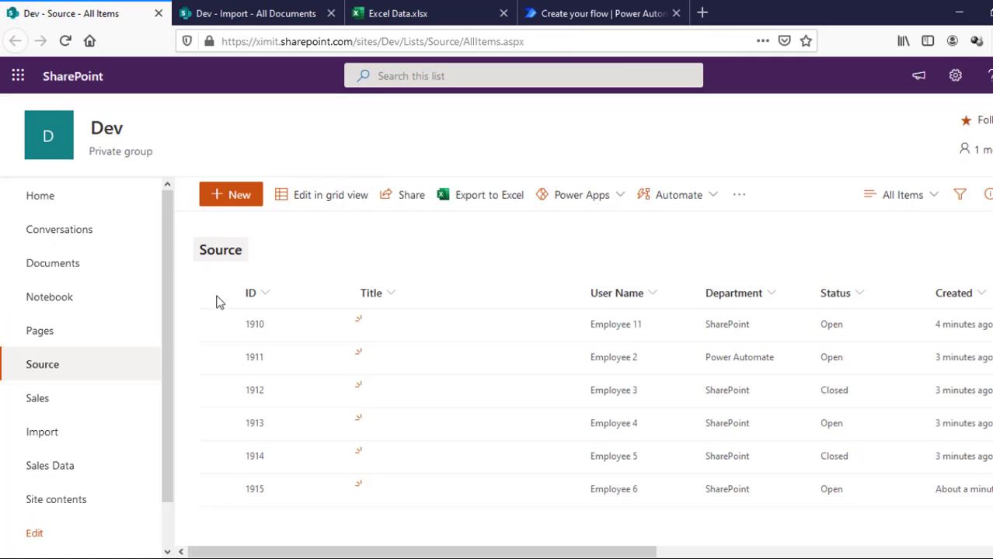
pyautogui.moveTo(398, 317)
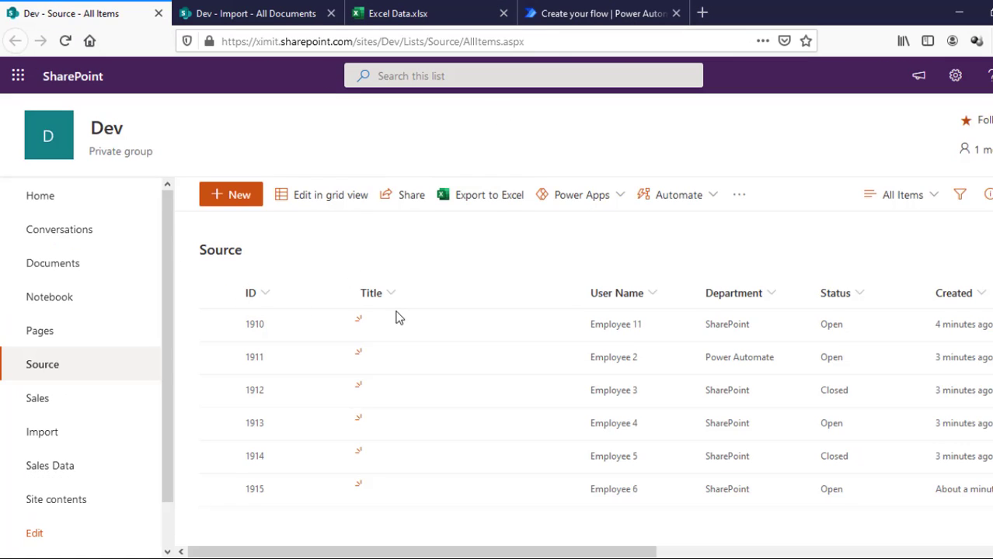
# Step: Set the Get items List Name to Source and reveal its advanced options
pyautogui.click(603, 13)
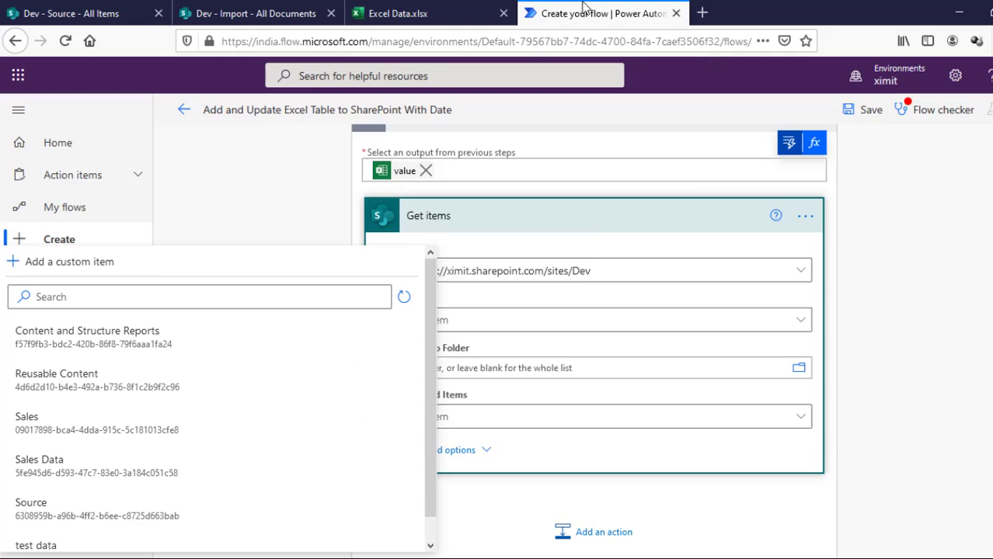
pyautogui.moveTo(59, 510)
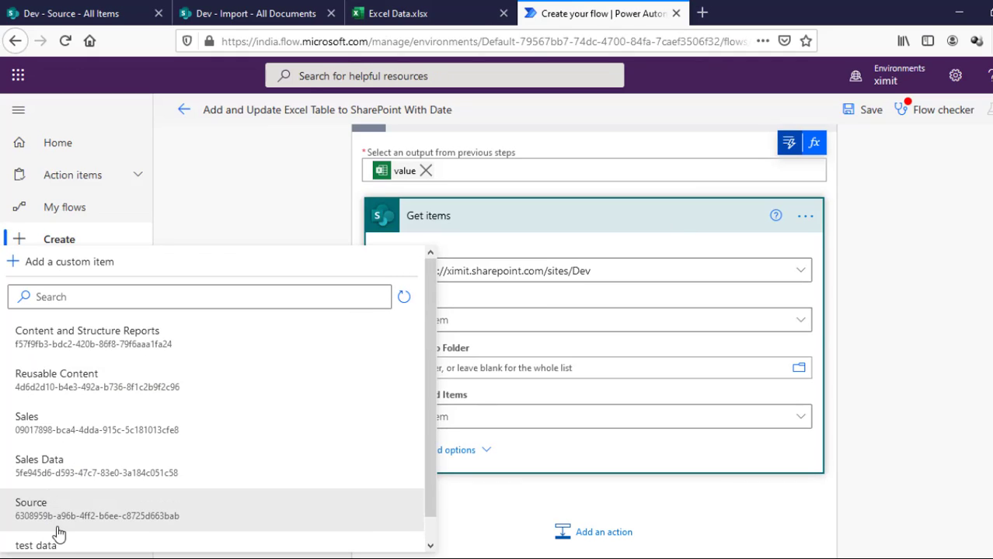
pyautogui.click(31, 502)
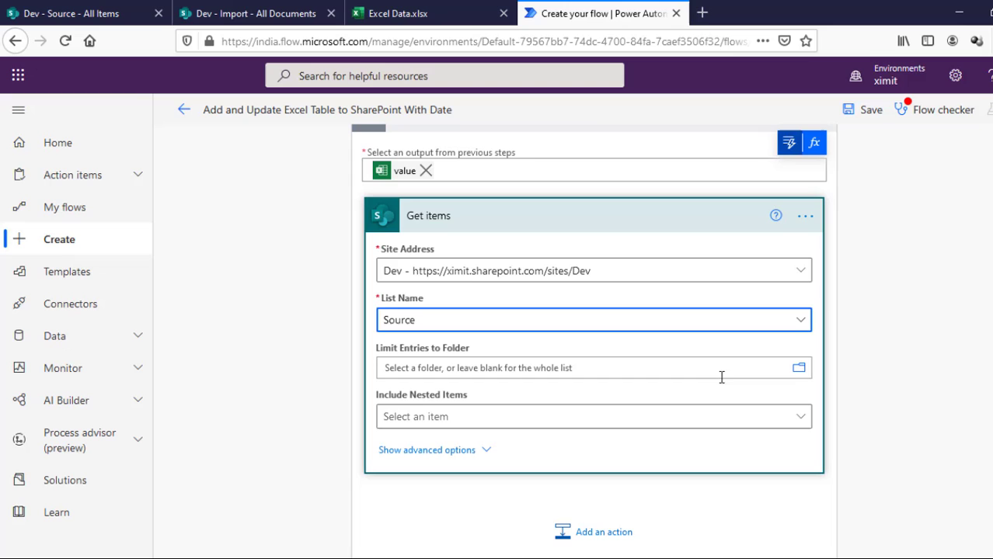
pyautogui.click(425, 451)
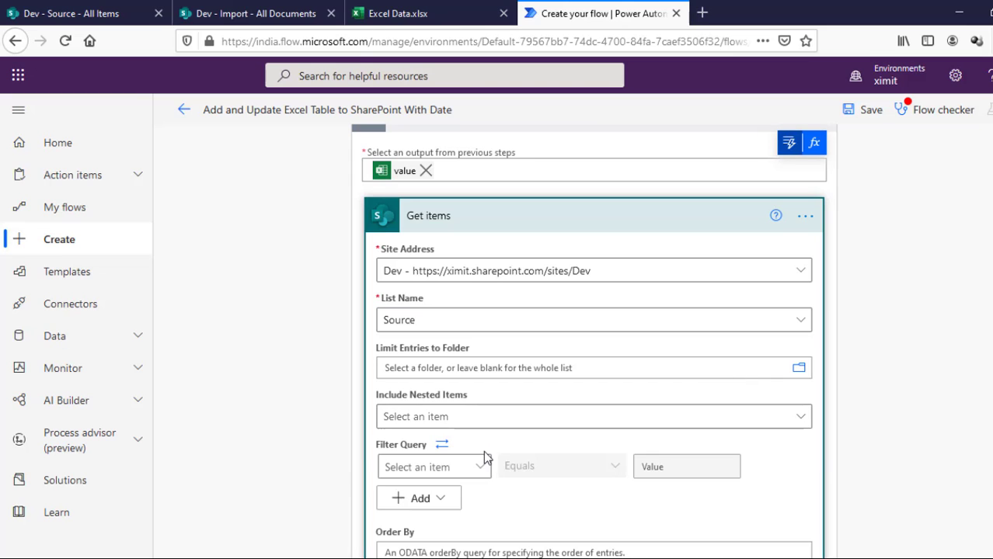
pyautogui.scroll(-3)
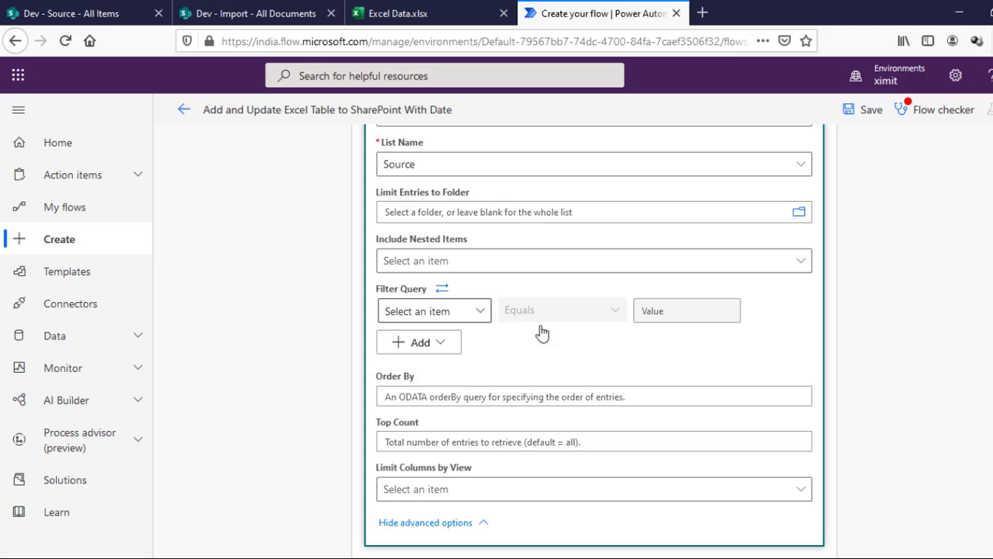
pyautogui.moveTo(457, 311)
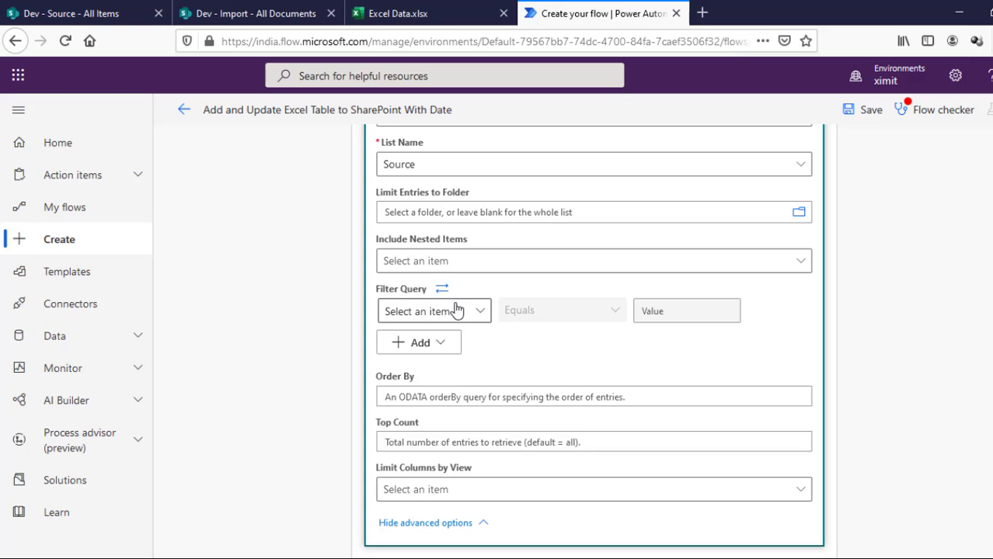
pyautogui.click(954, 75)
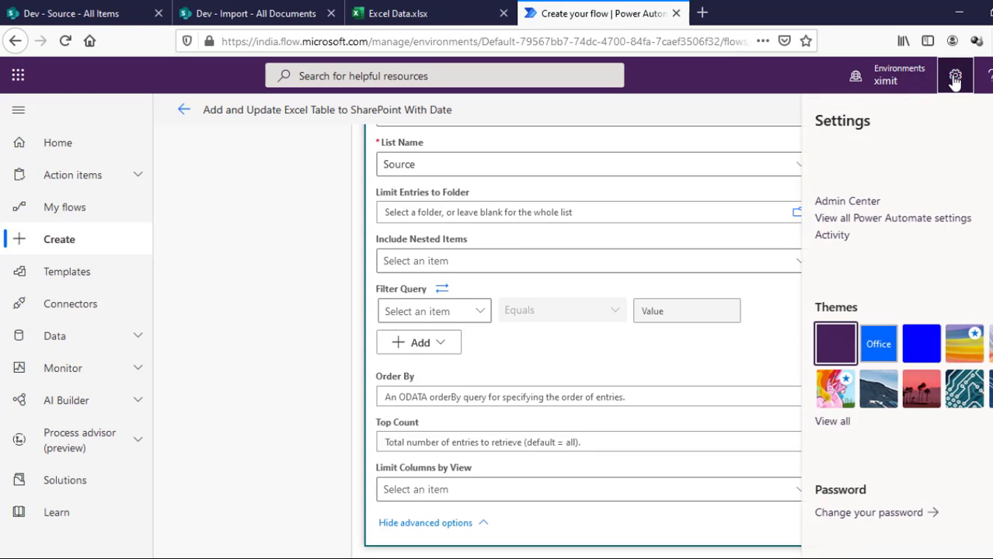
pyautogui.moveTo(954, 76)
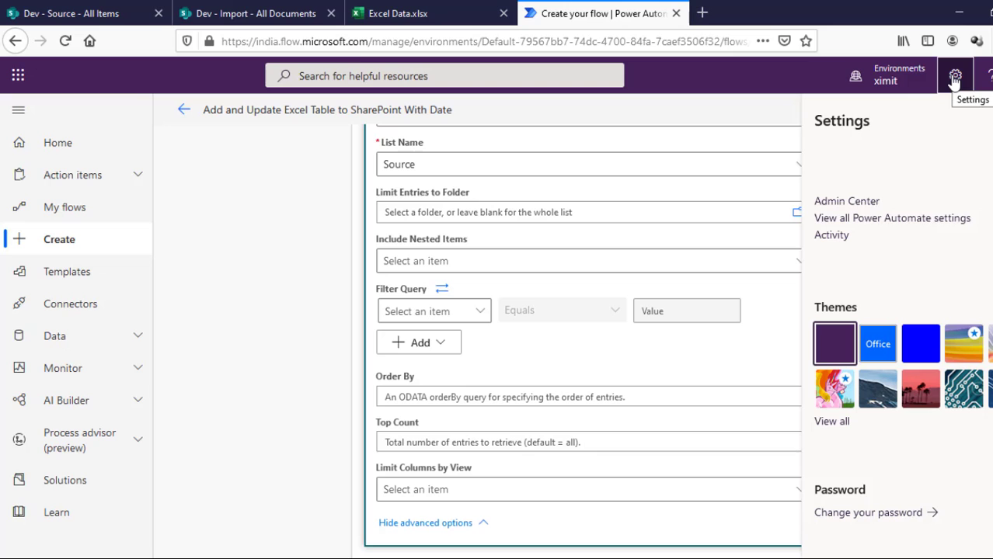
pyautogui.moveTo(870, 224)
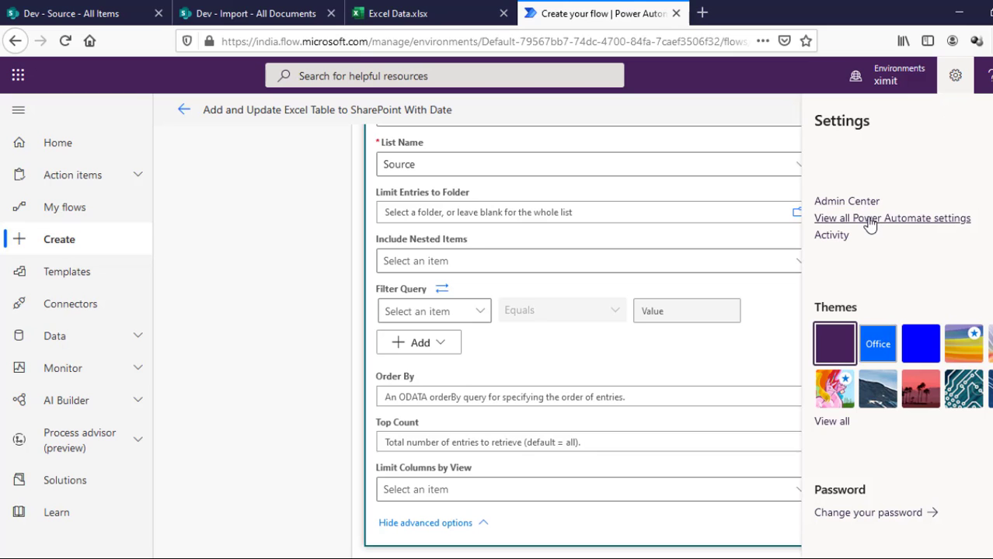
pyautogui.click(892, 218)
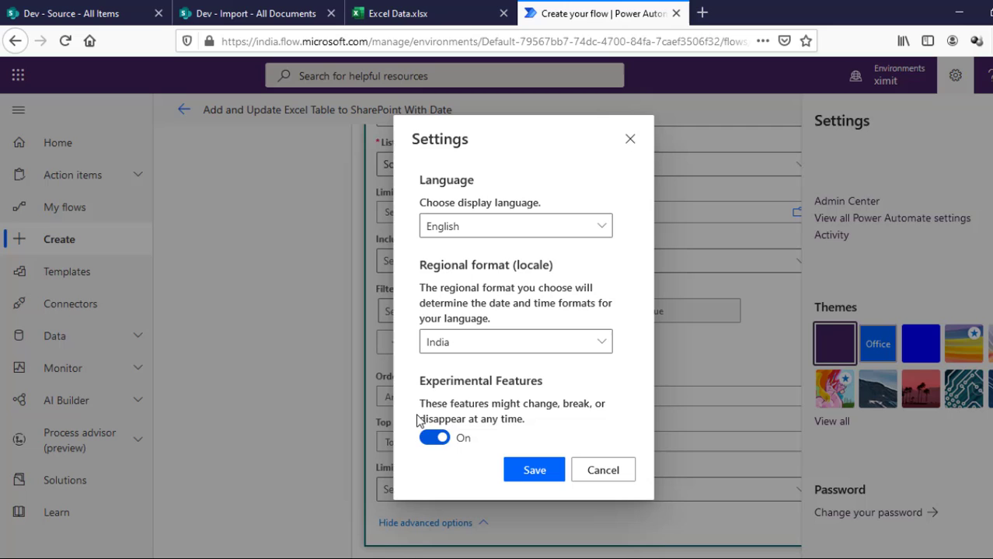
pyautogui.moveTo(453, 401)
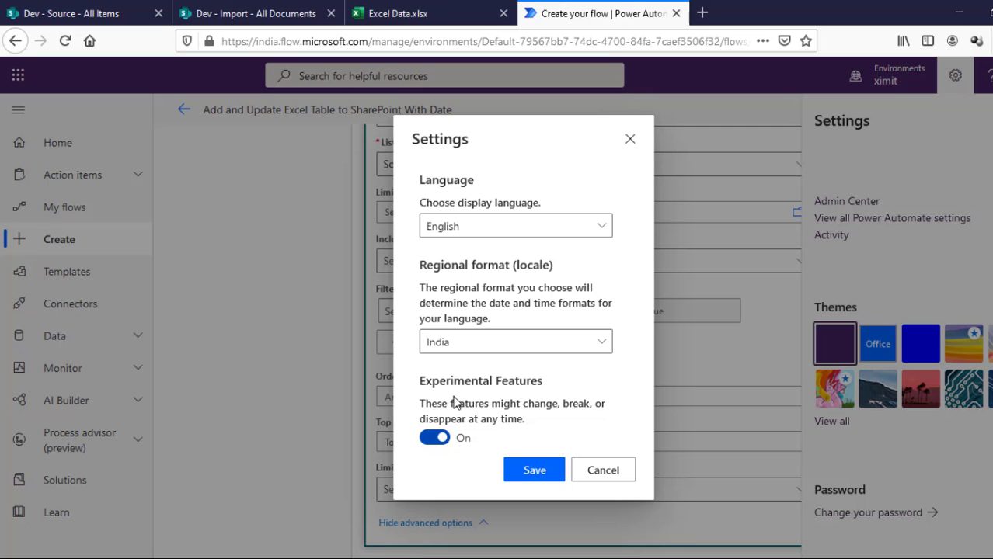
pyautogui.moveTo(603, 469)
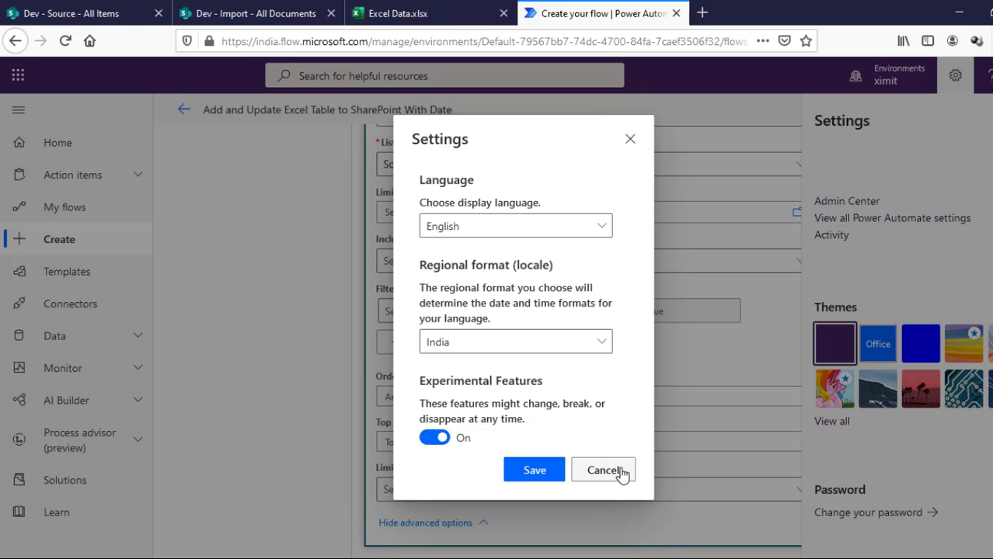
pyautogui.click(603, 470)
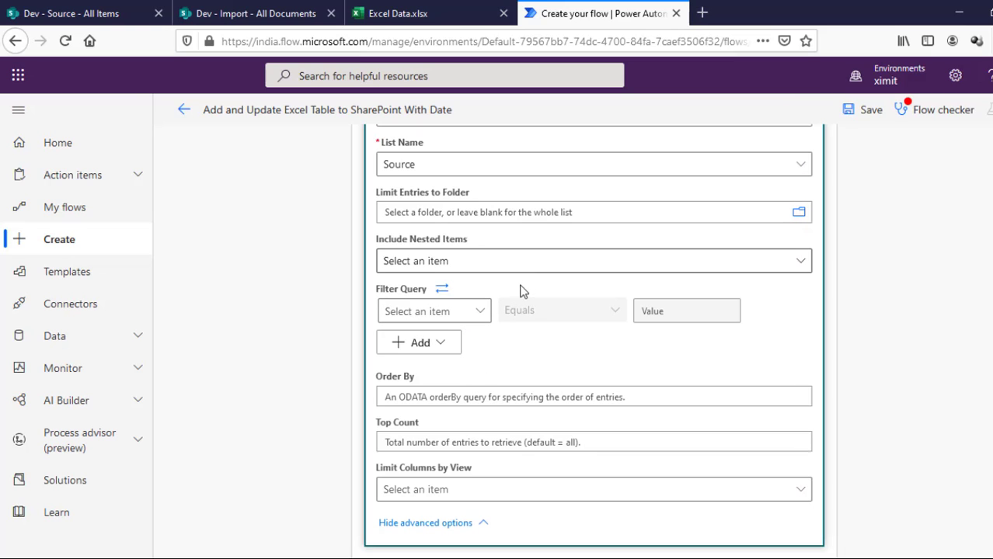
# Step: Set the Get items filter query to UserID Equals the Excel row's UserID dynamic value
pyautogui.scroll(-3)
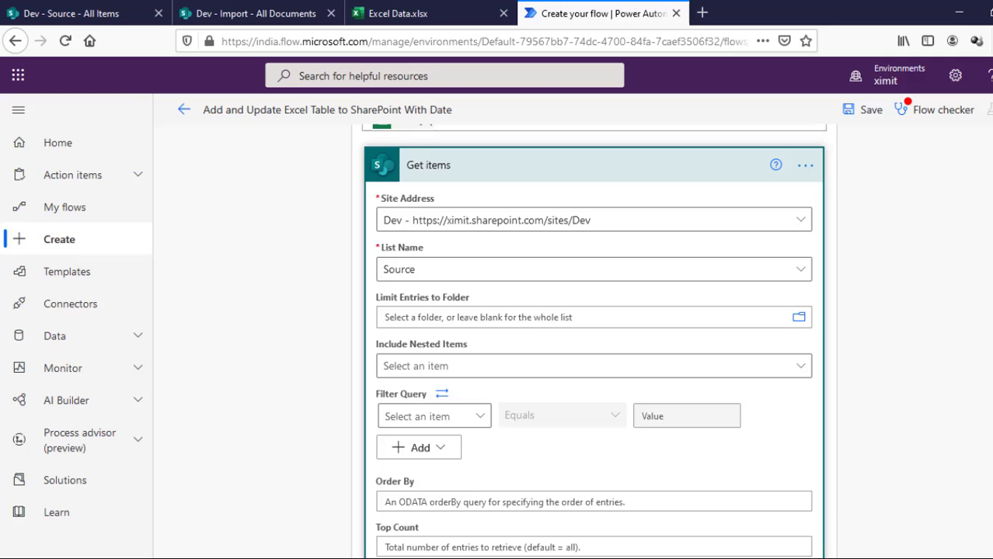
pyautogui.click(432, 416)
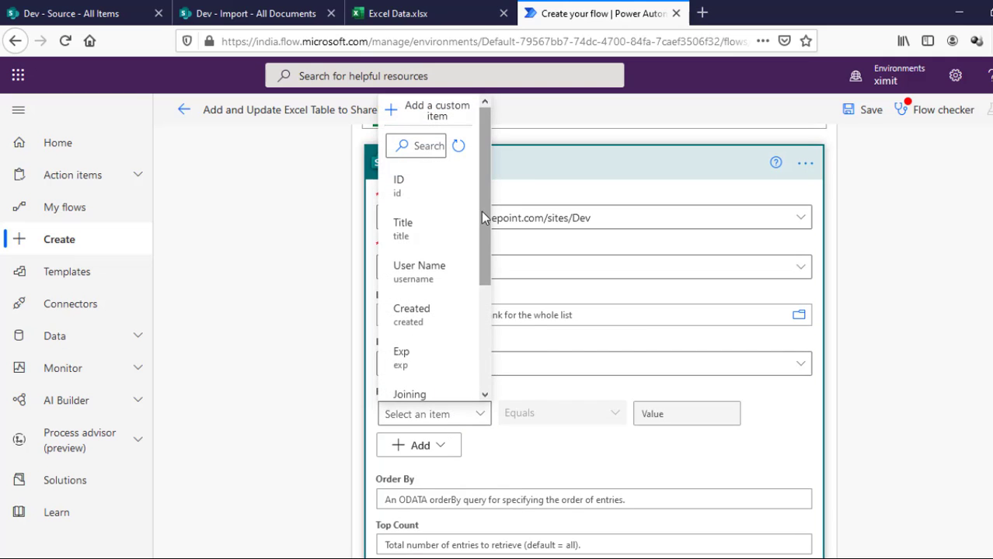
pyautogui.scroll(-3)
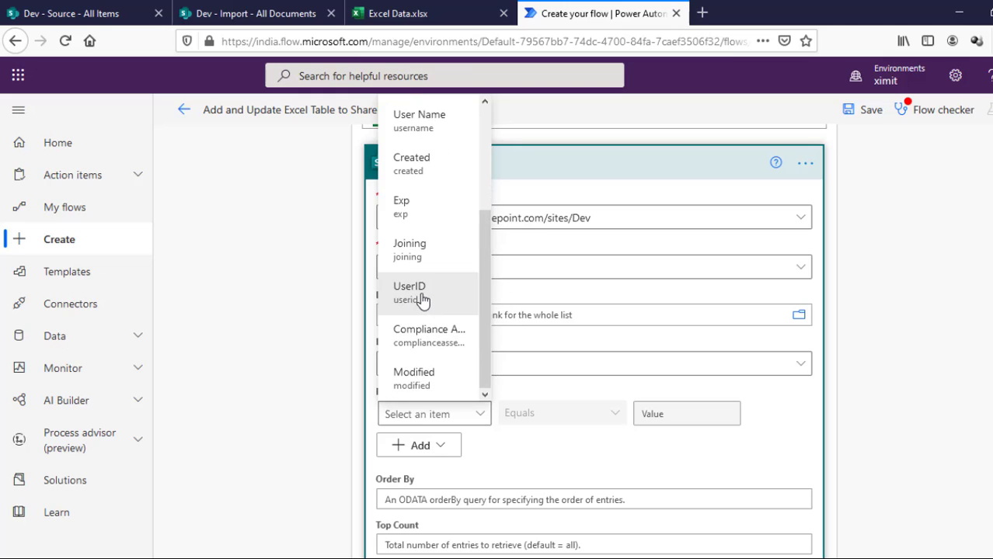
pyautogui.click(410, 292)
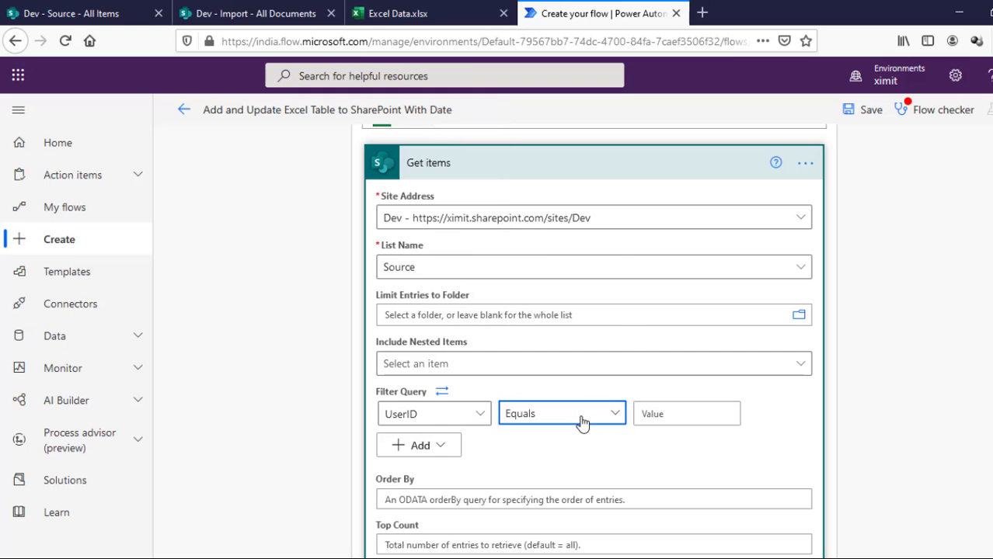
pyautogui.click(687, 414)
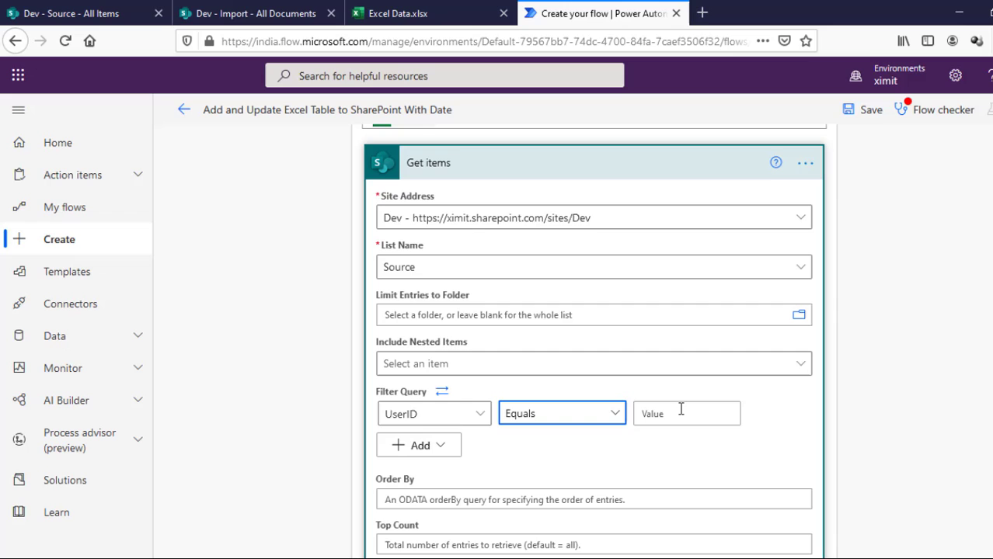
pyautogui.click(686, 413)
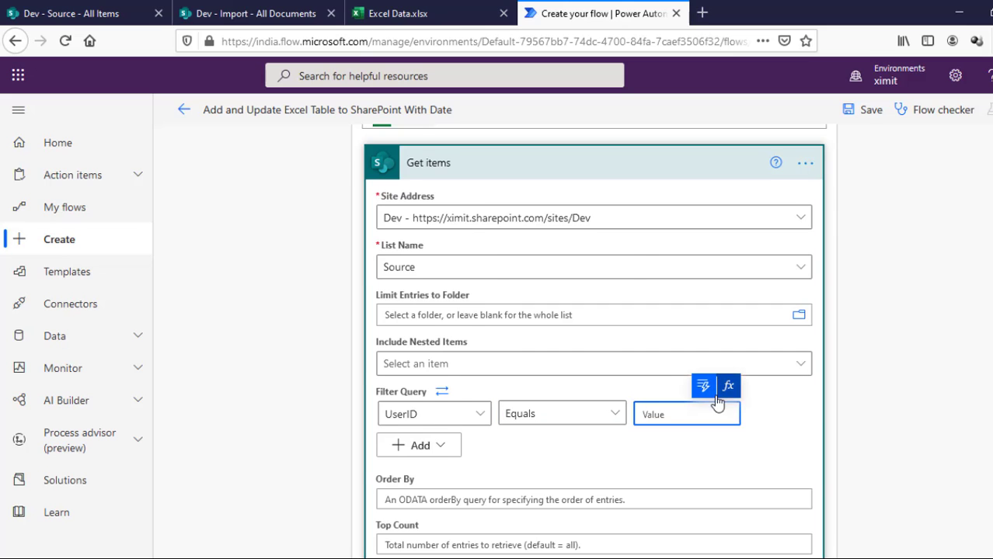
pyautogui.click(687, 414)
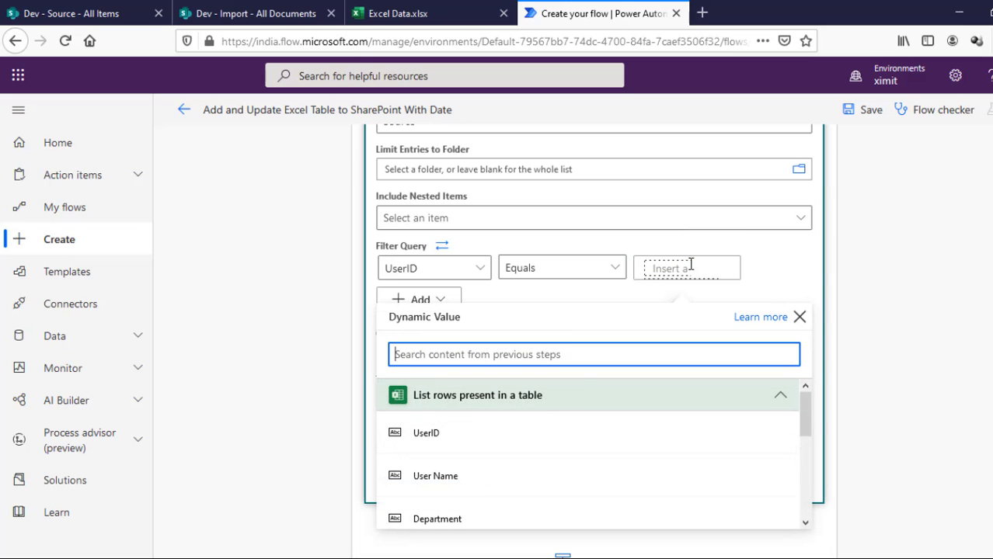
pyautogui.moveTo(505, 432)
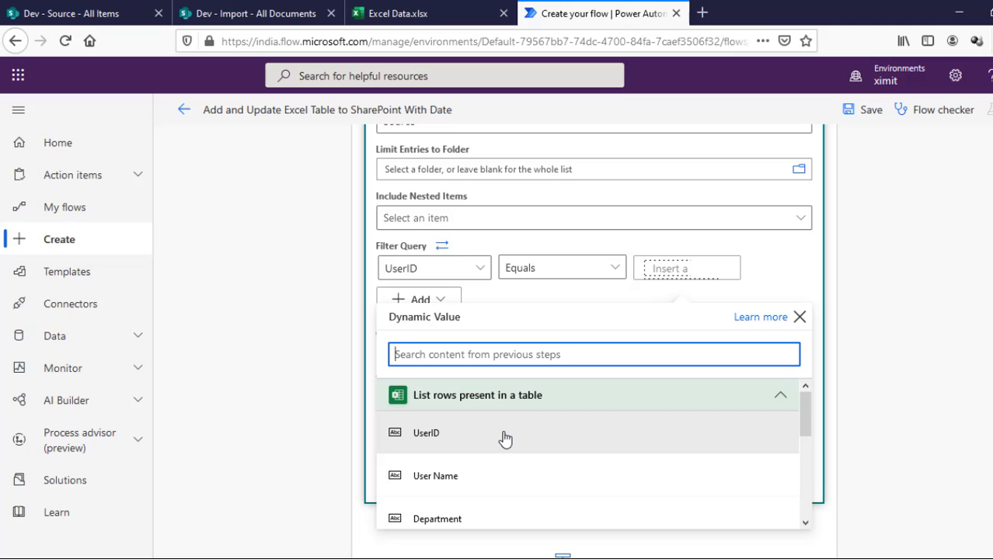
pyautogui.click(426, 432)
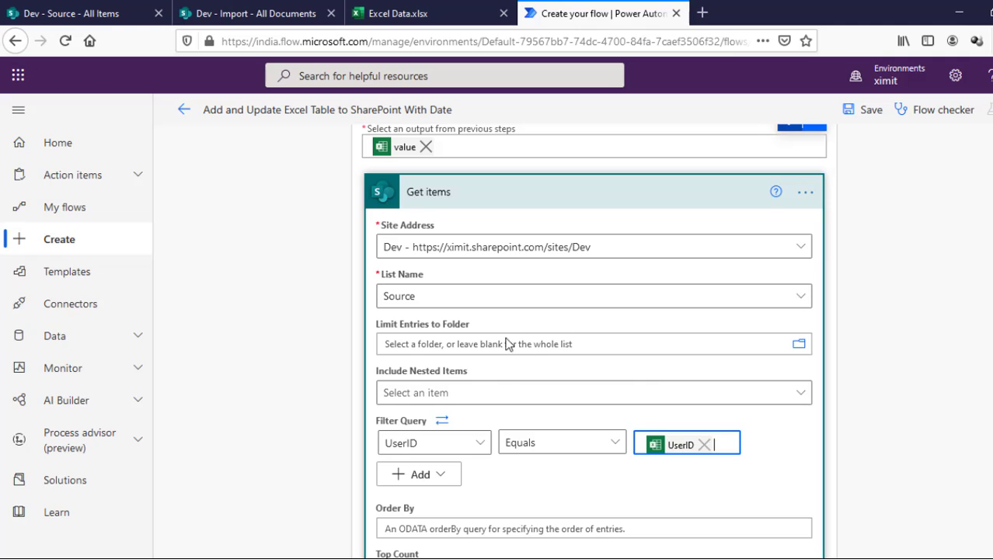
pyautogui.moveTo(510, 404)
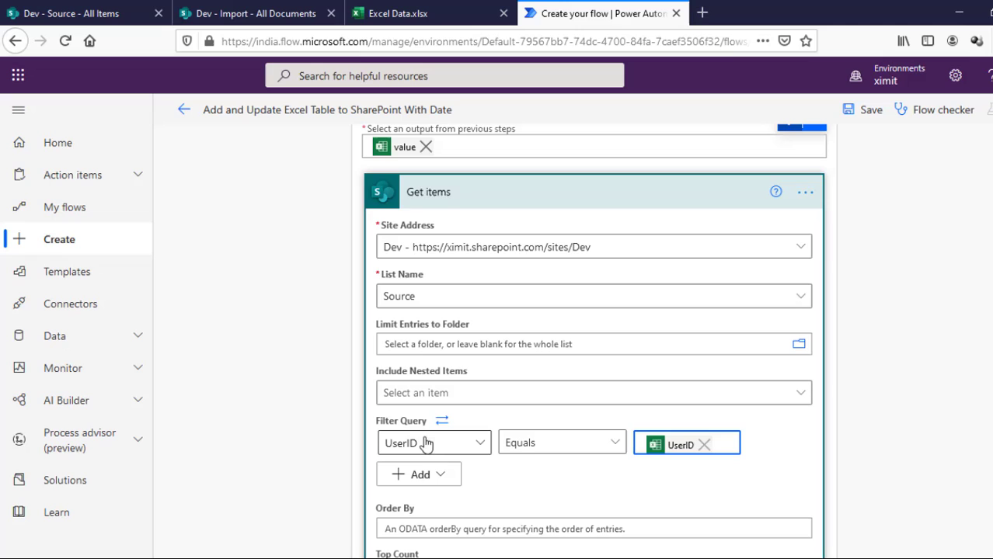
pyautogui.moveTo(444, 448)
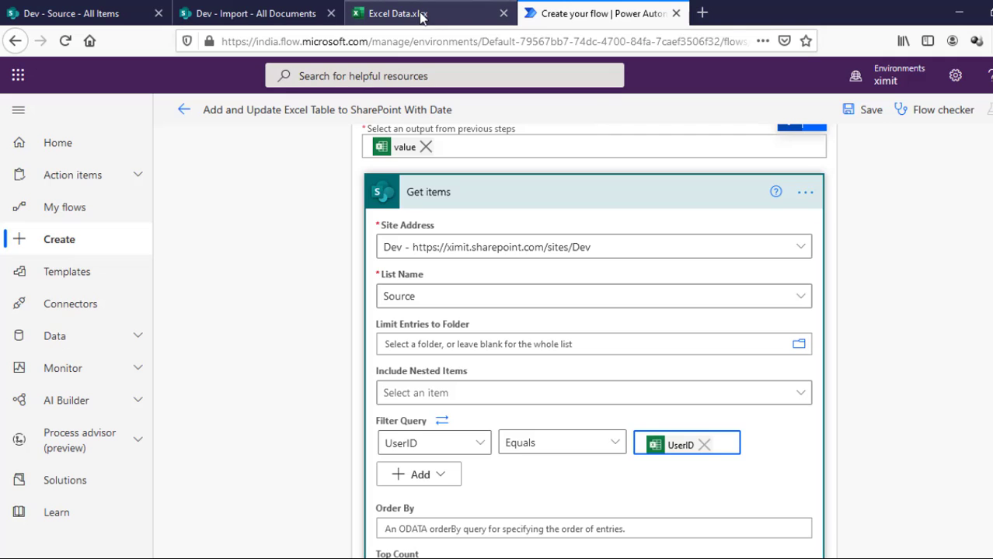
pyautogui.click(411, 12)
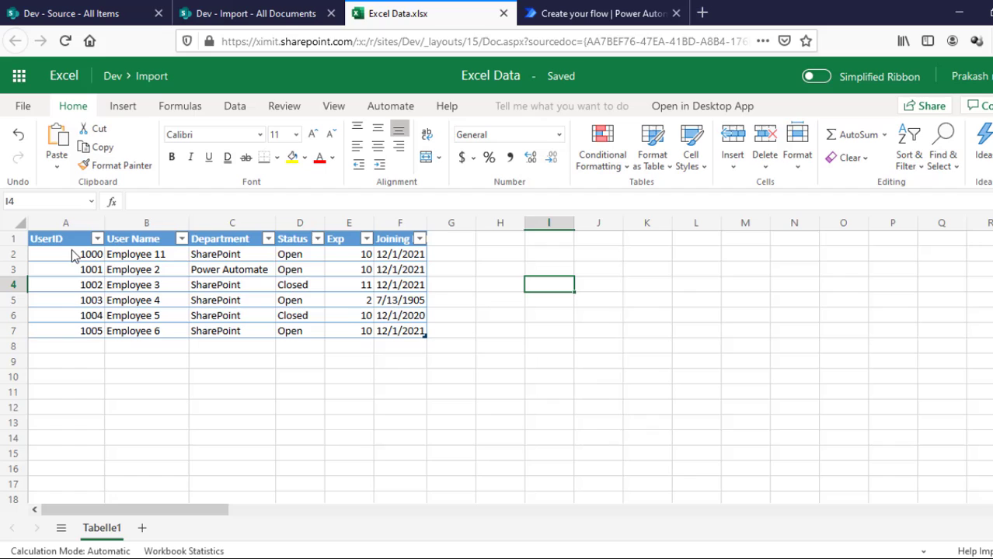
pyautogui.click(256, 13)
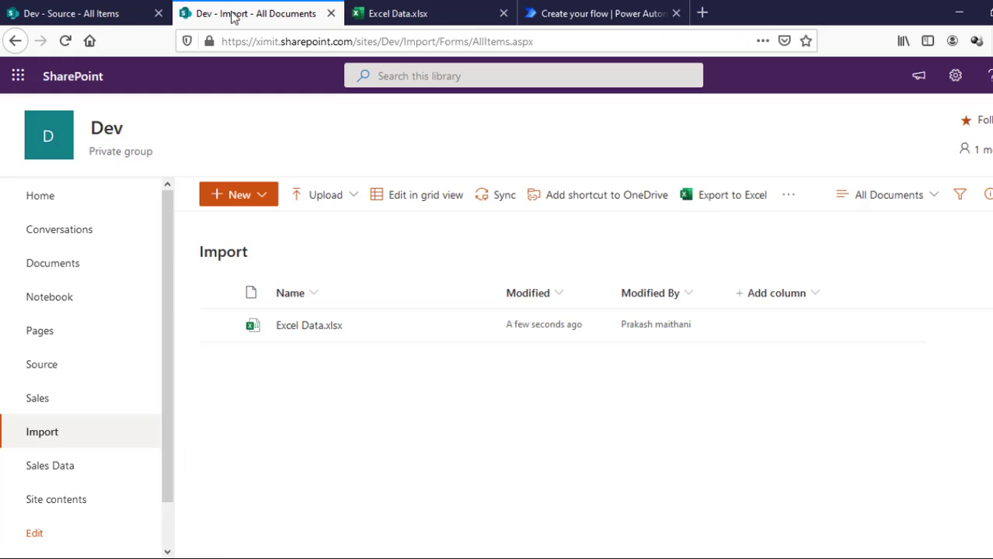
pyautogui.click(42, 364)
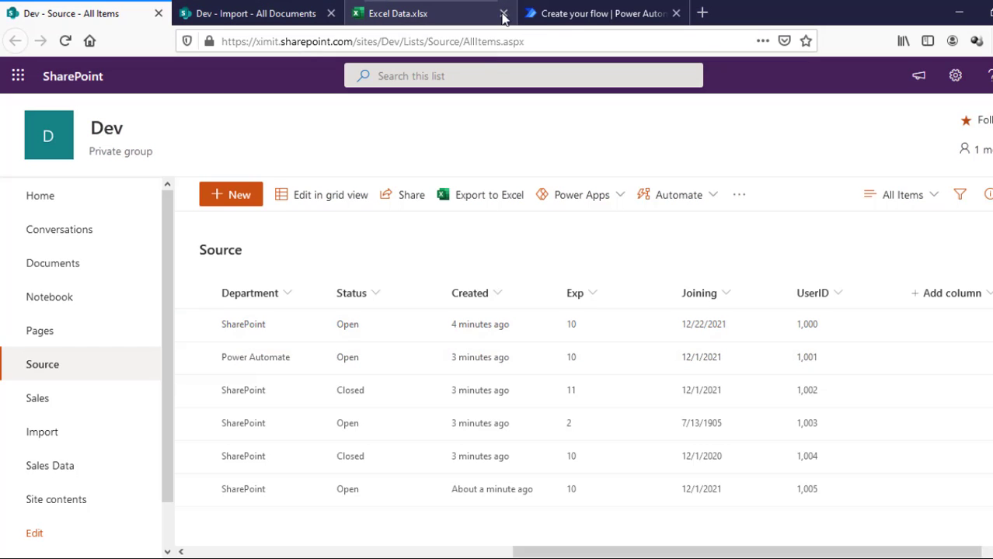
pyautogui.click(603, 12)
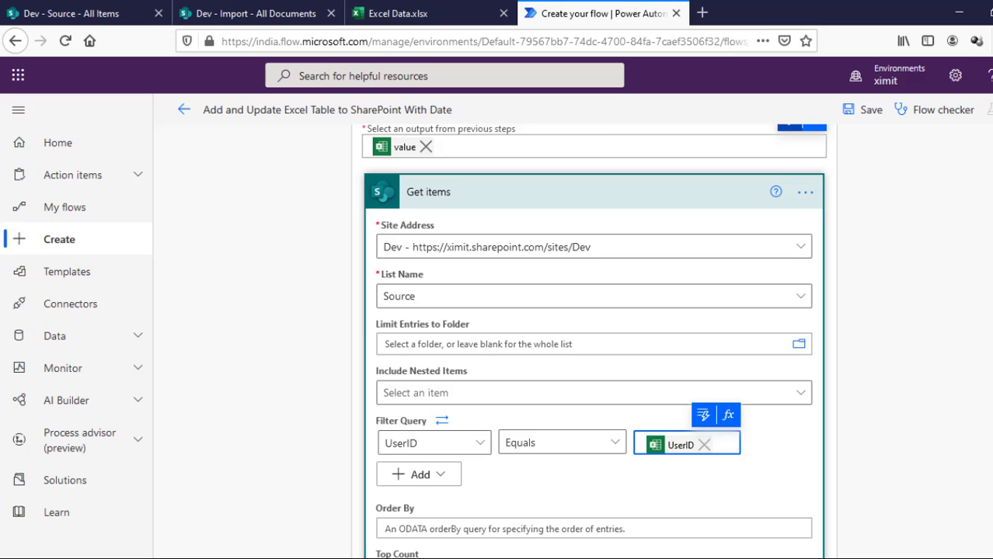
pyautogui.scroll(-3)
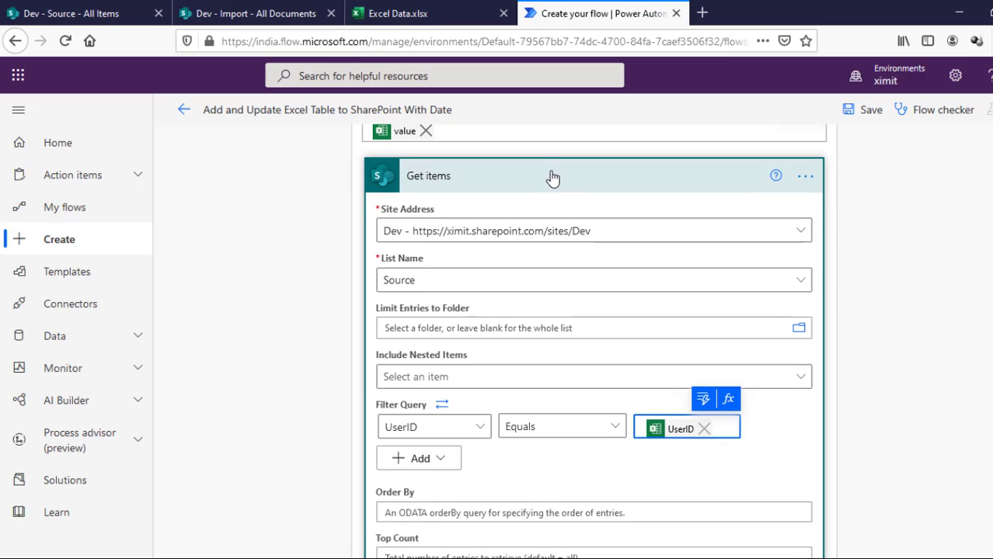
pyautogui.scroll(-3)
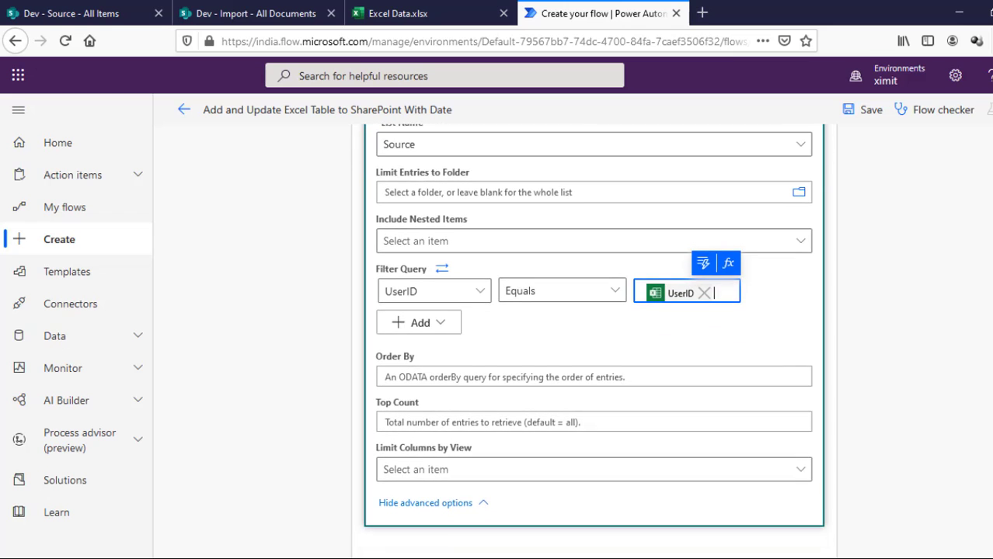
# Step: Scroll past the Get items advanced options and collapse the Get items card
pyautogui.scroll(-3)
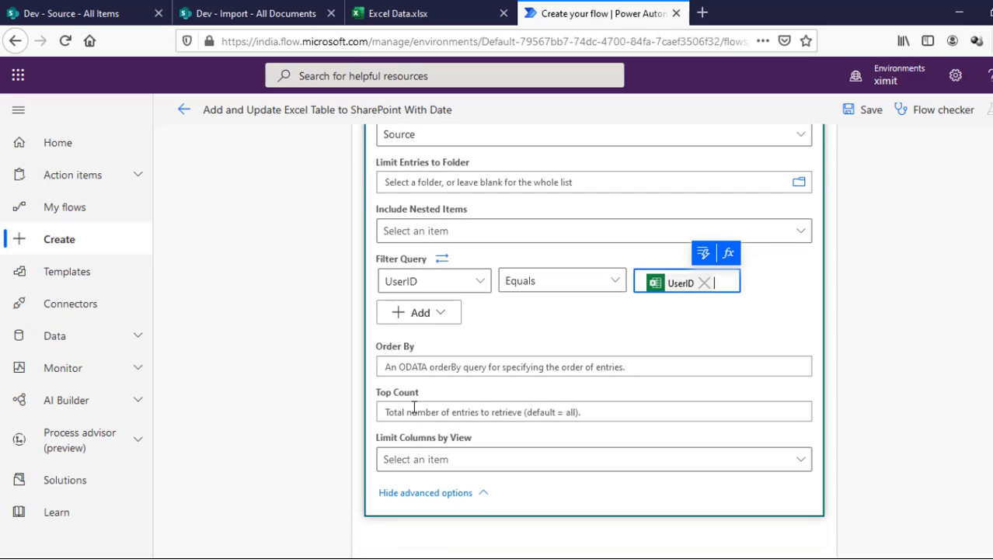
pyautogui.write('1')
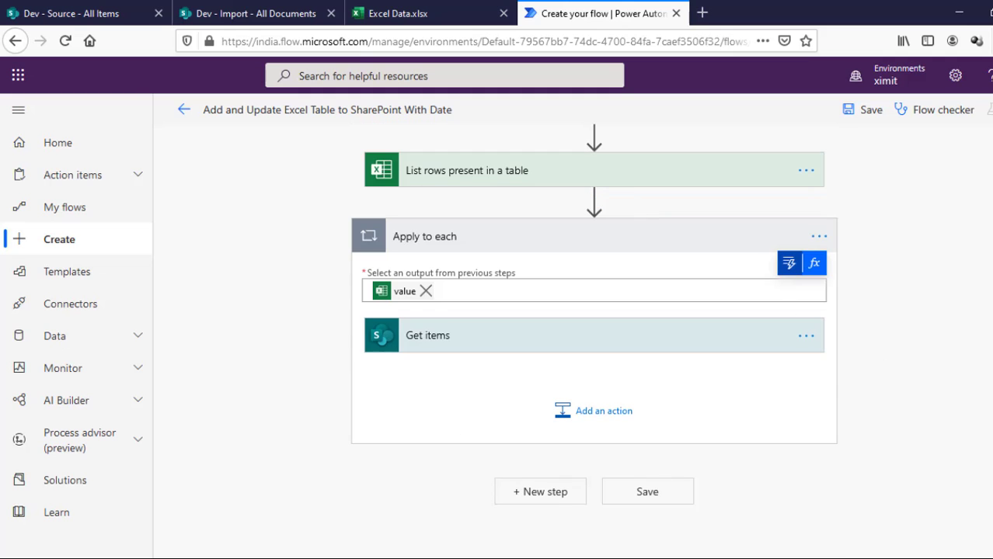
pyautogui.moveTo(594, 411)
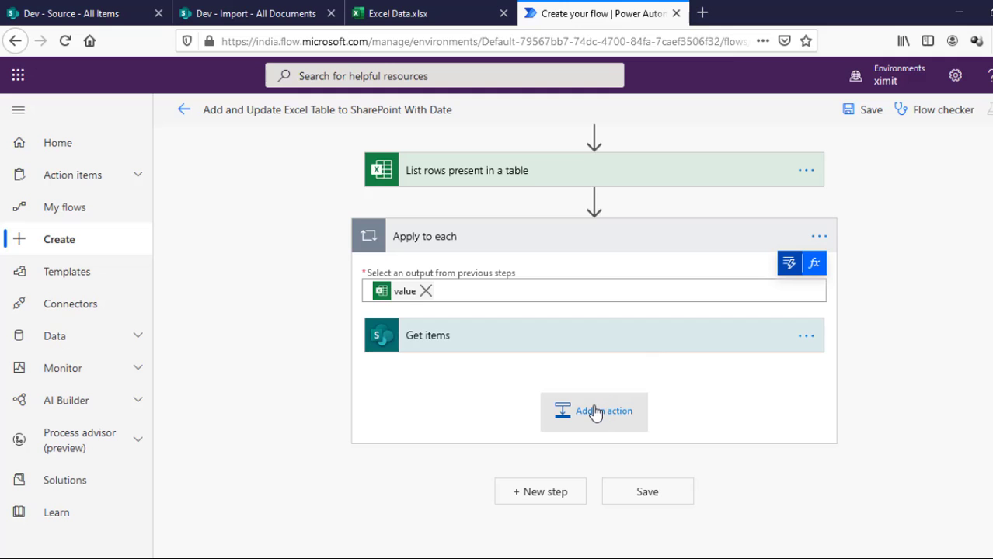
# Step: Add a Condition whose first value is a length() expression over the Get items output
pyautogui.click(603, 411)
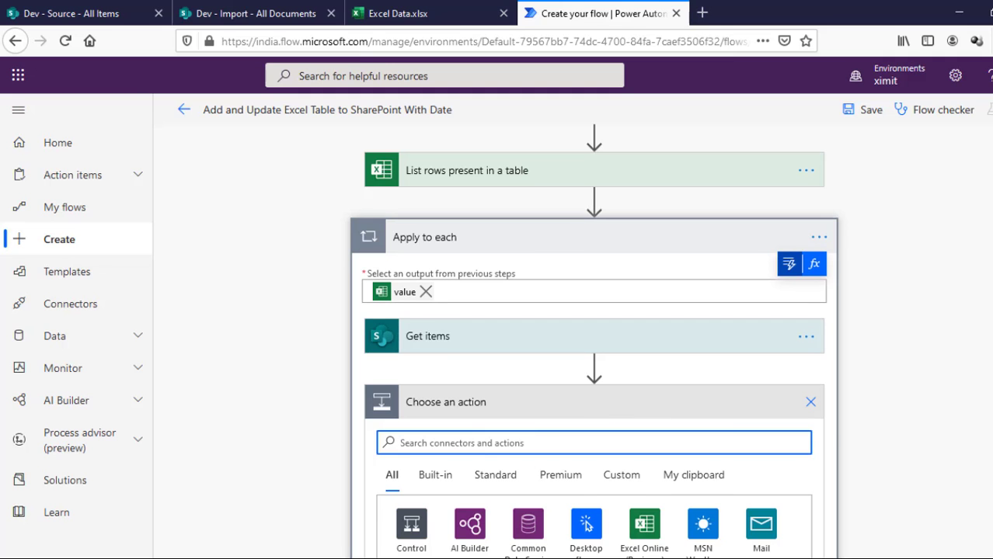
pyautogui.scroll(-3)
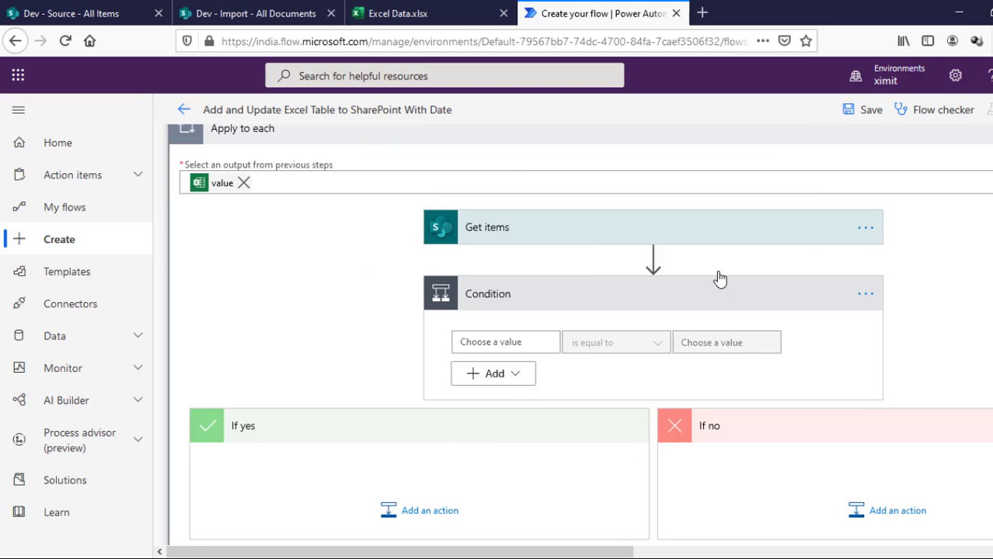
pyautogui.click(505, 342)
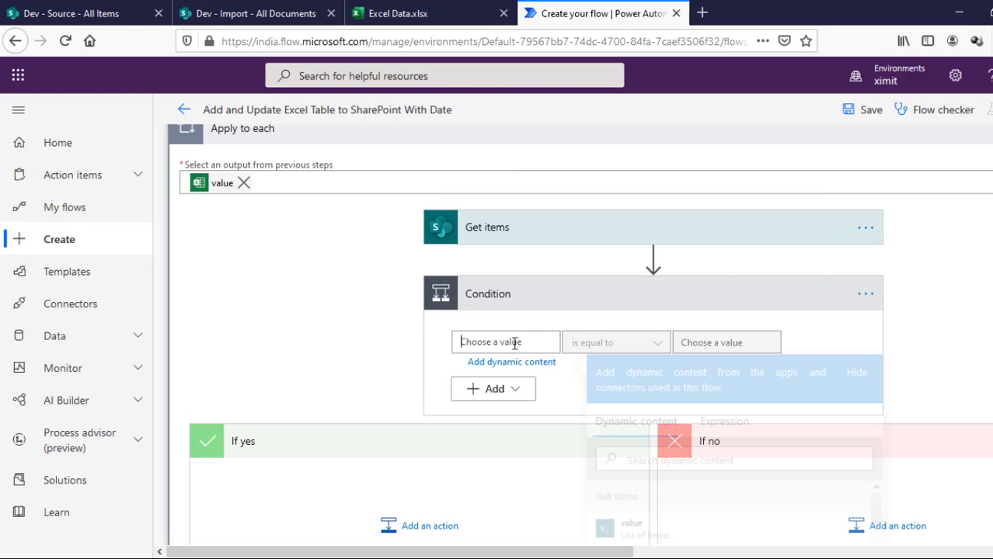
pyautogui.click(728, 422)
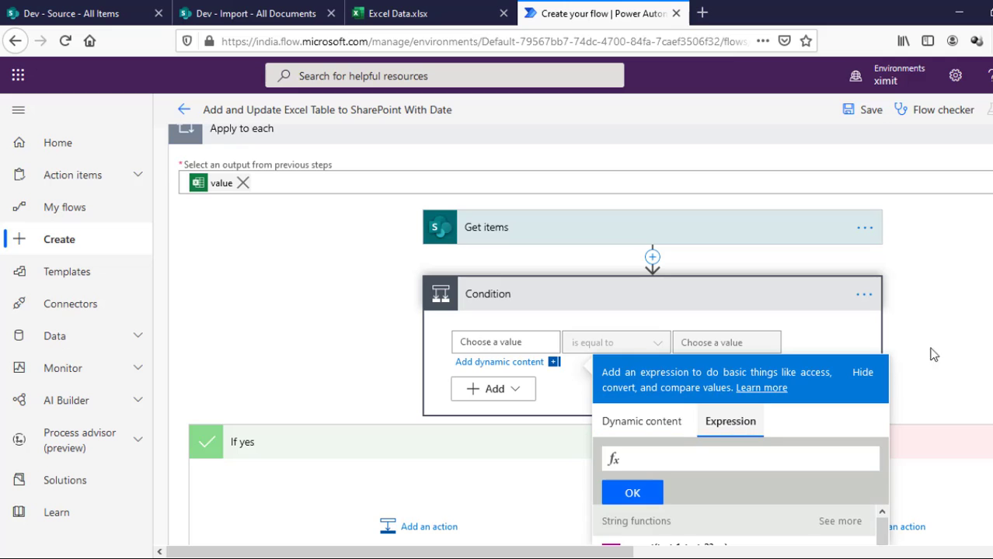
pyautogui.scroll(-3)
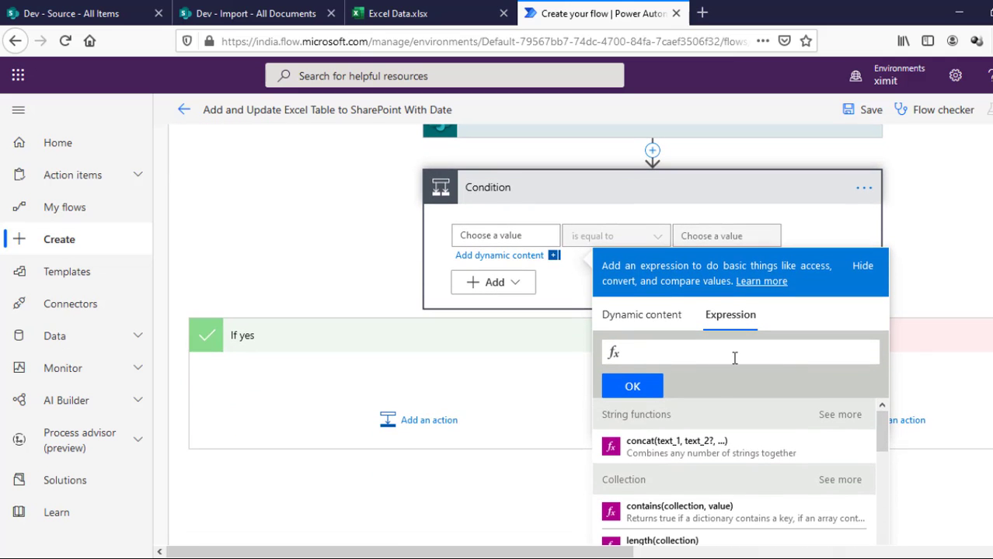
pyautogui.write('length')
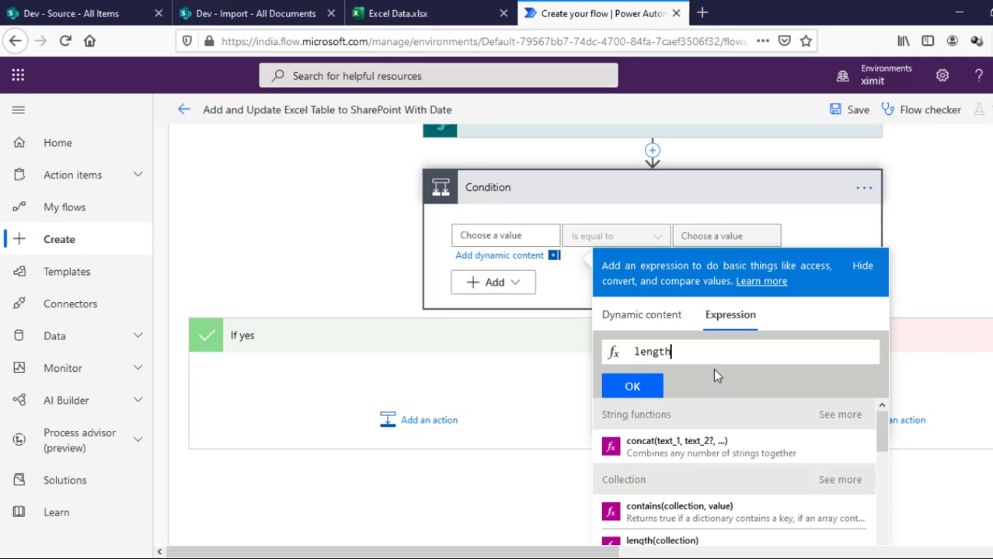
pyautogui.write('()')
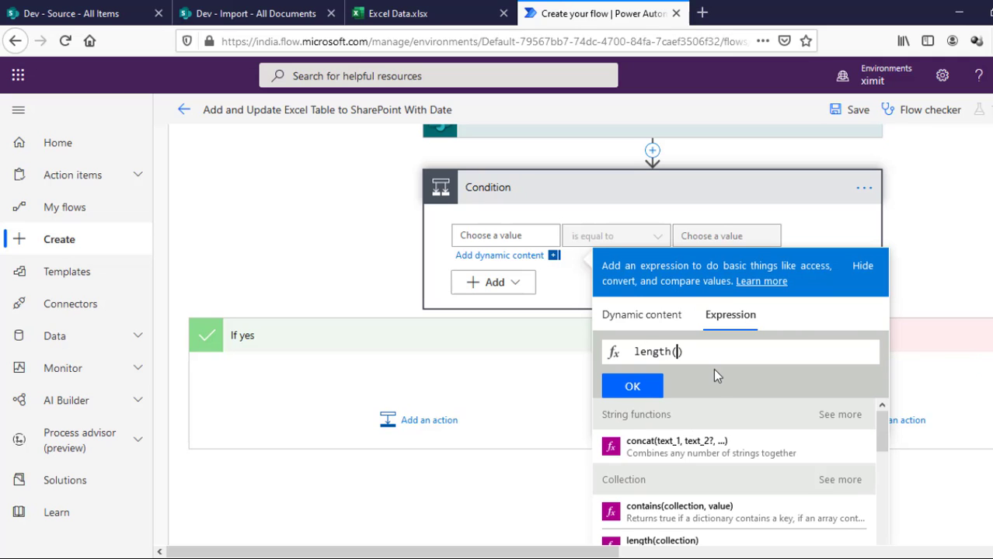
pyautogui.click(641, 314)
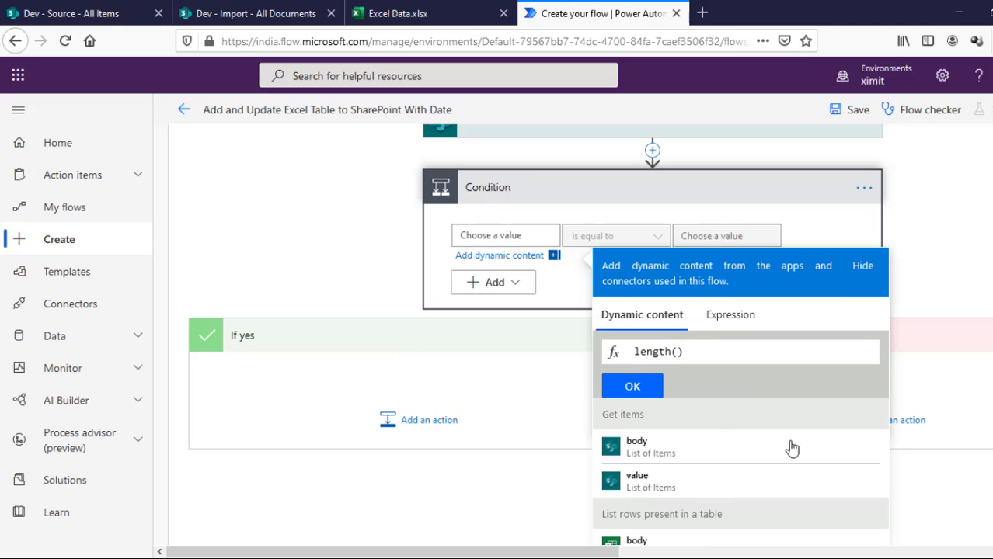
pyautogui.click(637, 480)
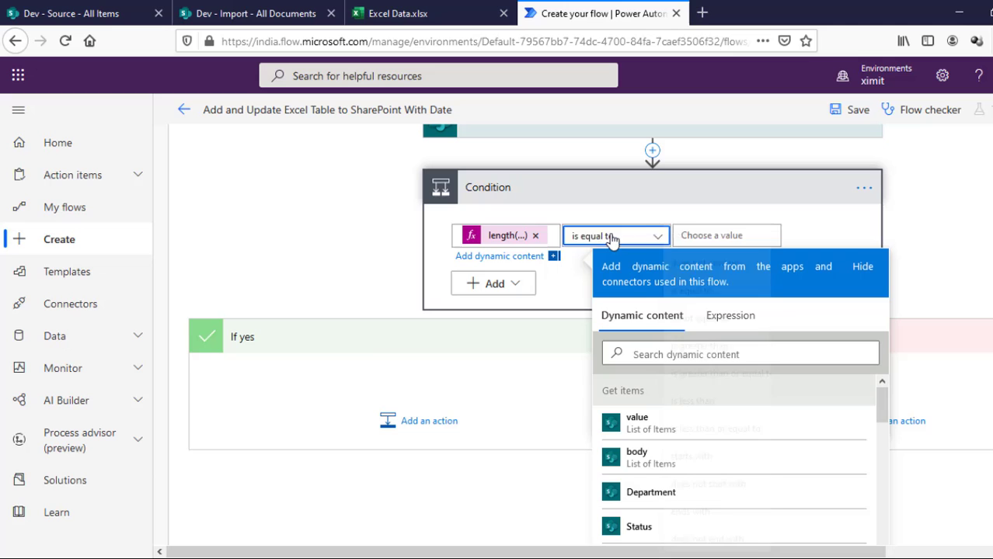
# Step: Set the condition to check the length is not equal to 0
pyautogui.click(615, 236)
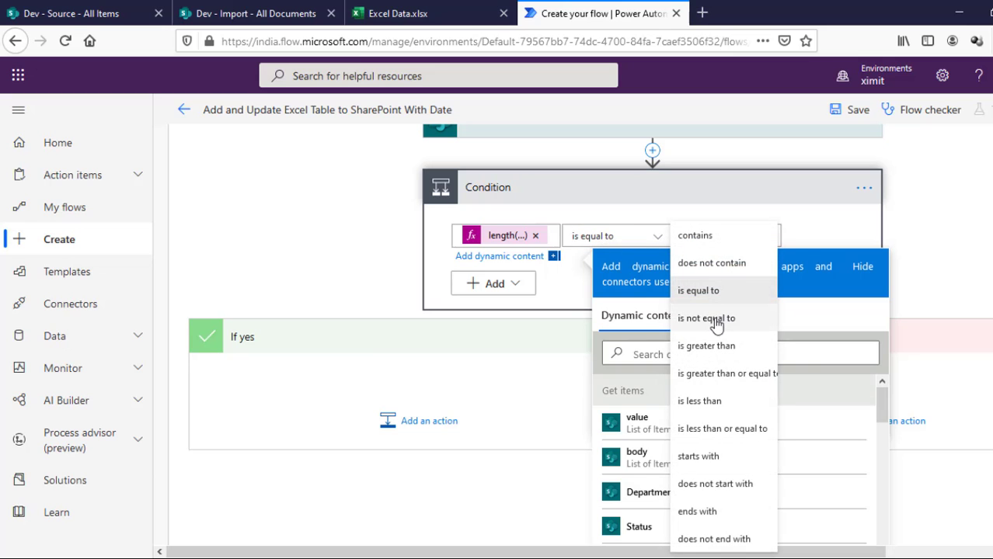
pyautogui.click(705, 318)
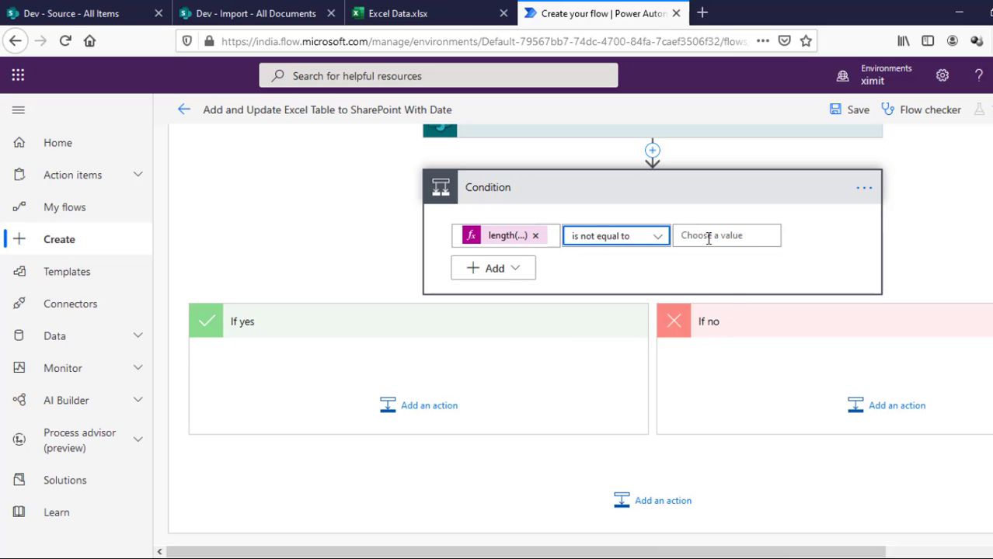
pyautogui.click(728, 236)
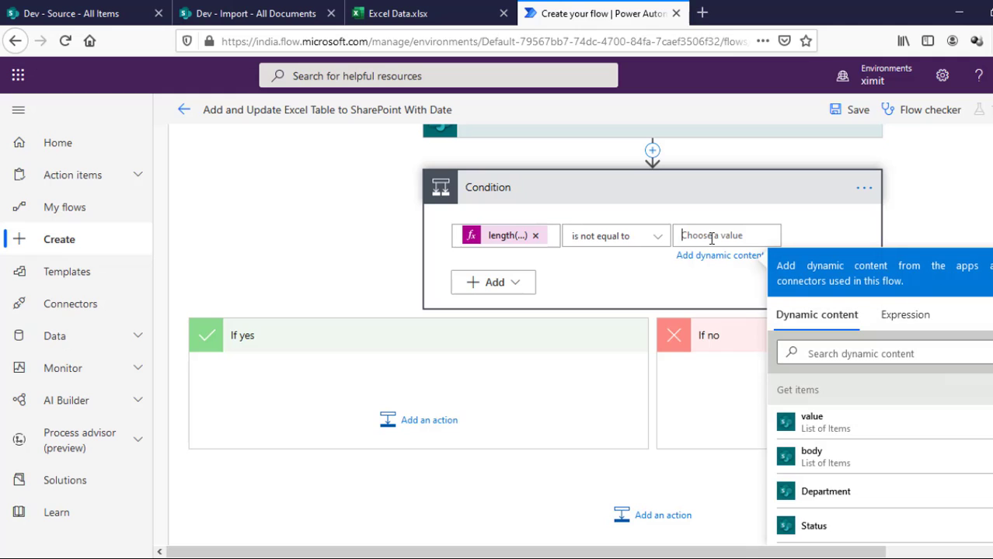
pyautogui.write('0')
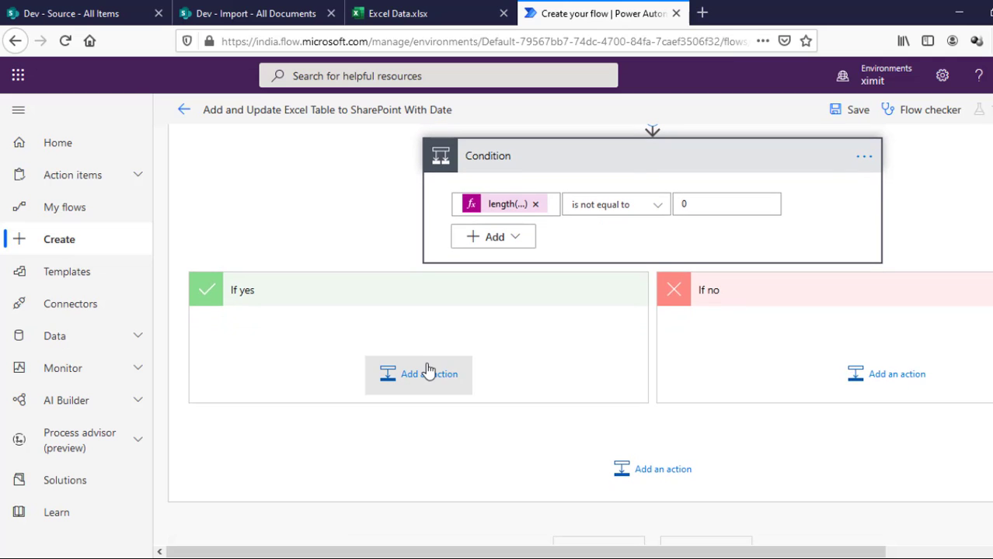
# Step: Add a SharePoint Update item action to the If yes branch
pyautogui.click(418, 373)
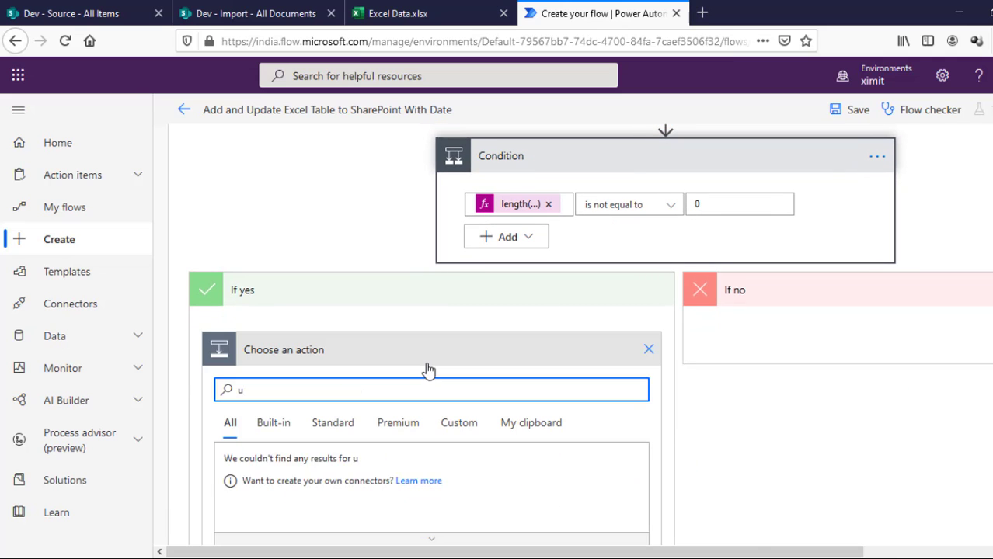
pyautogui.write('pdate')
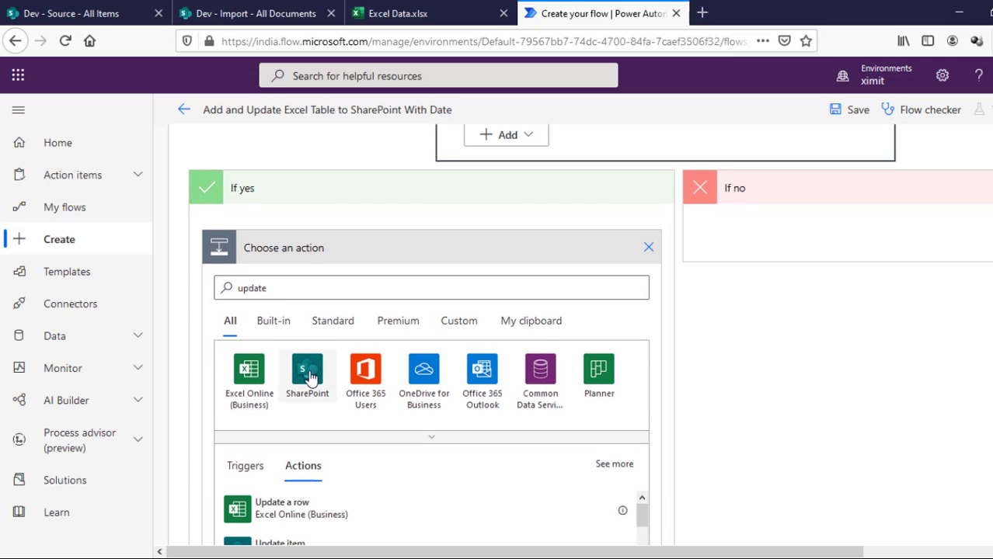
pyautogui.click(308, 373)
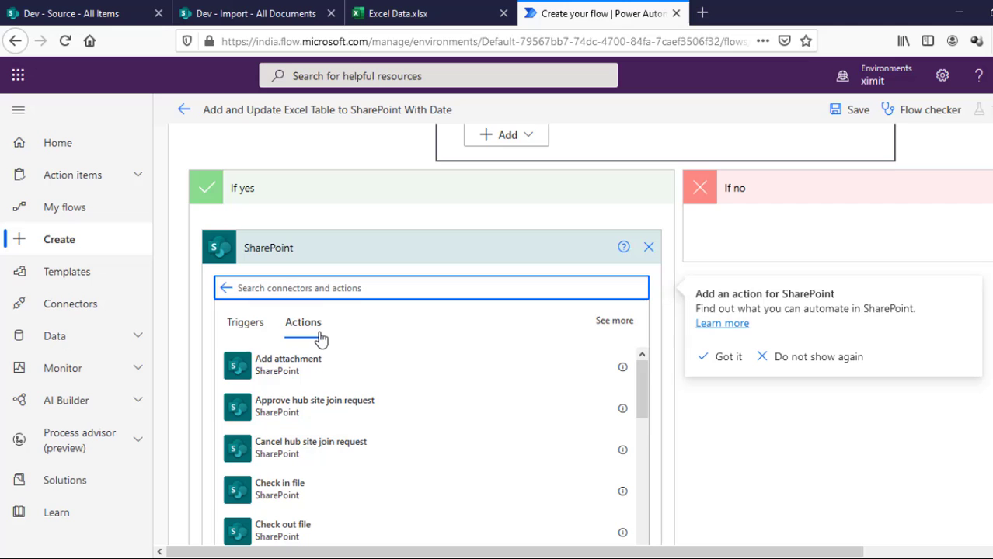
pyautogui.write('update')
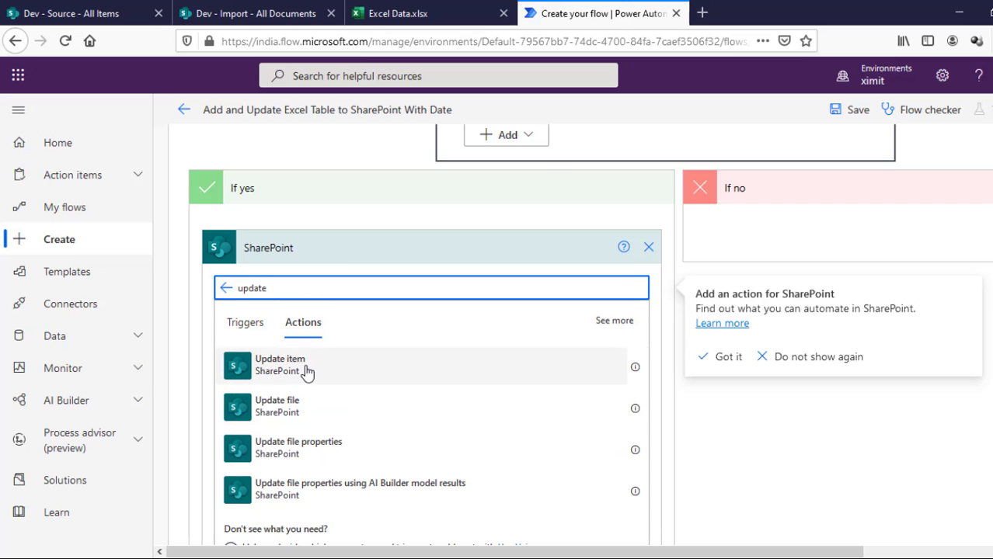
pyautogui.click(279, 366)
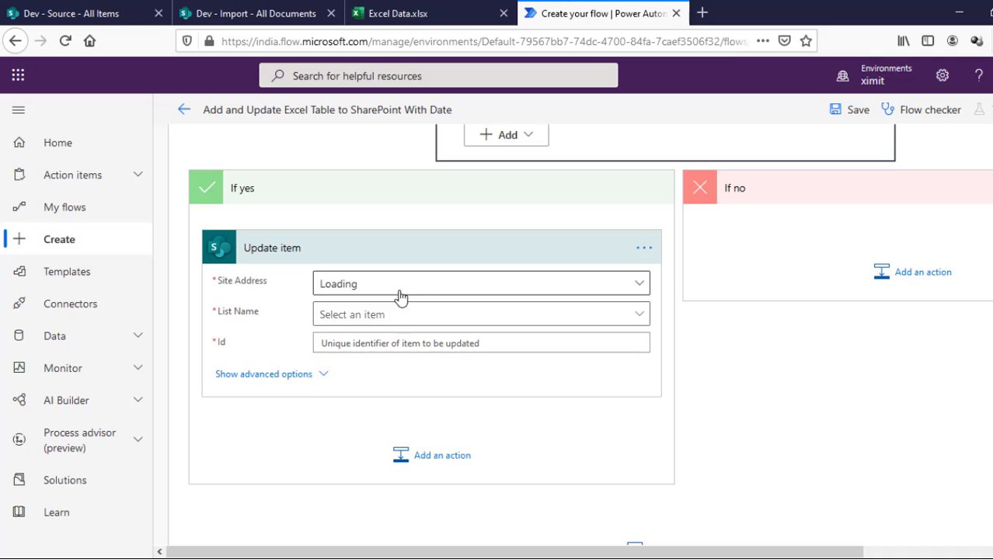
# Step: Point Update item at the Dev site's Source list and reveal its column fields
pyautogui.click(479, 283)
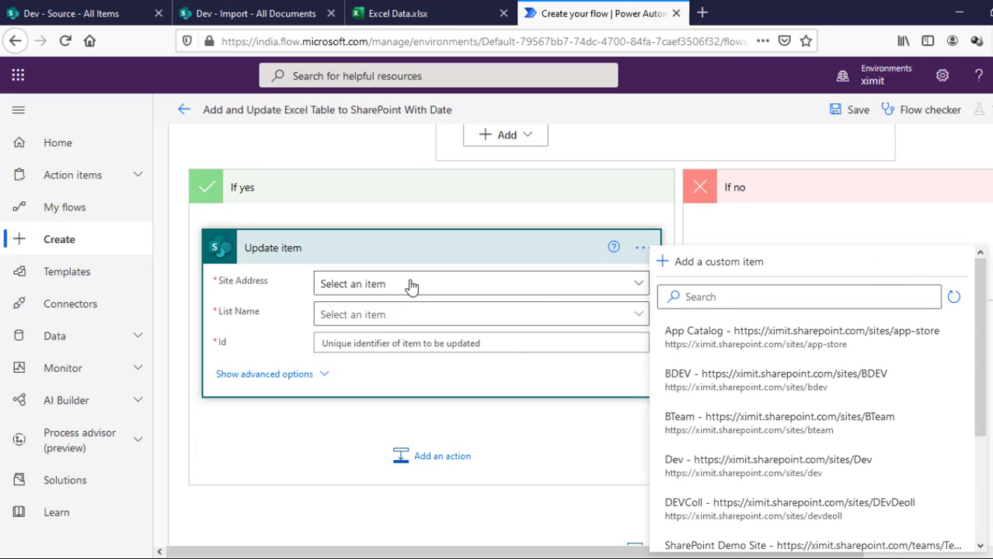
pyautogui.moveTo(864, 465)
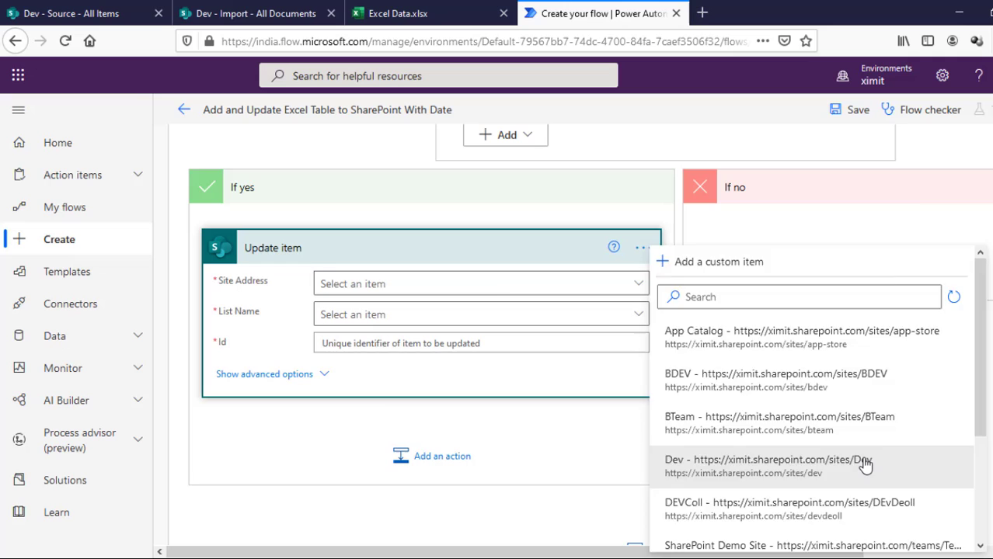
pyautogui.click(769, 466)
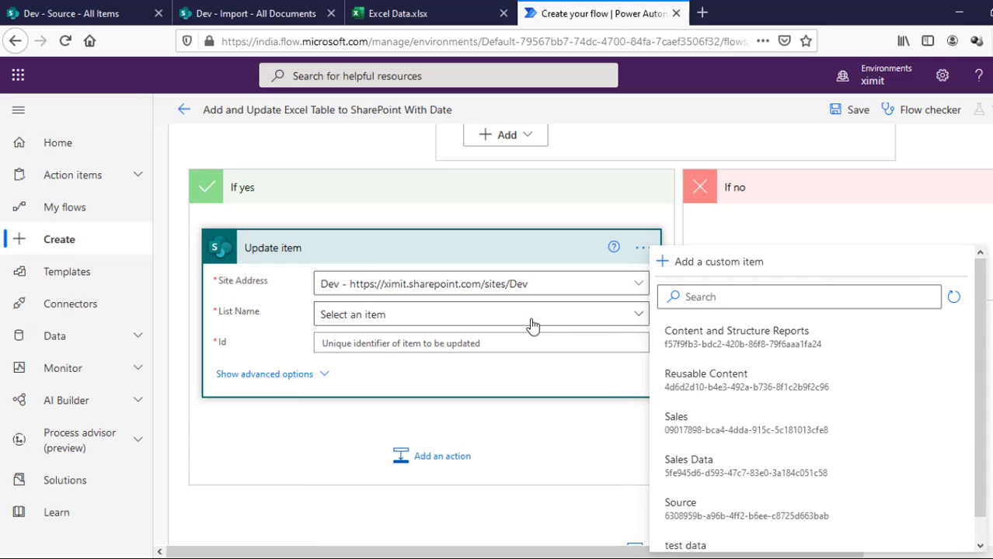
pyautogui.moveTo(709, 504)
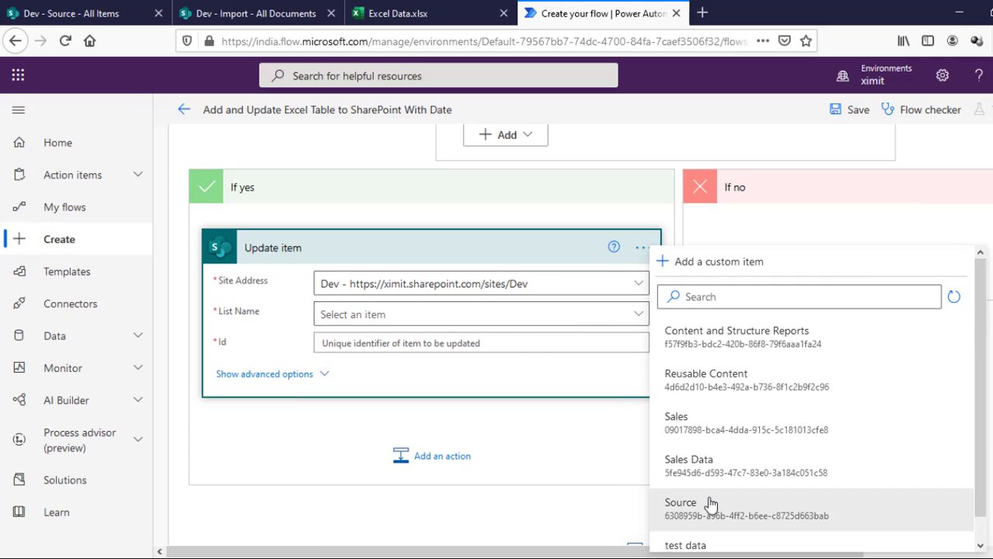
pyautogui.click(681, 503)
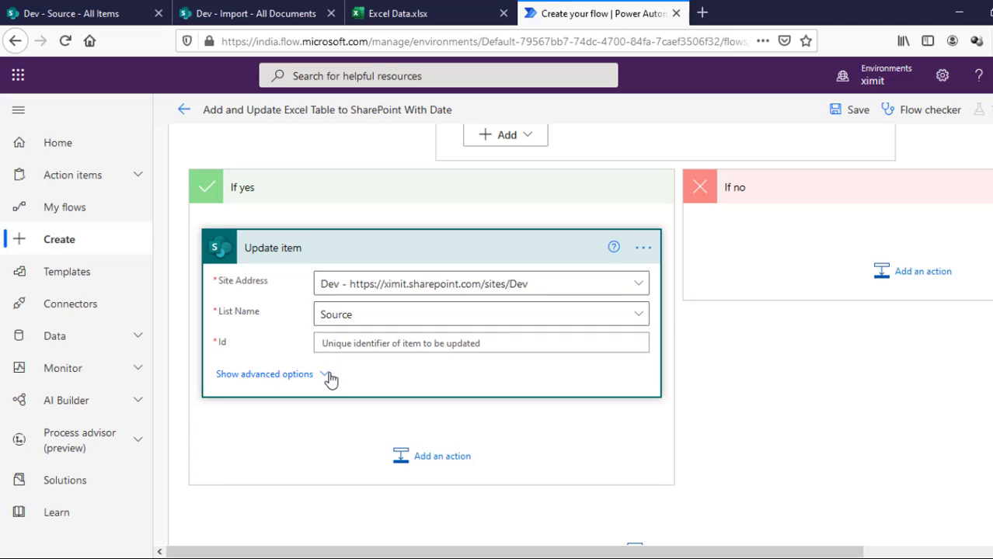
pyautogui.click(264, 373)
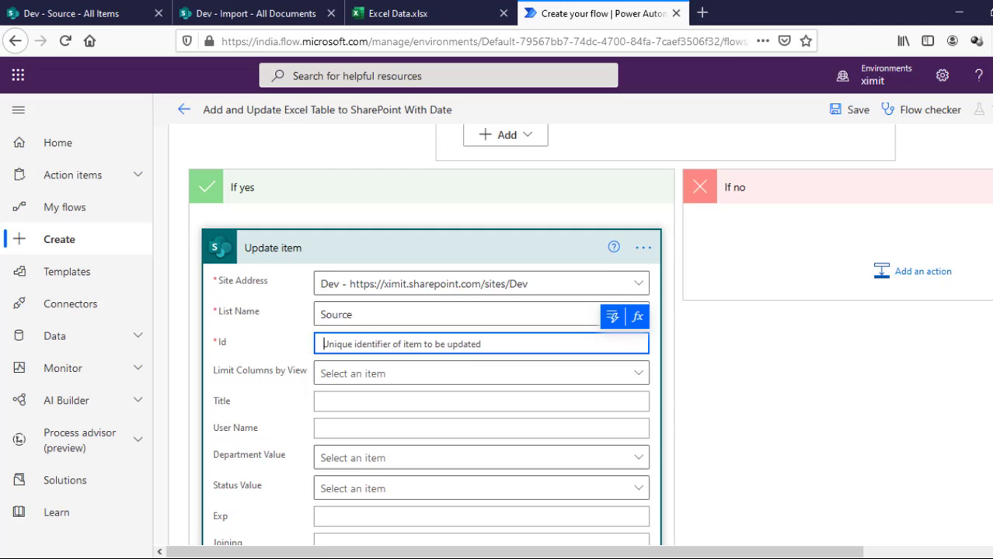
# Step: Map Id to the Get items ID and User Name to the Excel row's User Name
pyautogui.scroll(-3)
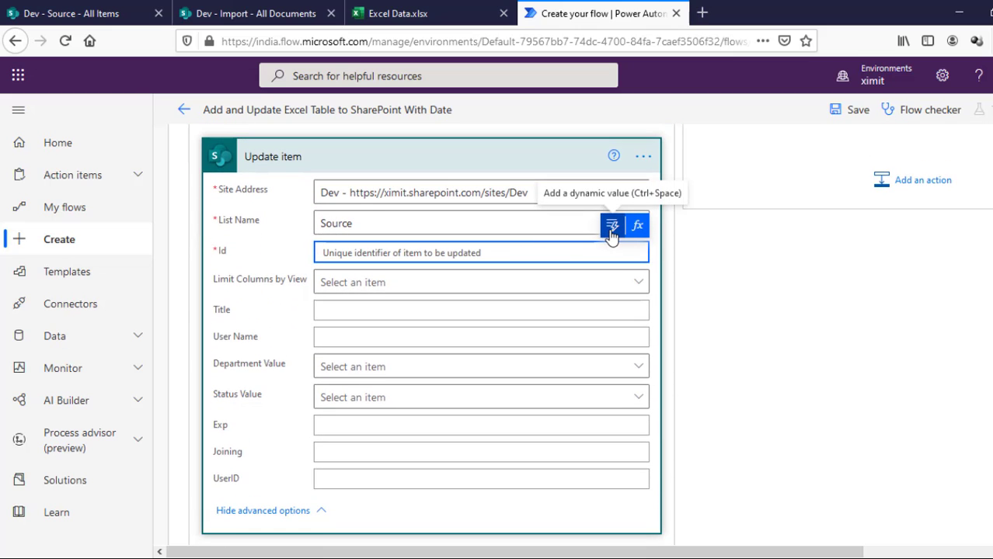
pyautogui.click(612, 225)
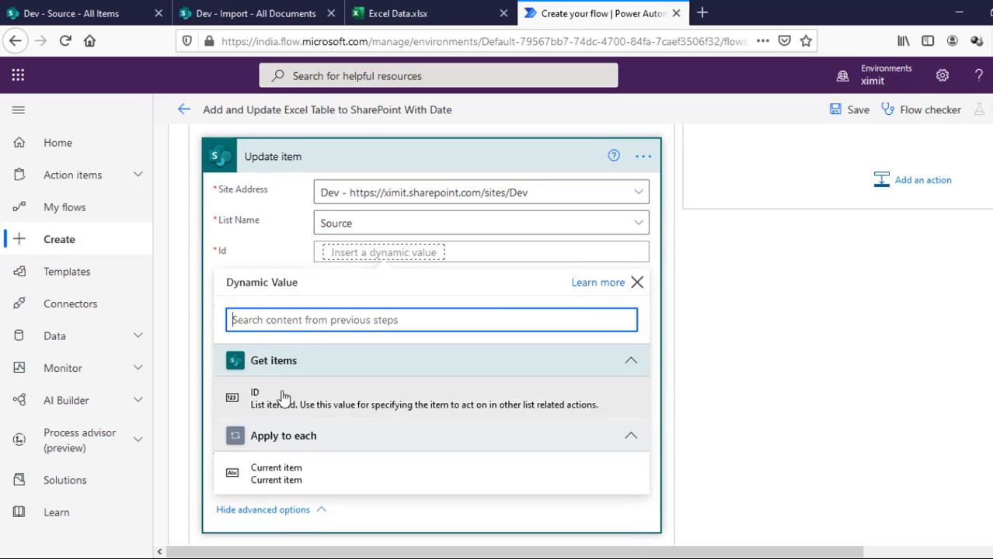
pyautogui.click(253, 392)
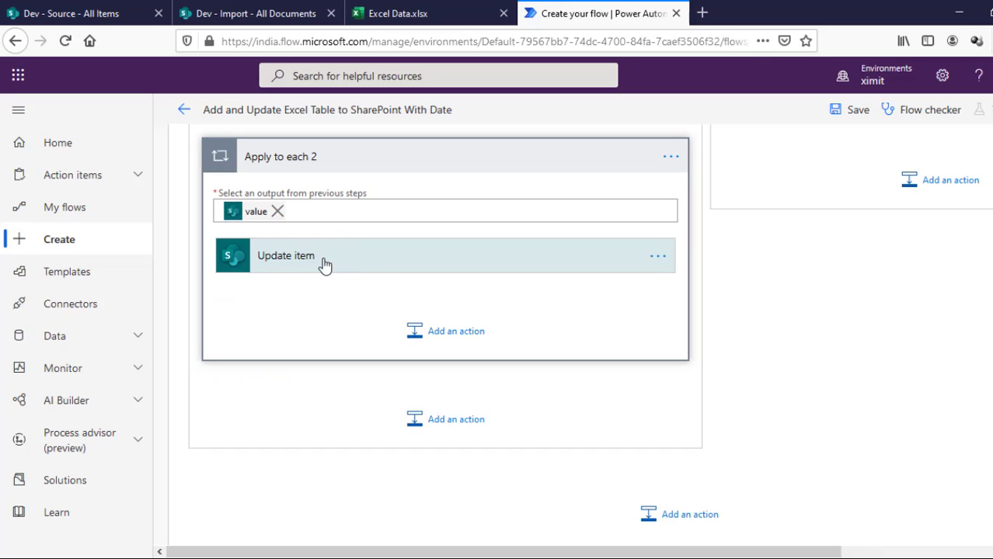
pyautogui.moveTo(346, 258)
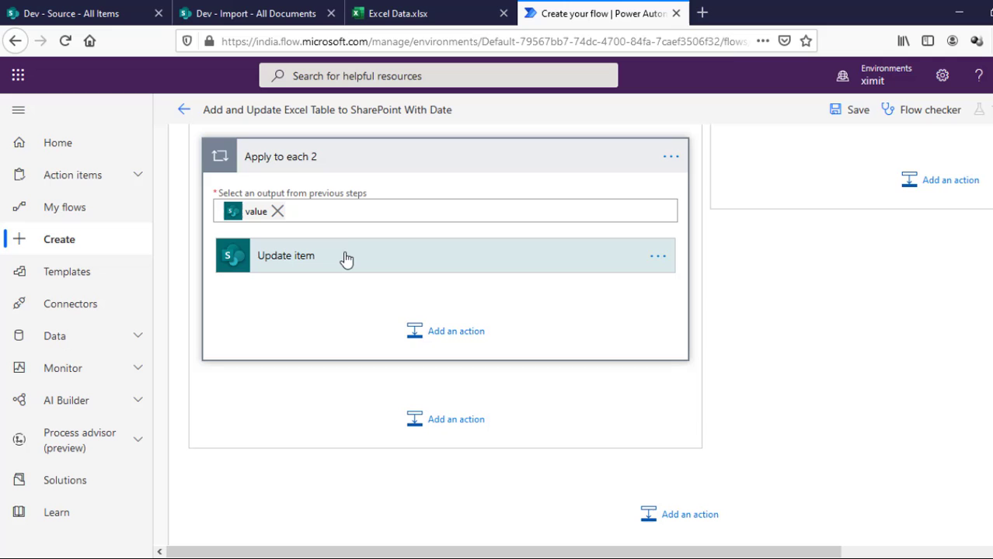
pyautogui.click(286, 254)
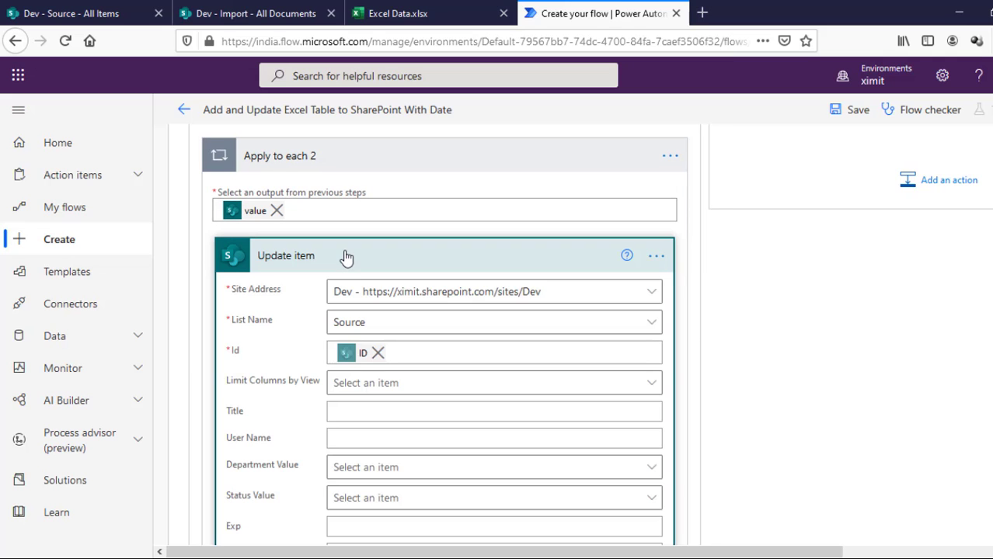
pyautogui.scroll(-3)
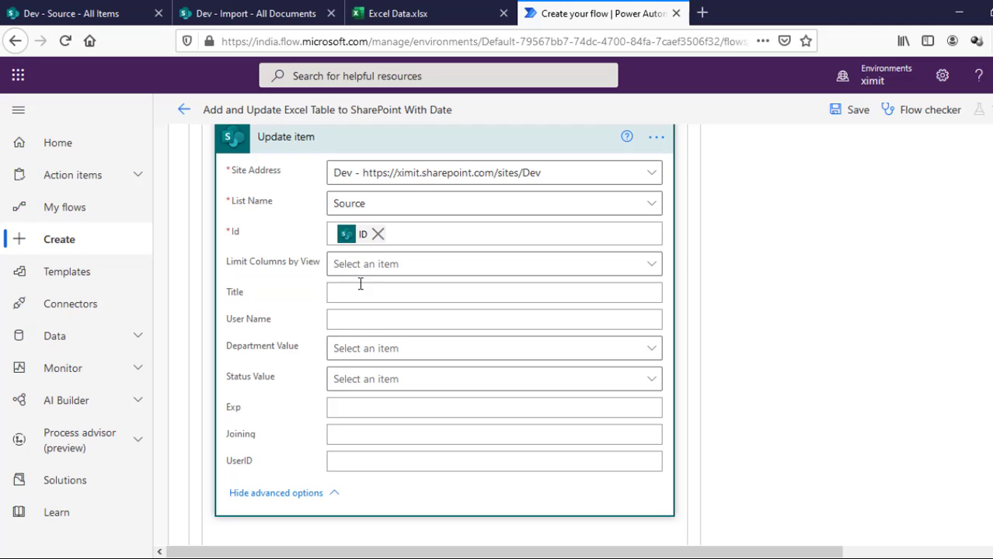
pyautogui.click(494, 320)
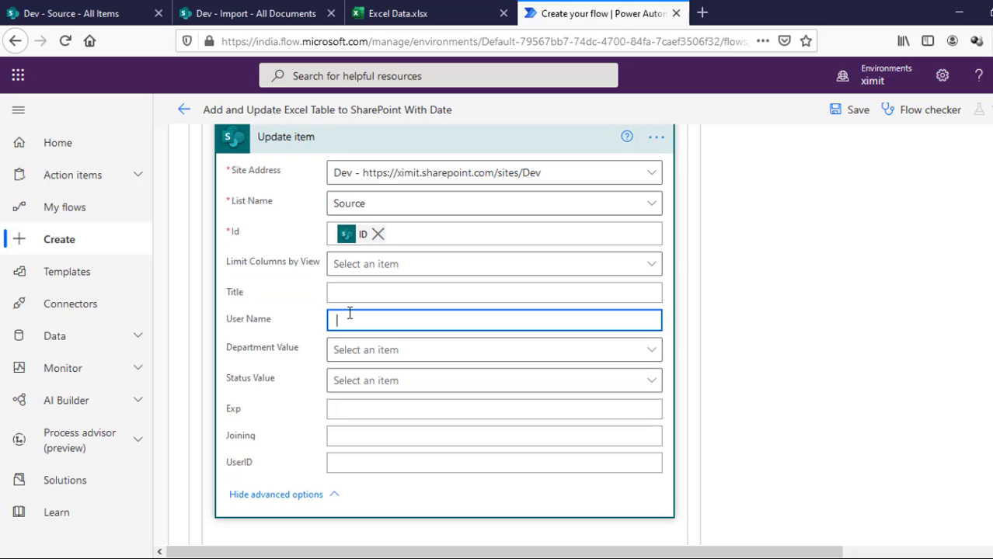
pyautogui.click(626, 294)
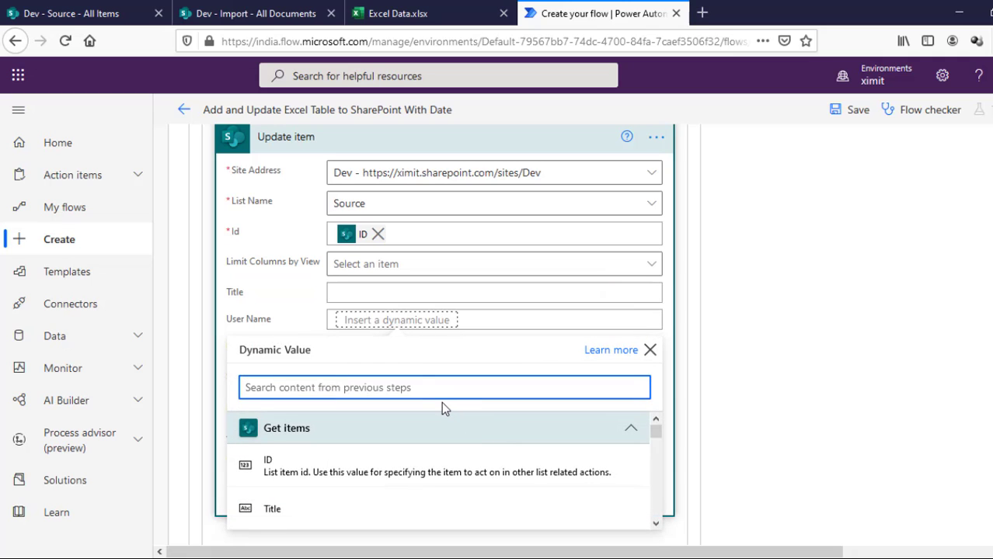
pyautogui.write('user')
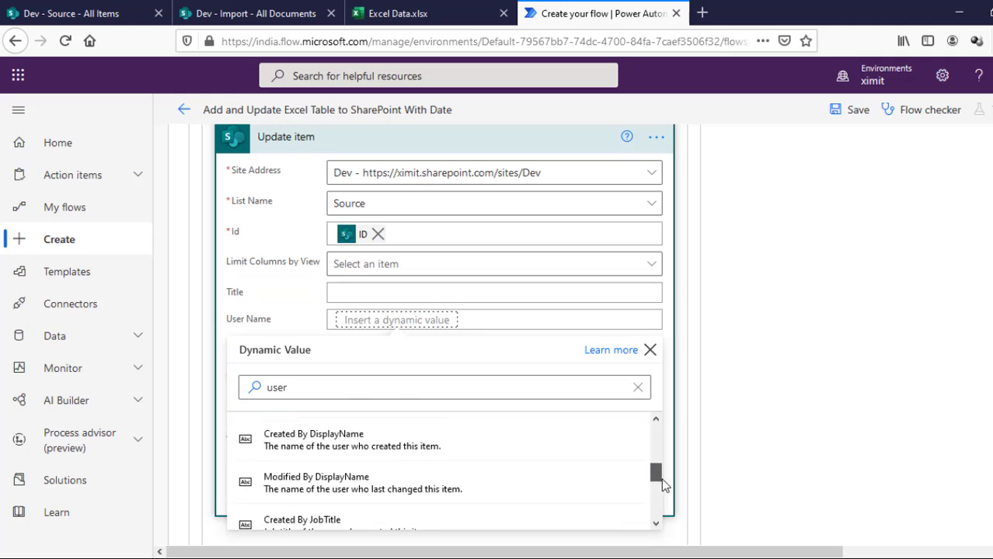
pyautogui.scroll(-3)
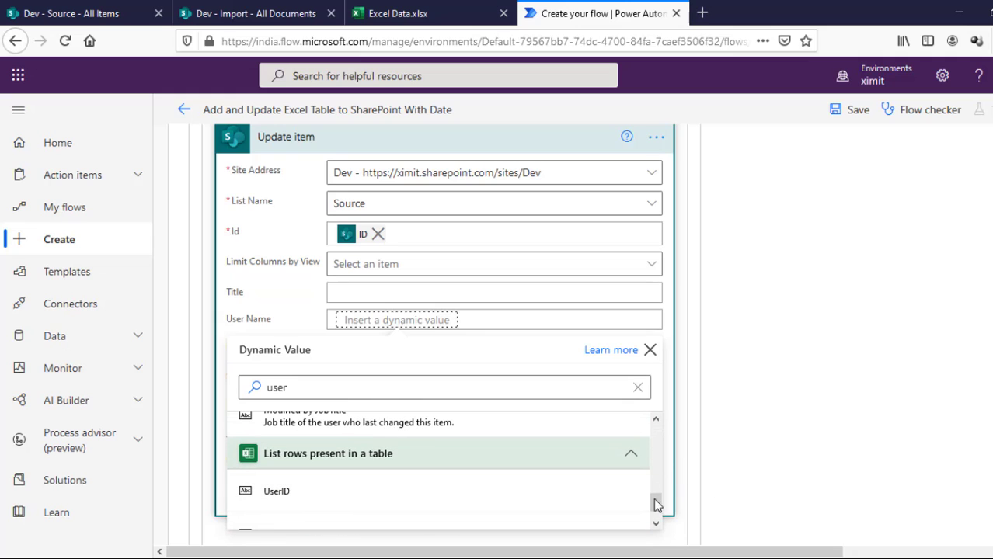
pyautogui.scroll(-3)
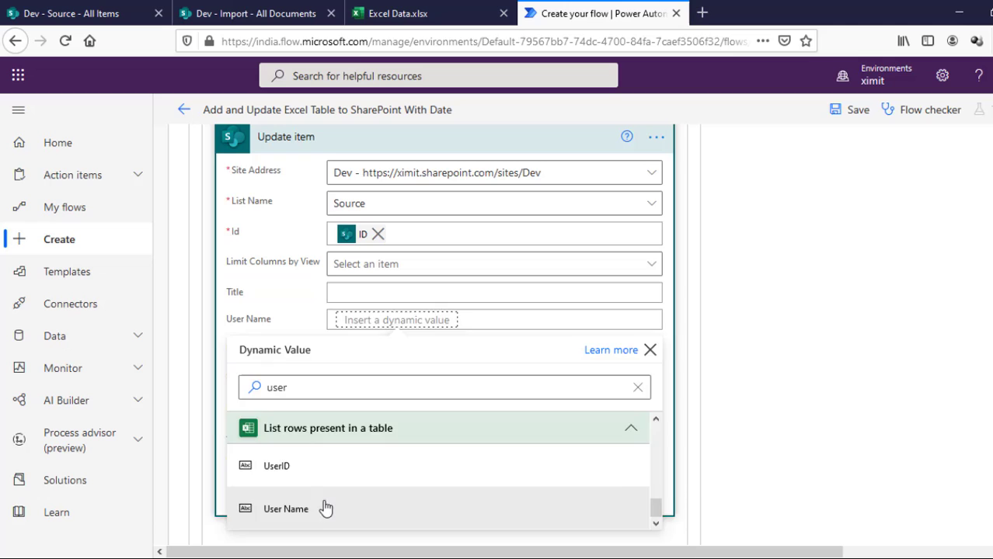
pyautogui.click(286, 510)
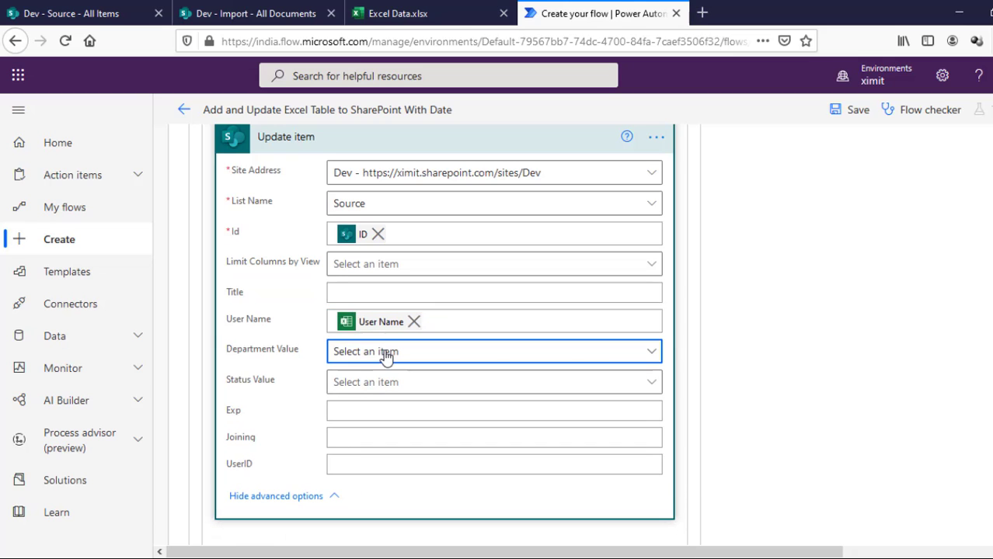
# Step: Set Department Value to a custom value from the Excel Department column
pyautogui.click(495, 351)
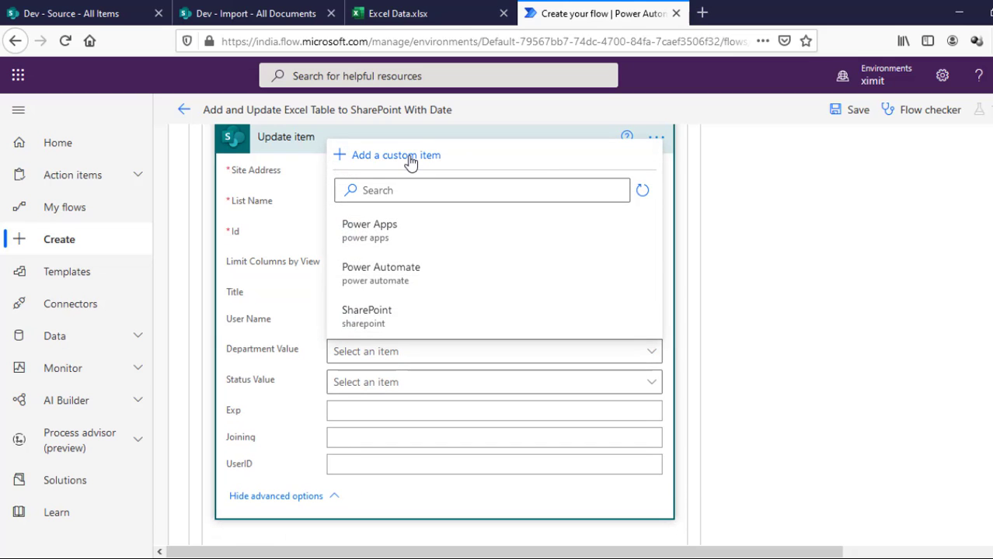
pyautogui.moveTo(410, 158)
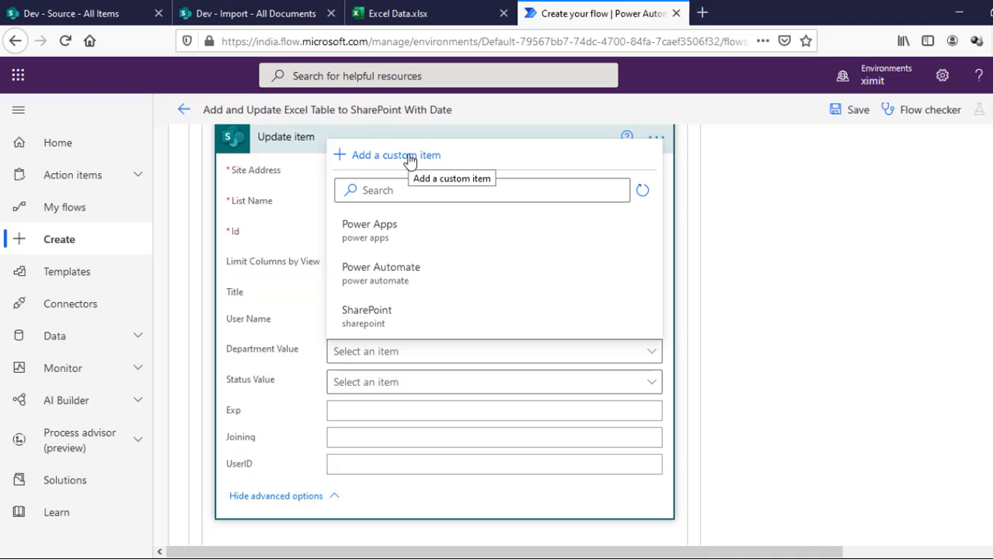
pyautogui.click(394, 155)
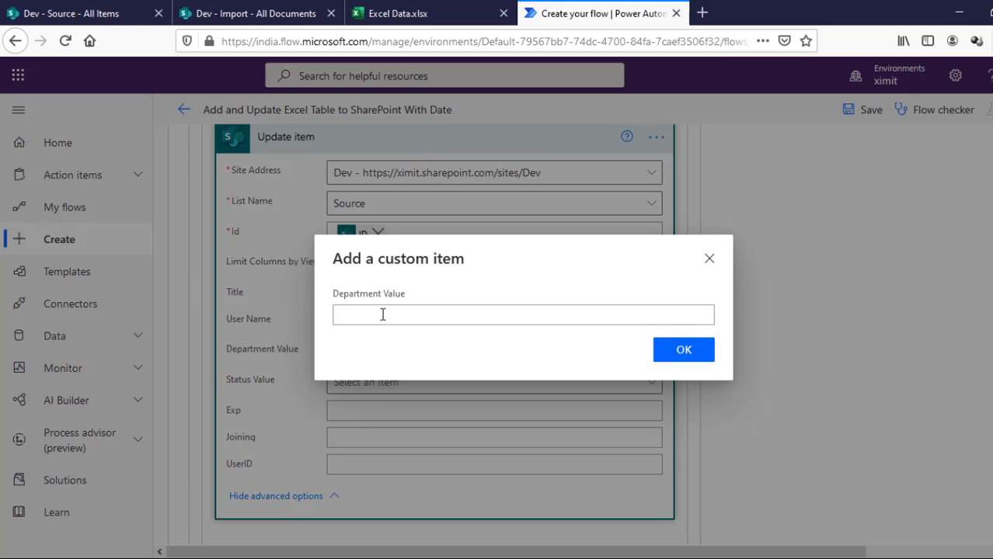
pyautogui.click(524, 314)
pyautogui.write('d')
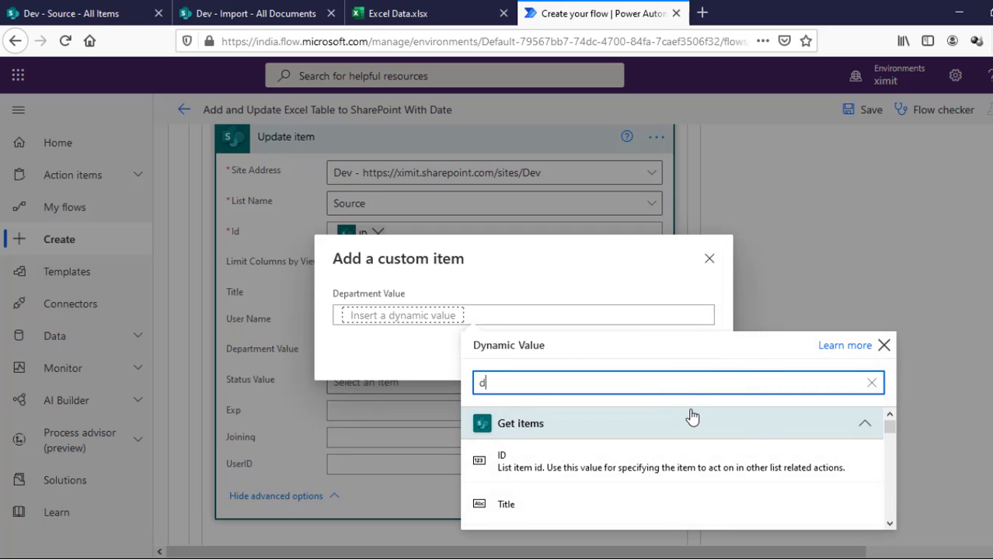
pyautogui.write('epart')
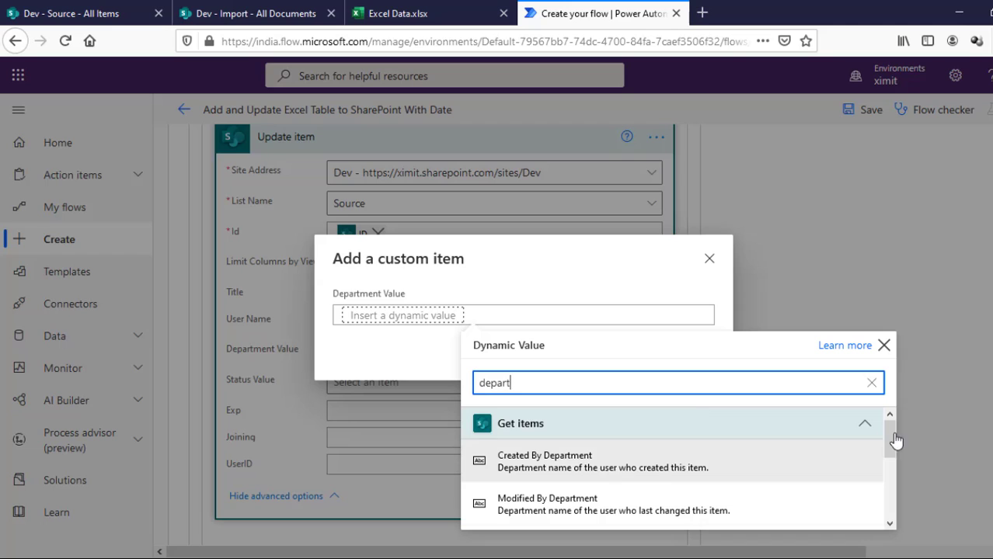
pyautogui.scroll(-3)
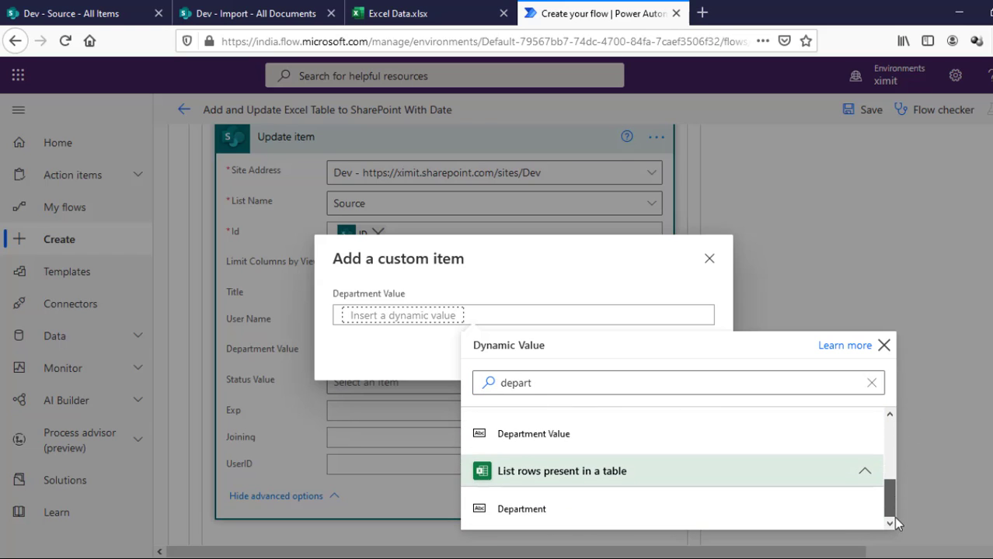
pyautogui.click(522, 510)
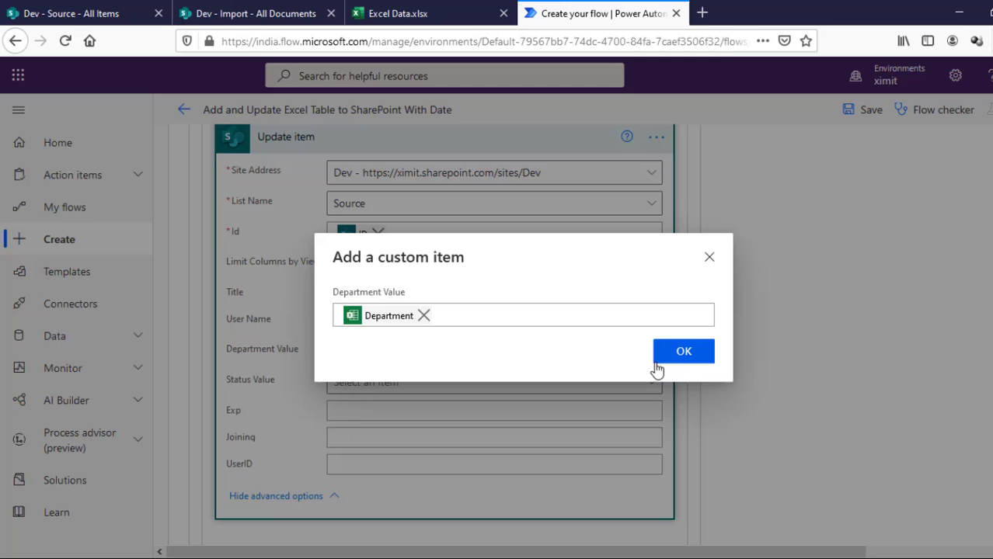
pyautogui.click(684, 351)
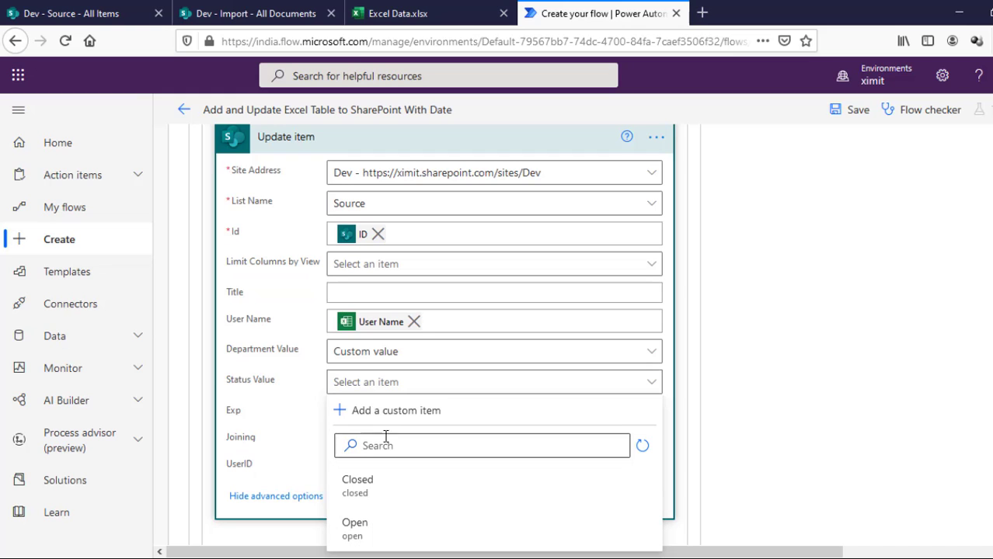
pyautogui.moveTo(395, 410)
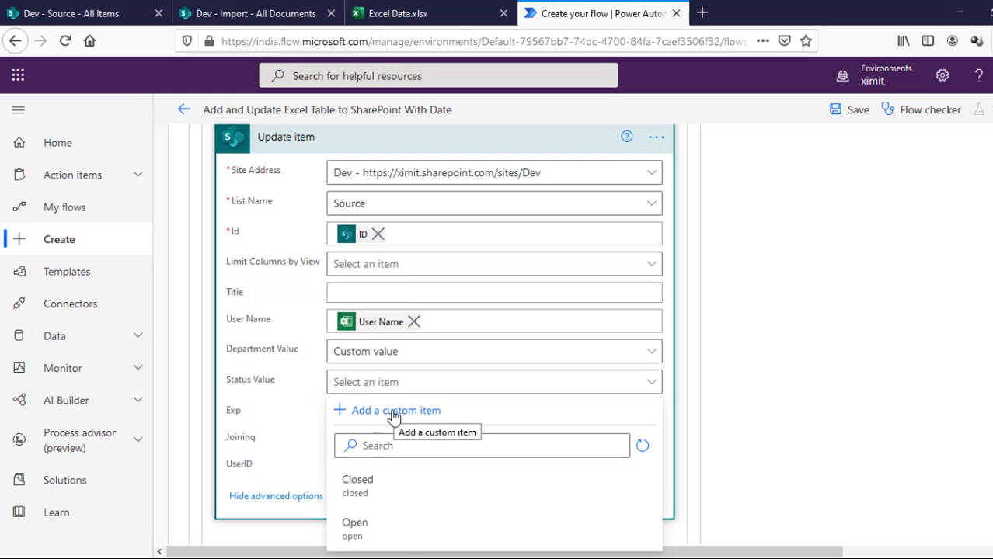
# Step: Set Status Value to a custom value from the Excel Status column
pyautogui.click(395, 410)
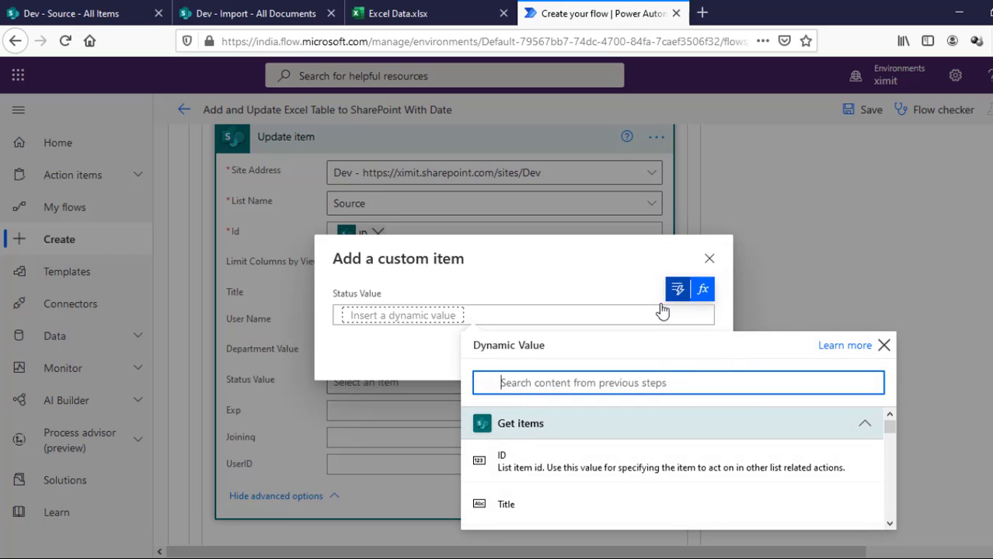
pyautogui.write('staus')
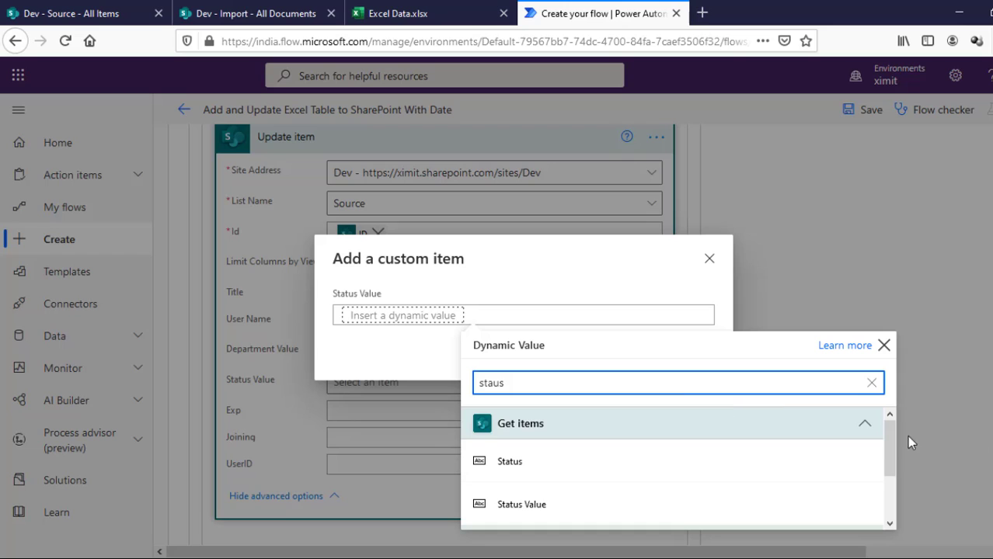
pyautogui.click(509, 460)
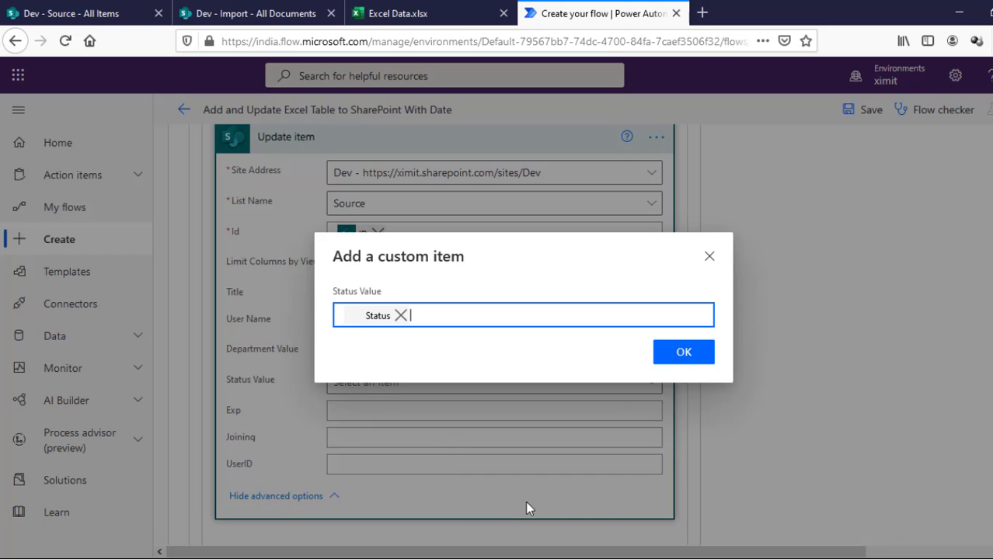
pyautogui.click(684, 351)
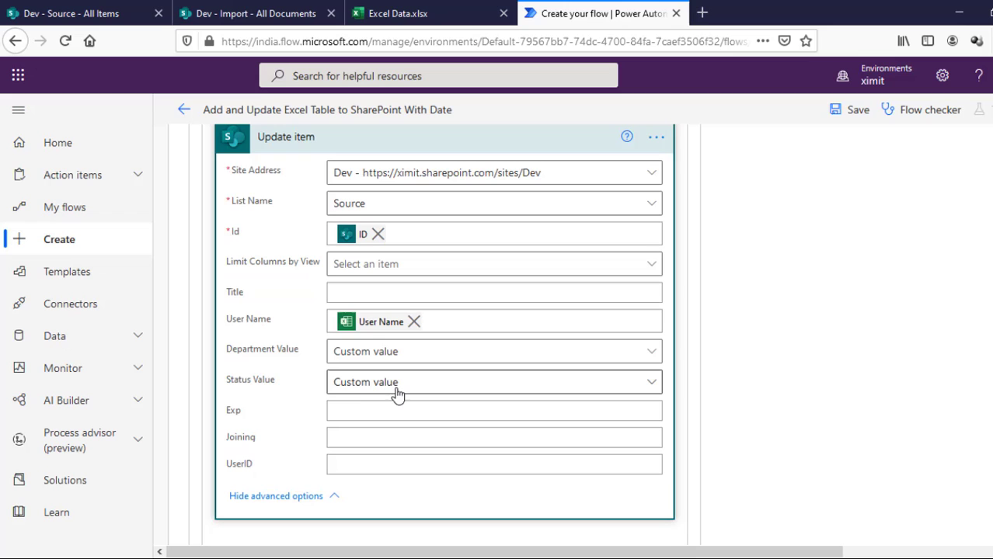
# Step: Map Exp to the Excel Exp column, then switch to the Excel Data workbook before filling Joining
pyautogui.click(494, 410)
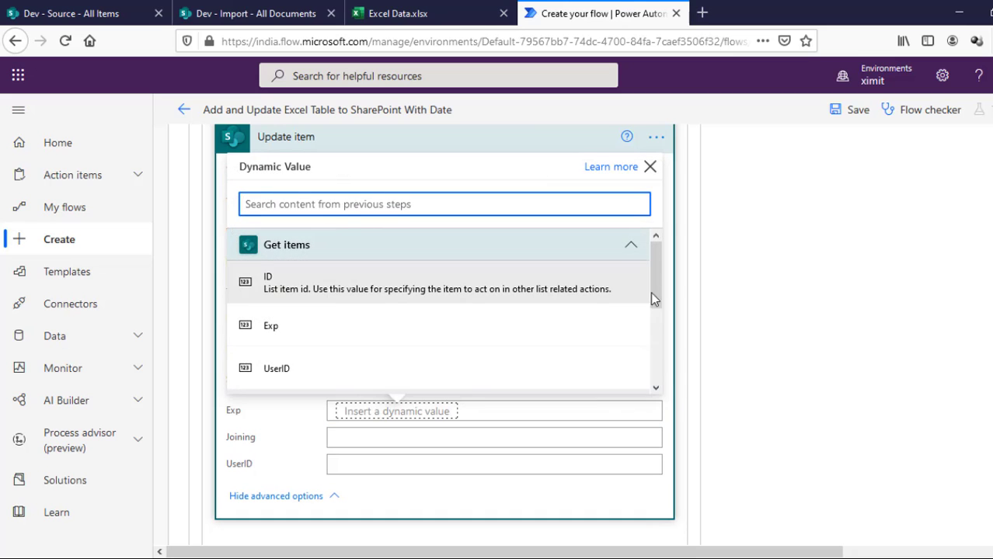
pyautogui.scroll(-3)
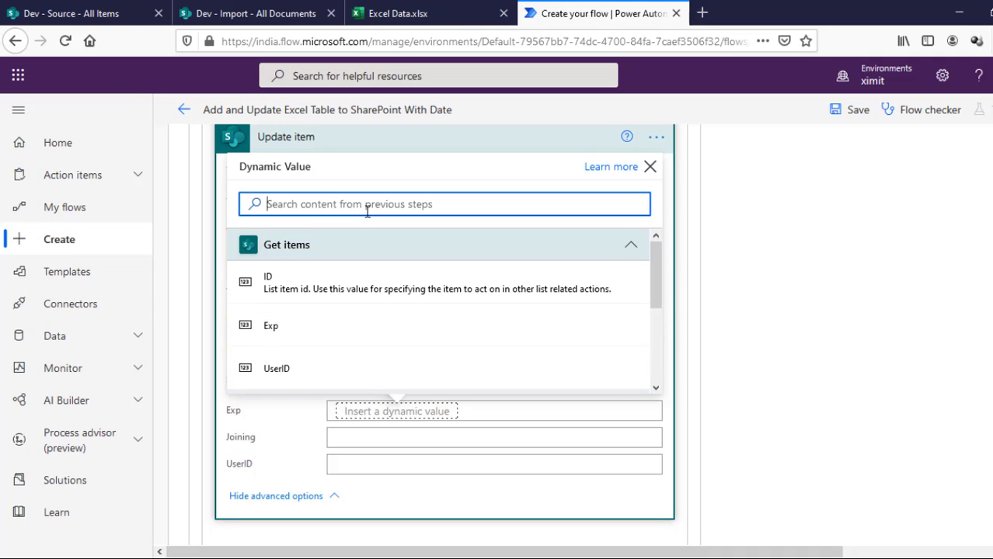
pyautogui.write('exp')
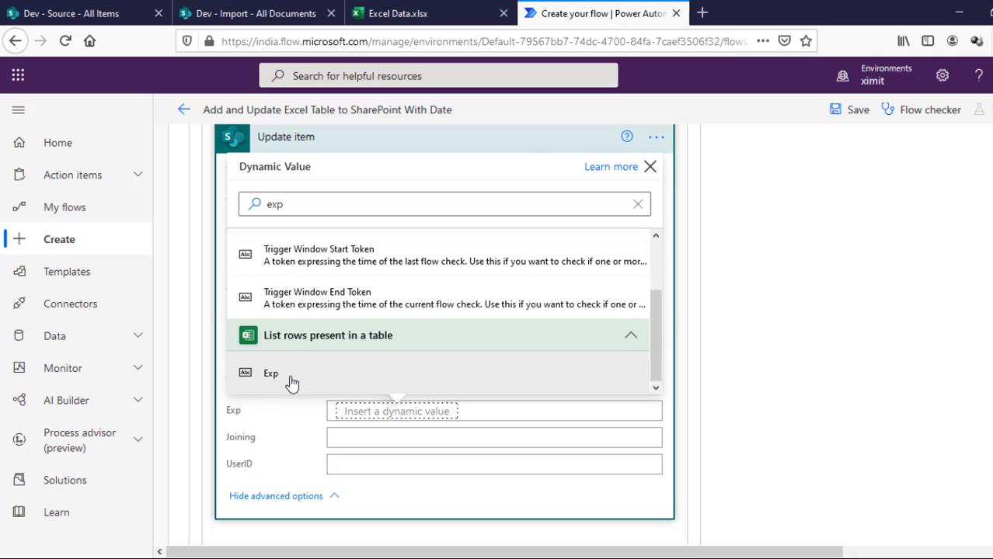
pyautogui.click(270, 373)
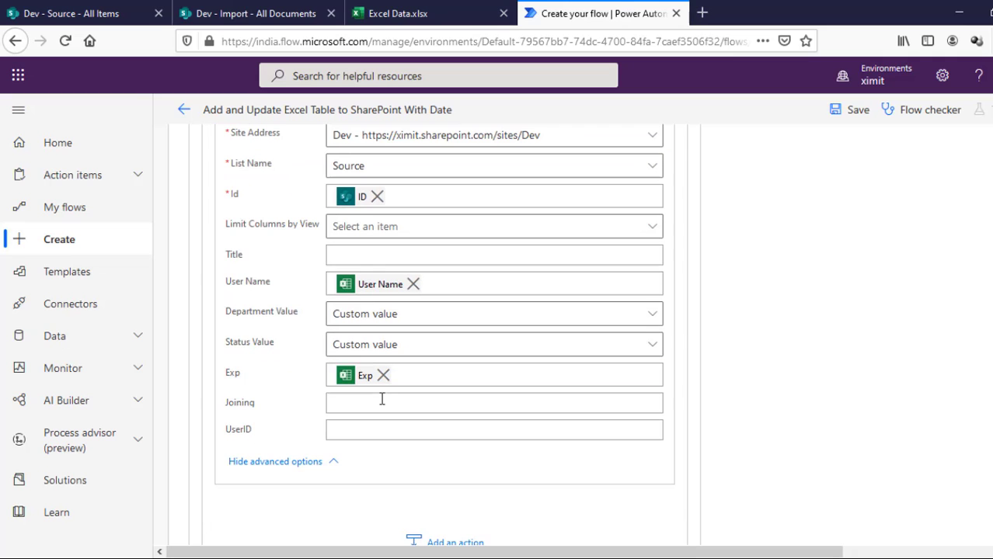
pyautogui.click(494, 402)
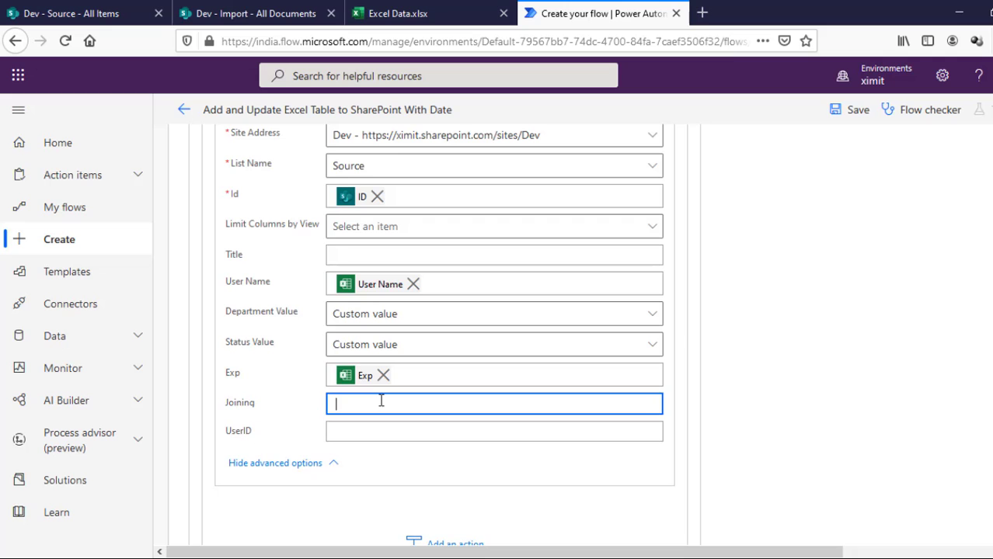
pyautogui.click(429, 13)
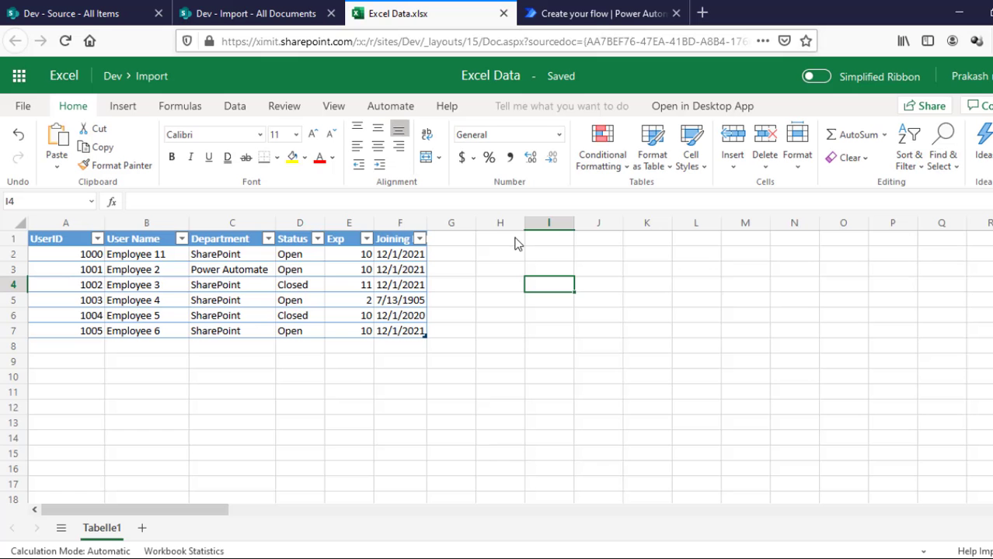
pyautogui.moveTo(441, 305)
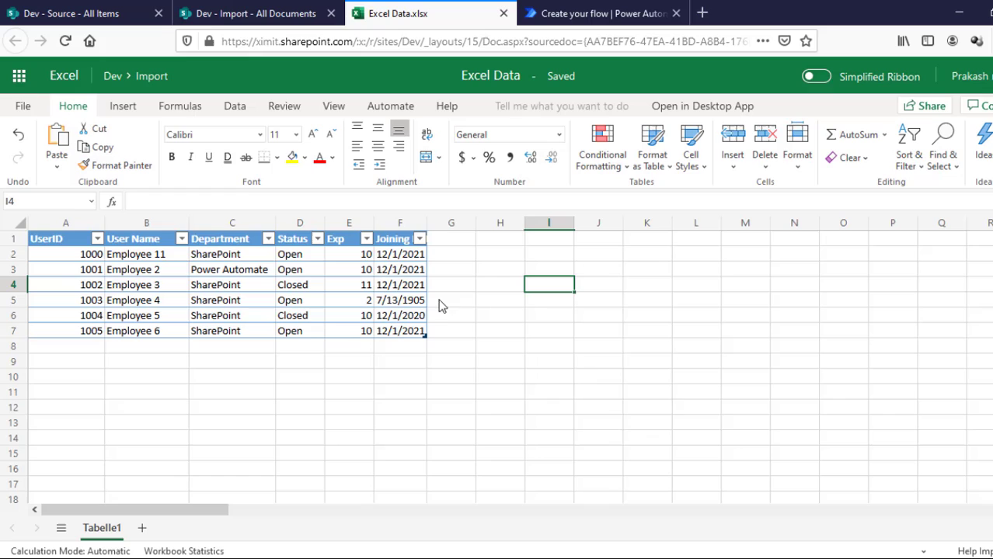
pyautogui.moveTo(715, 409)
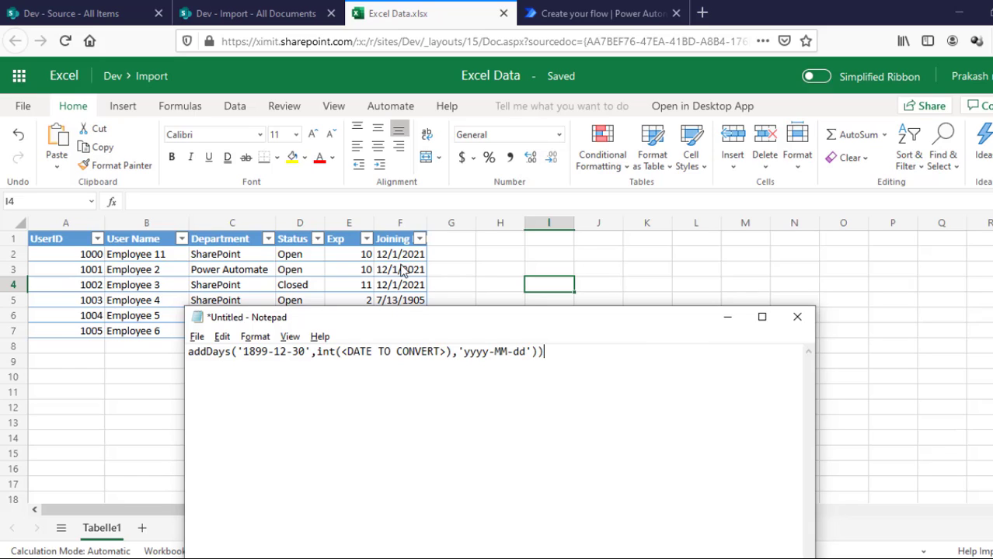
pyautogui.moveTo(292, 356)
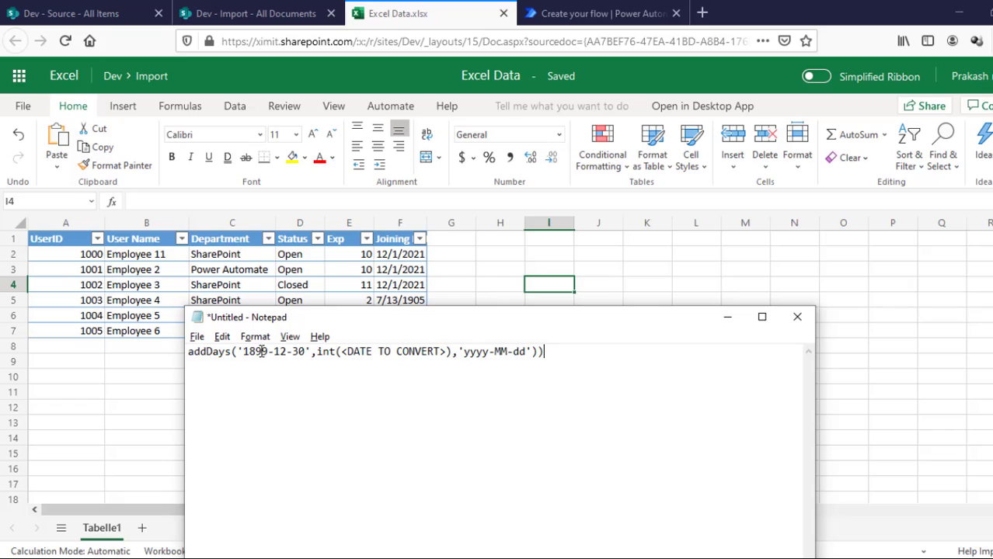
# Step: Review the addDays date-conversion formula in Notepad and return to the flow editor
pyautogui.doubleClick(272, 351)
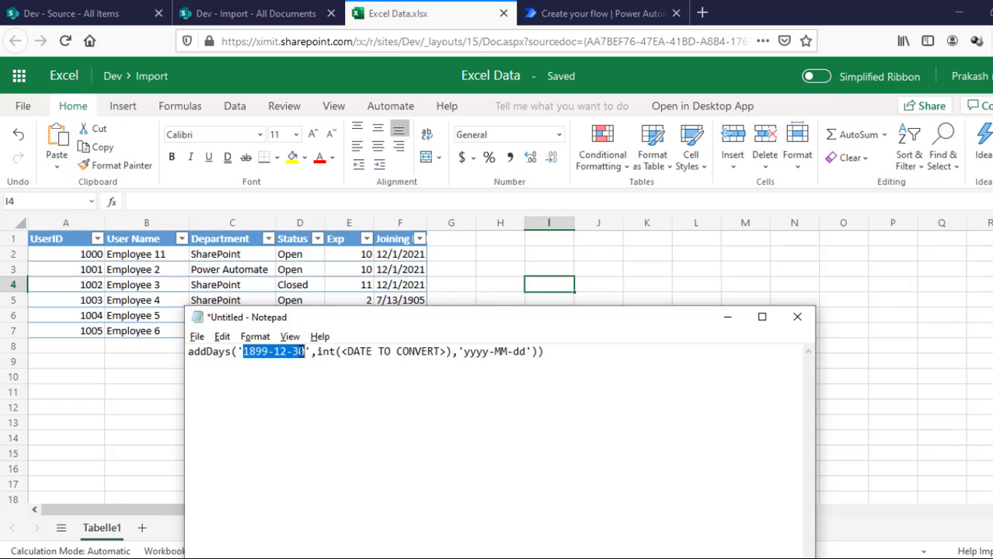
pyautogui.moveTo(410, 261)
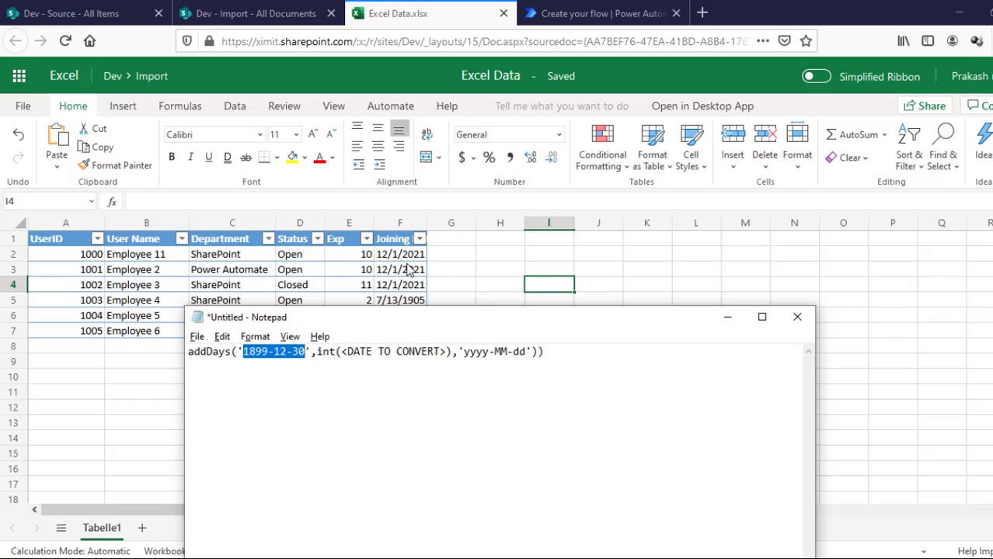
pyautogui.moveTo(410, 270)
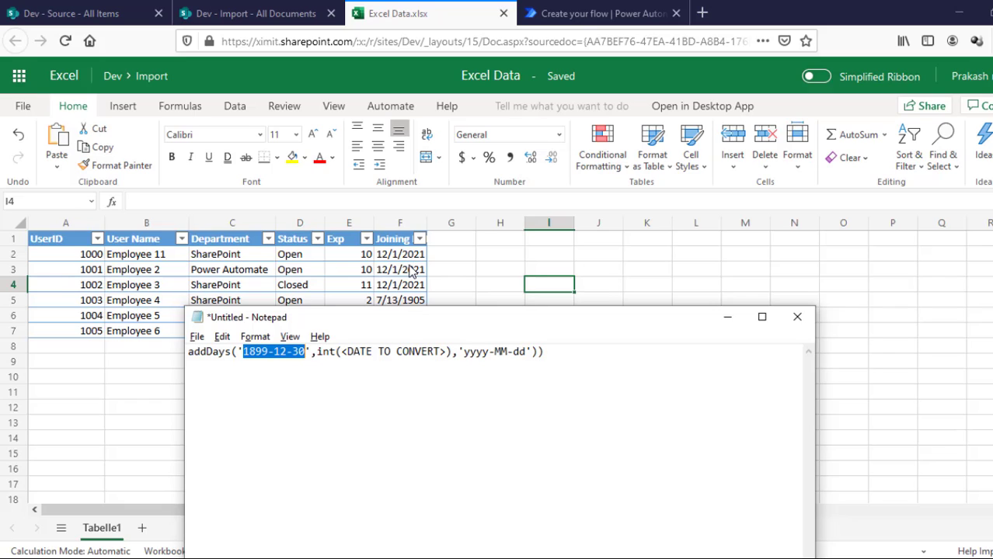
pyautogui.click(545, 351)
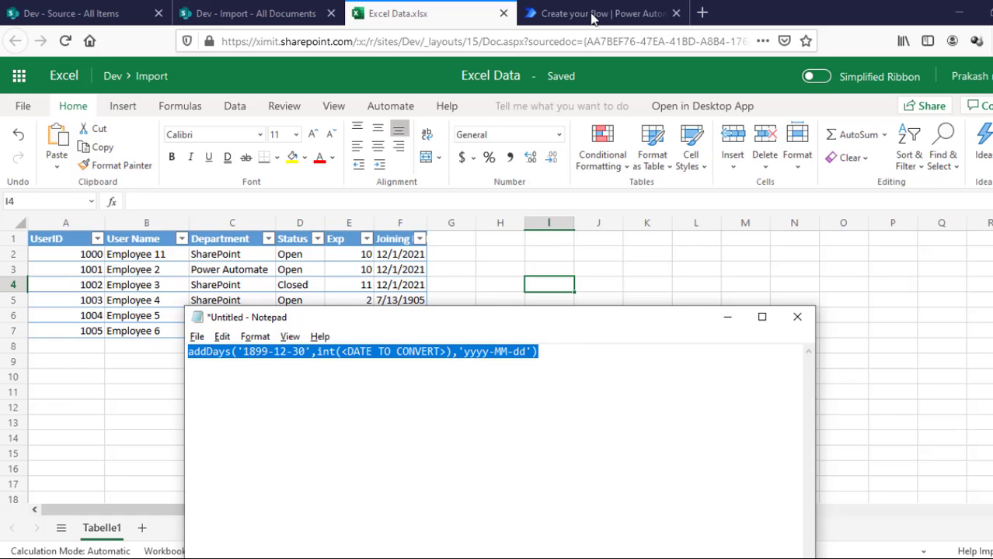
pyautogui.click(598, 12)
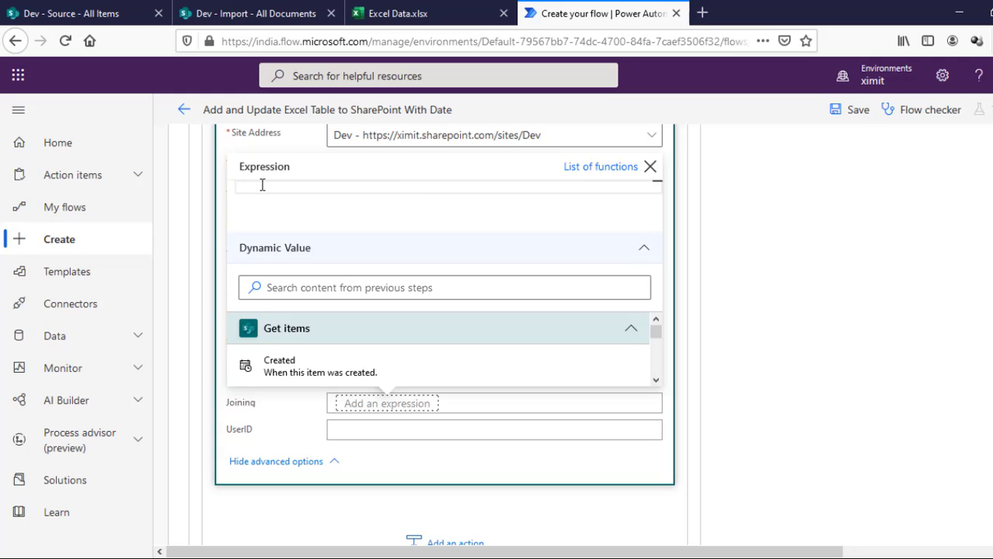
# Step: Fill Joining with addDays('1899-12-30',int(Joining Date),'yyyy-MM-dd') using the Excel Joining Date
pyautogui.write('a')
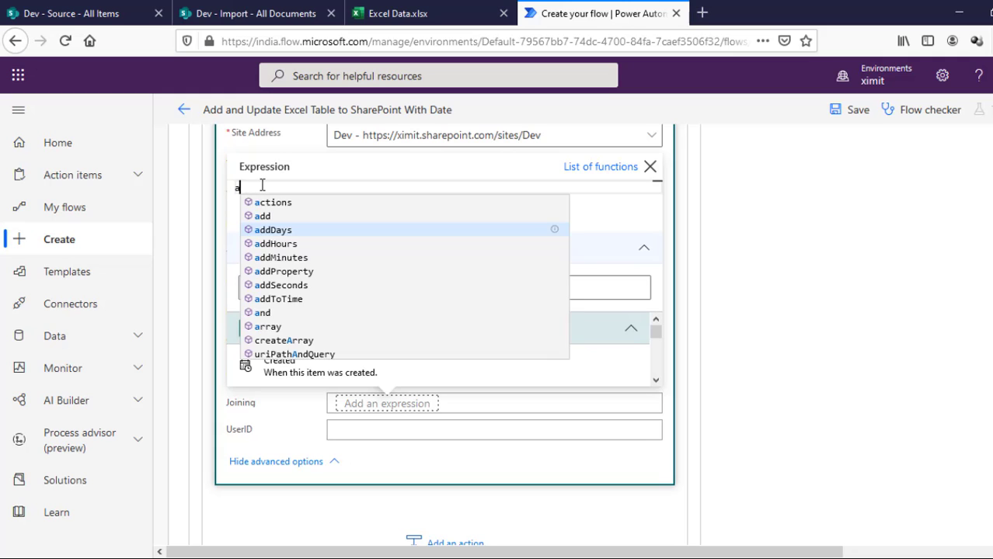
pyautogui.write('dd')
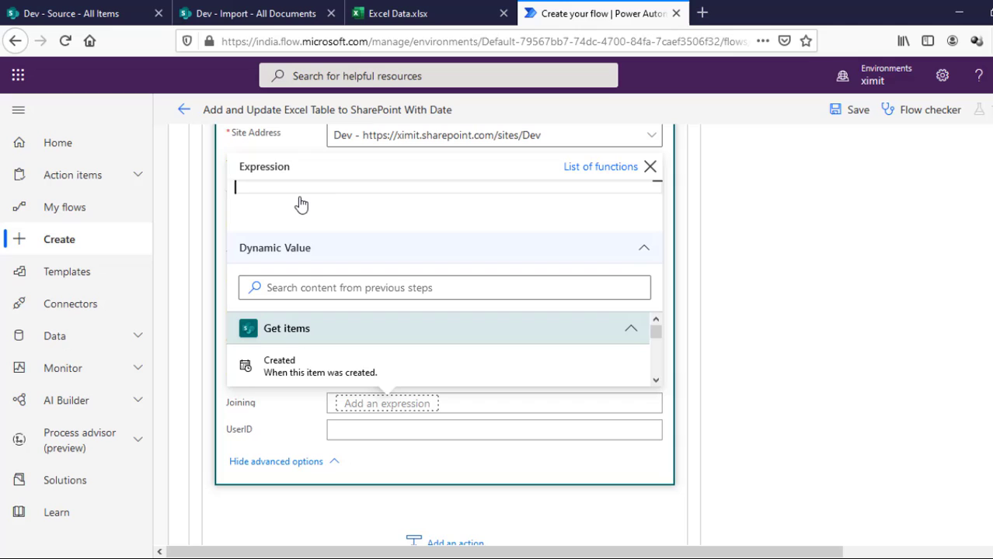
pyautogui.write("addDays('1899-12-30',int(<DATE TO CONVERT>),'yyyy-MM-dd')")
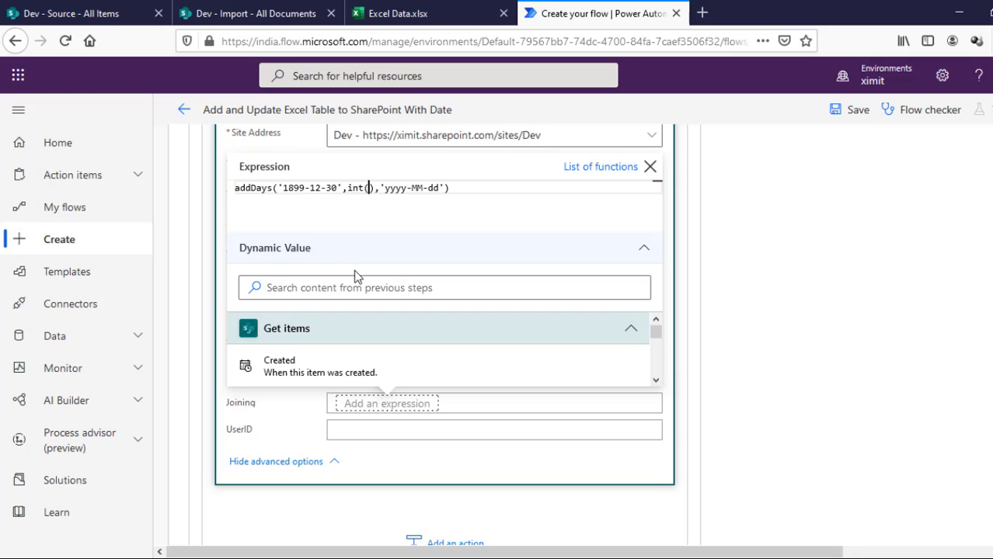
pyautogui.click(444, 287)
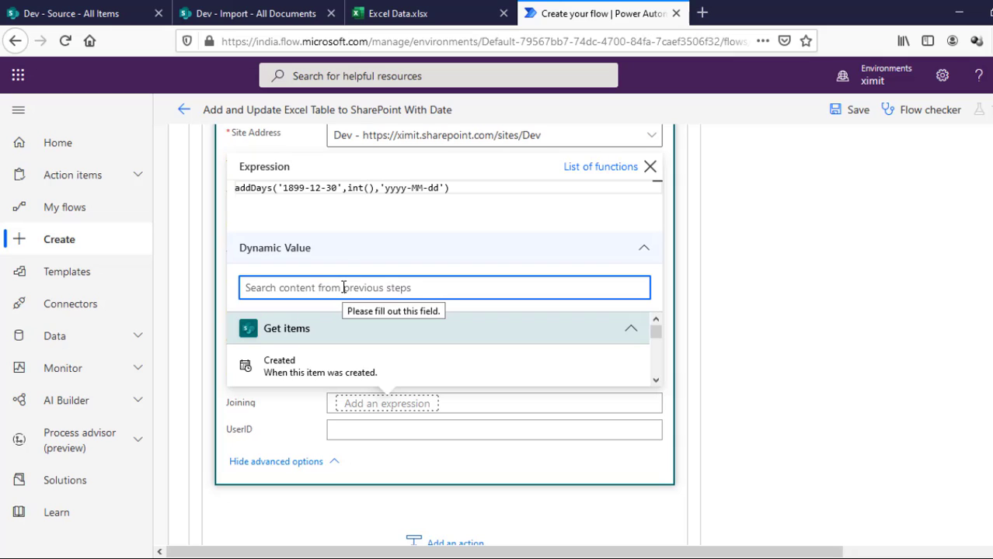
pyautogui.click(444, 287)
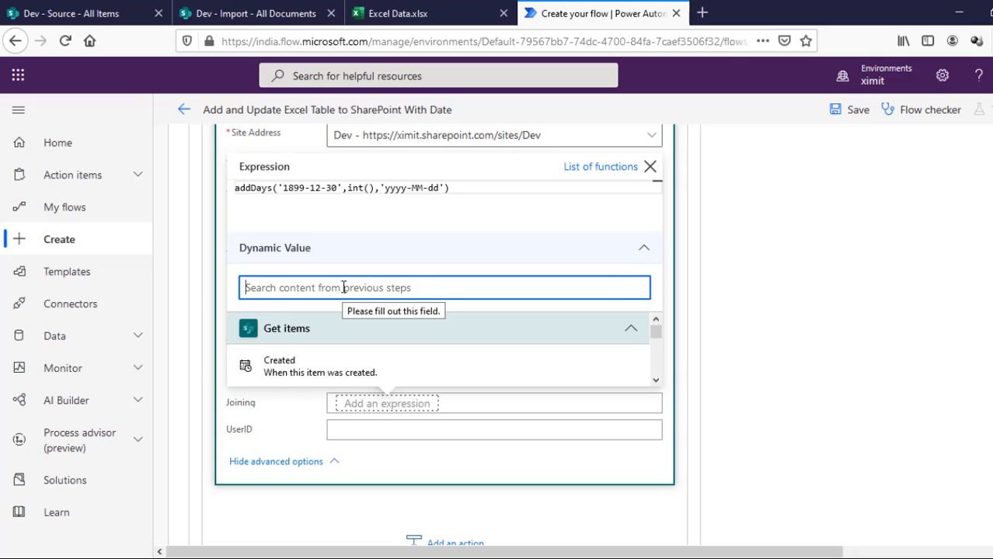
pyautogui.write('joini')
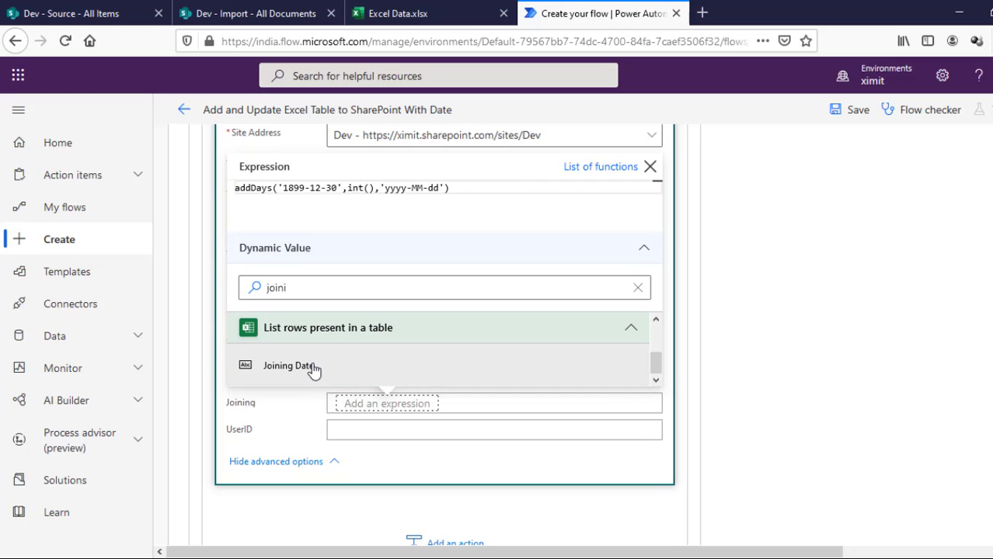
pyautogui.click(289, 365)
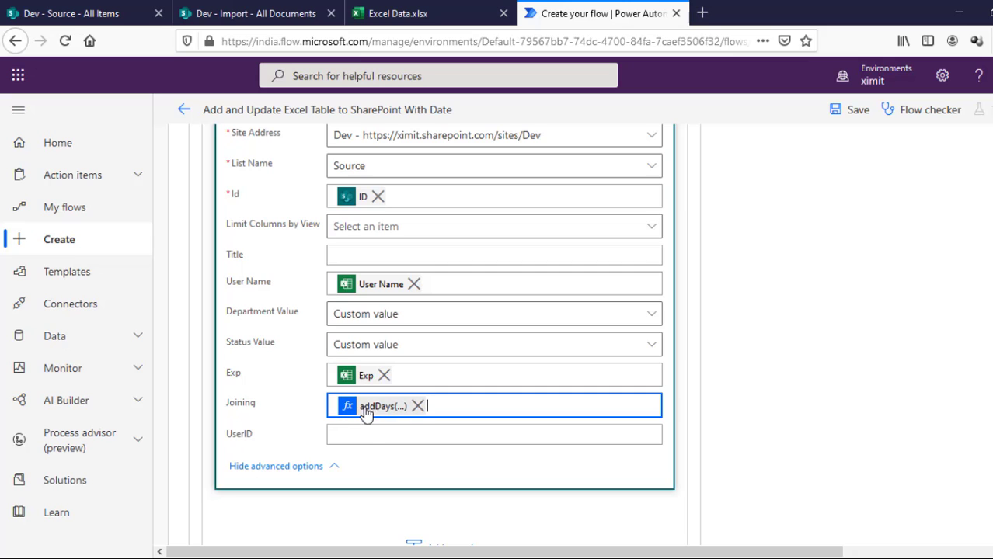
pyautogui.moveTo(432, 413)
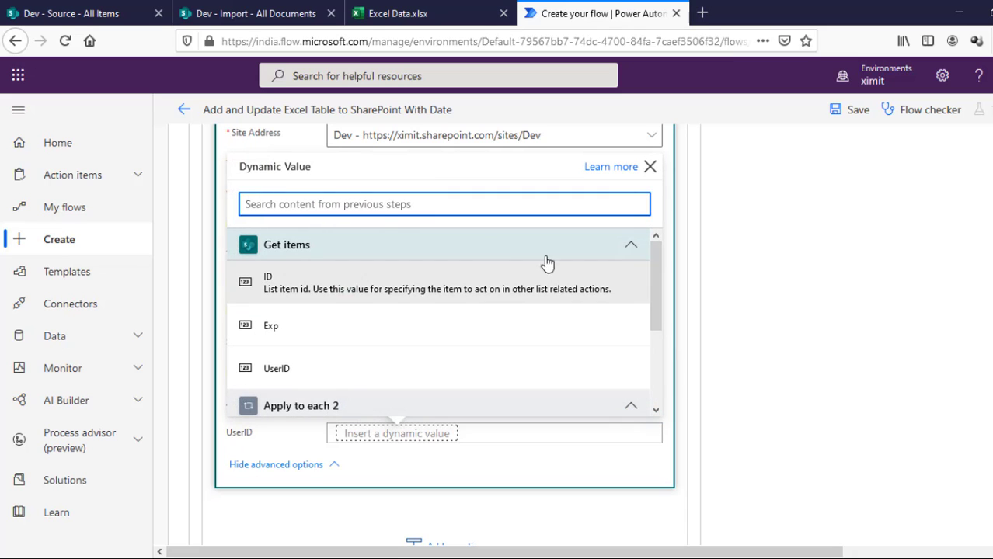
# Step: Map UserID from the Excel row's UserID dynamic content
pyautogui.write('use')
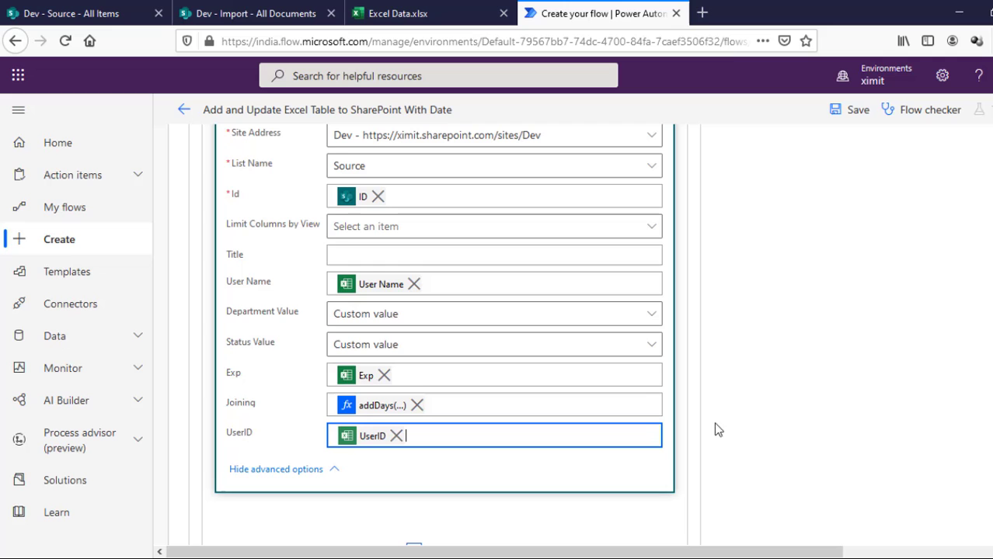
pyautogui.scroll(-3)
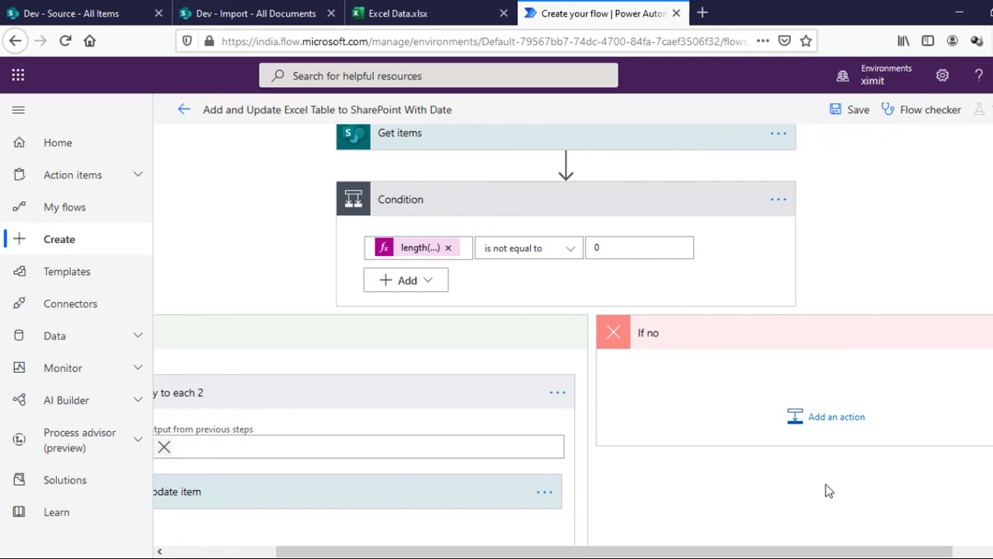
pyautogui.moveTo(836, 417)
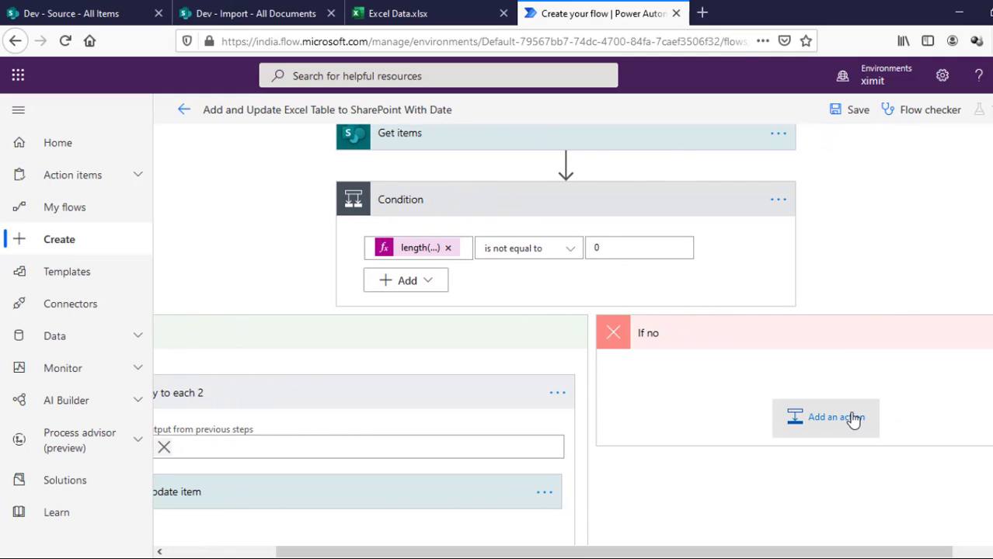
# Step: Add a SharePoint Create item to the If no branch for the Dev site's Source list with all columns shown
pyautogui.click(825, 416)
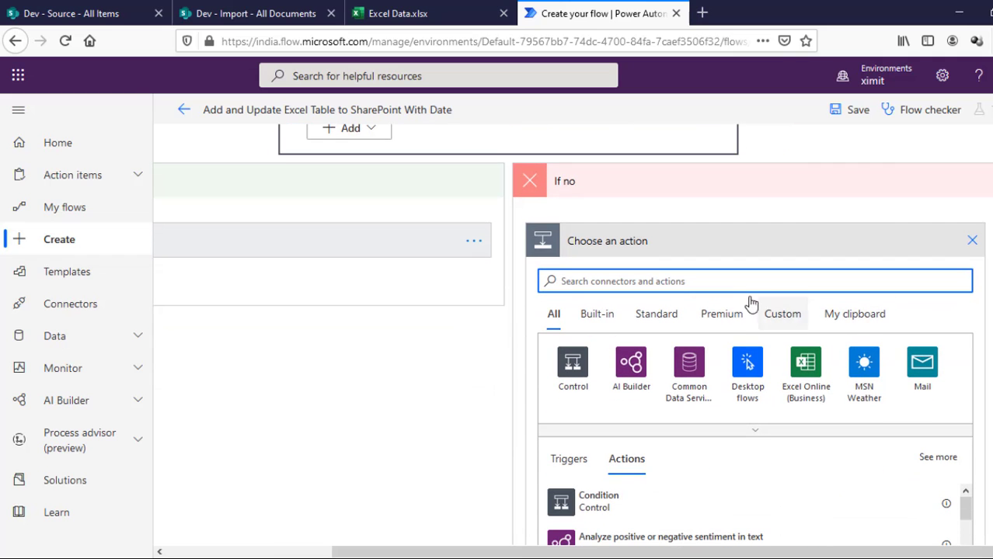
pyautogui.write('share')
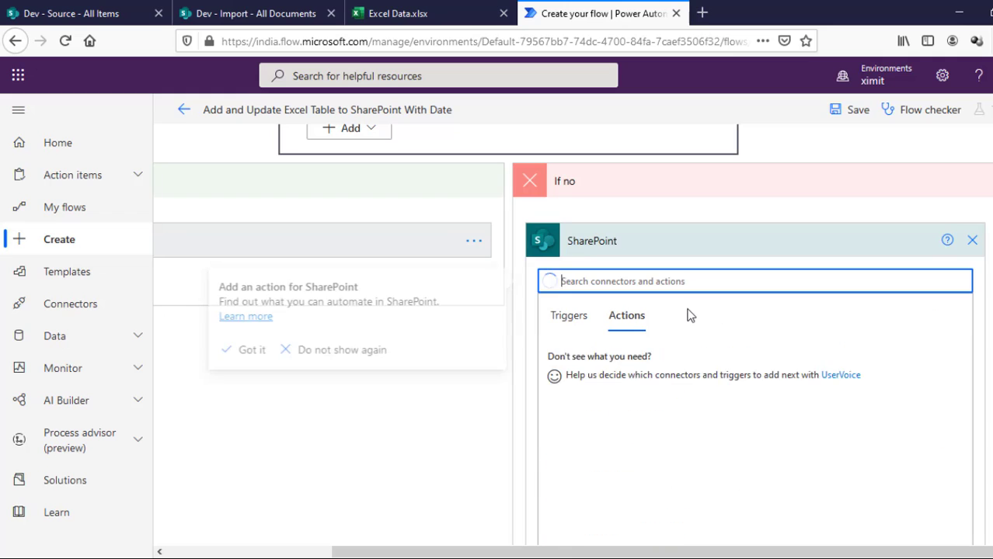
pyautogui.write('create')
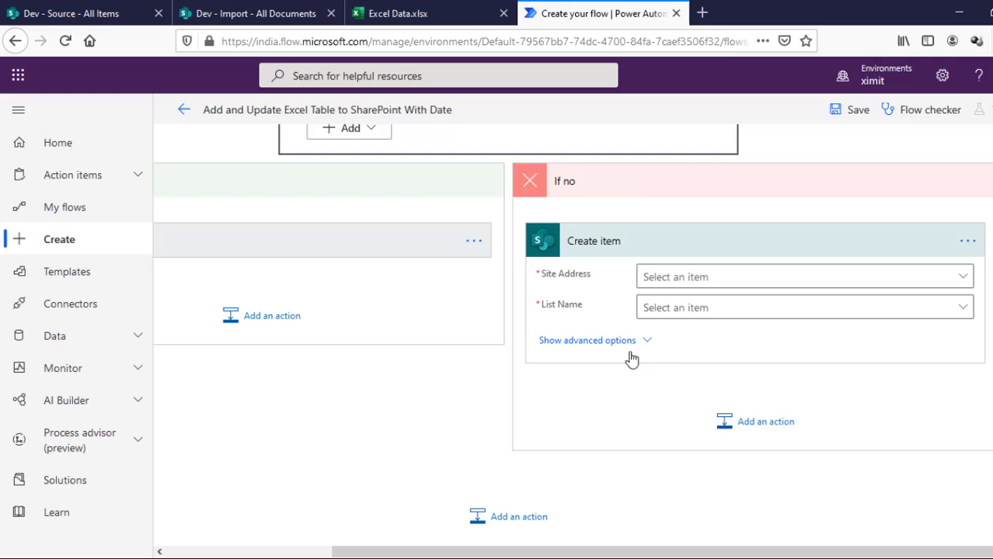
pyautogui.click(805, 277)
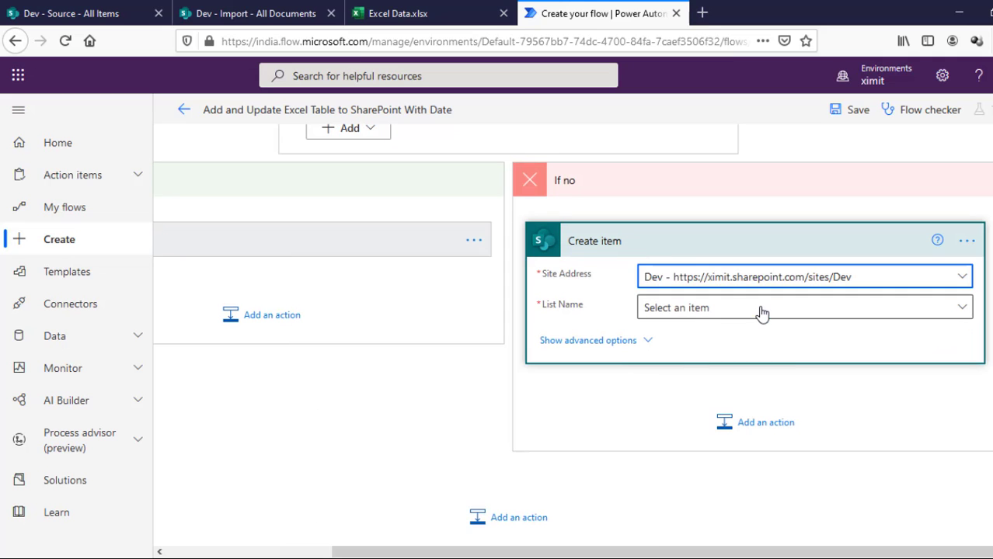
pyautogui.click(802, 308)
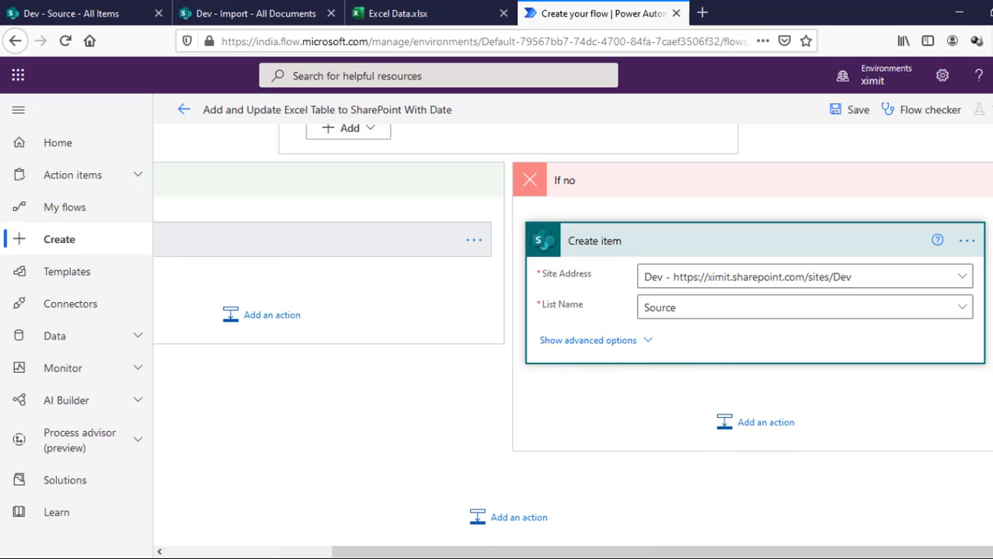
pyautogui.click(588, 341)
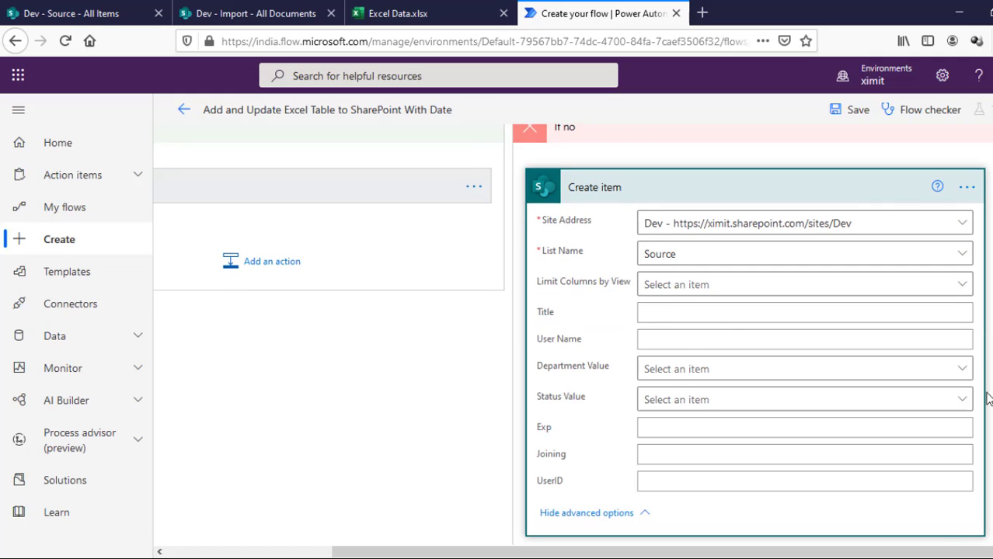
# Step: Map User Name and a custom Department value from the Excel row, then start on Status
pyautogui.click(805, 339)
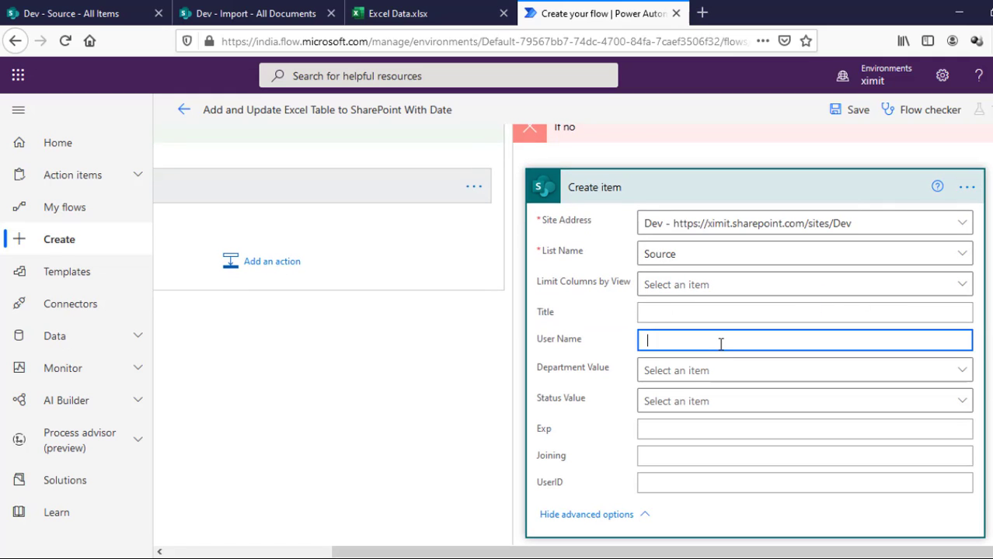
pyautogui.click(777, 311)
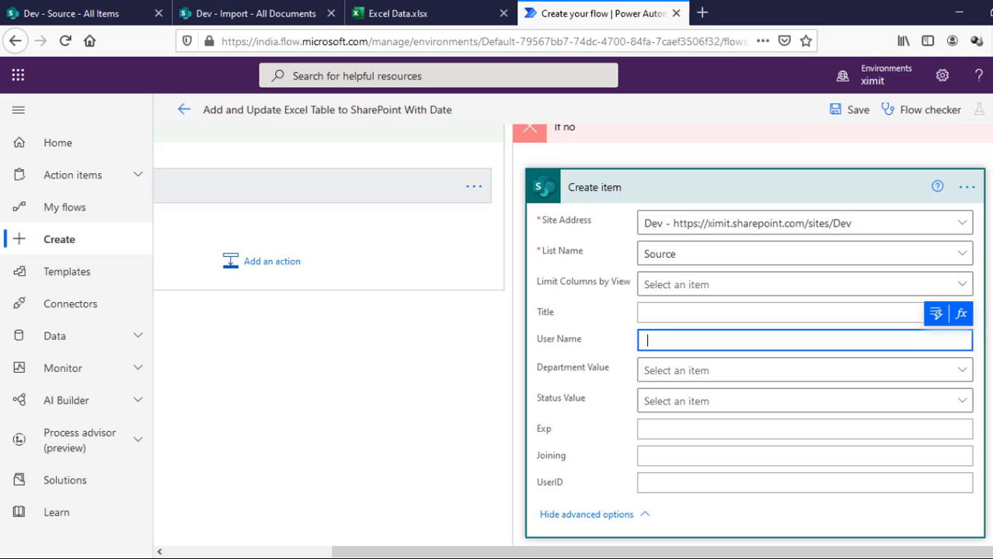
pyautogui.write('user')
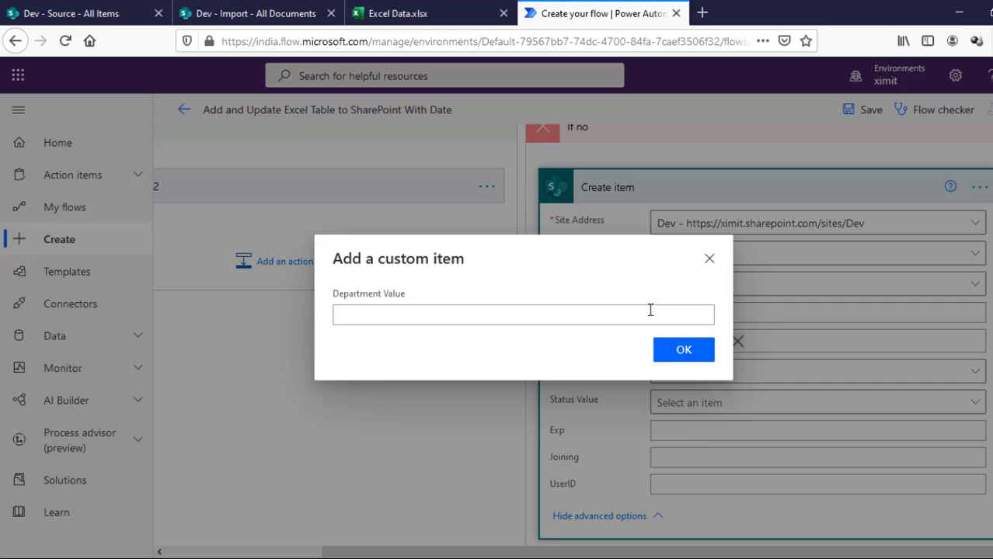
pyautogui.write('depaart')
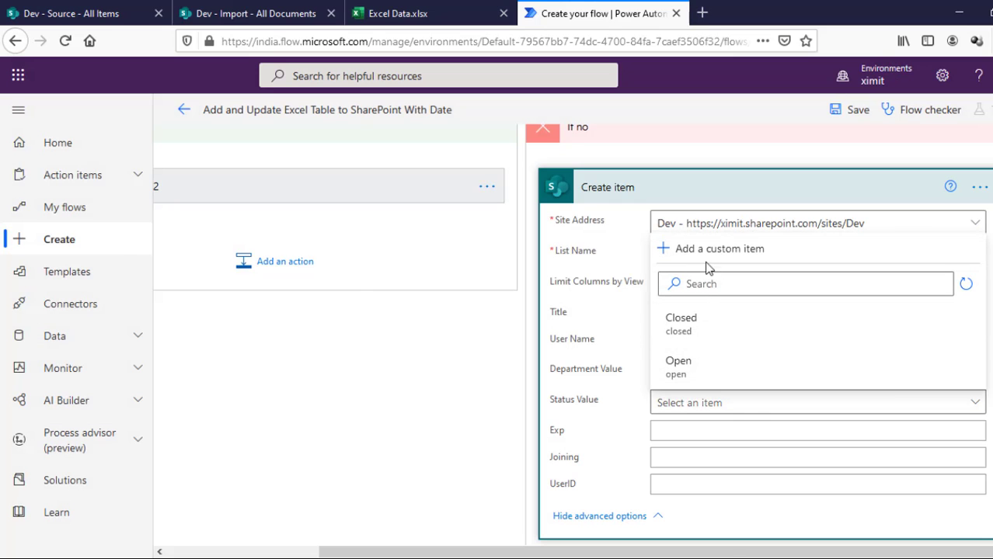
pyautogui.click(718, 249)
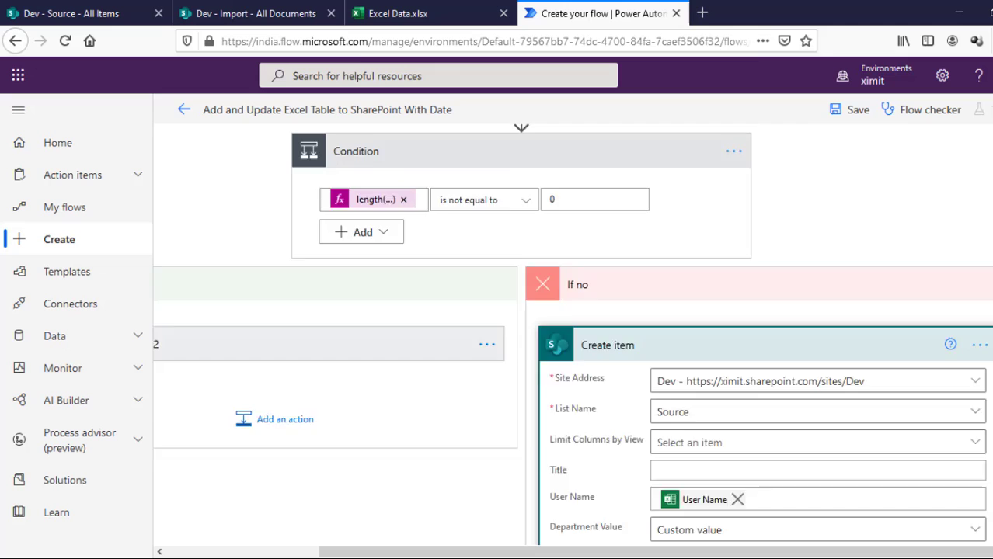
pyautogui.scroll(-3)
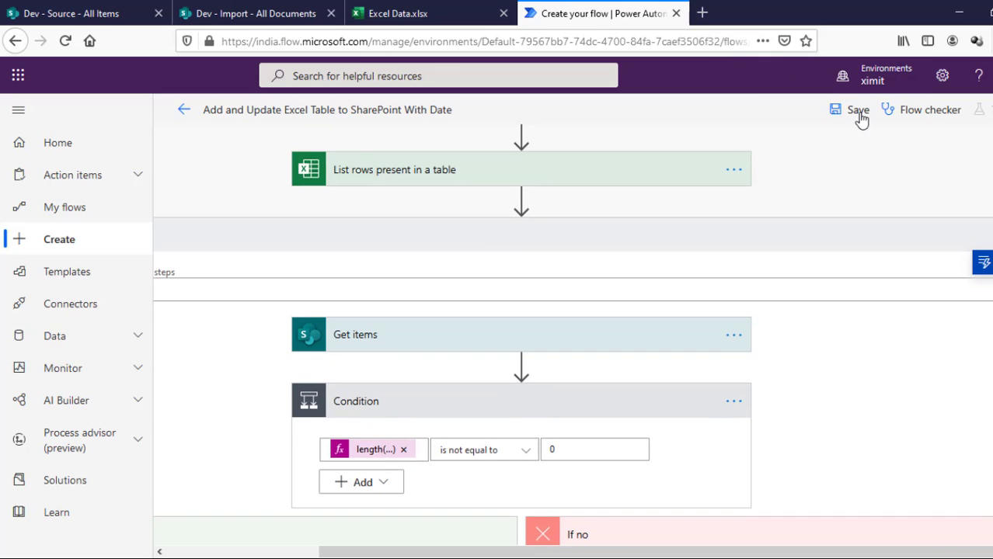
# Step: Save the flow so it reports ready to go
pyautogui.click(858, 109)
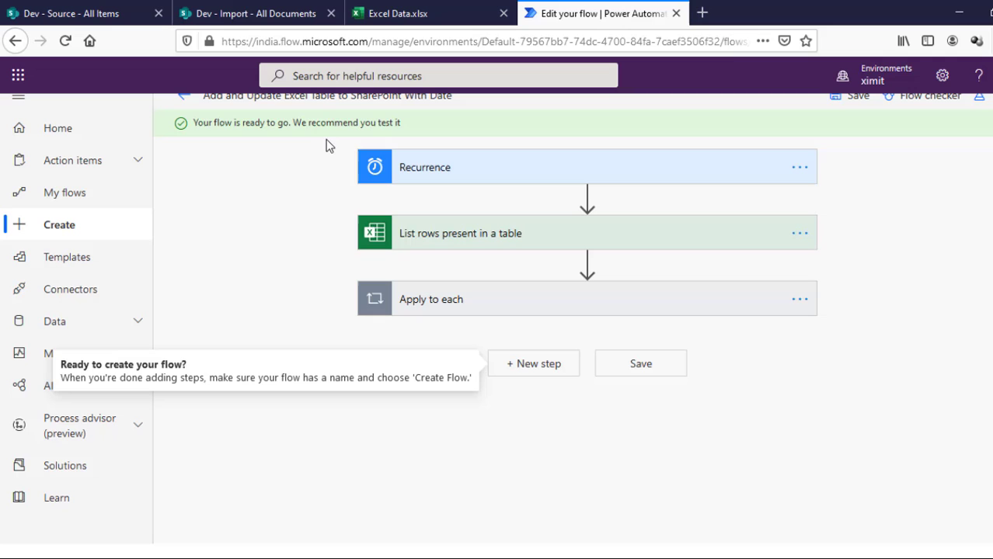
pyautogui.moveTo(427, 154)
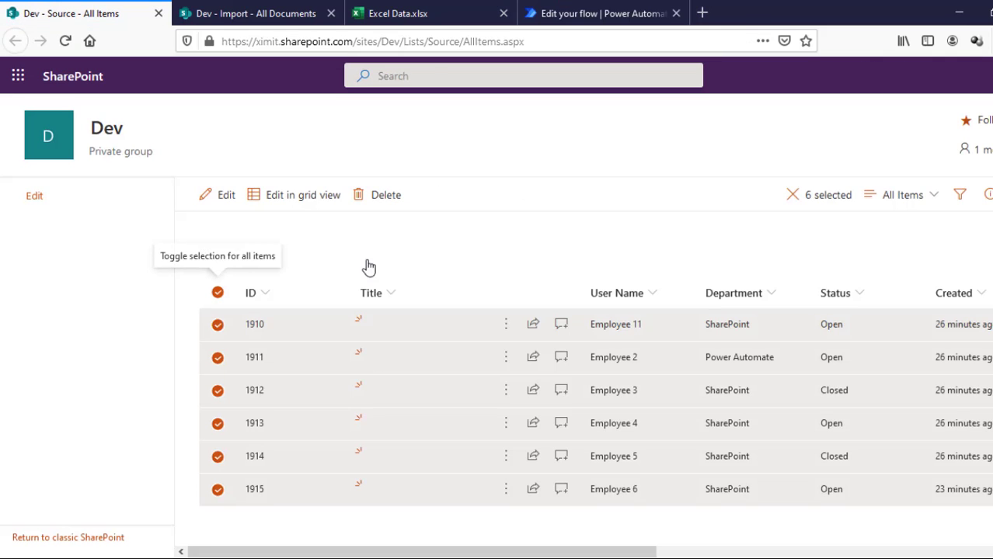
# Step: Delete the six selected Source list items to the recycle bin and return to the flow
pyautogui.click(385, 194)
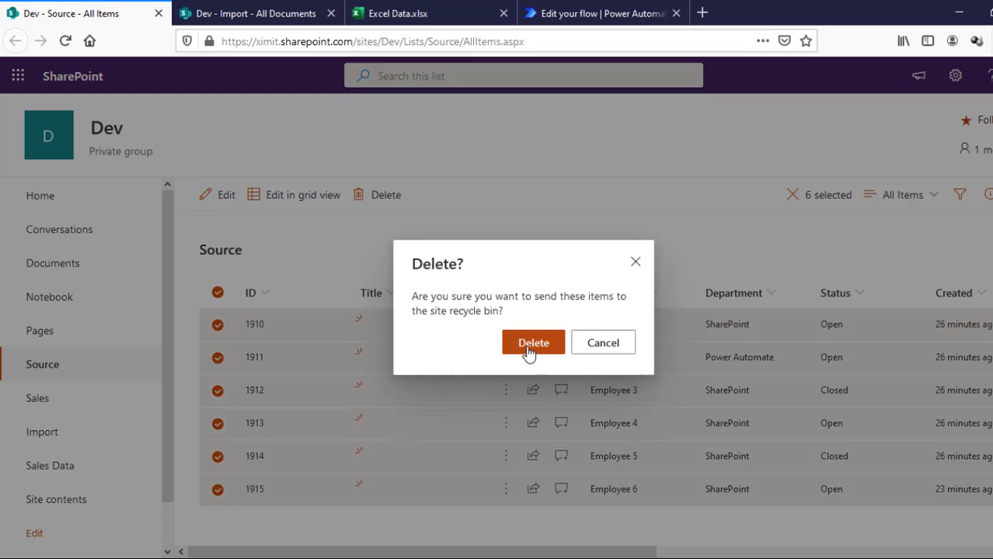
pyautogui.click(533, 344)
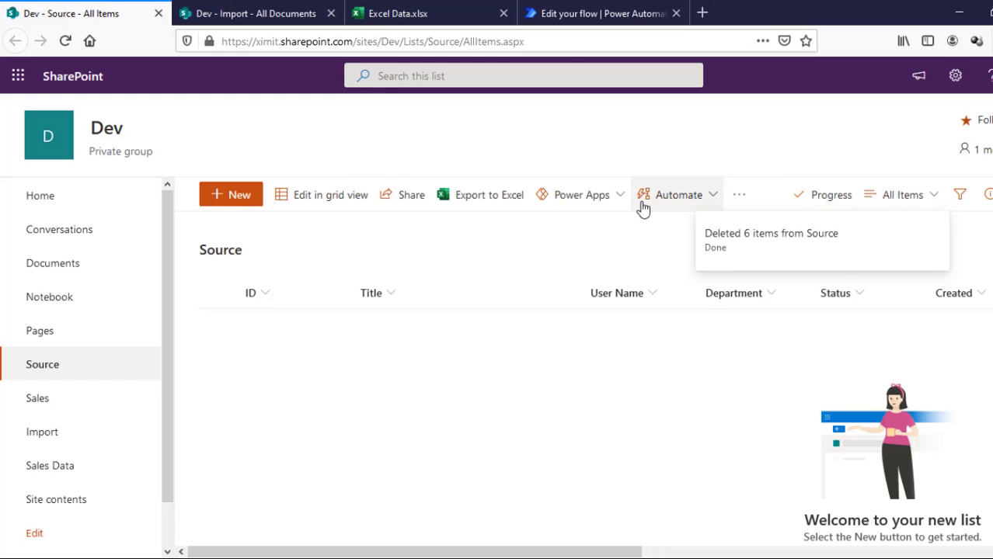
pyautogui.click(603, 12)
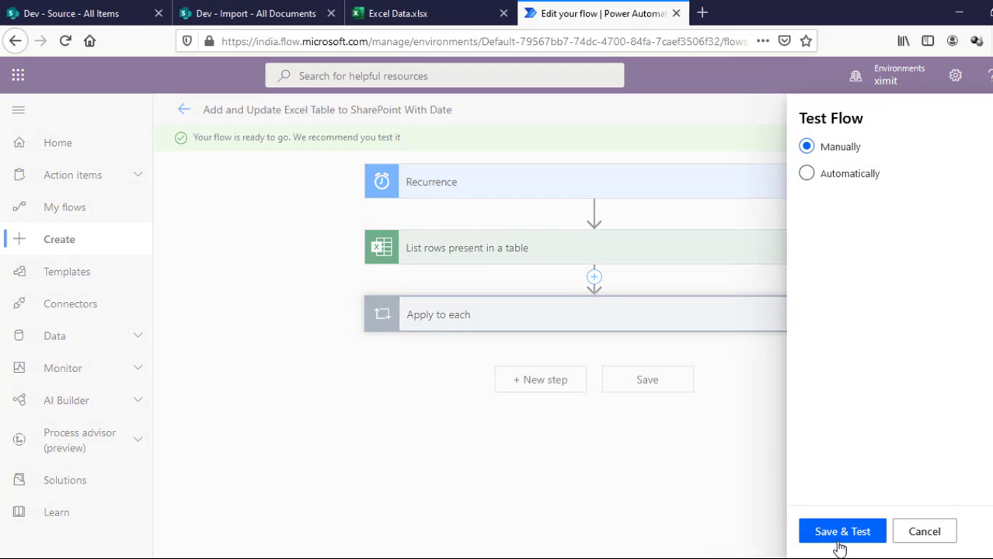
# Step: Save and test the flow manually, running it now and dismissing the confirmation
pyautogui.click(843, 532)
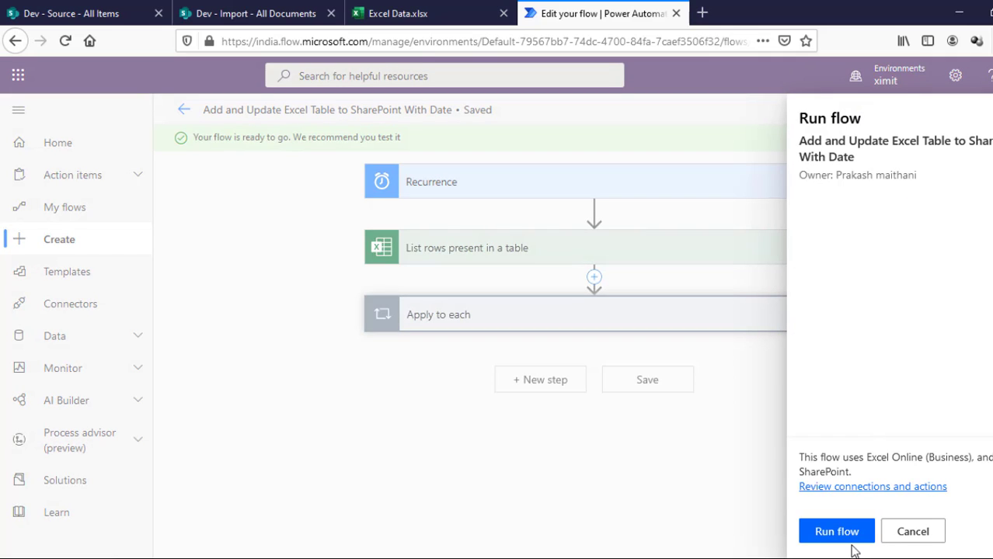
pyautogui.click(836, 531)
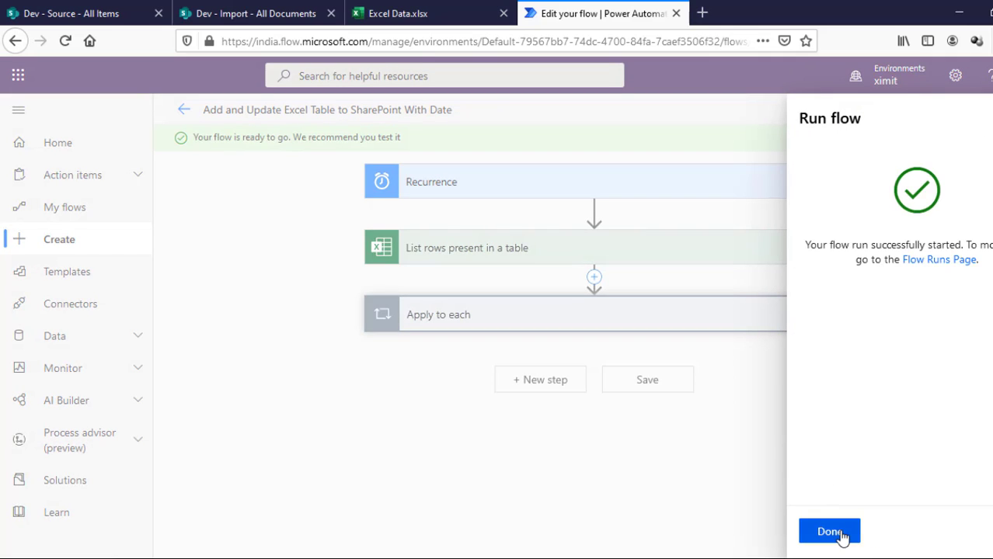
pyautogui.click(830, 532)
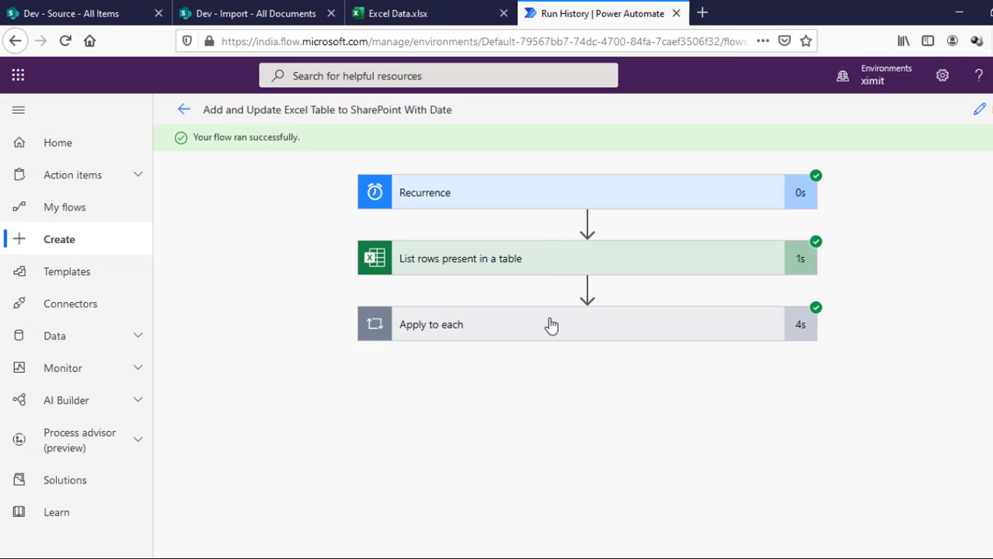
# Step: Check the Excel Data tab and return to the flow's run history
pyautogui.click(83, 12)
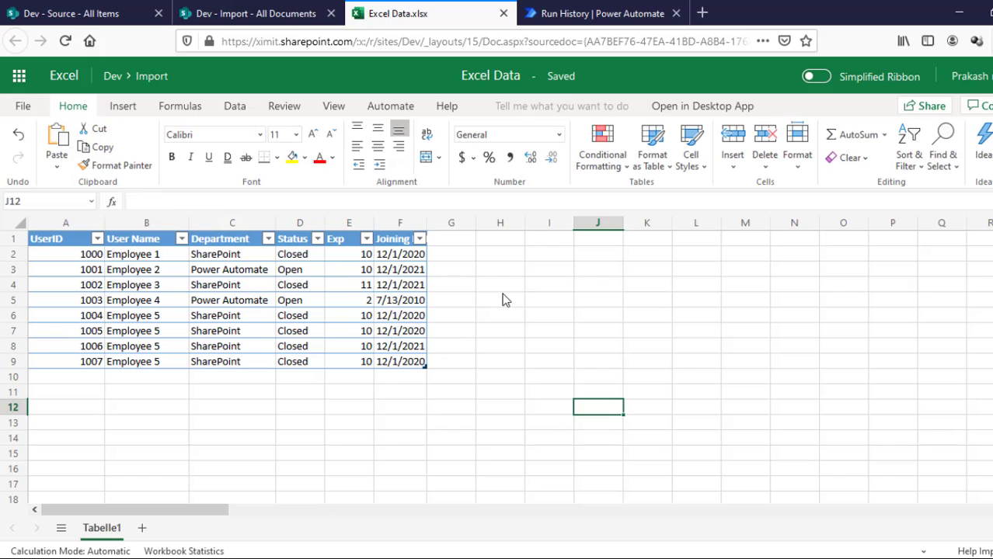
pyautogui.click(501, 408)
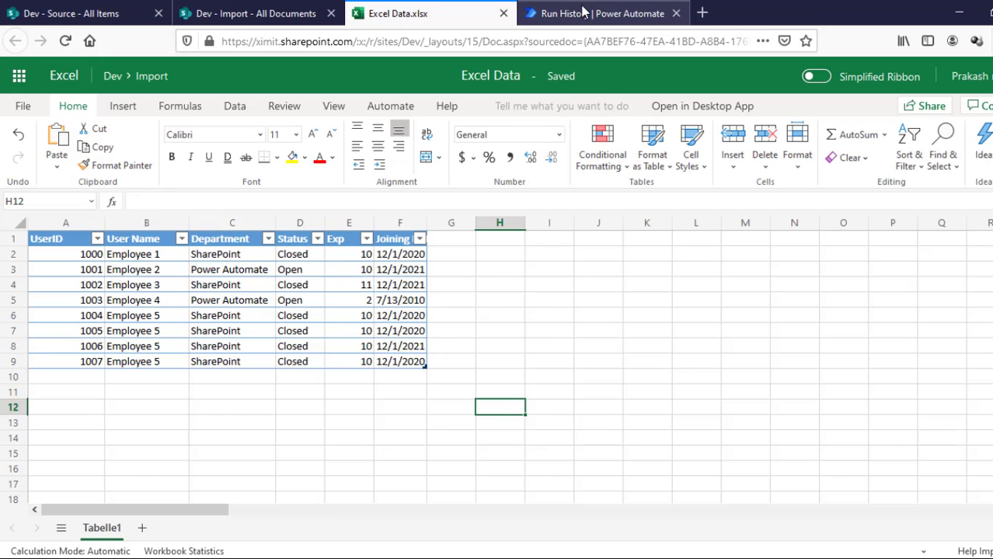
pyautogui.click(598, 13)
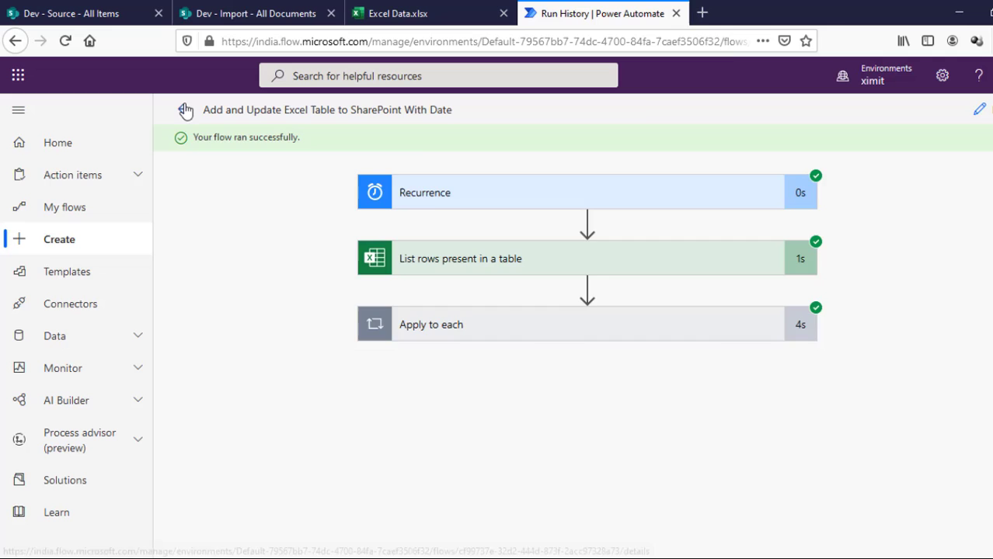
# Step: Run the flow again, review the latest run's details and switch to the SharePoint Source list
pyautogui.click(187, 108)
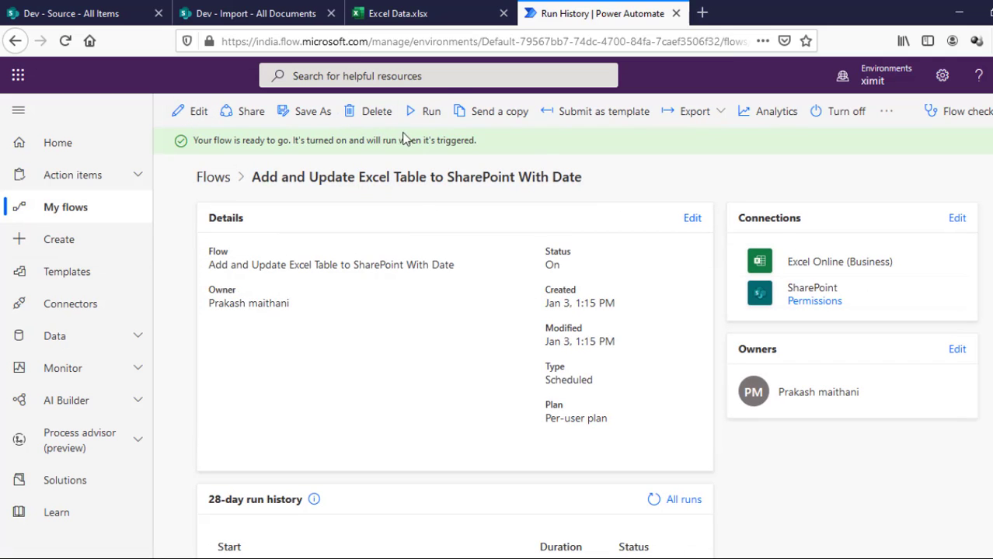
pyautogui.click(431, 112)
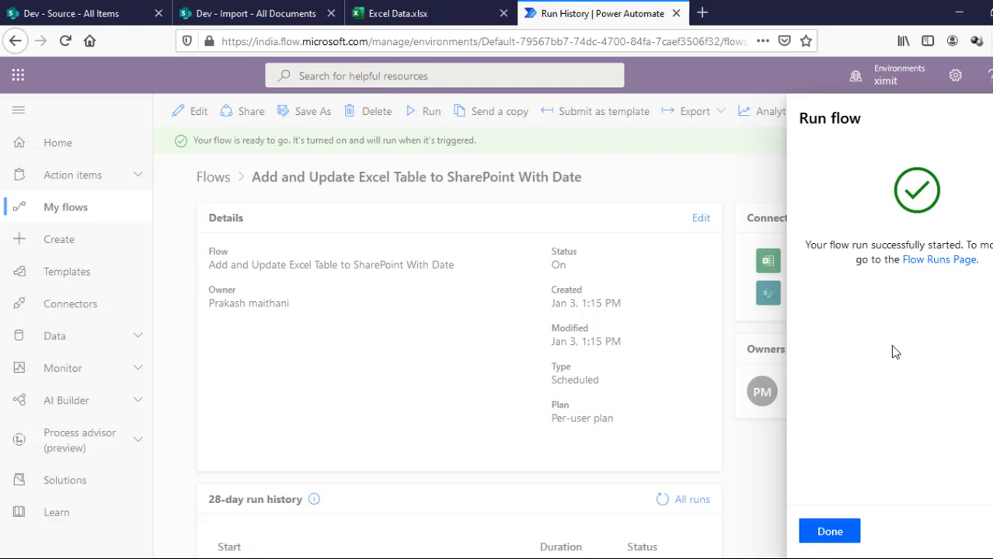
pyautogui.click(830, 531)
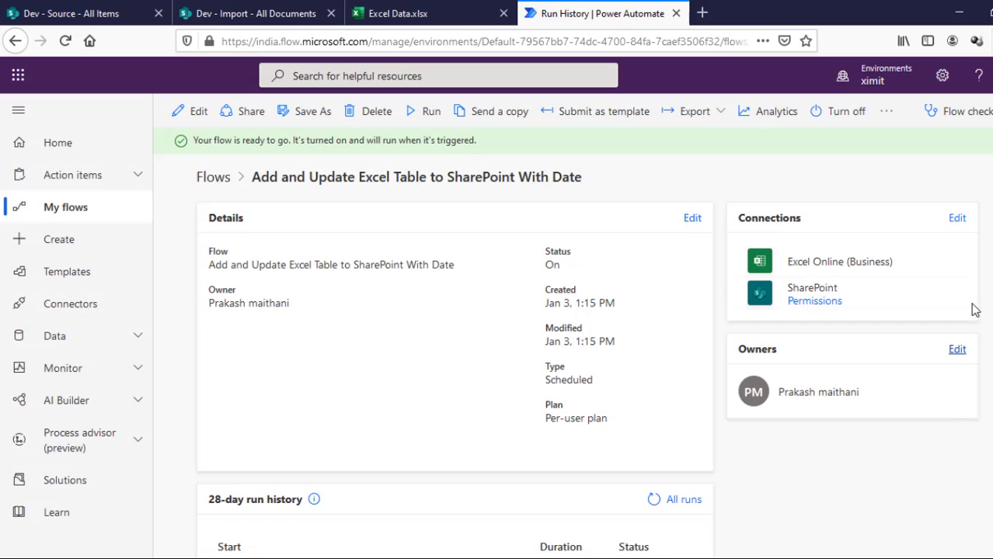
pyautogui.scroll(-3)
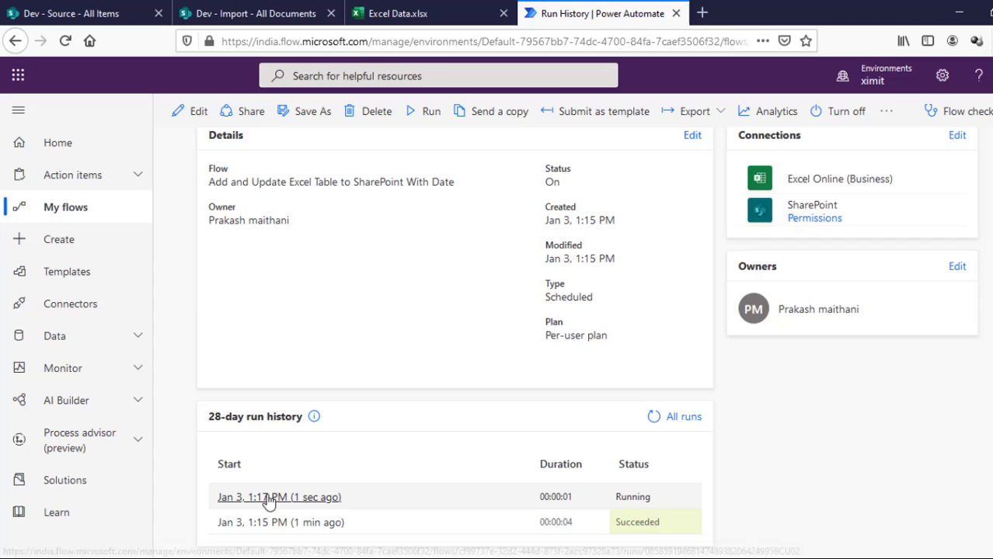
pyautogui.click(278, 497)
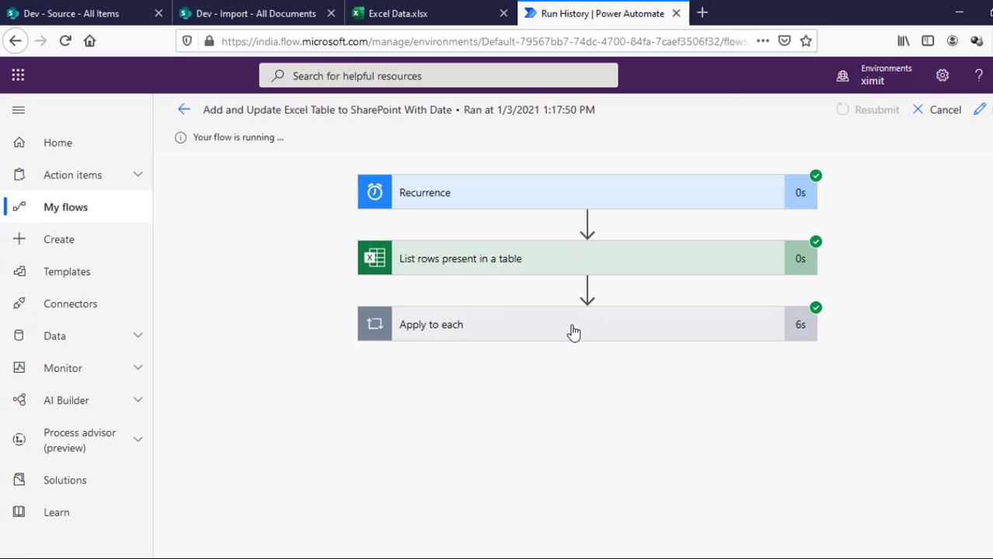
pyautogui.moveTo(531, 333)
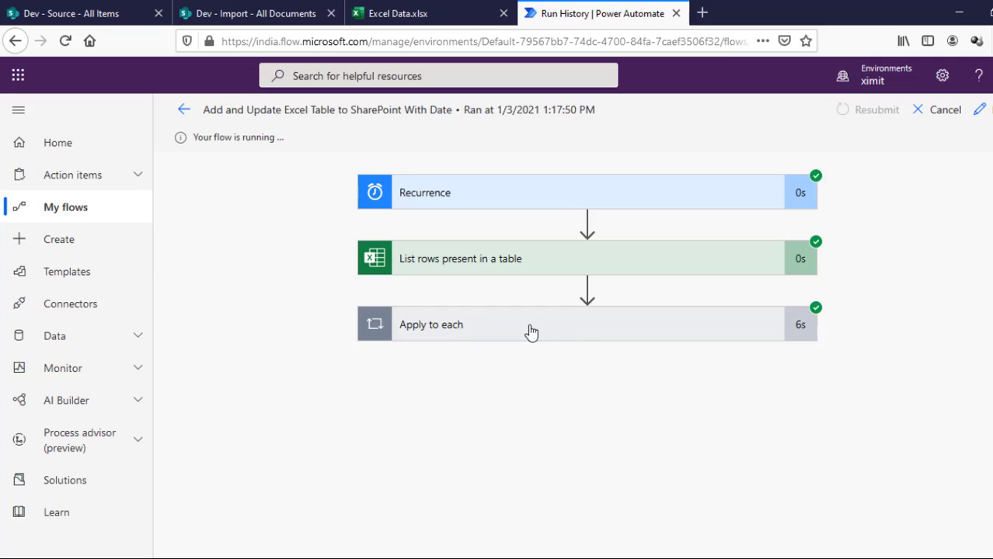
pyautogui.click(78, 13)
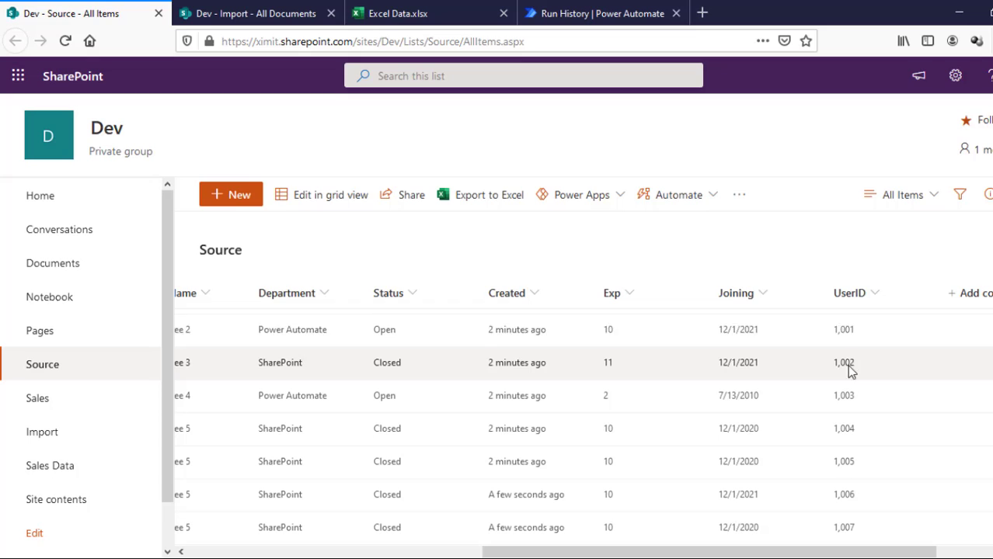
pyautogui.moveTo(878, 532)
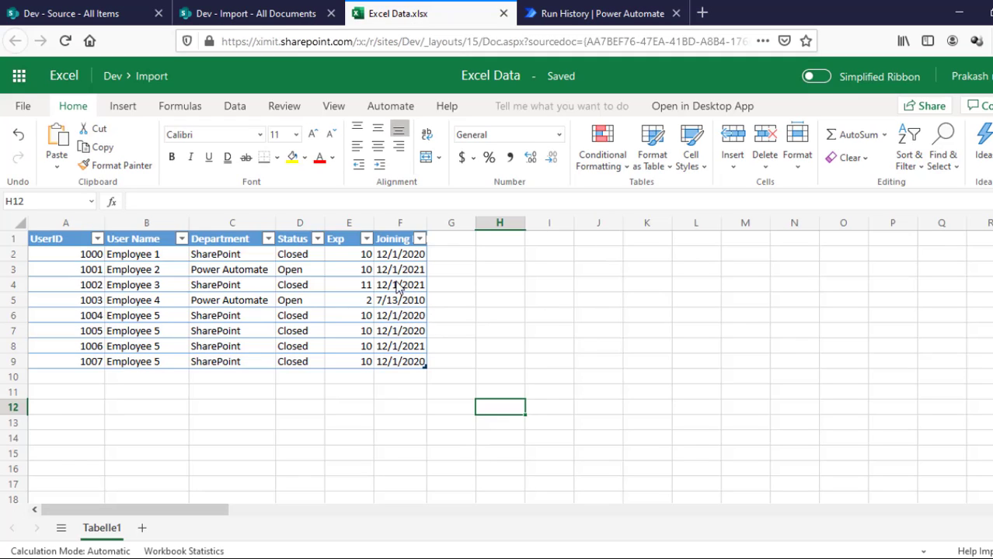
pyautogui.moveTo(246, 299)
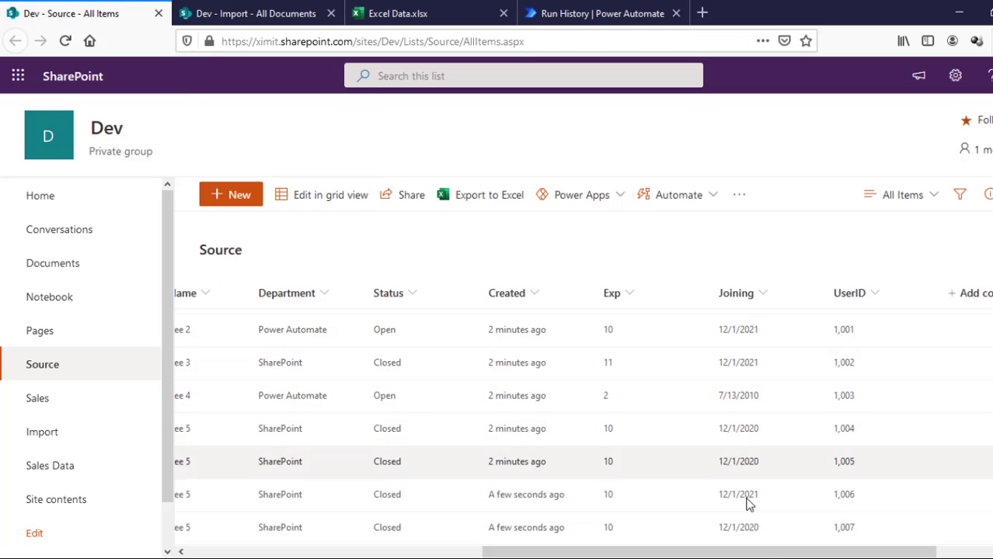
# Step: Compare the Excel Data rows with the Source list items, then return to editing the flow
pyautogui.hscroll(3)
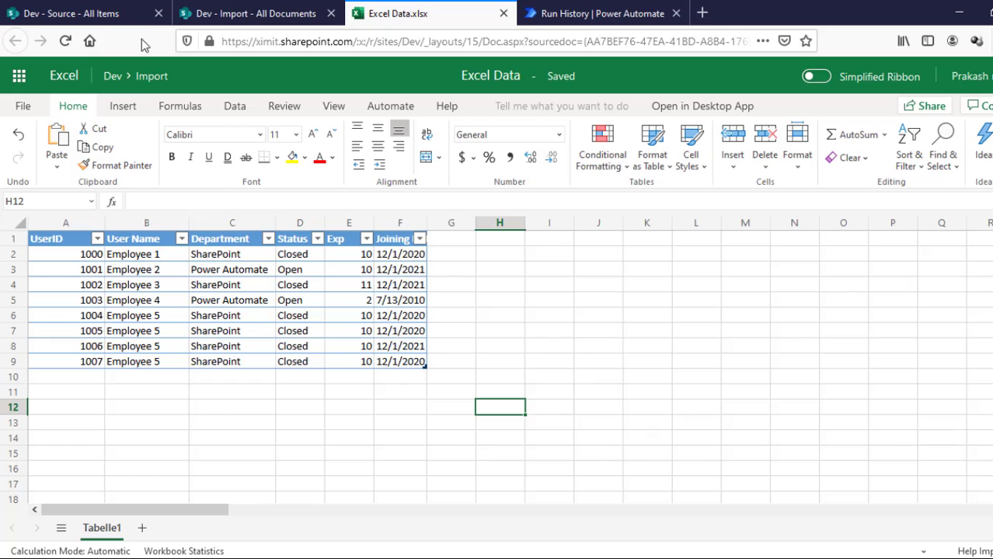
pyautogui.click(78, 12)
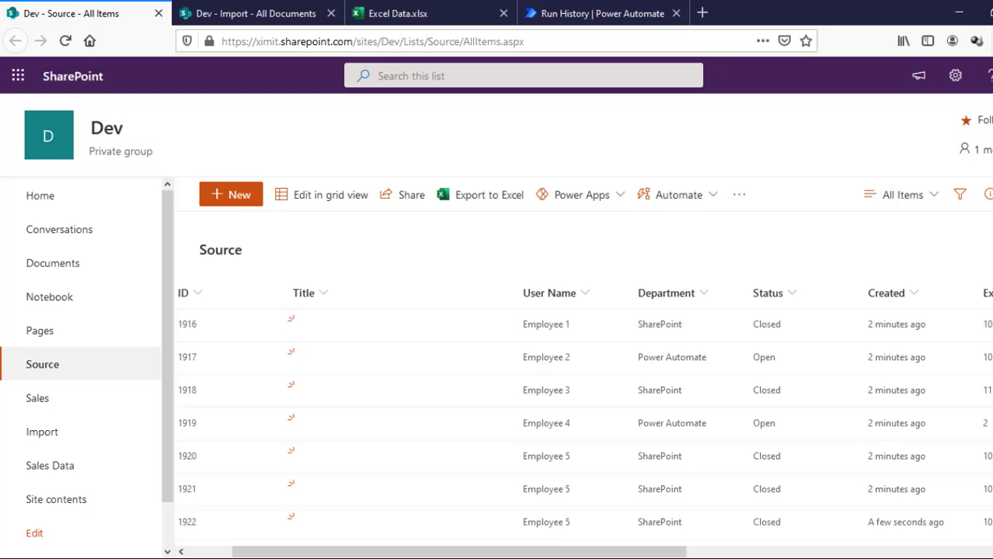
pyautogui.moveTo(637, 196)
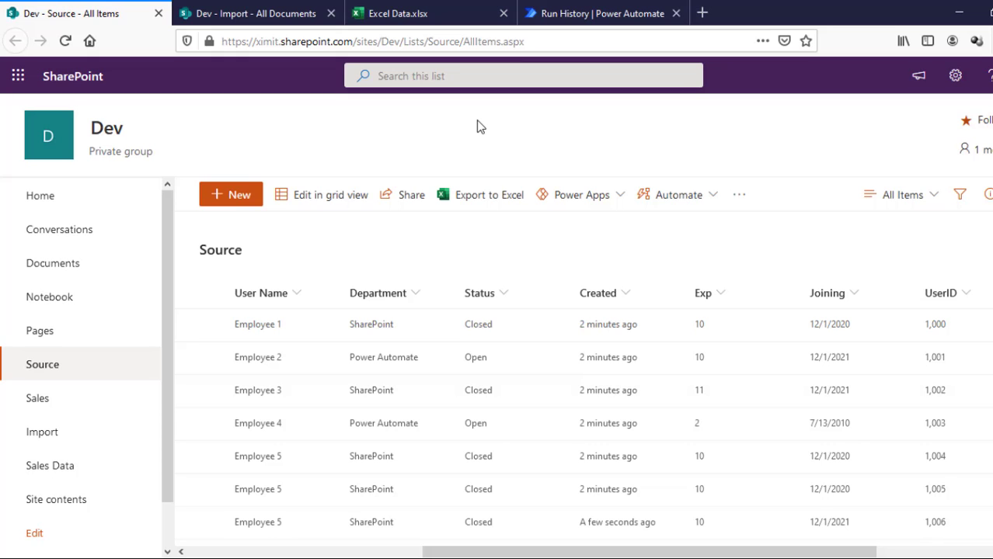
pyautogui.click(603, 13)
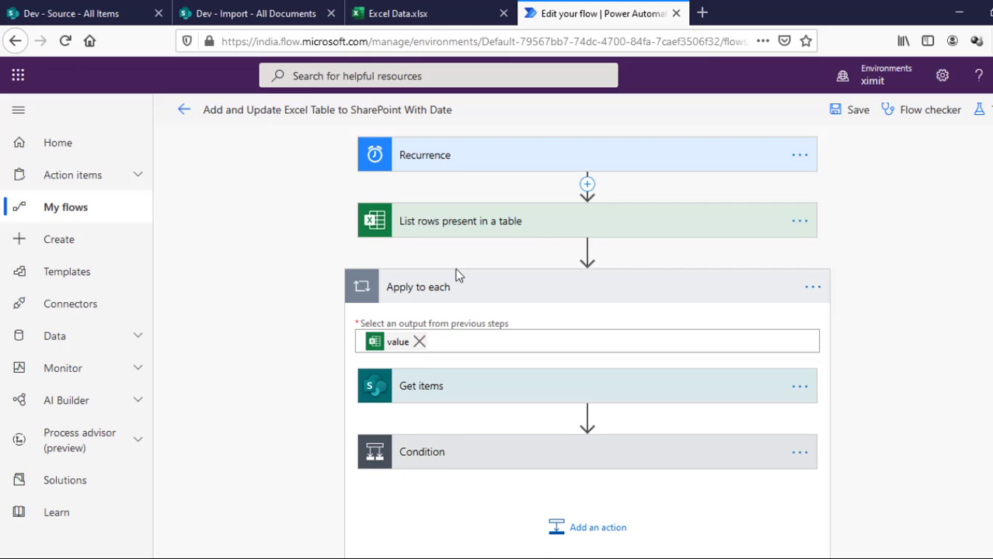
pyautogui.moveTo(801, 222)
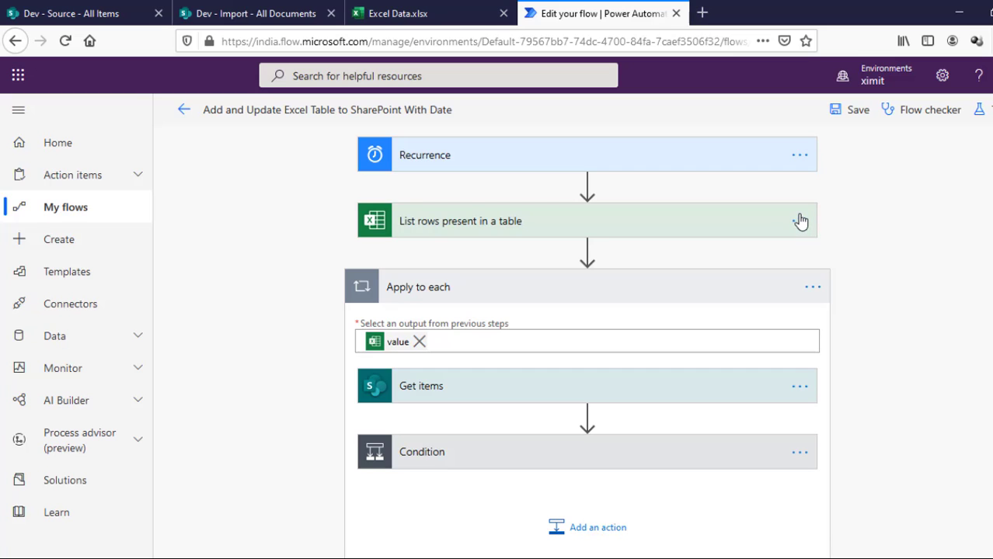
# Step: Enable pagination with a 5000 threshold in the List rows step's settings
pyautogui.click(798, 221)
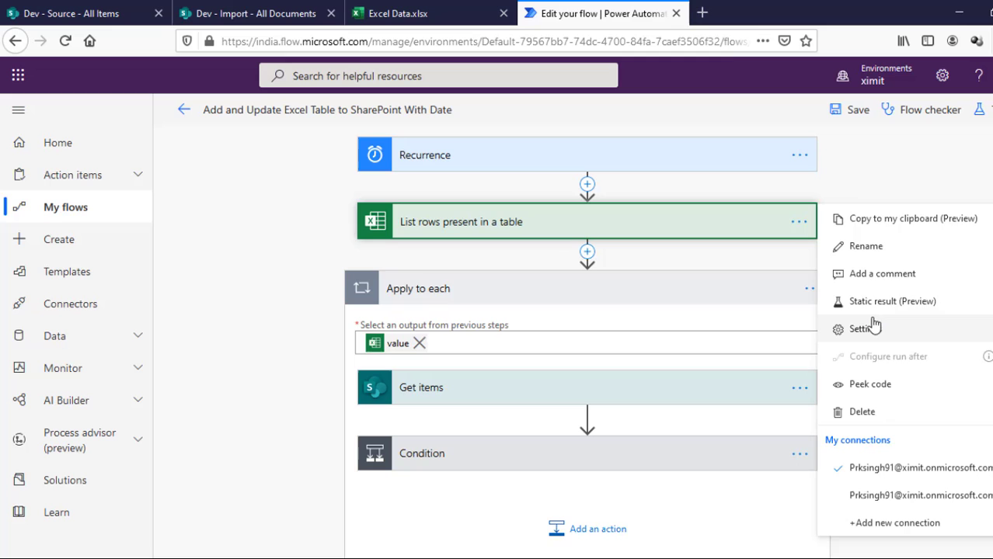
pyautogui.click(862, 328)
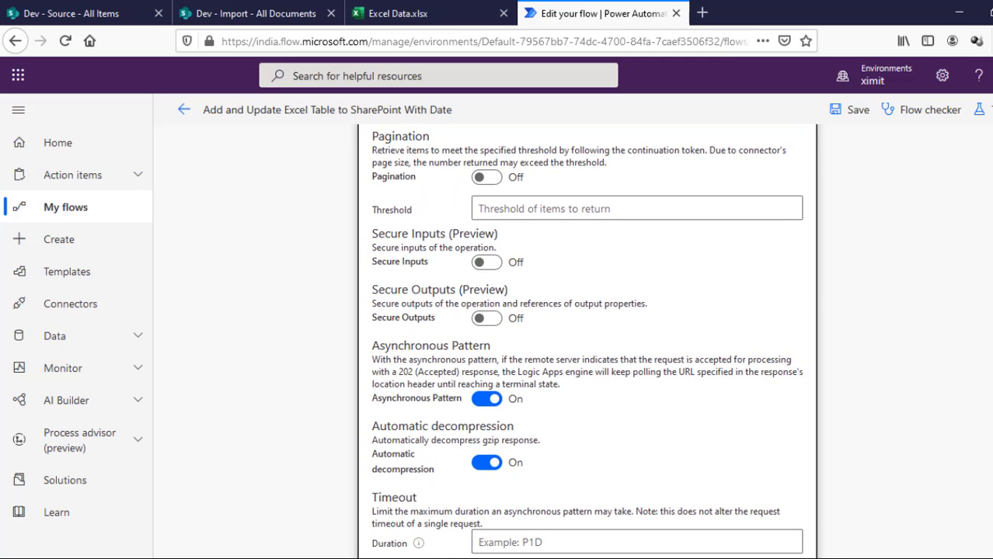
pyautogui.click(486, 177)
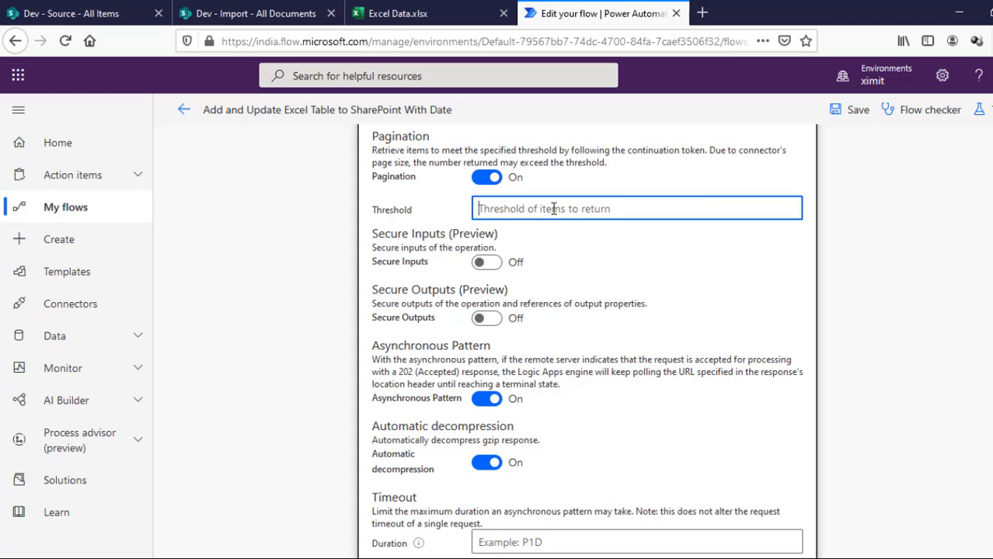
pyautogui.write('50')
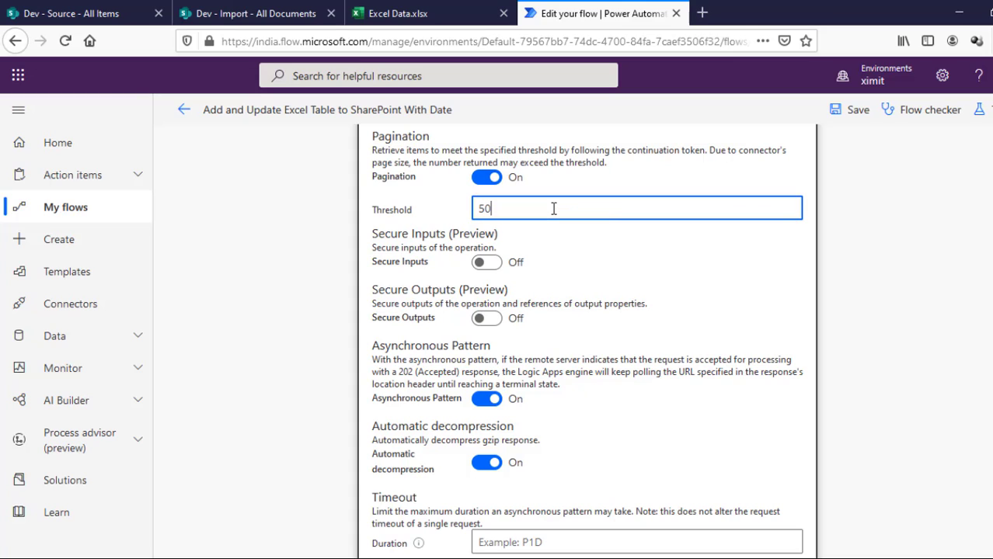
pyautogui.write('5000')
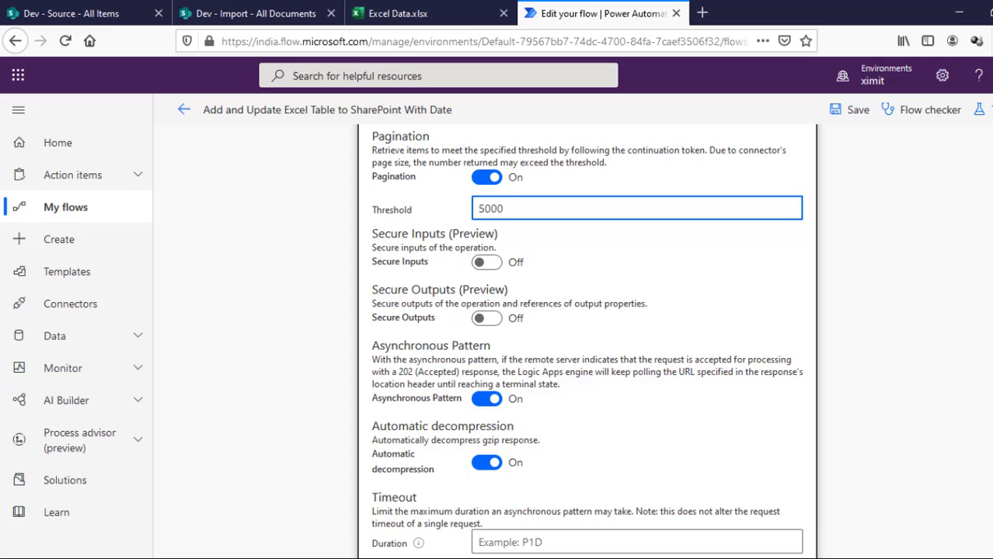
pyautogui.scroll(-3)
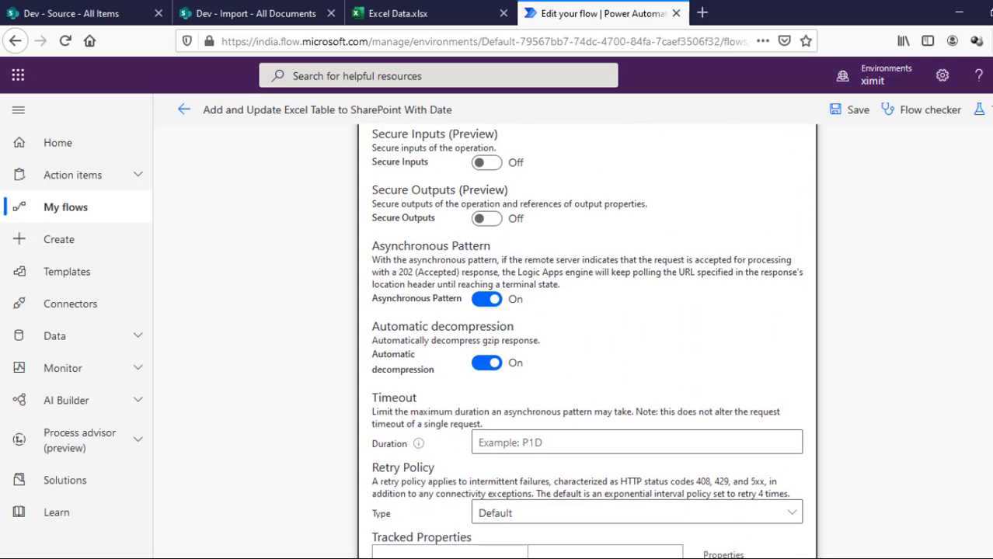
pyautogui.scroll(-3)
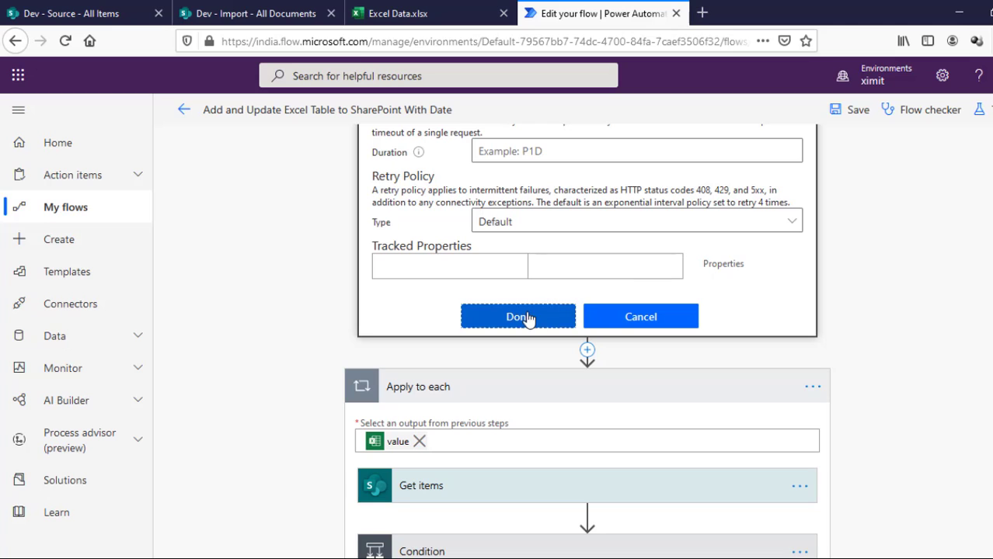
pyautogui.click(517, 317)
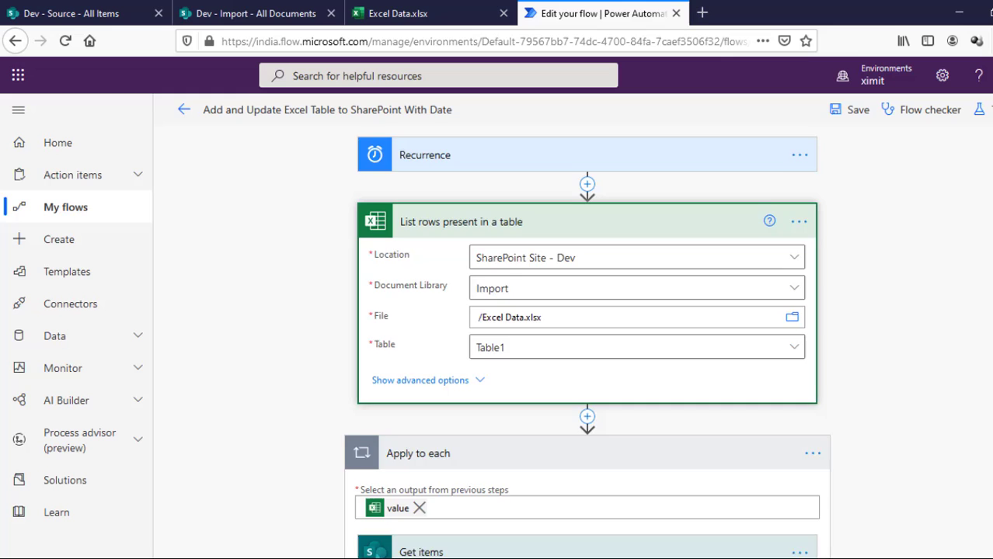
# Step: Scroll through the flow steps to review the List rows configuration
pyautogui.scroll(-3)
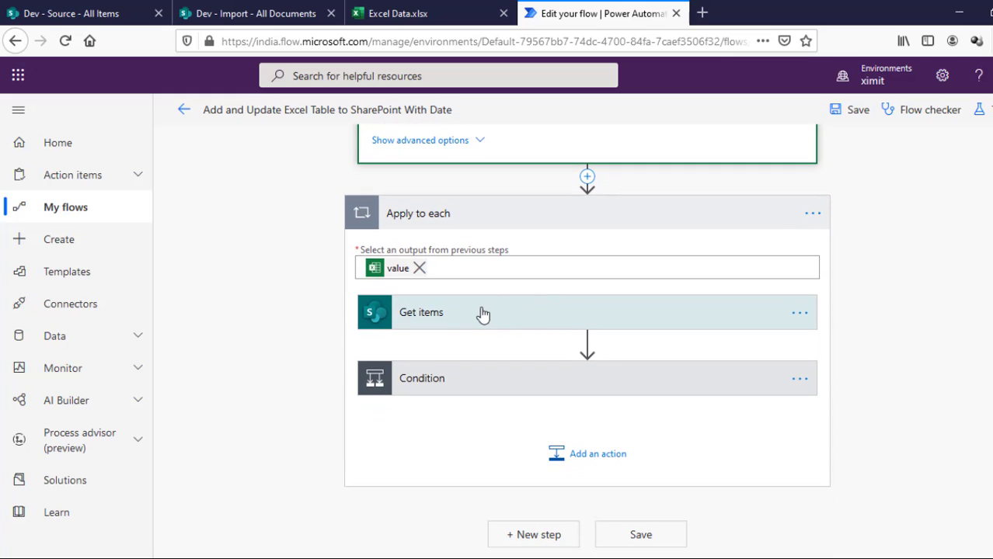
pyautogui.moveTo(485, 312)
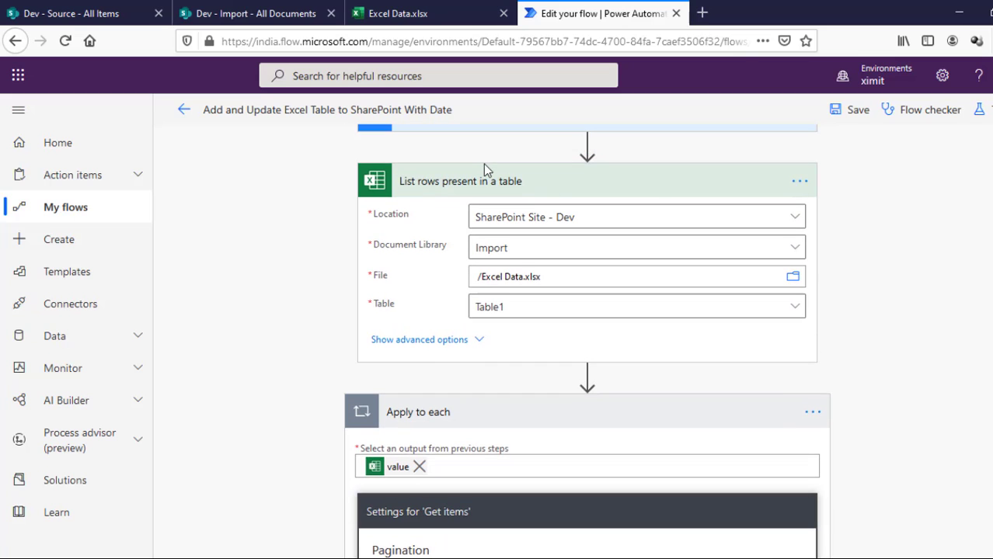
pyautogui.moveTo(185, 109)
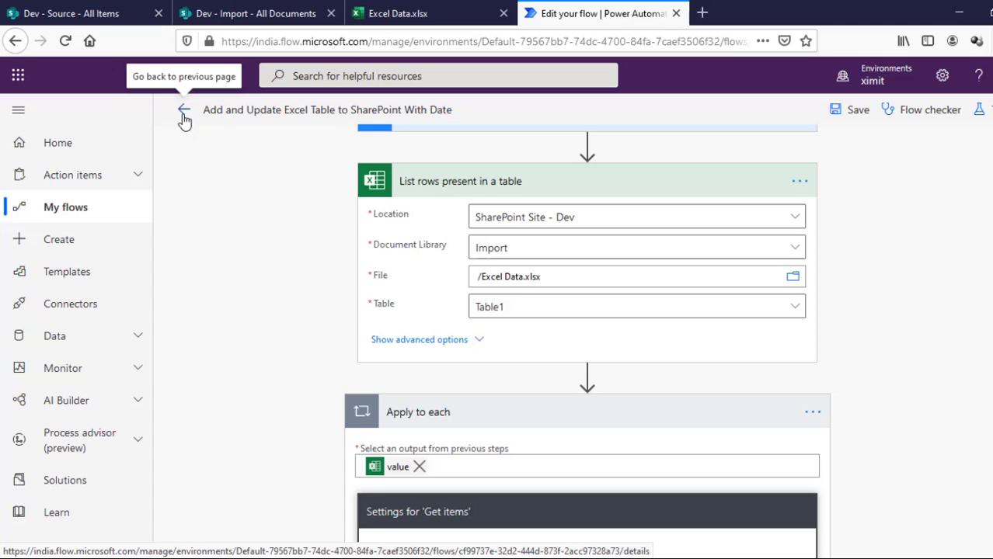
pyautogui.scroll(3)
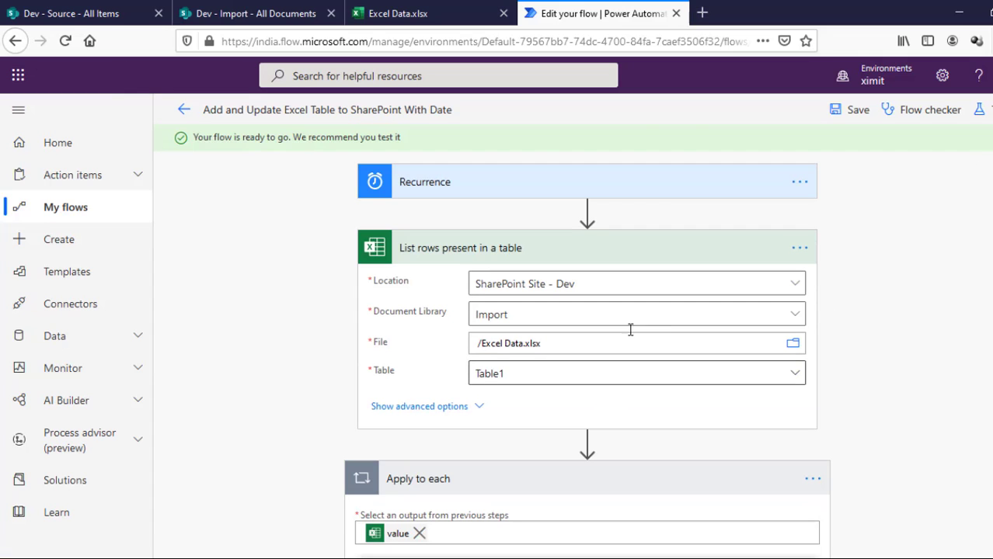
pyautogui.moveTo(730, 298)
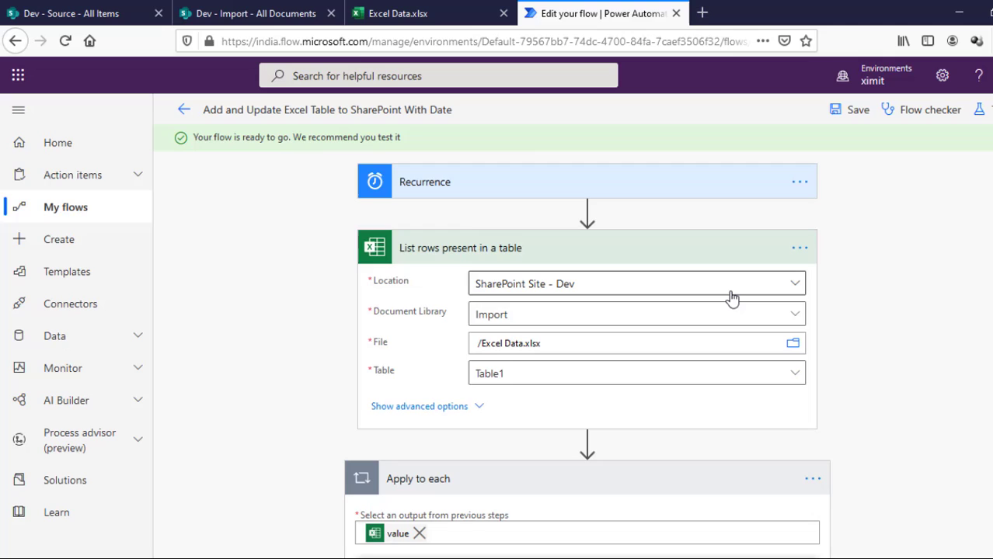